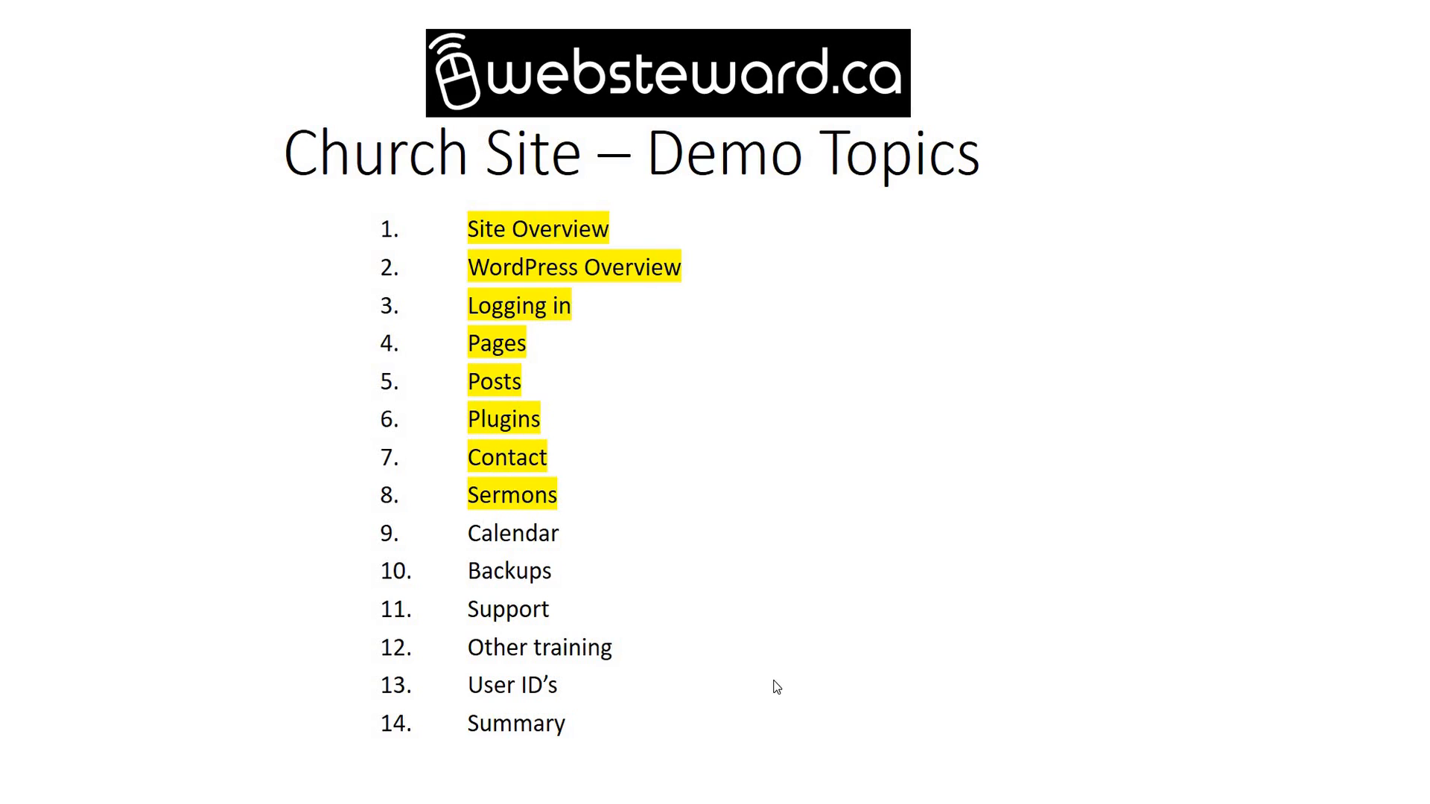
pyautogui.moveTo(813, 736)
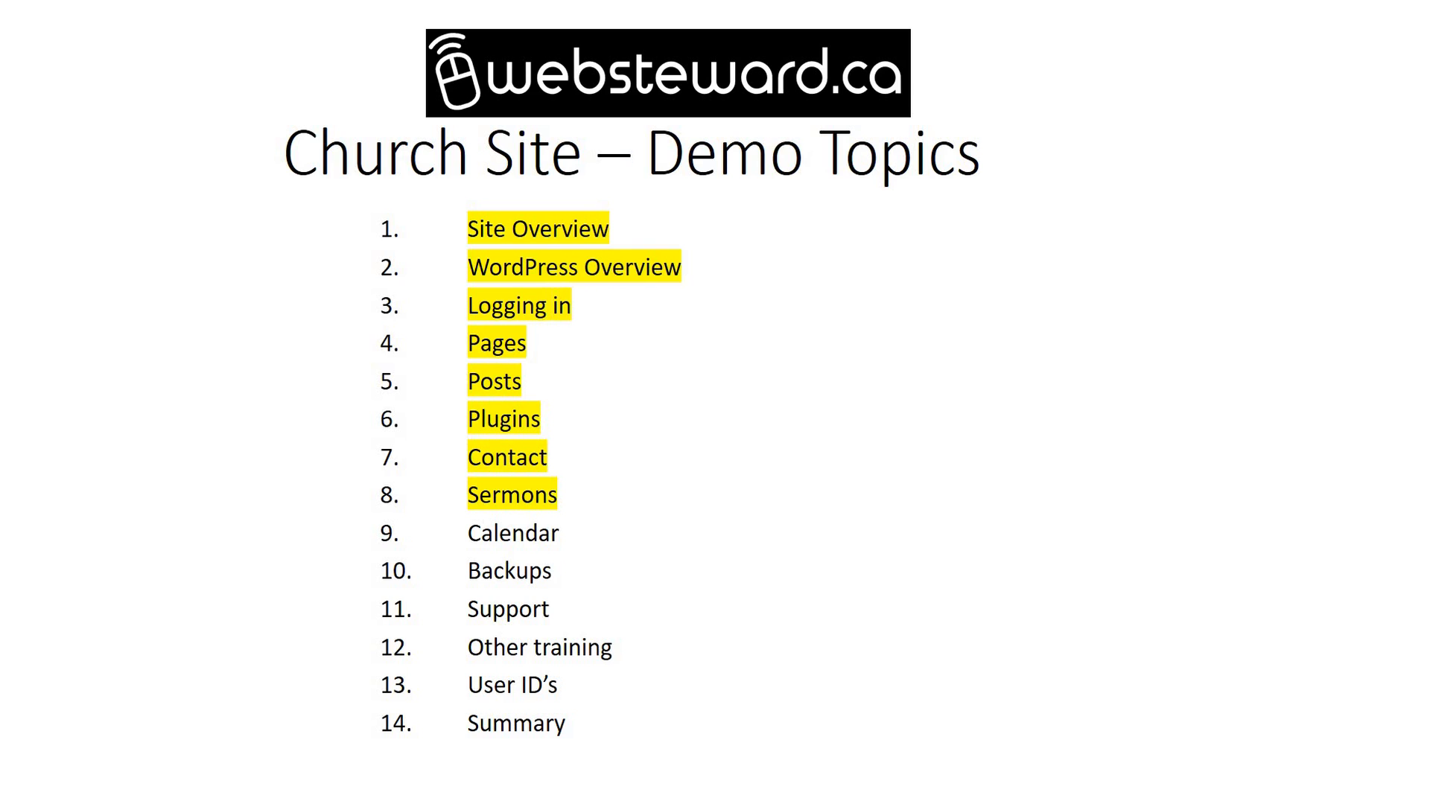
pyautogui.moveTo(1121, 110)
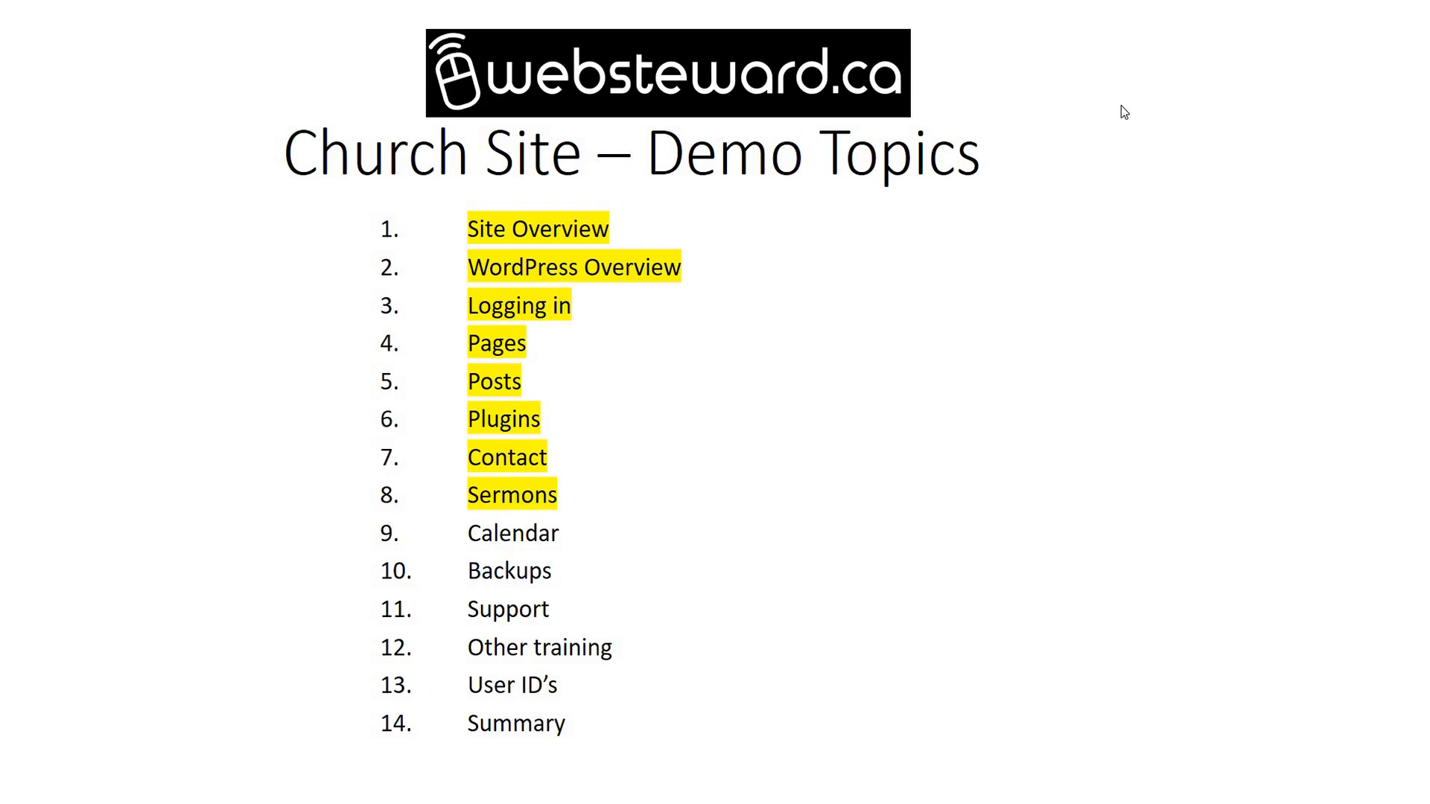
pyautogui.moveTo(817, 353)
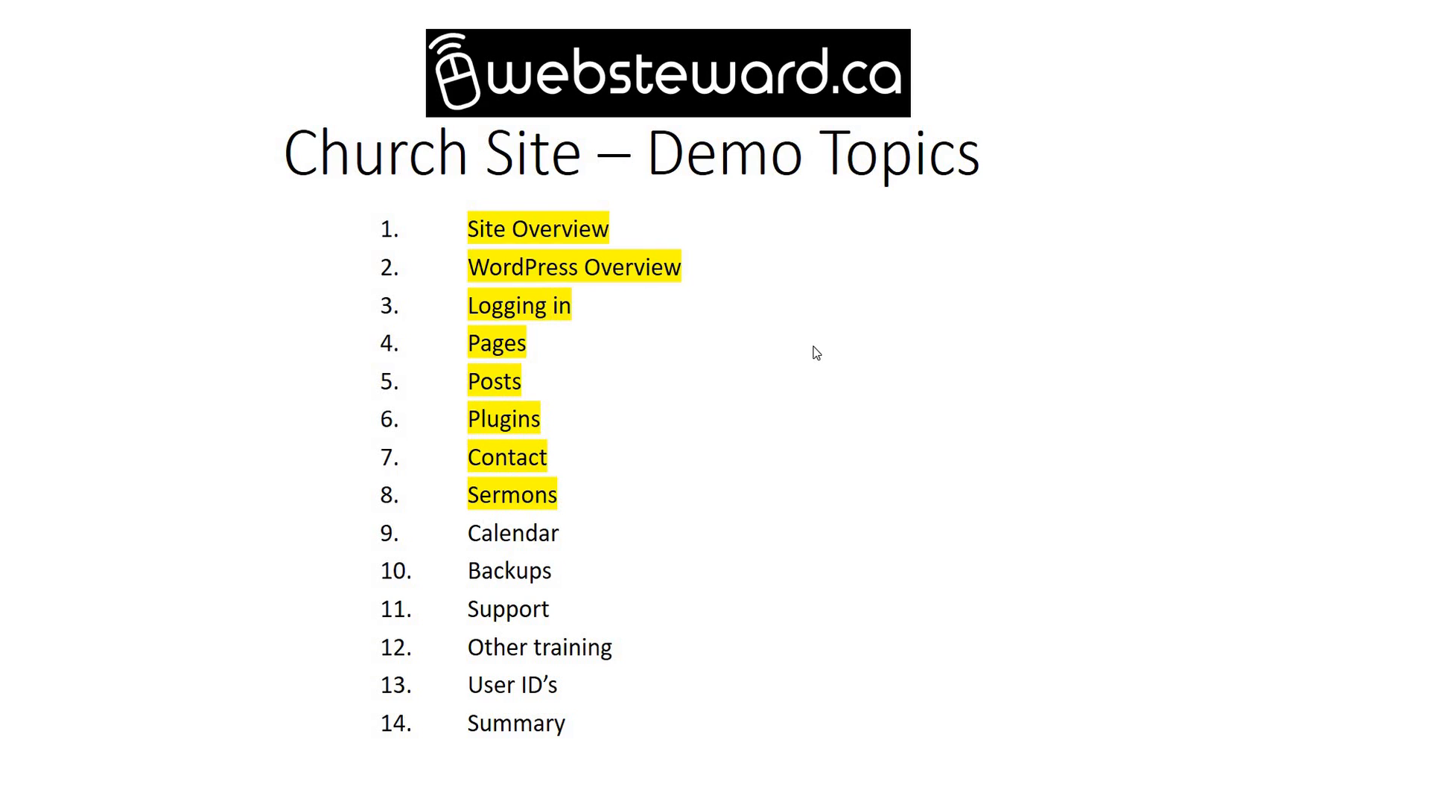
pyautogui.moveTo(800, 358)
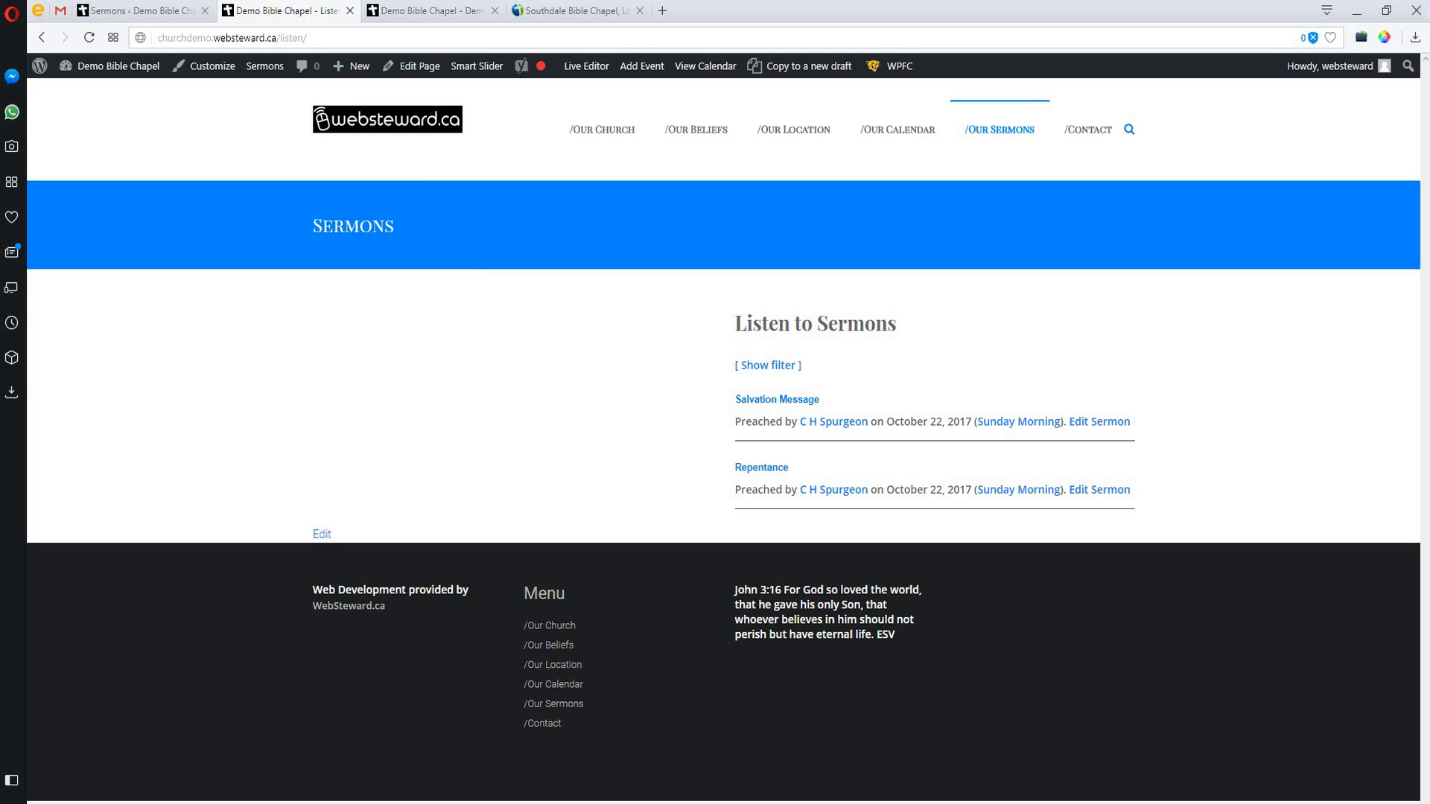
pyautogui.moveTo(113, 6)
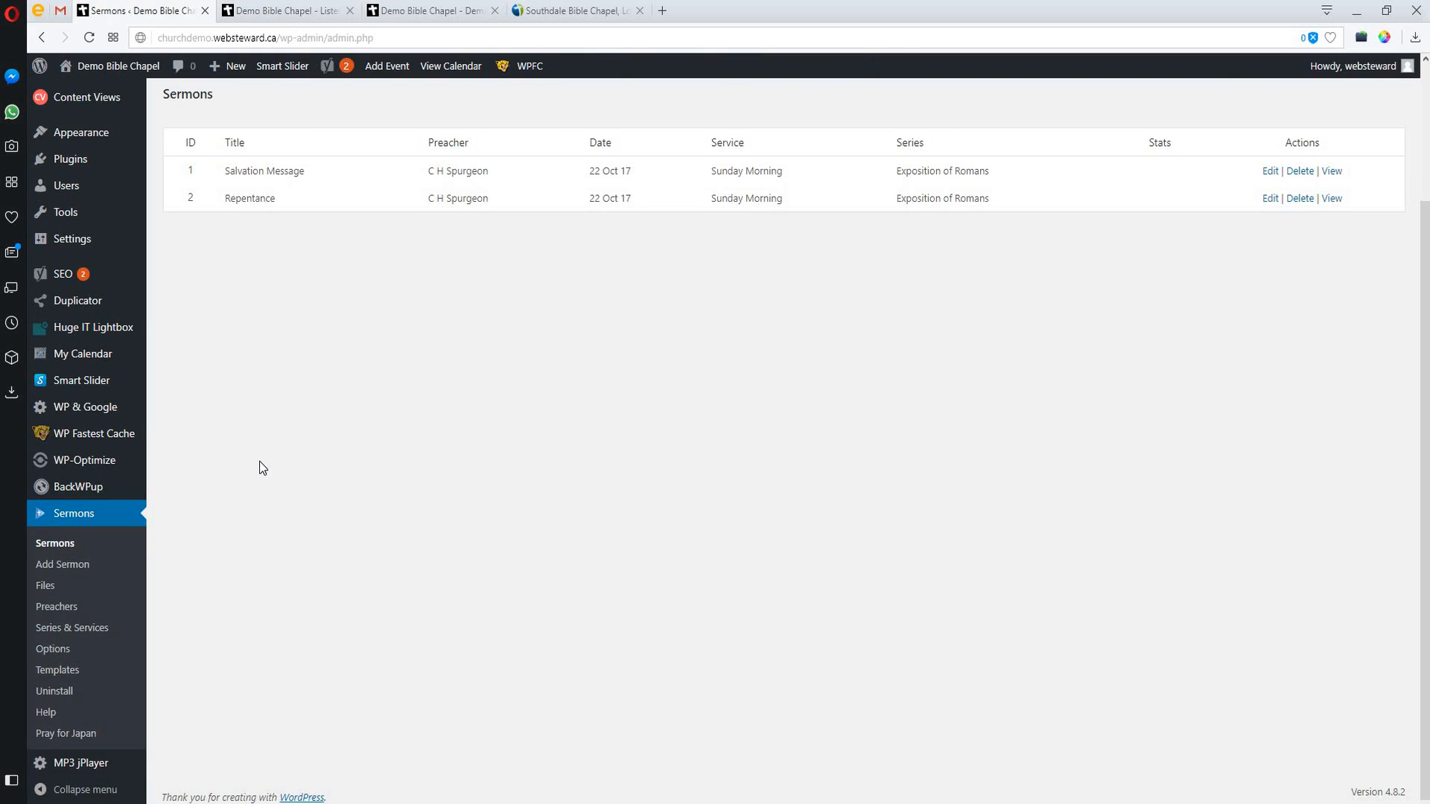
pyautogui.moveTo(294, 289)
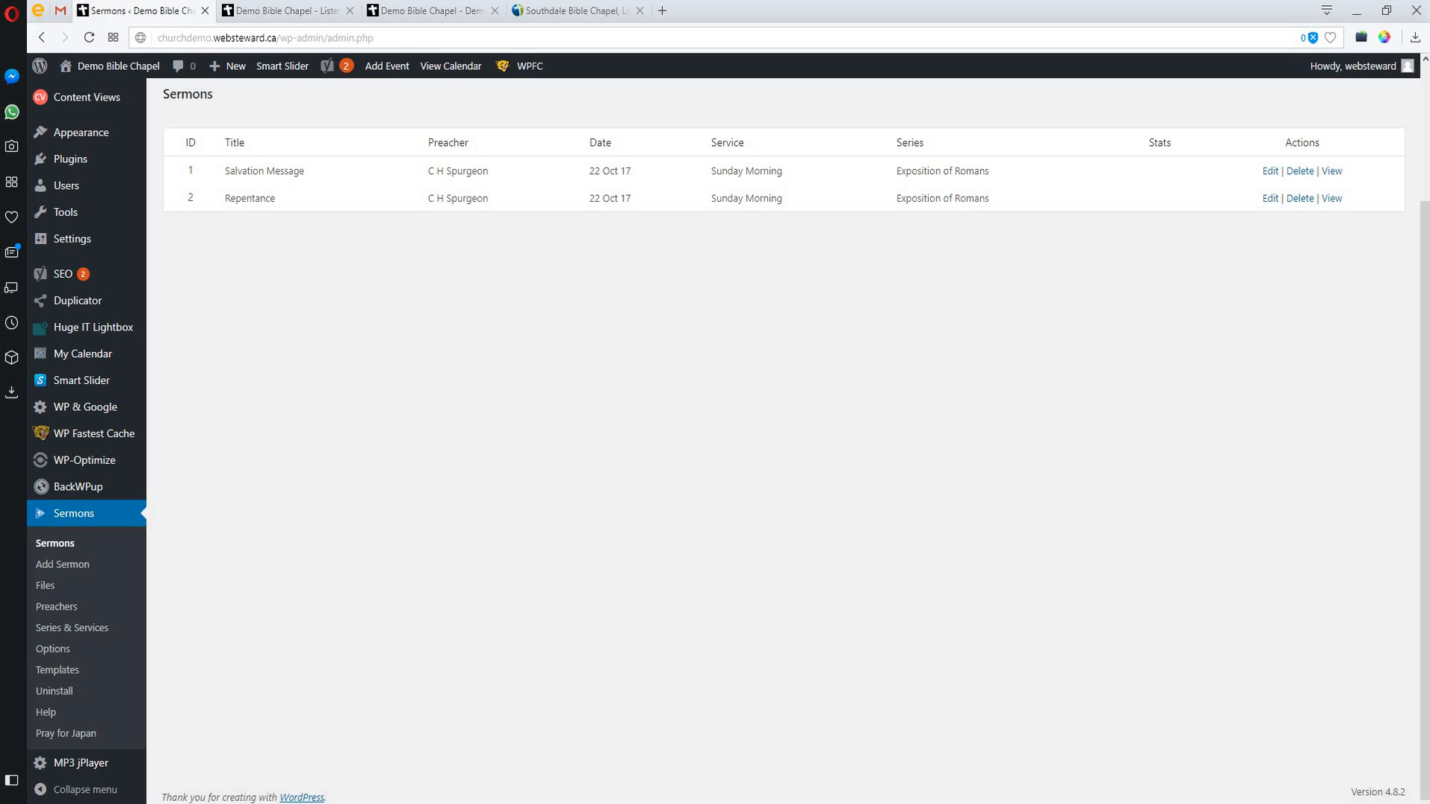
pyautogui.moveTo(251, 378)
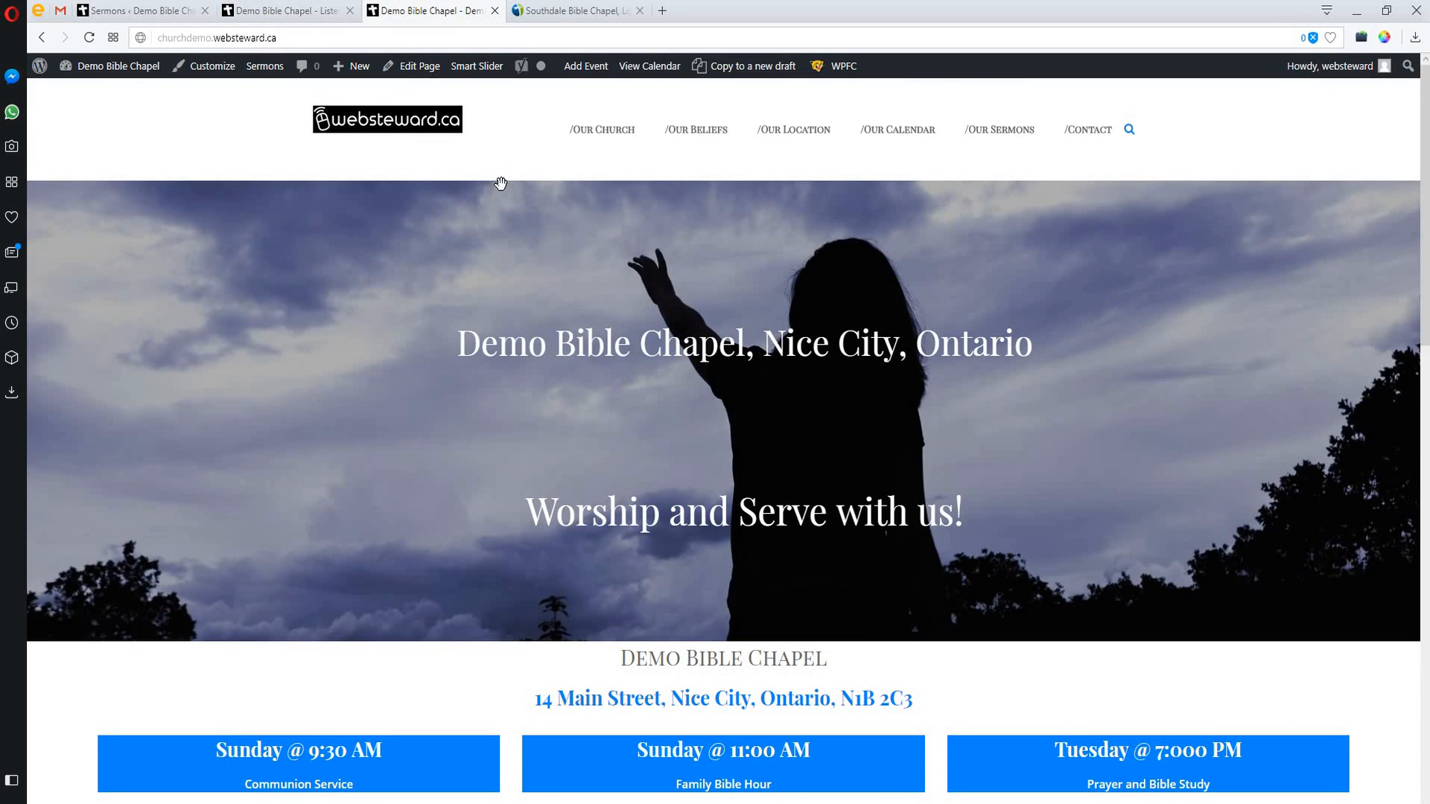
pyautogui.moveTo(331, 24)
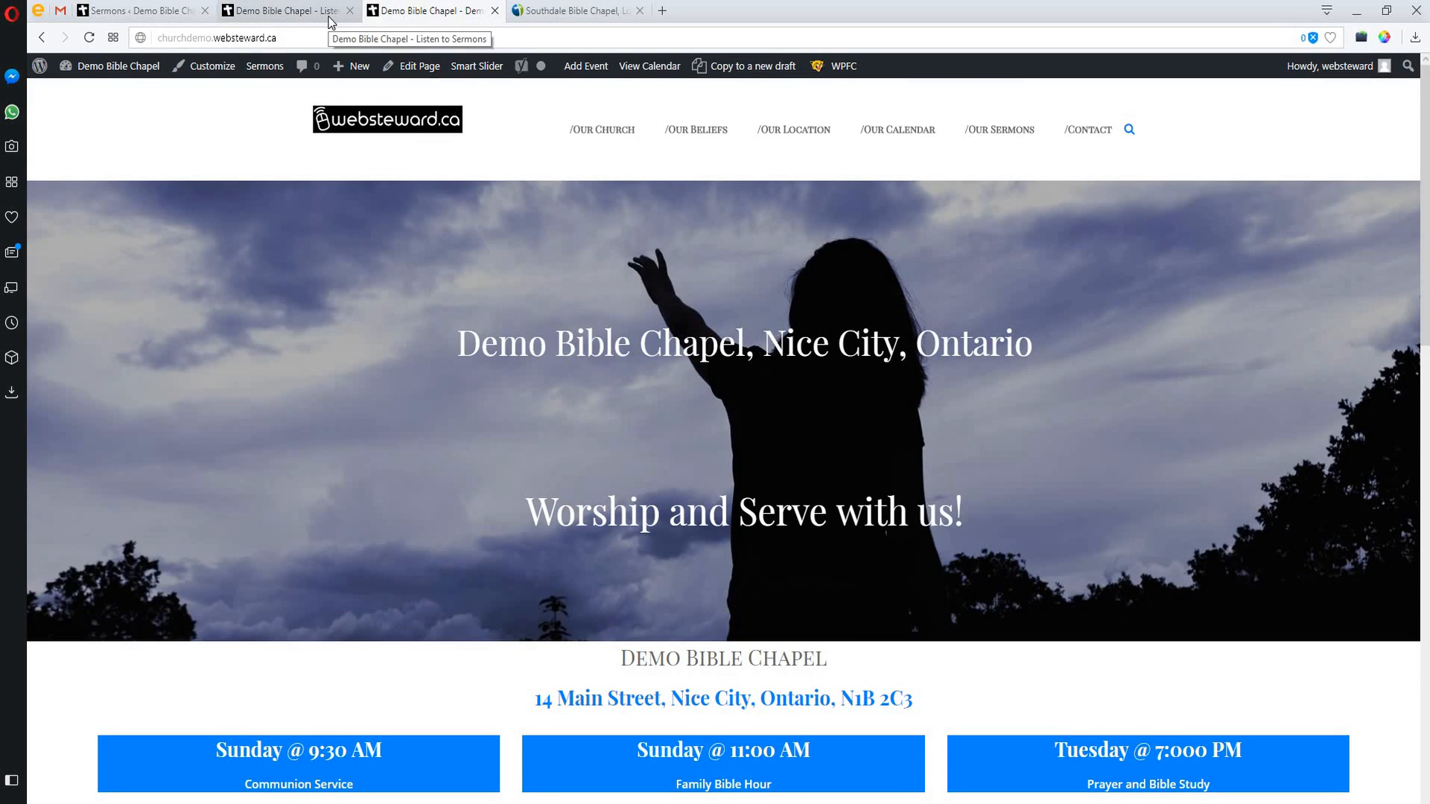
# Go to Our Calendar and view the October 2017 events grid with service times
pyautogui.click(897, 130)
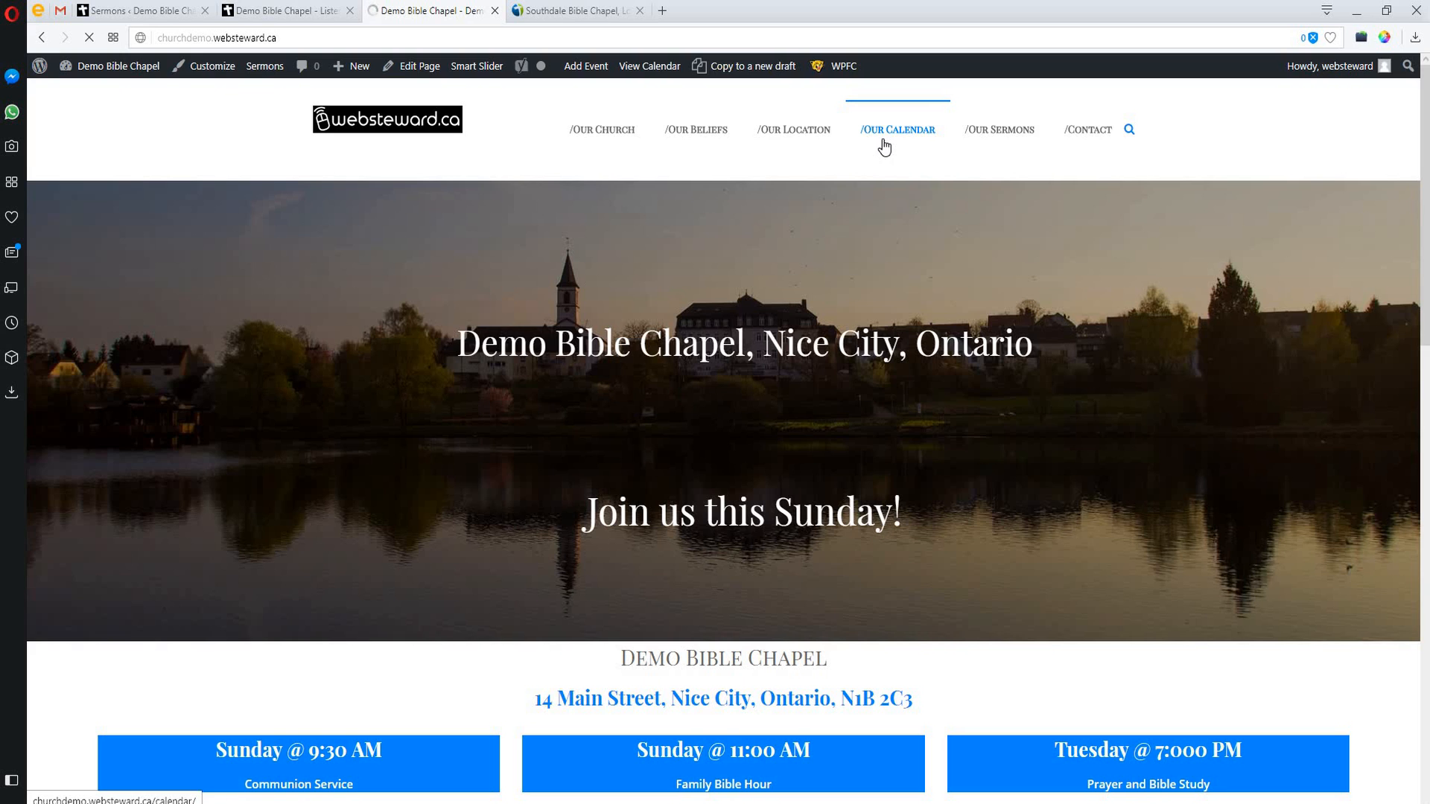
pyautogui.click(897, 130)
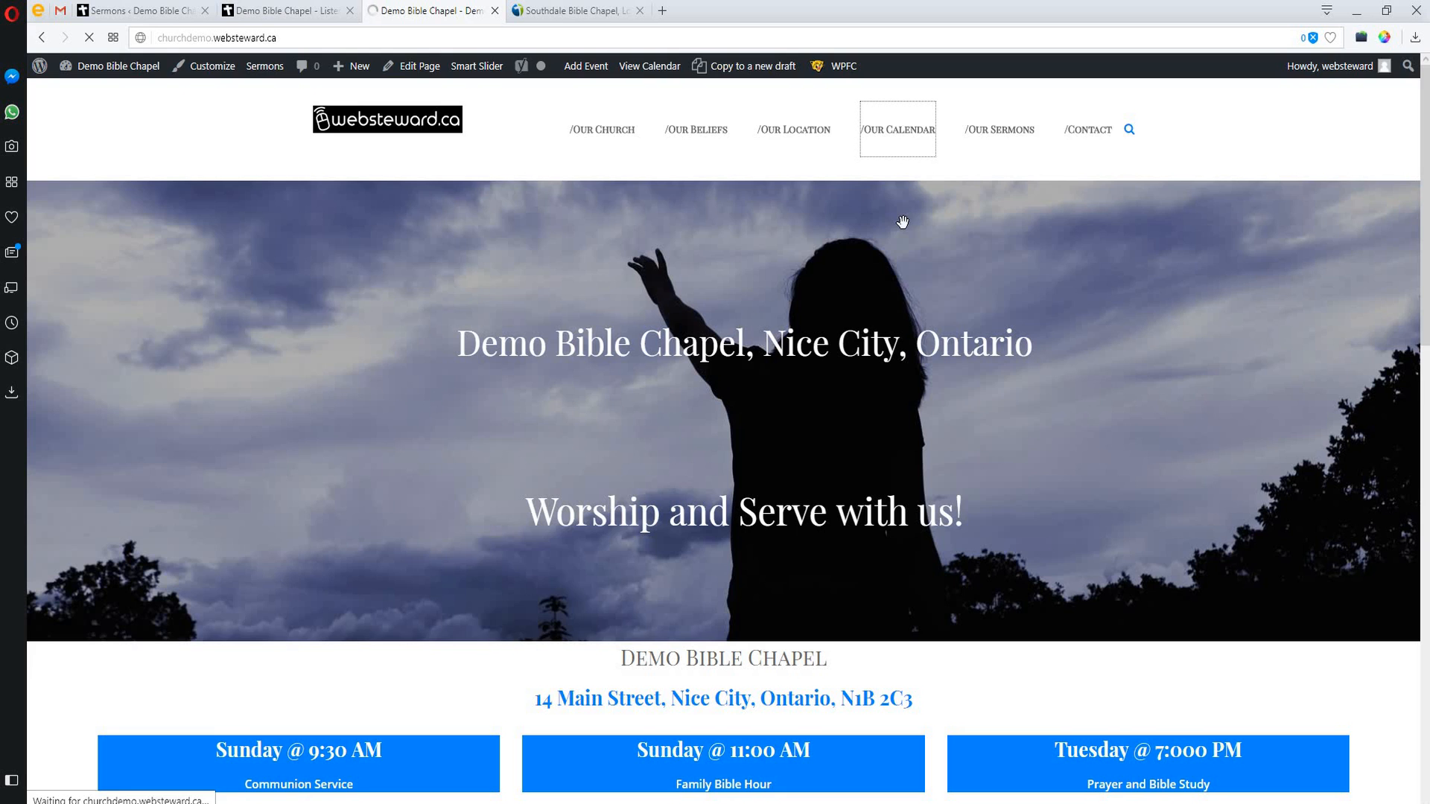
pyautogui.click(897, 129)
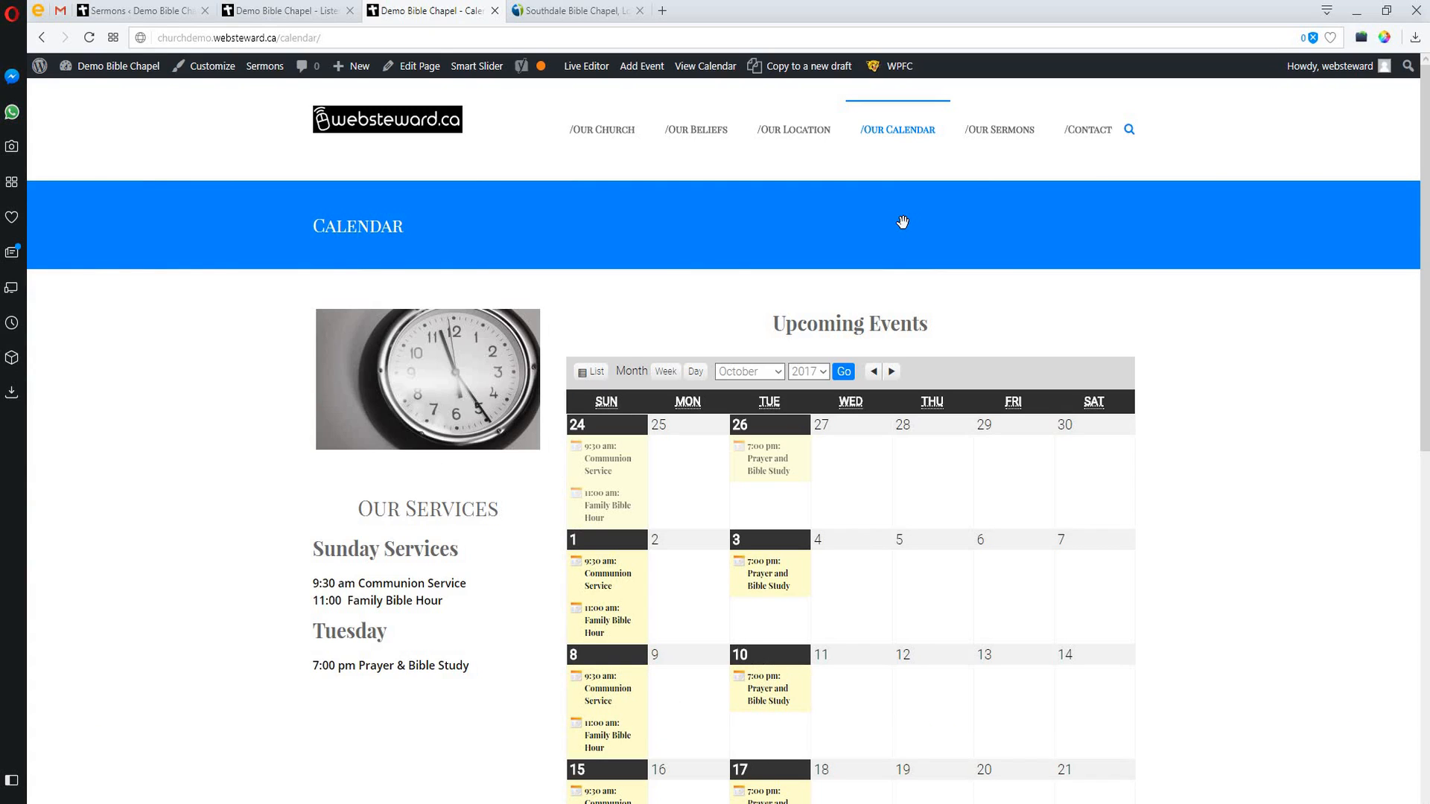
pyautogui.scroll(-3)
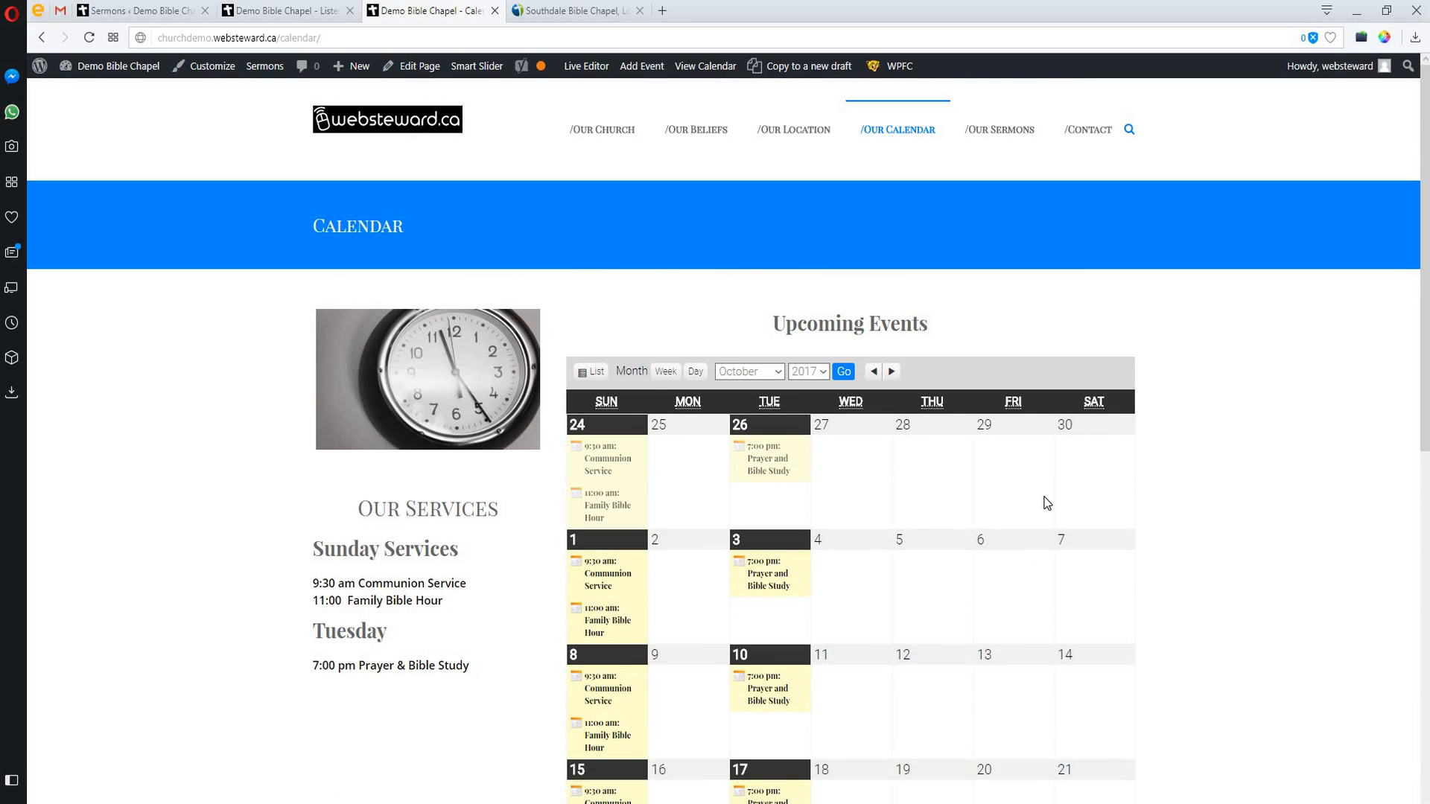
pyautogui.moveTo(764, 360)
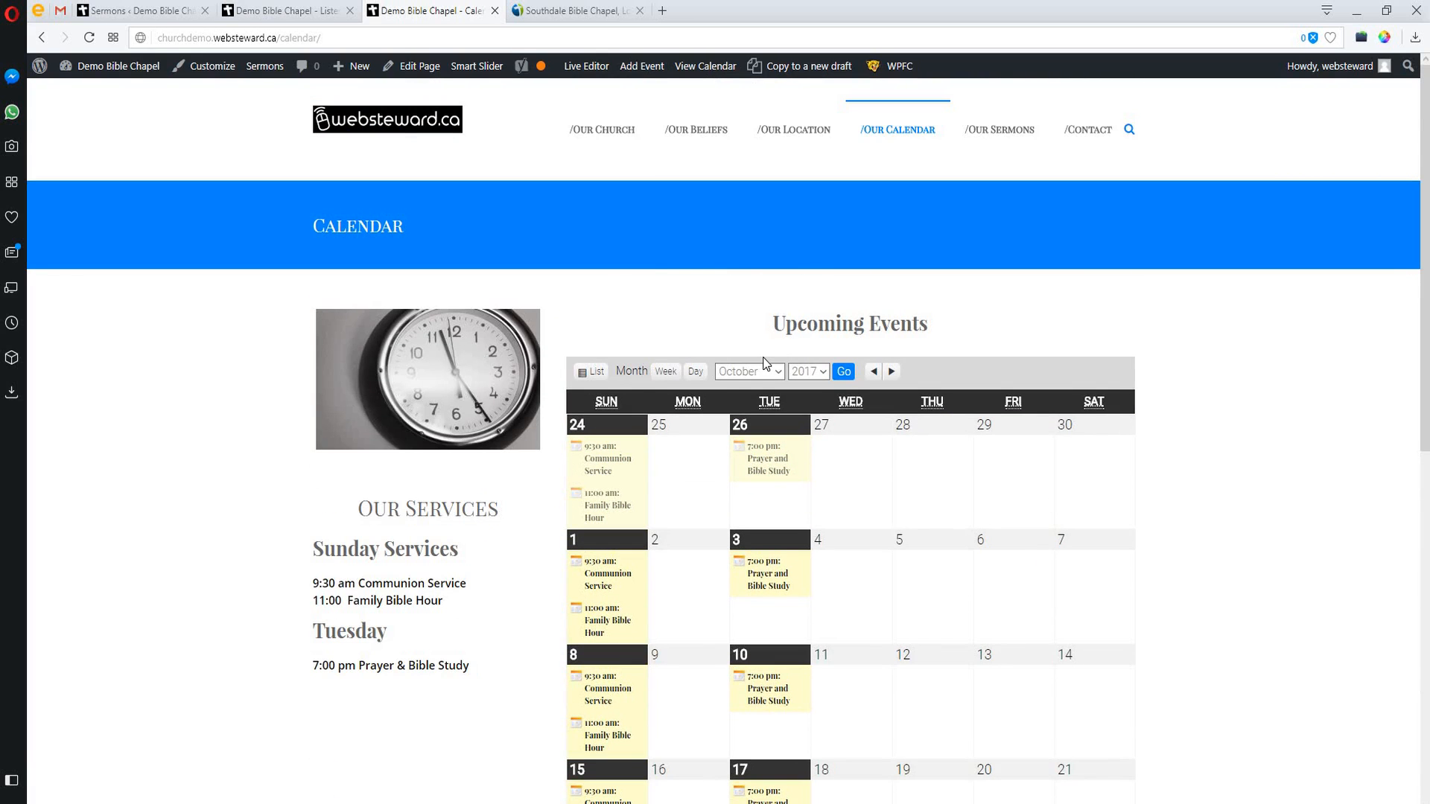
pyautogui.moveTo(676, 496)
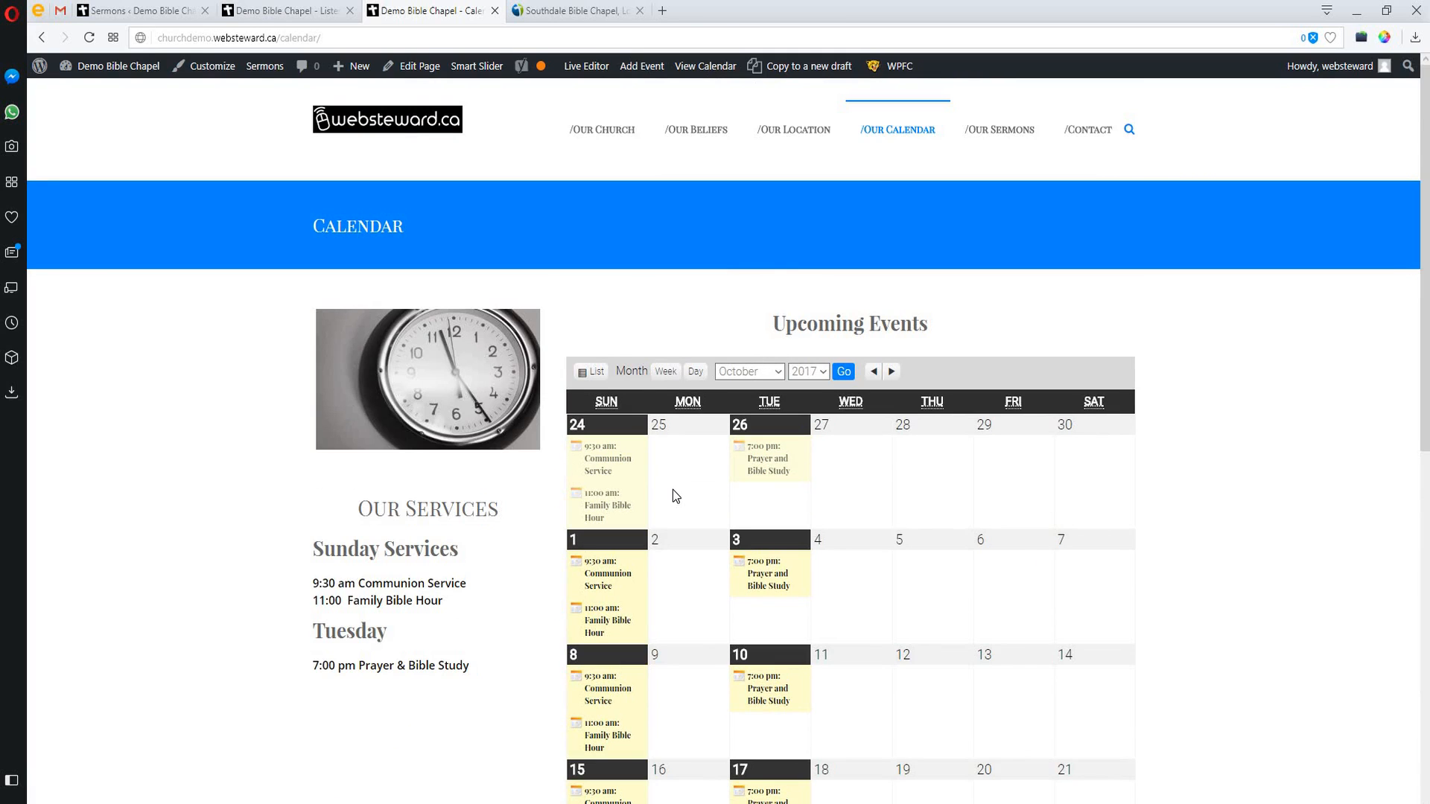
pyautogui.moveTo(627, 325)
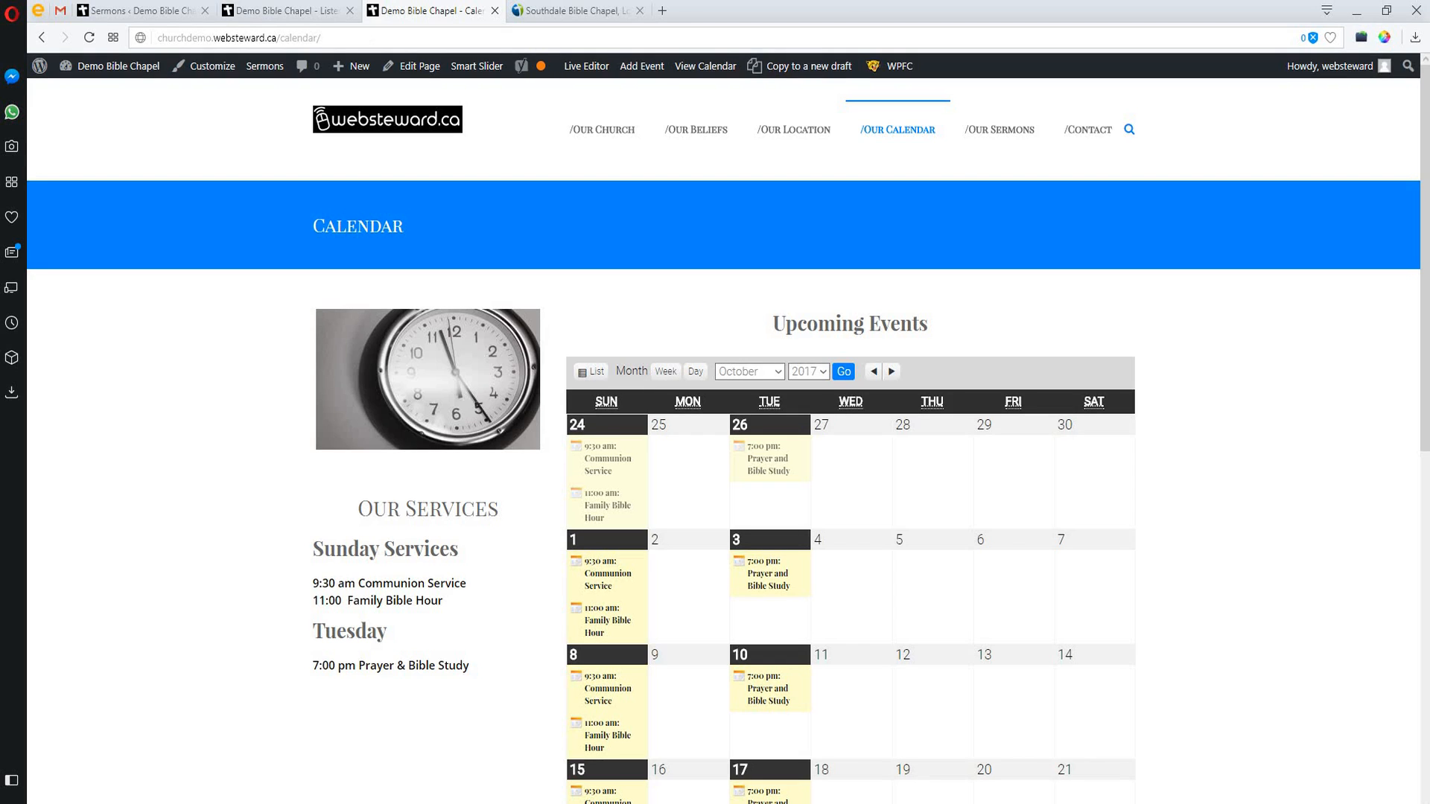
# Switch to the Southdale Bible Chapel tab and show its Services page via Our Events
pyautogui.click(578, 10)
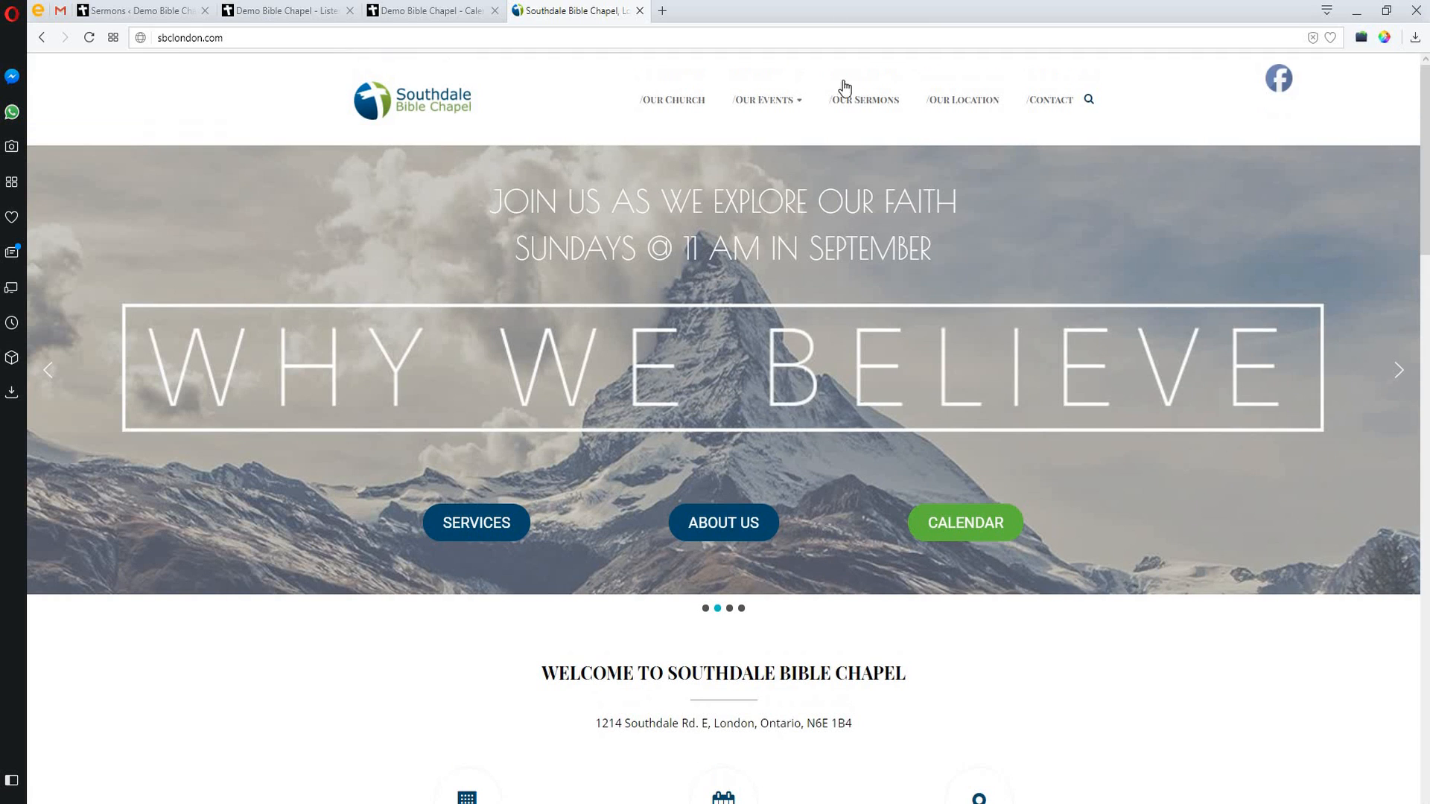
pyautogui.click(767, 100)
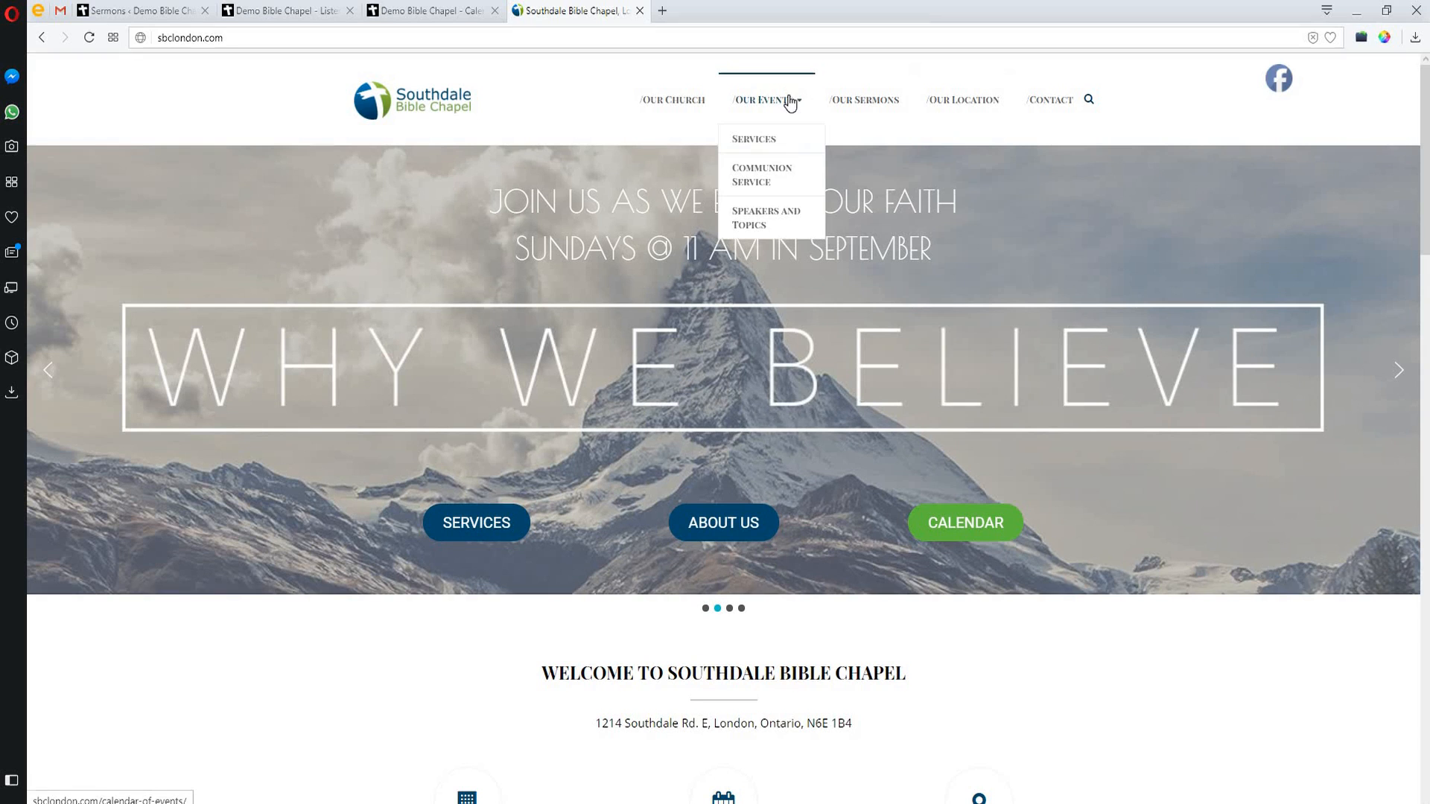
pyautogui.moveTo(751, 111)
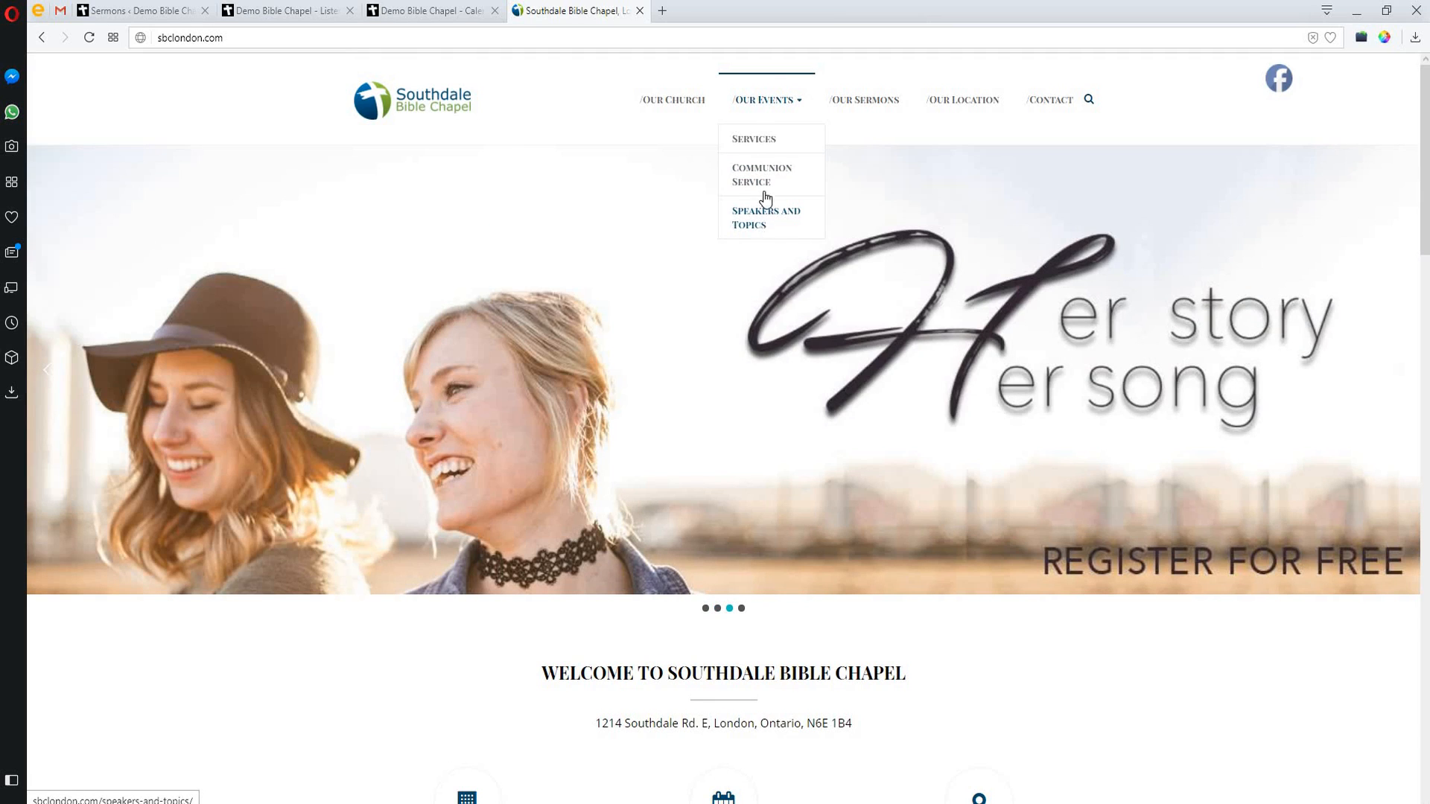
pyautogui.moveTo(760, 146)
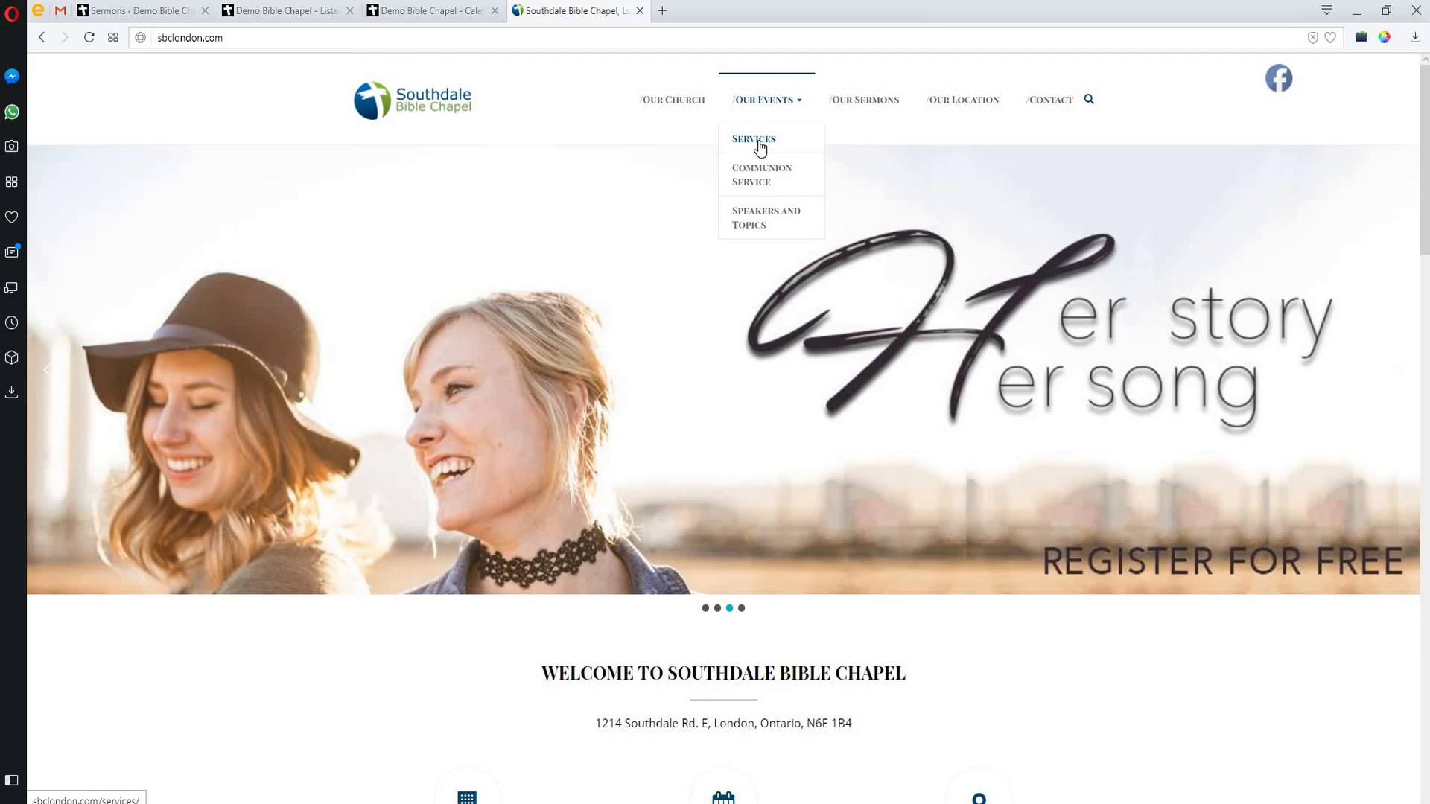
pyautogui.click(753, 140)
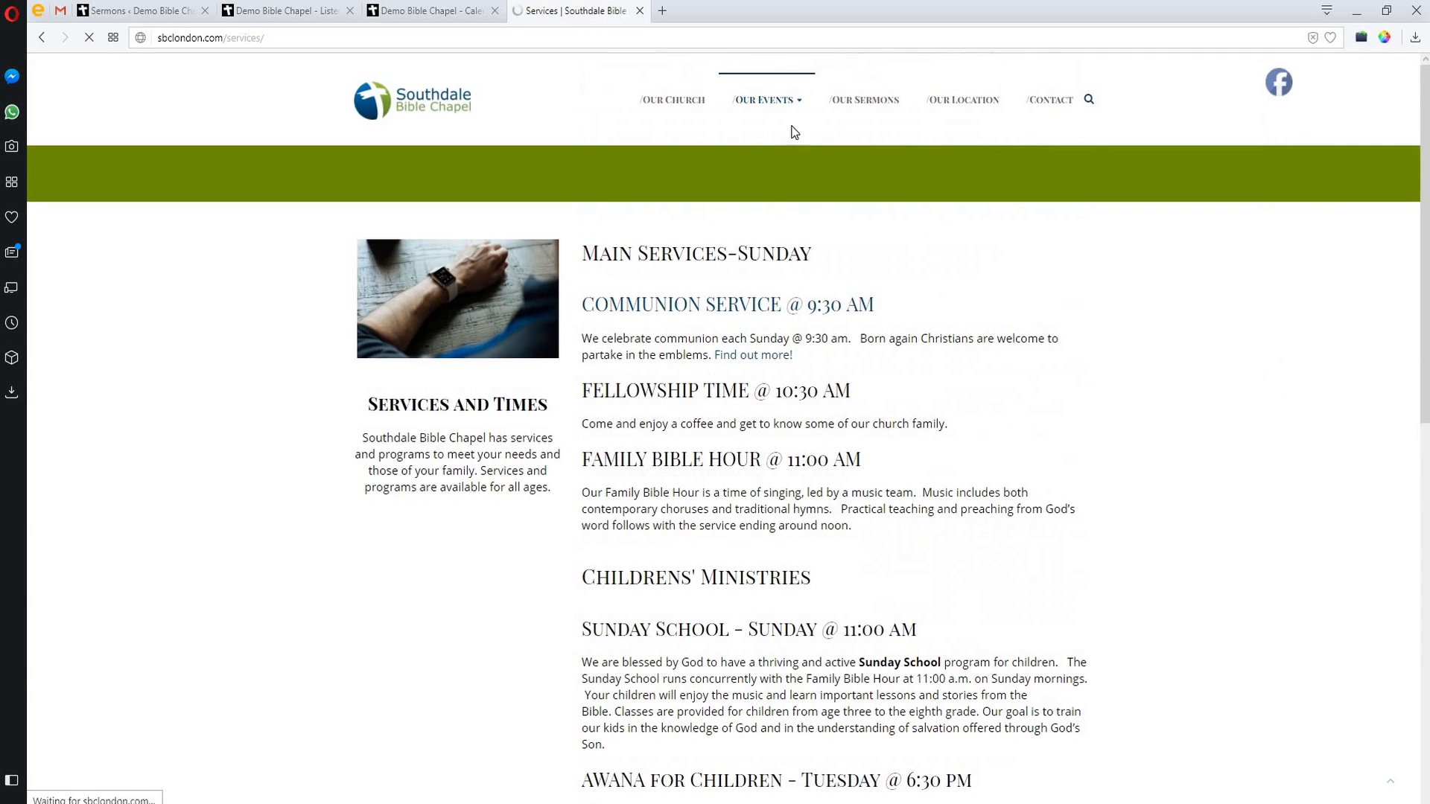
pyautogui.click(765, 98)
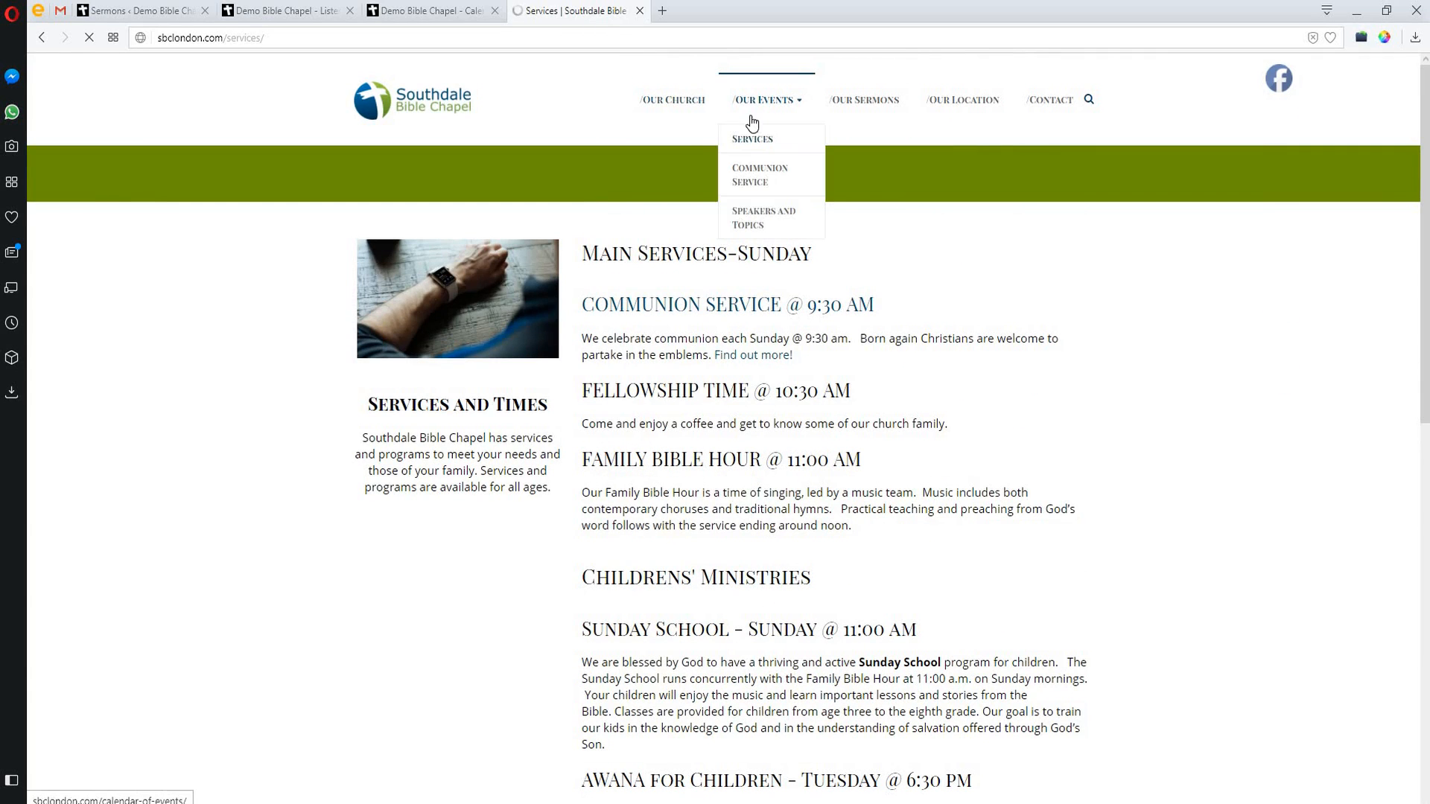
pyautogui.moveTo(685, 111)
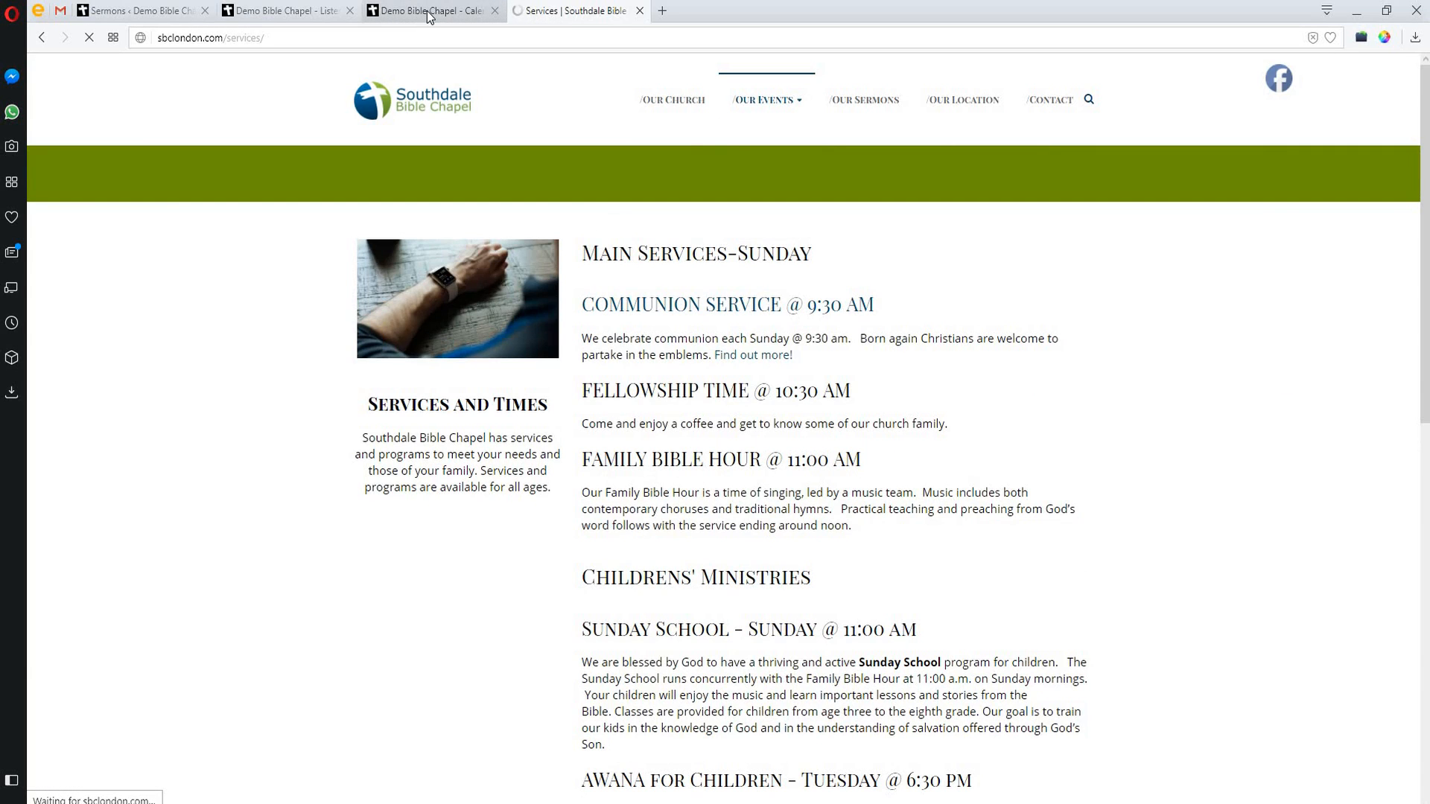
# Return to the Demo Bible Chapel site from the Southdale tab
pyautogui.click(765, 99)
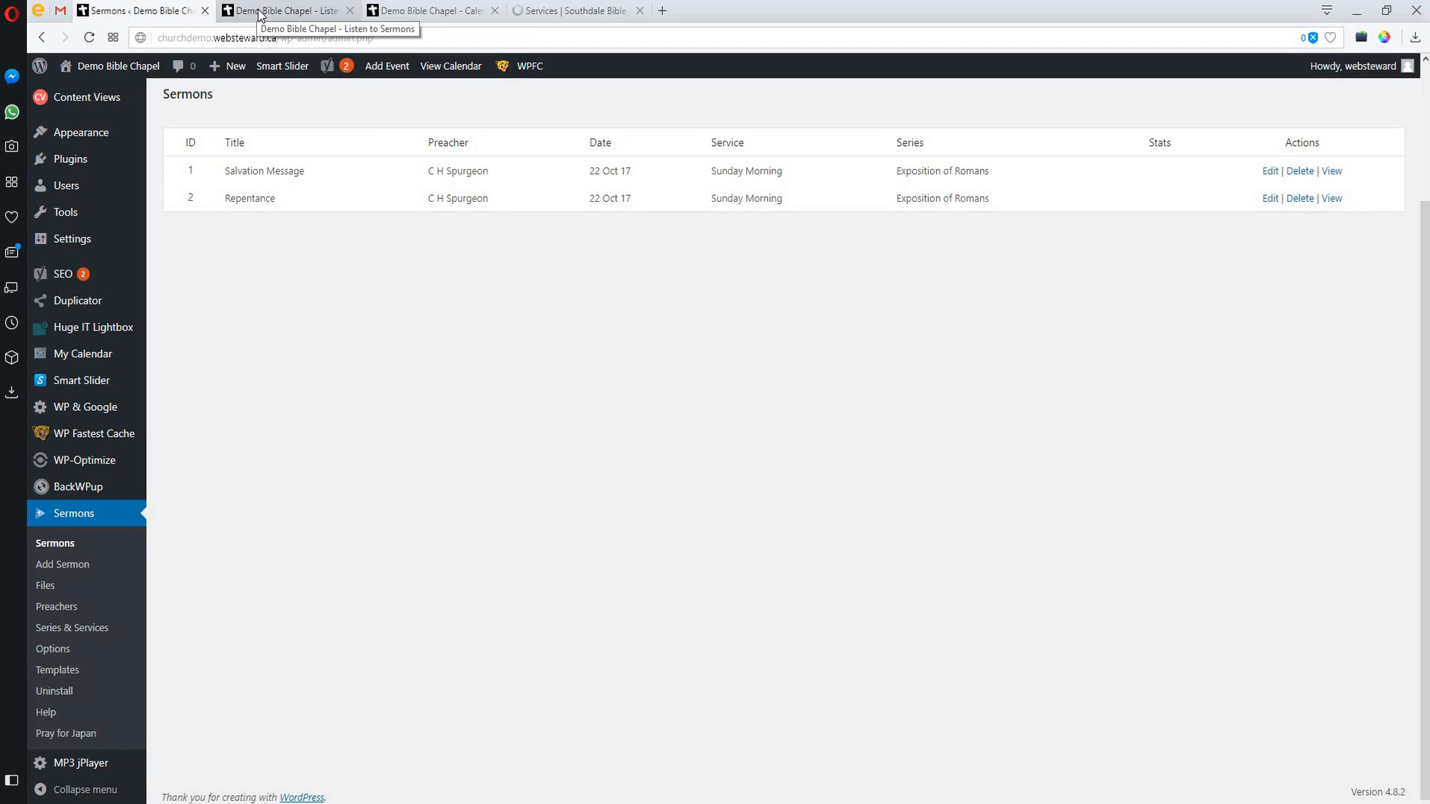
pyautogui.moveTo(227, 436)
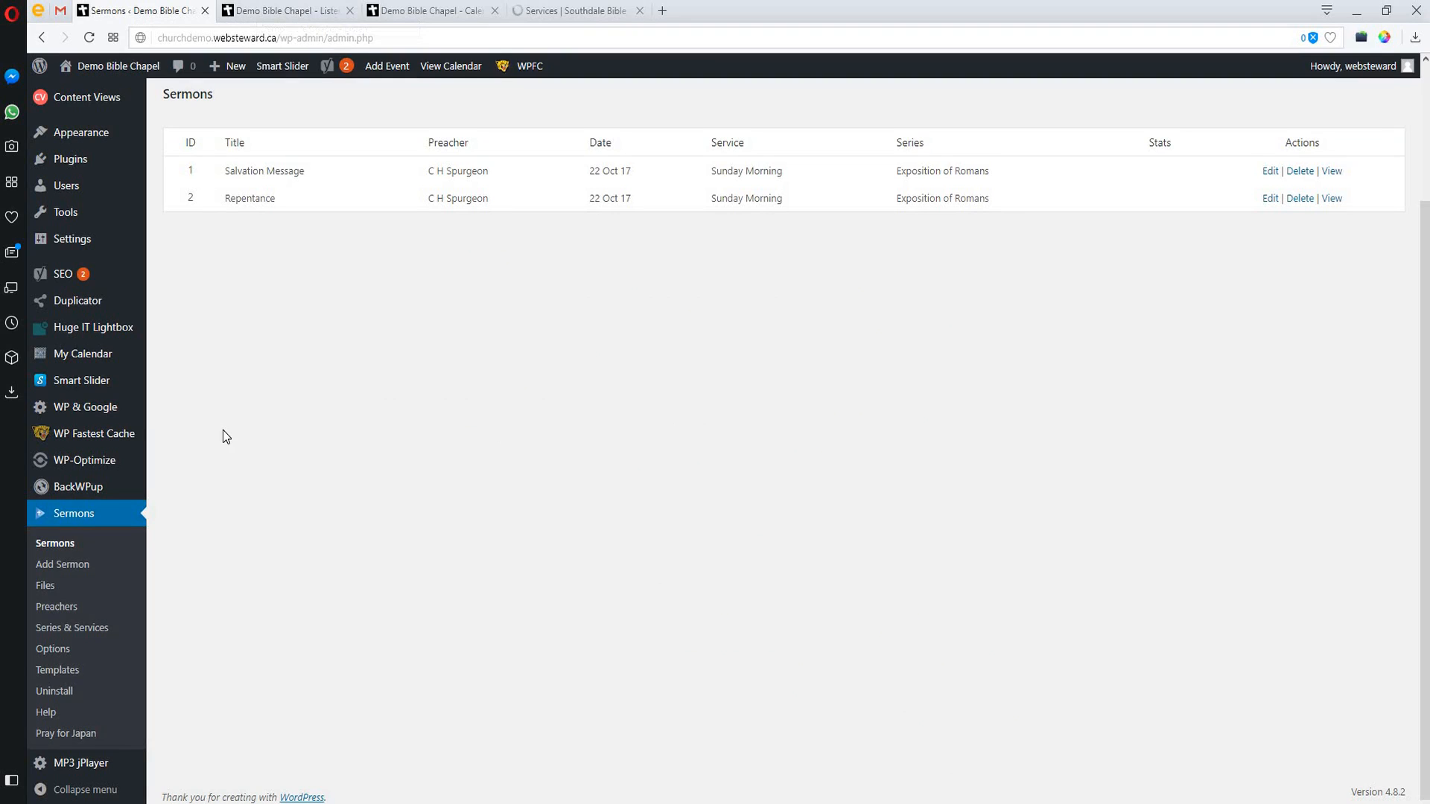
pyautogui.moveTo(268, 630)
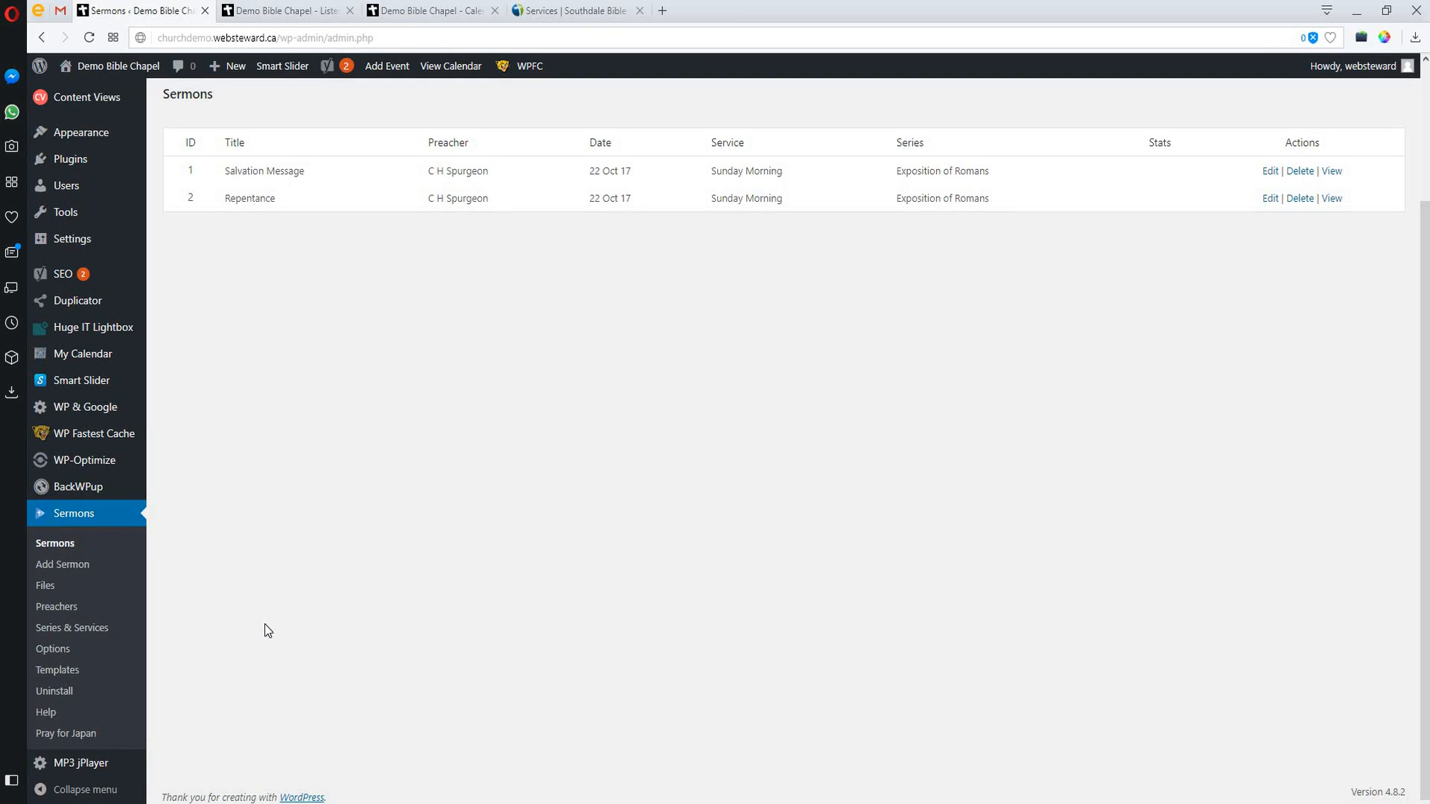
pyautogui.moveTo(349, 618)
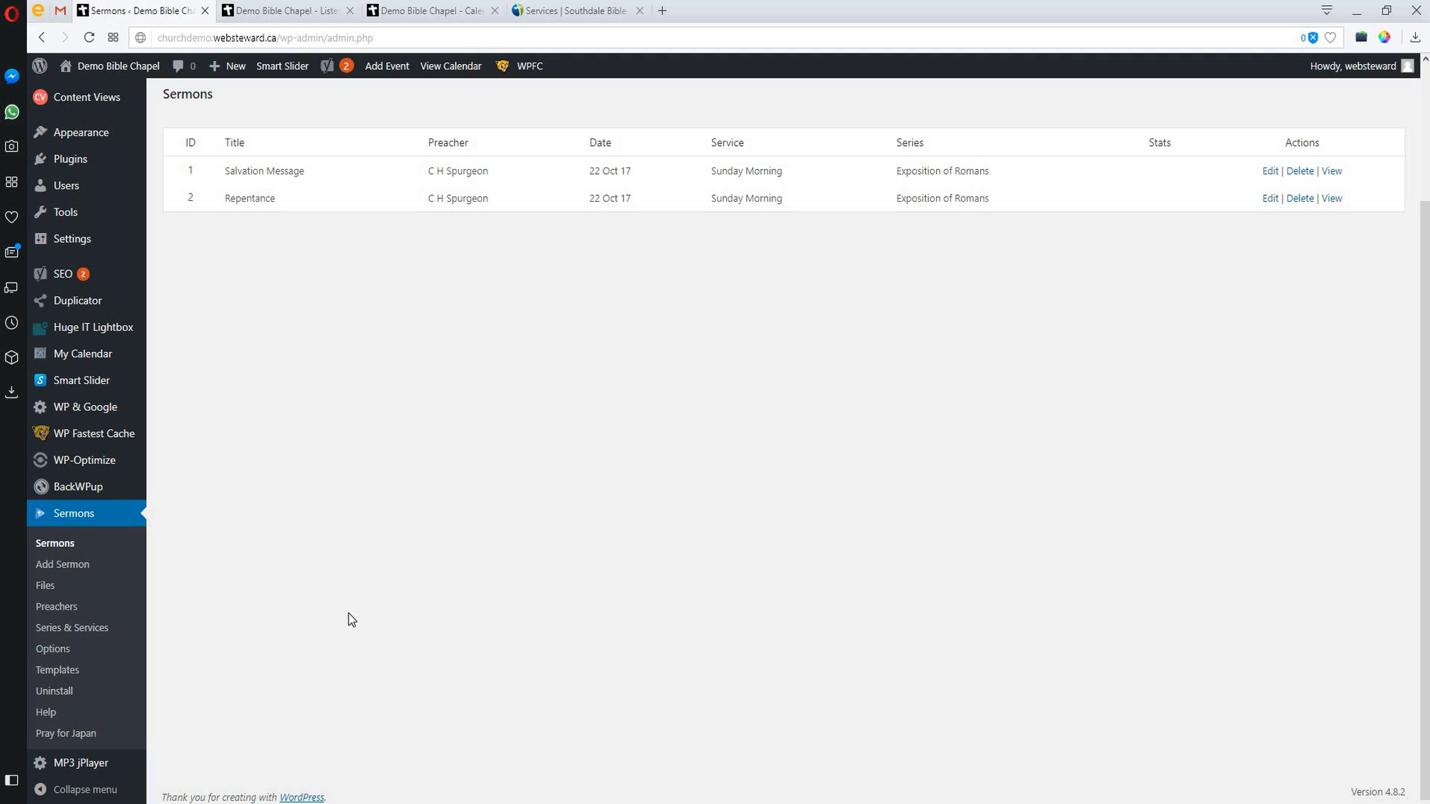
pyautogui.moveTo(310, 377)
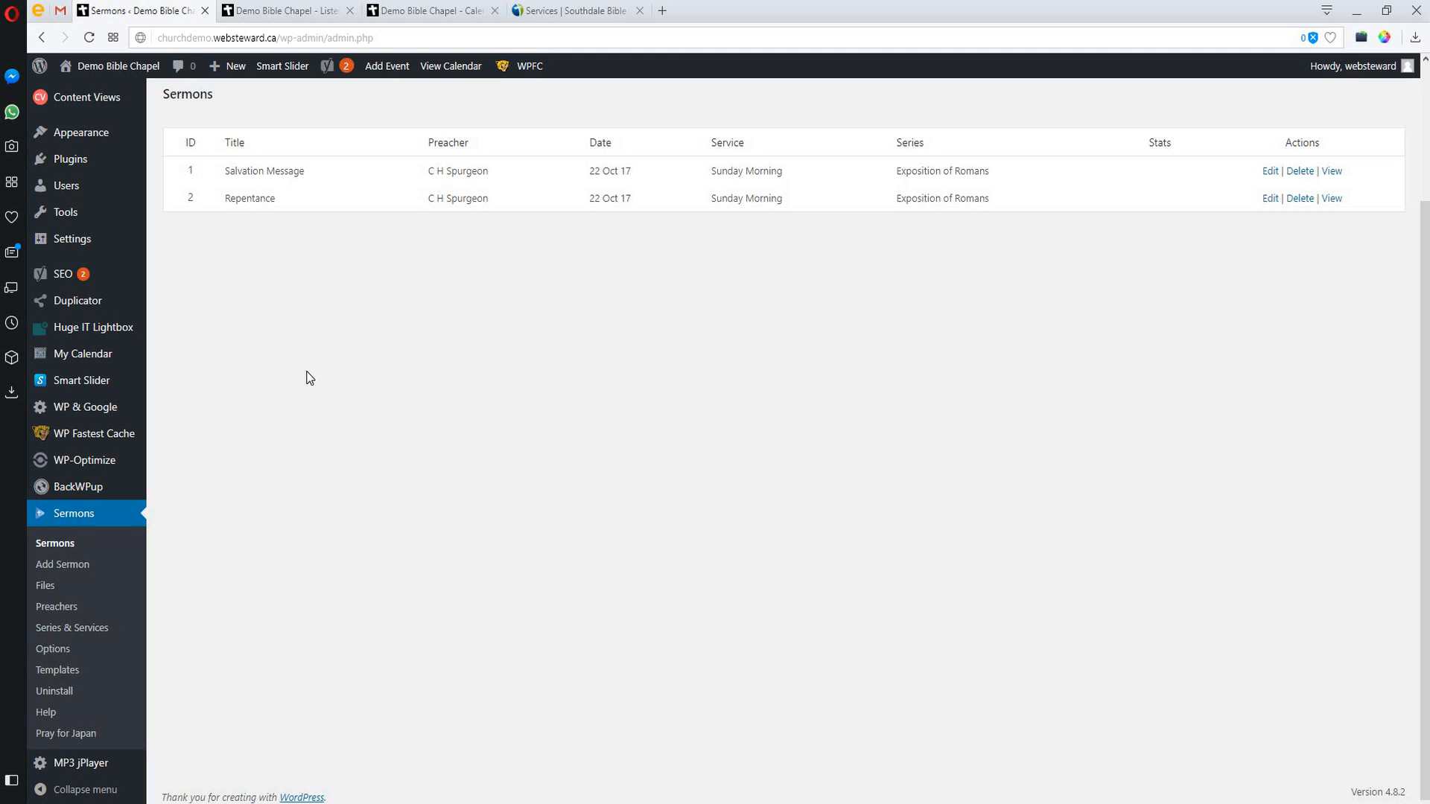
pyautogui.moveTo(307, 381)
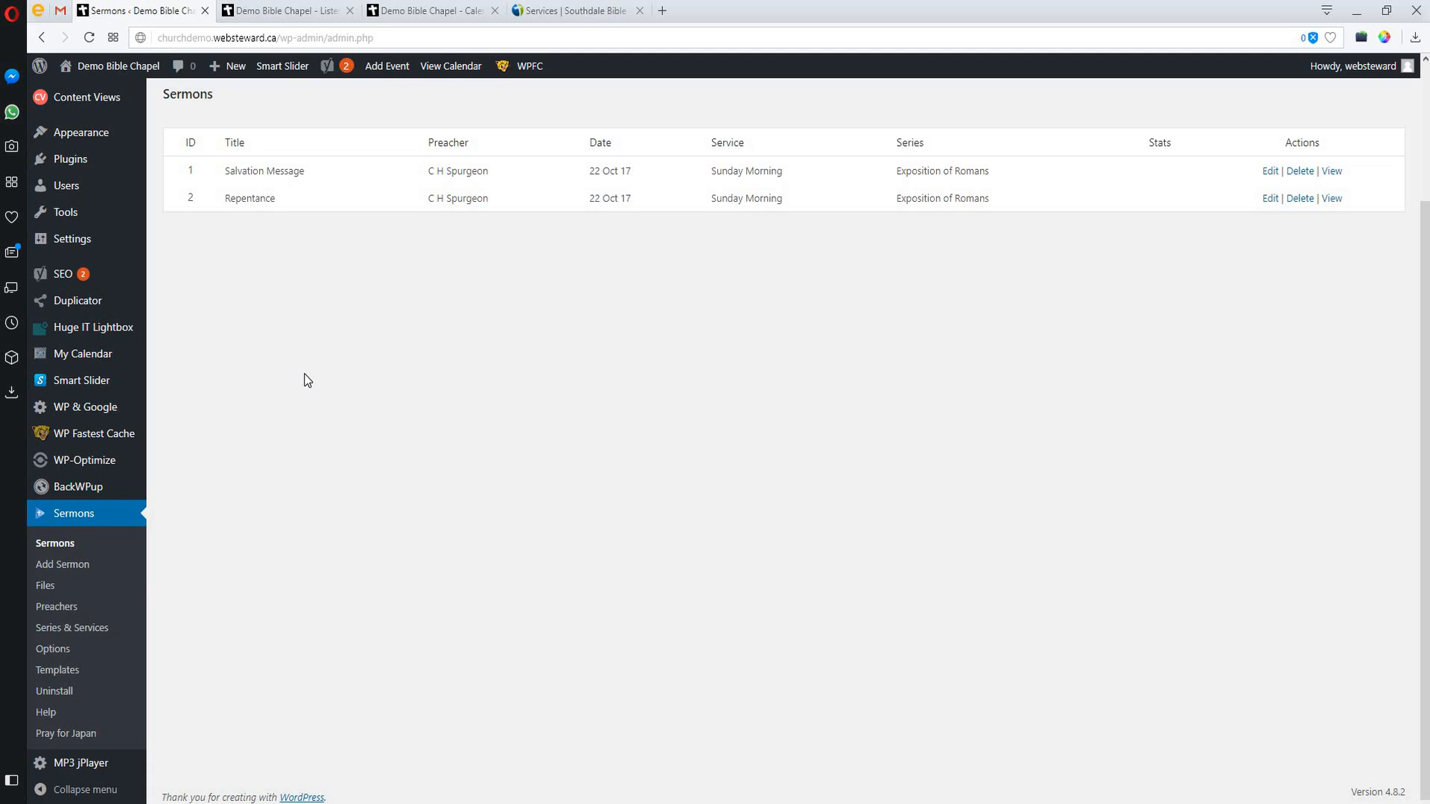
pyautogui.moveTo(149, 575)
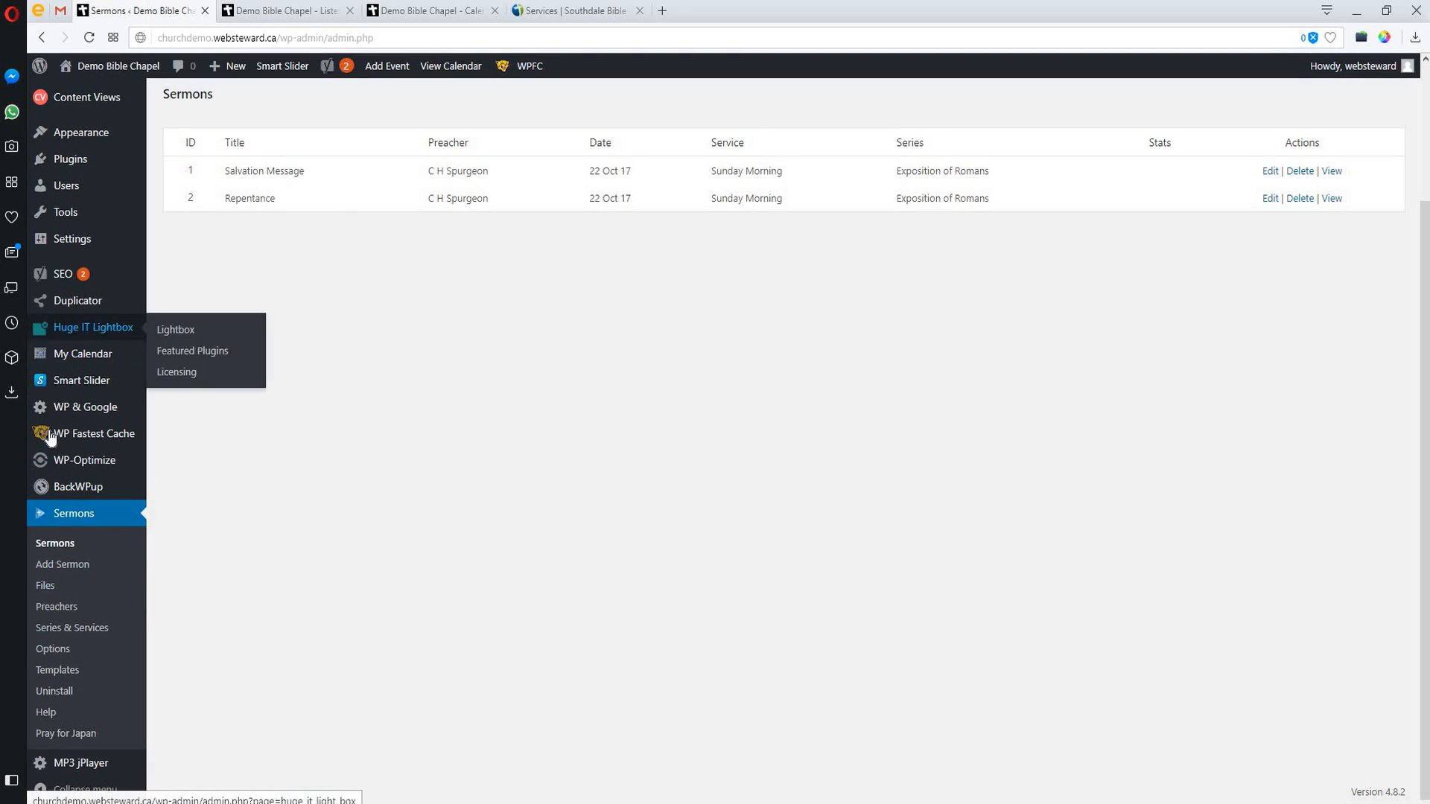
pyautogui.moveTo(82, 355)
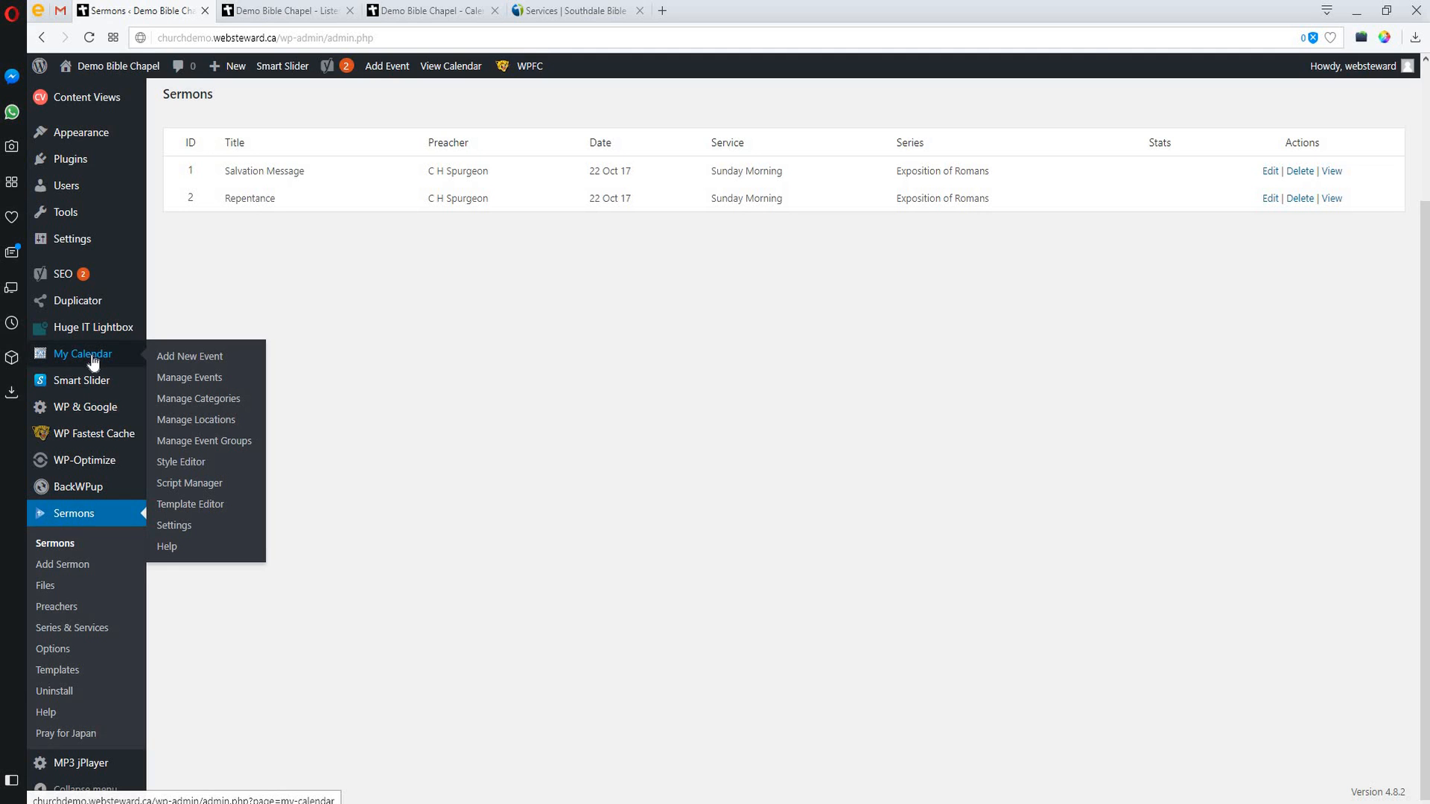
pyautogui.moveTo(63, 362)
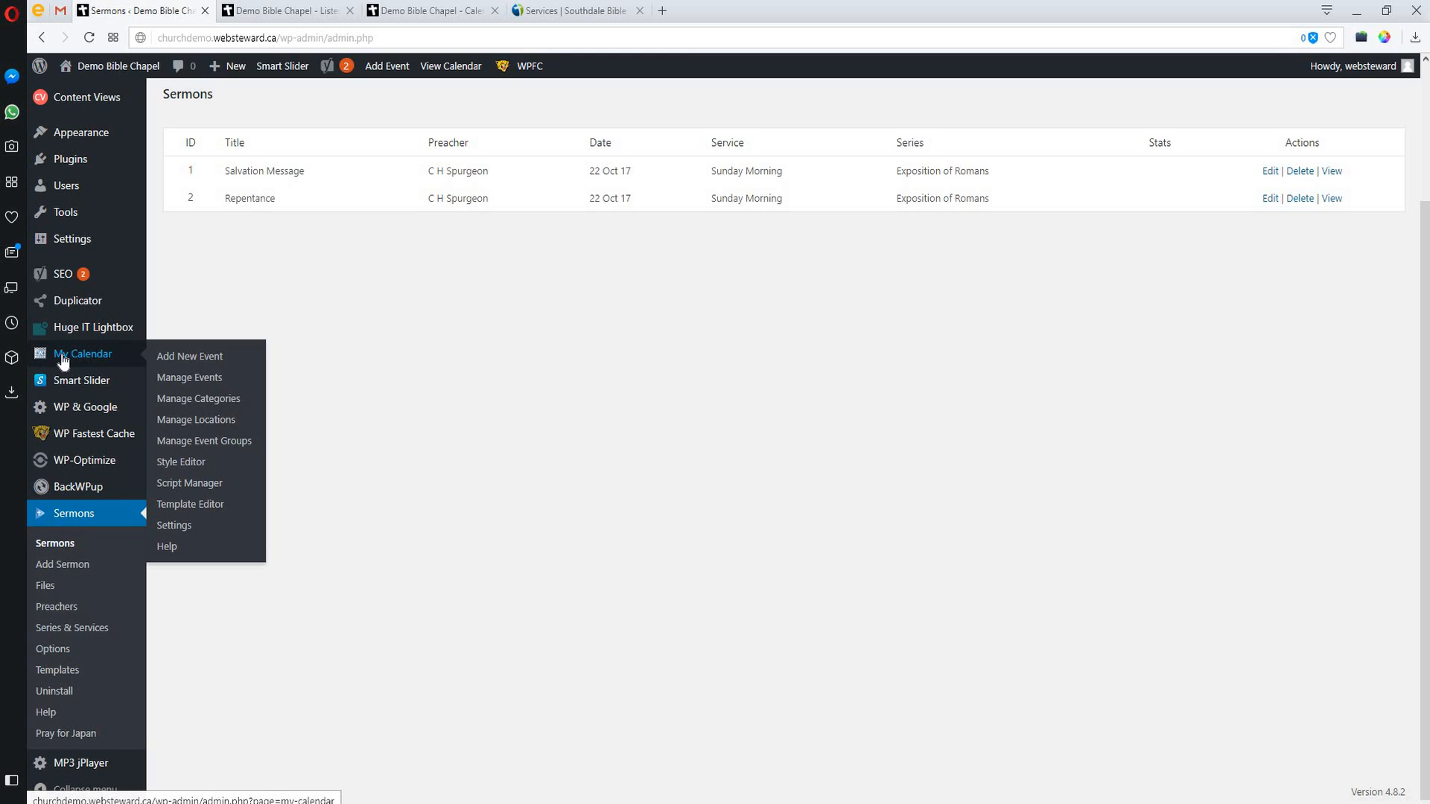
pyautogui.moveTo(214, 372)
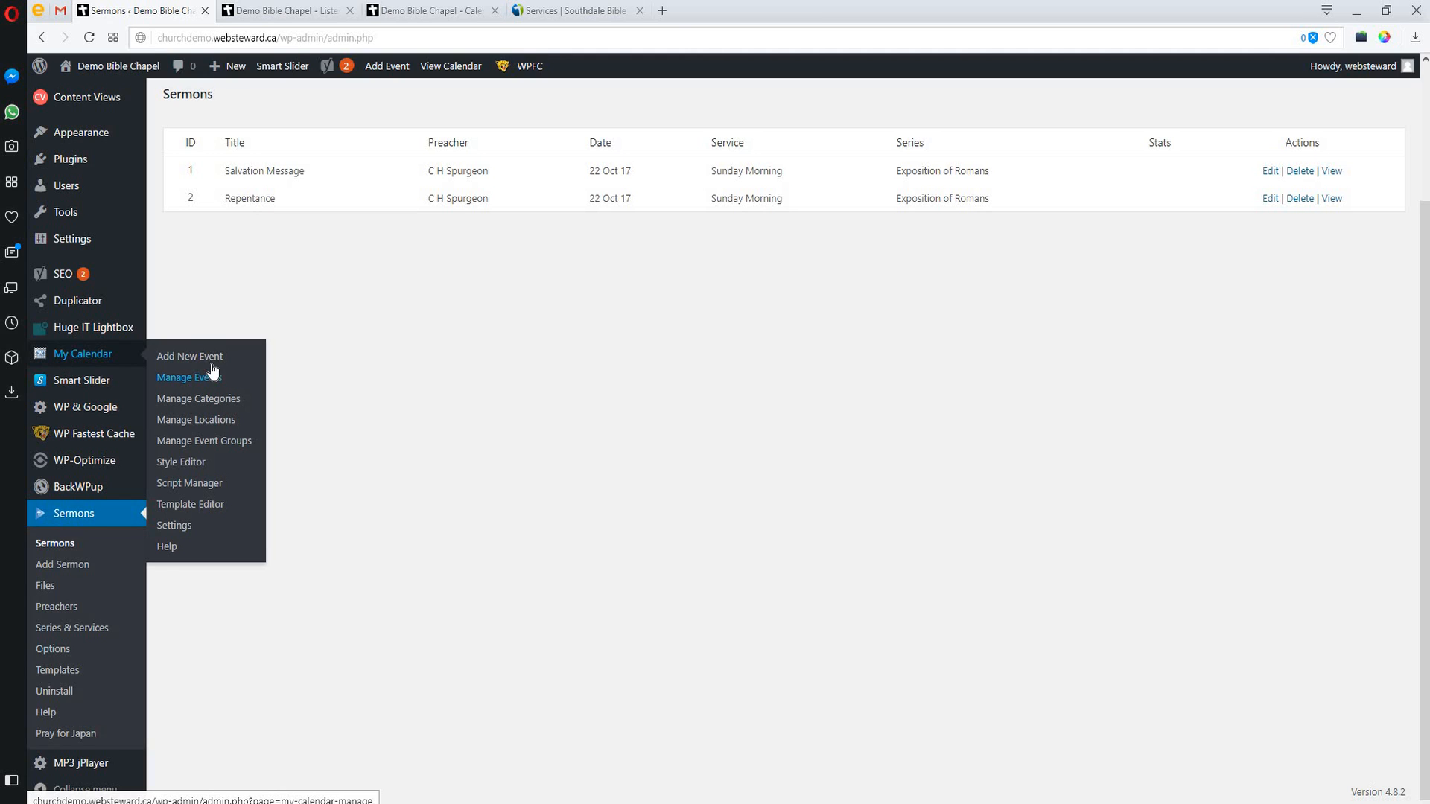
# Show My Calendar's Manage Events list and load the Communion Service event for editing
pyautogui.click(188, 377)
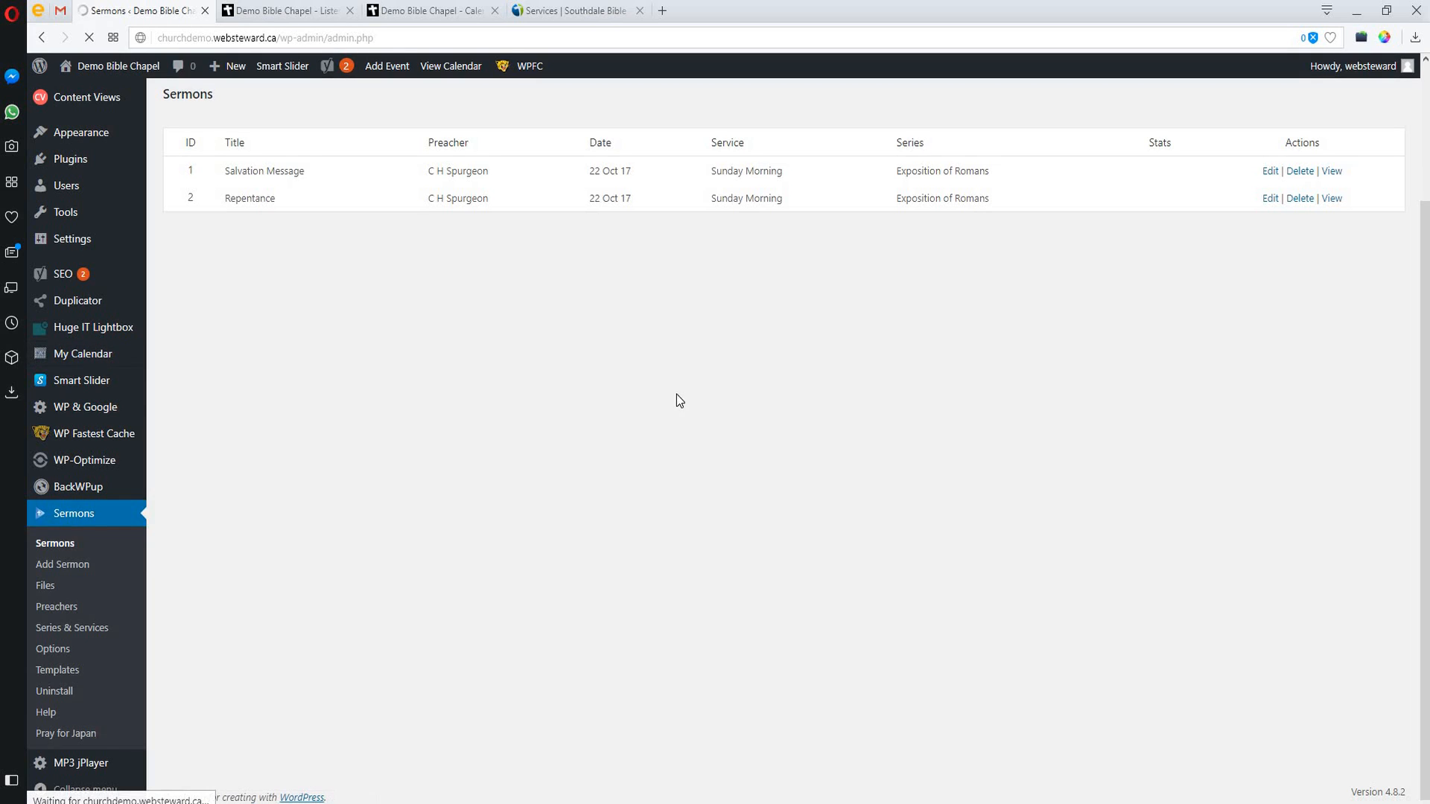
pyautogui.moveTo(687, 398)
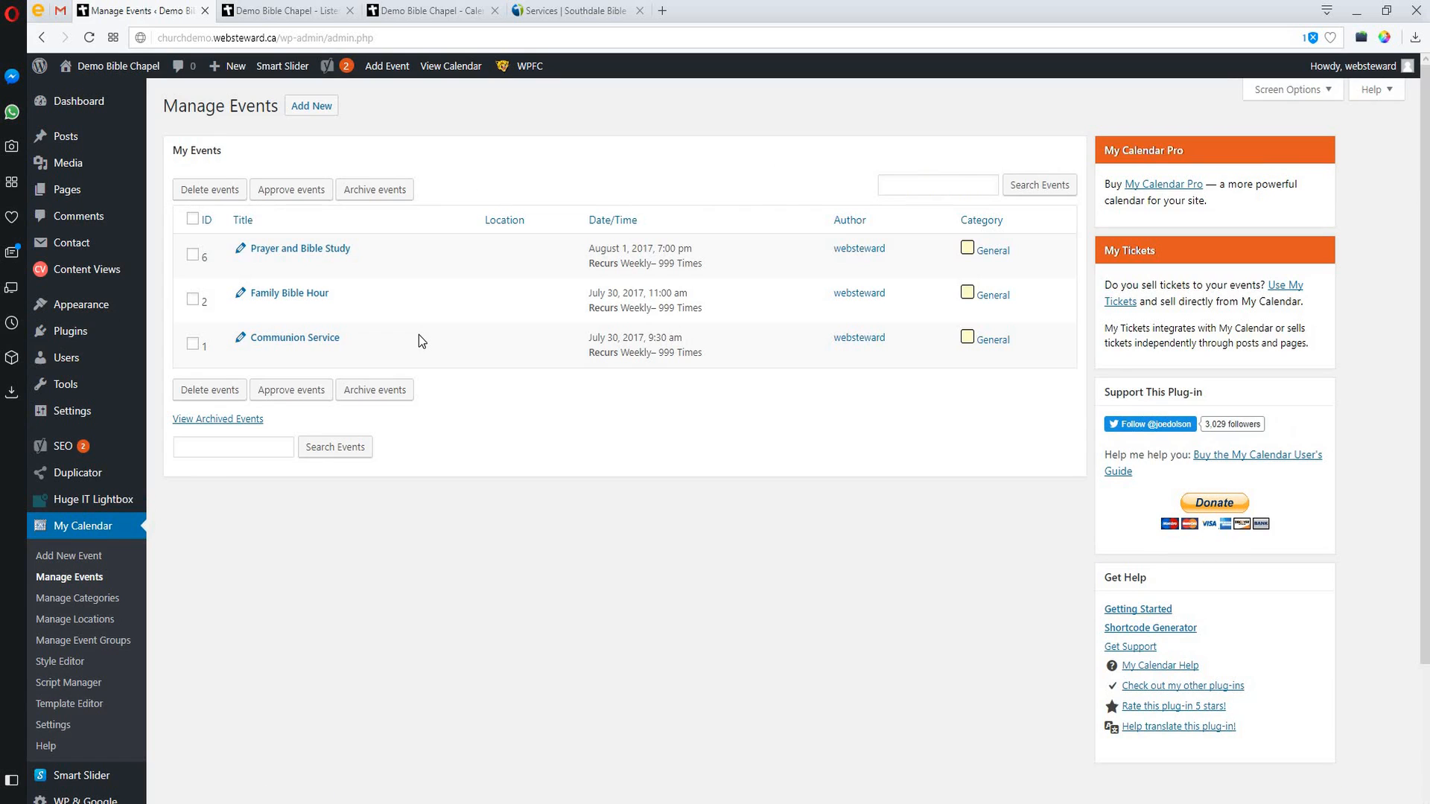
pyautogui.moveTo(298, 249)
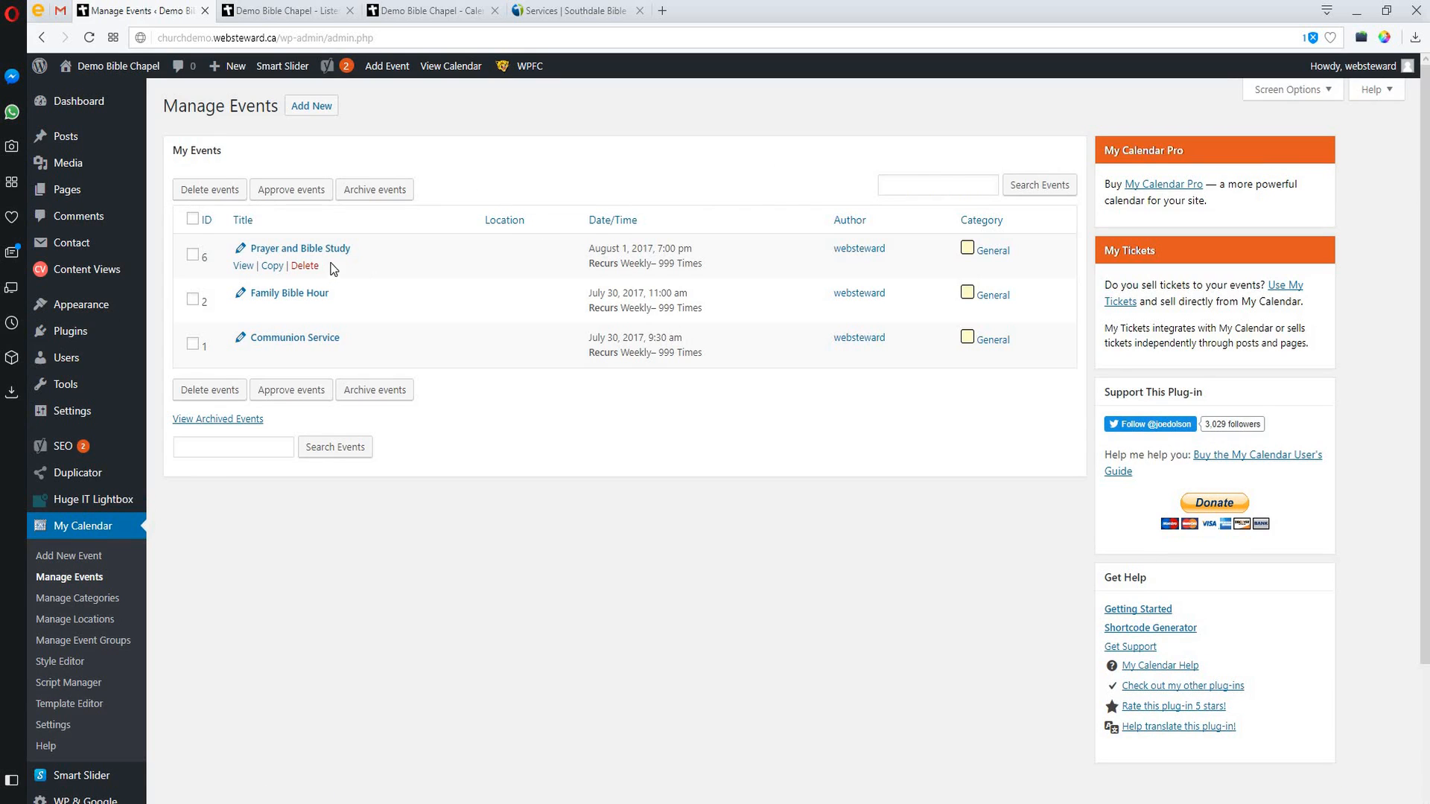
pyautogui.moveTo(340, 255)
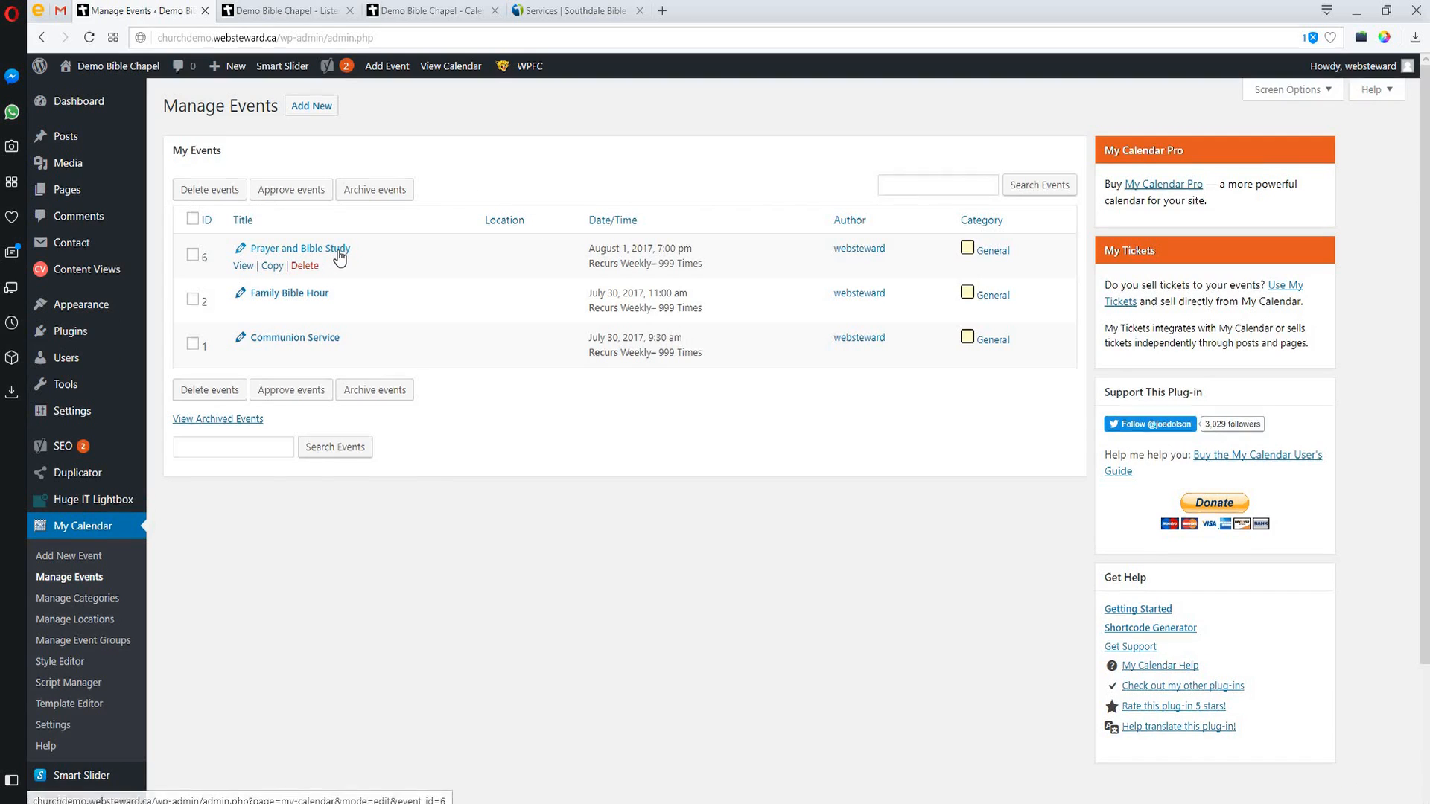
pyautogui.moveTo(238, 388)
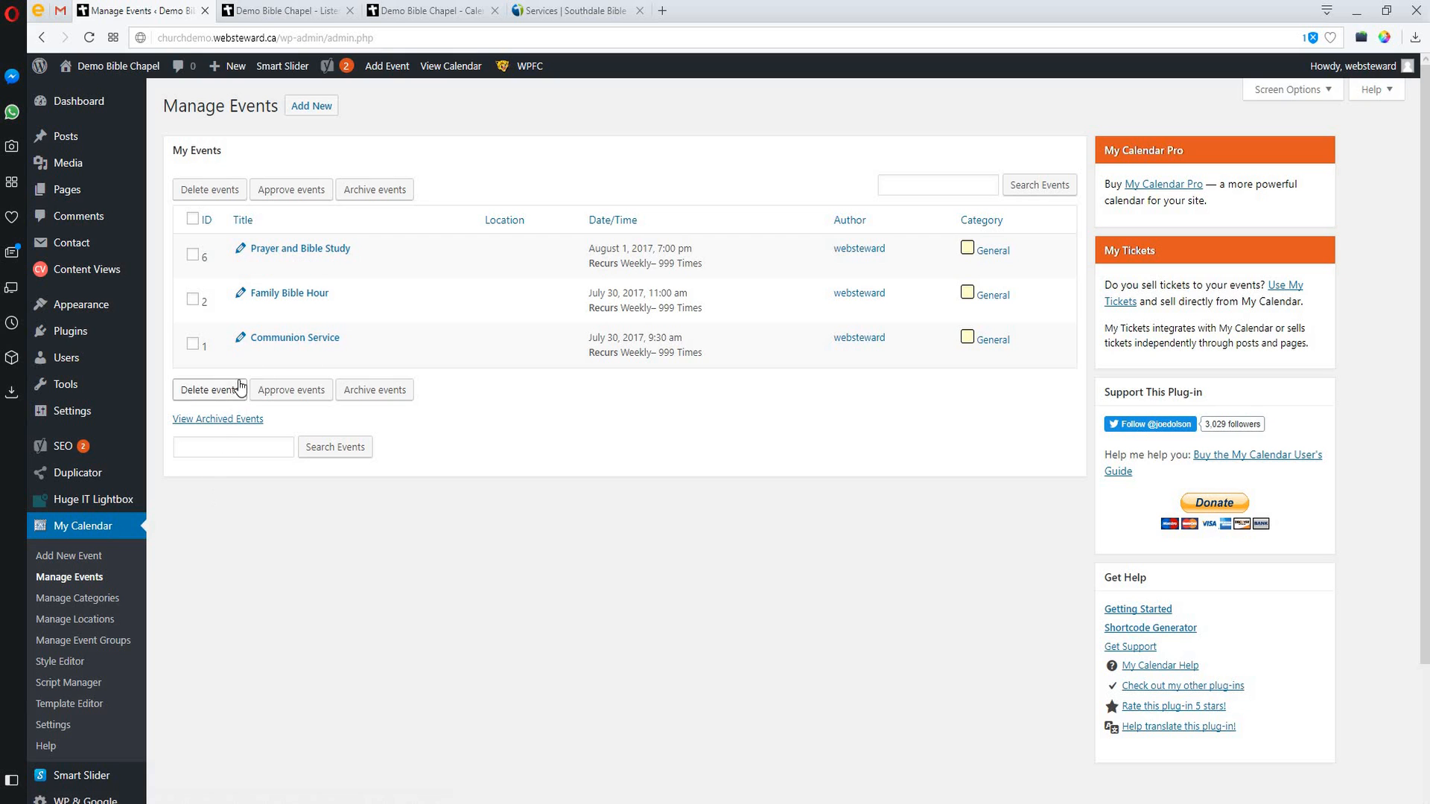
pyautogui.moveTo(291, 247)
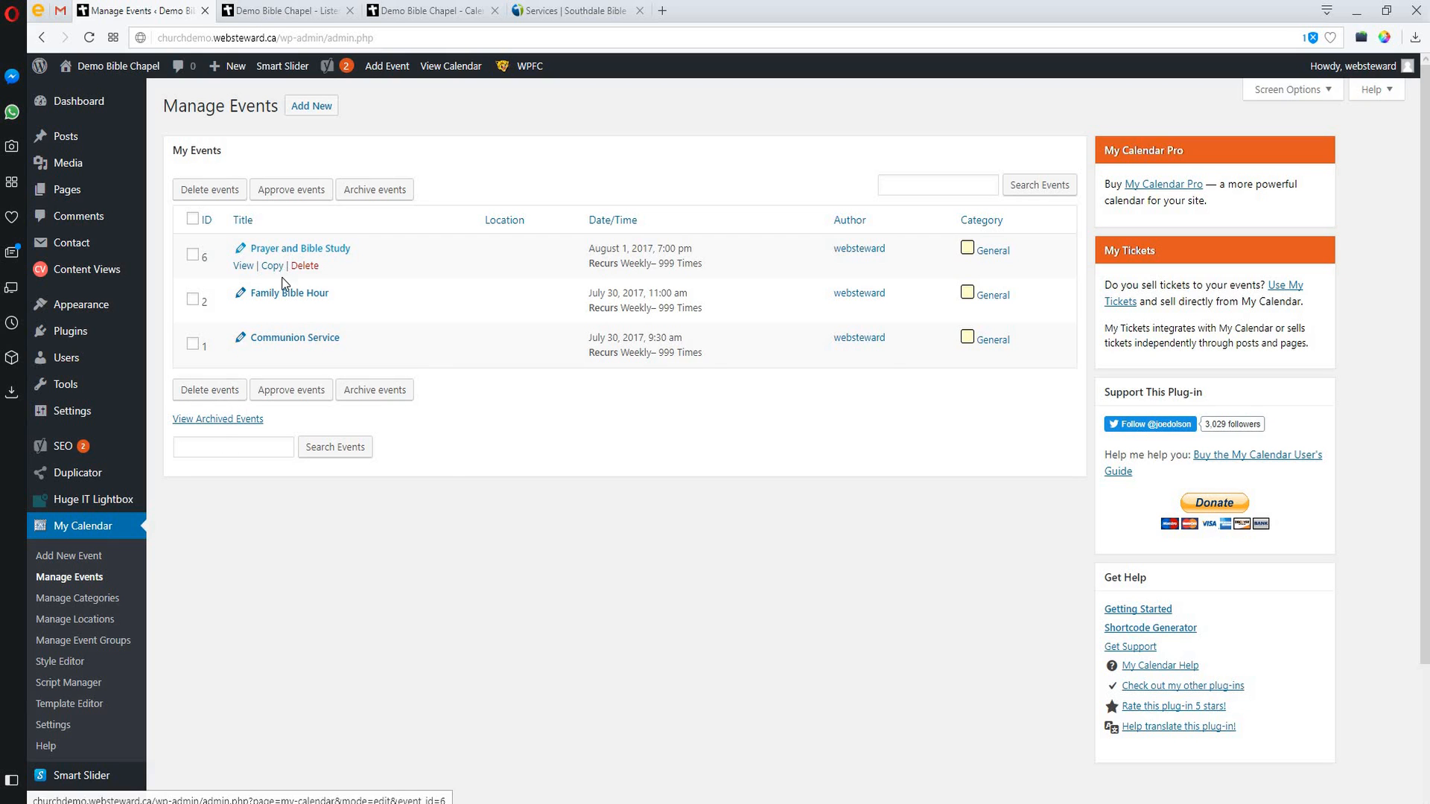
pyautogui.moveTo(268, 348)
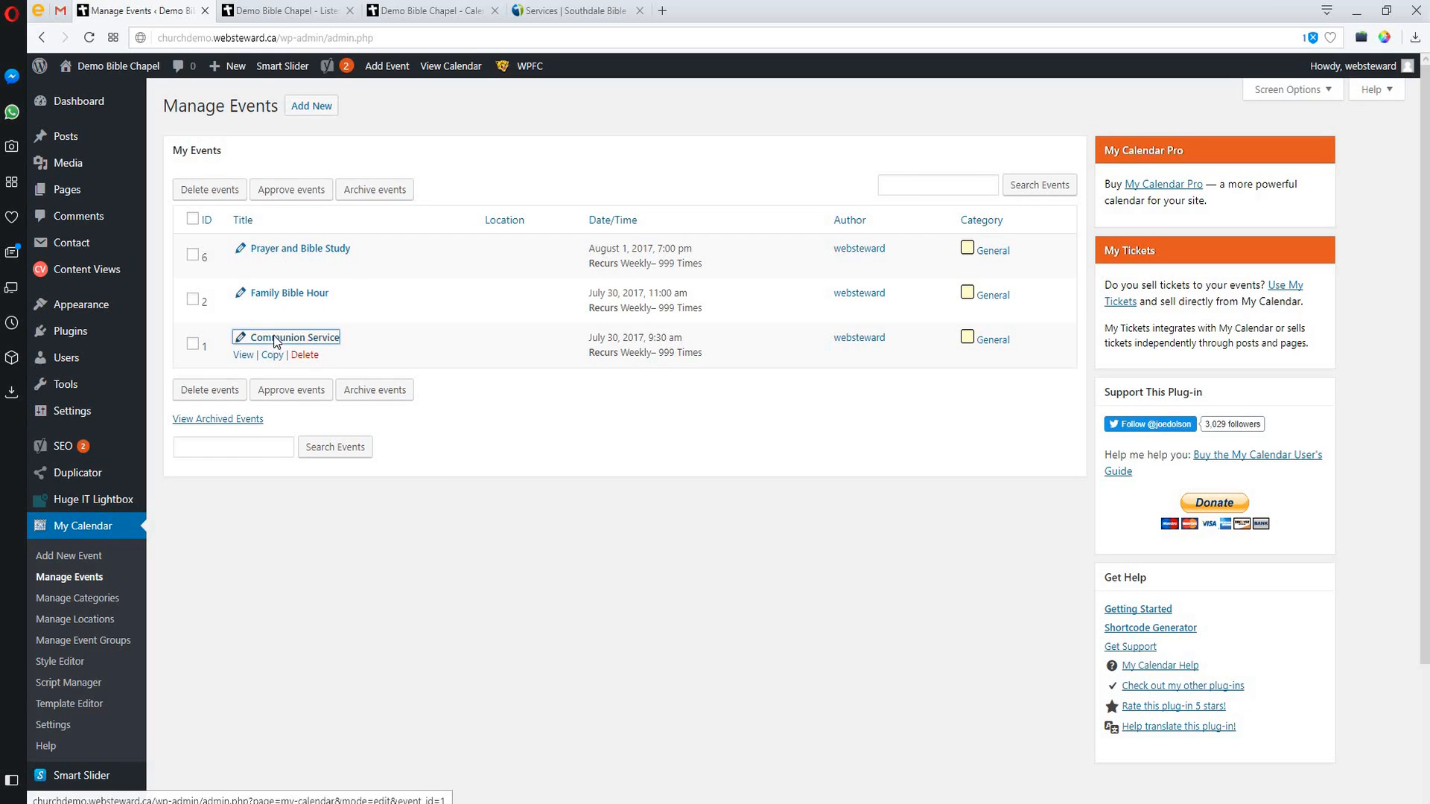
pyautogui.click(293, 337)
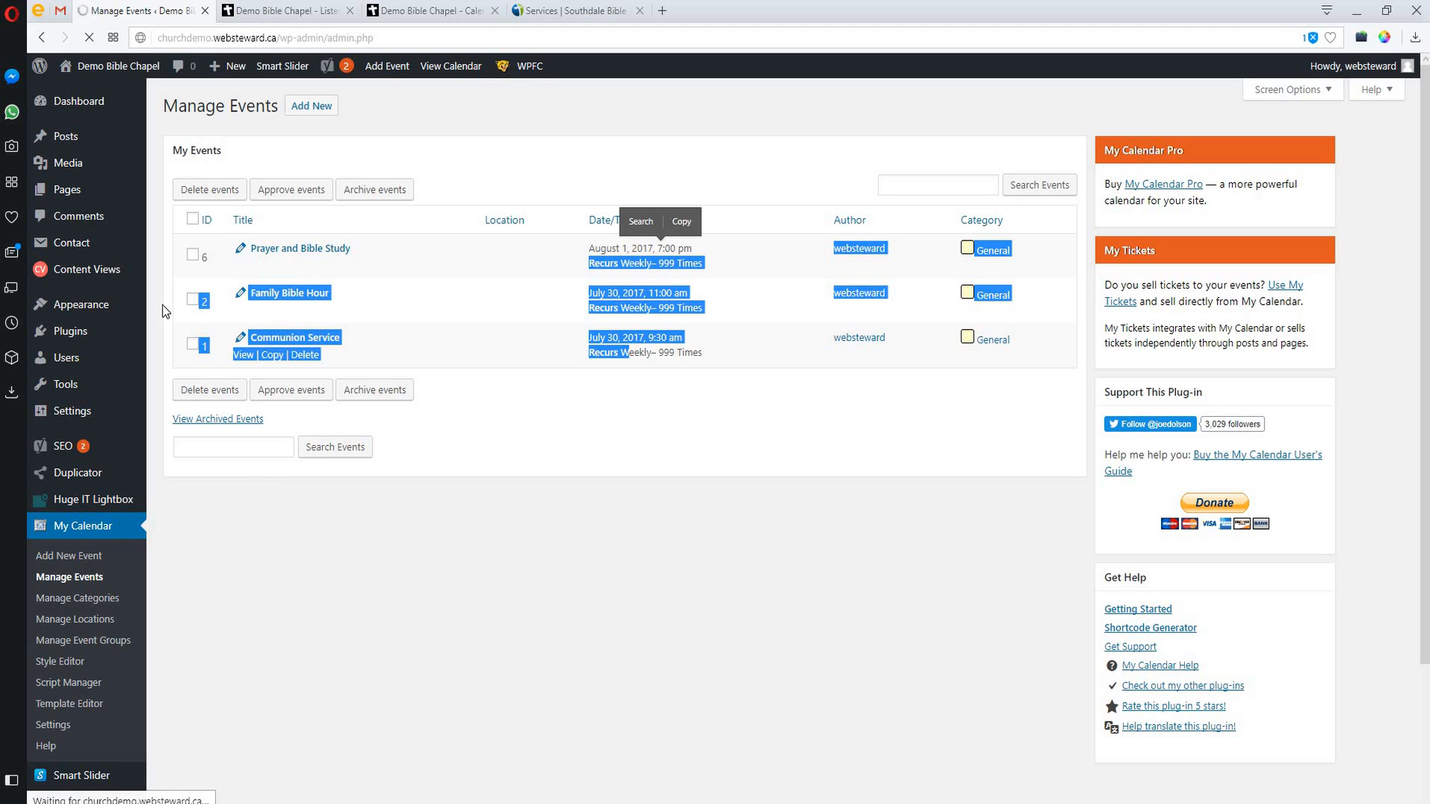
pyautogui.moveTo(278, 318)
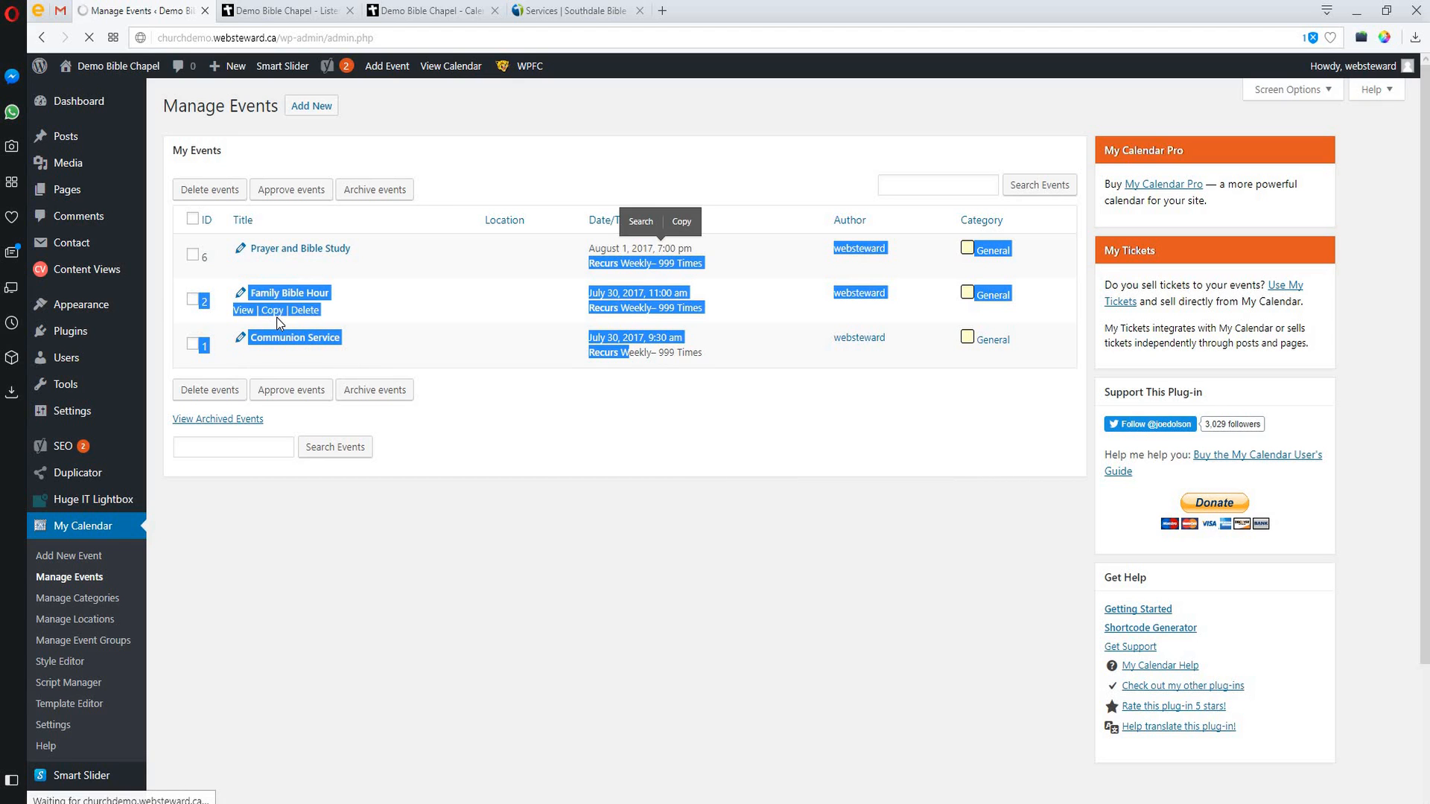
pyautogui.moveTo(330, 375)
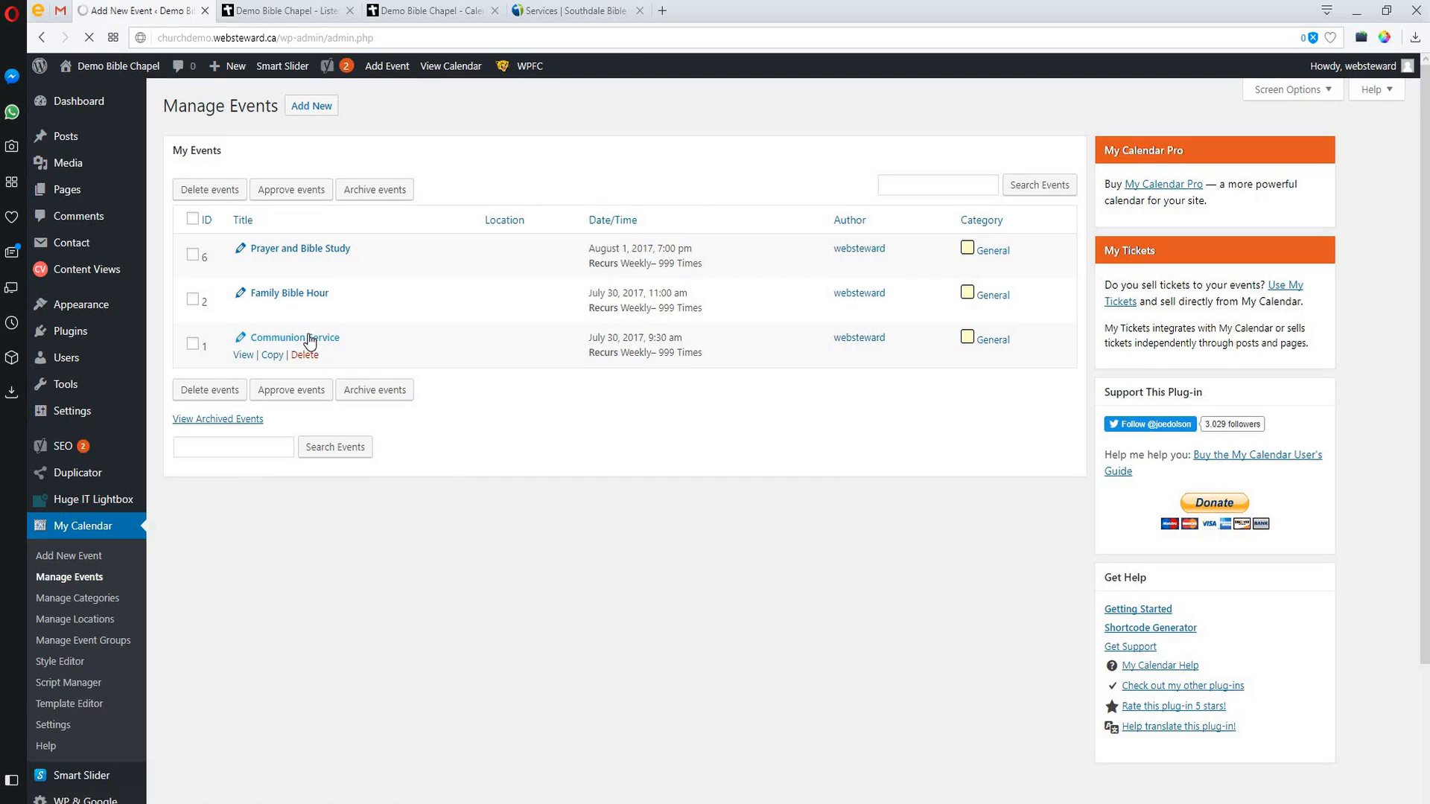
pyautogui.click(289, 336)
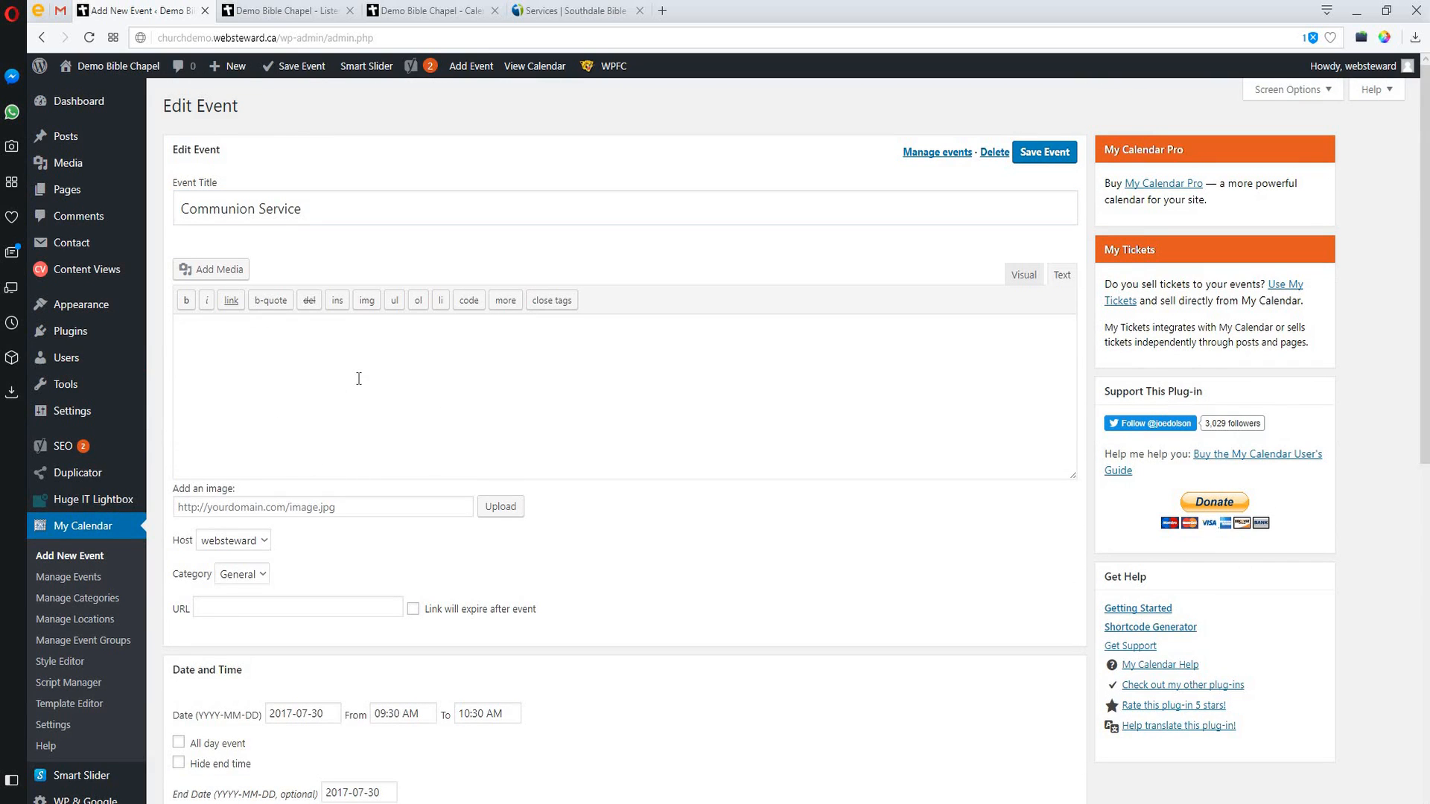
# Review the event's July 30, 2017 date, 9:30 start time and weekly recurring settings
pyautogui.scroll(-3)
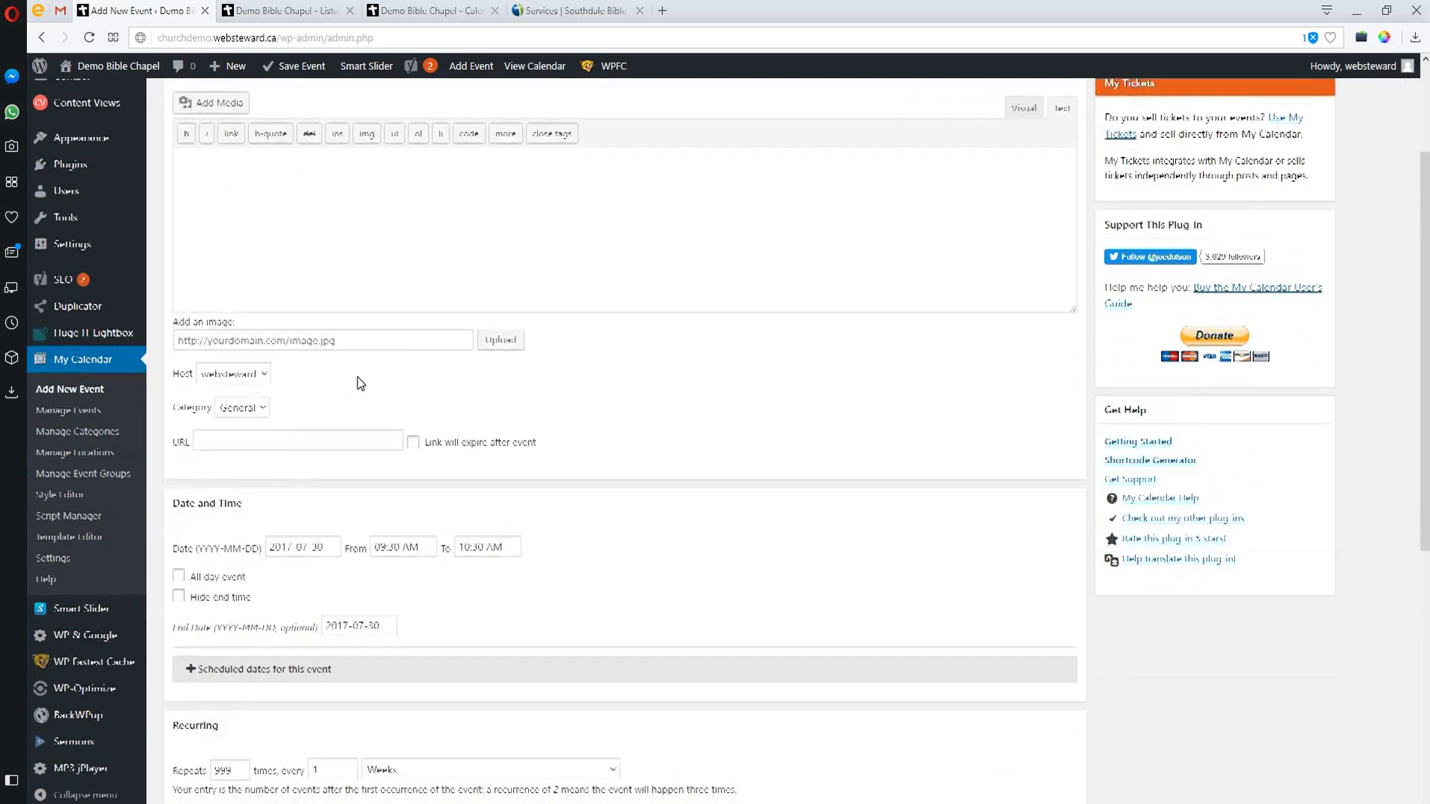
pyautogui.scroll(-3)
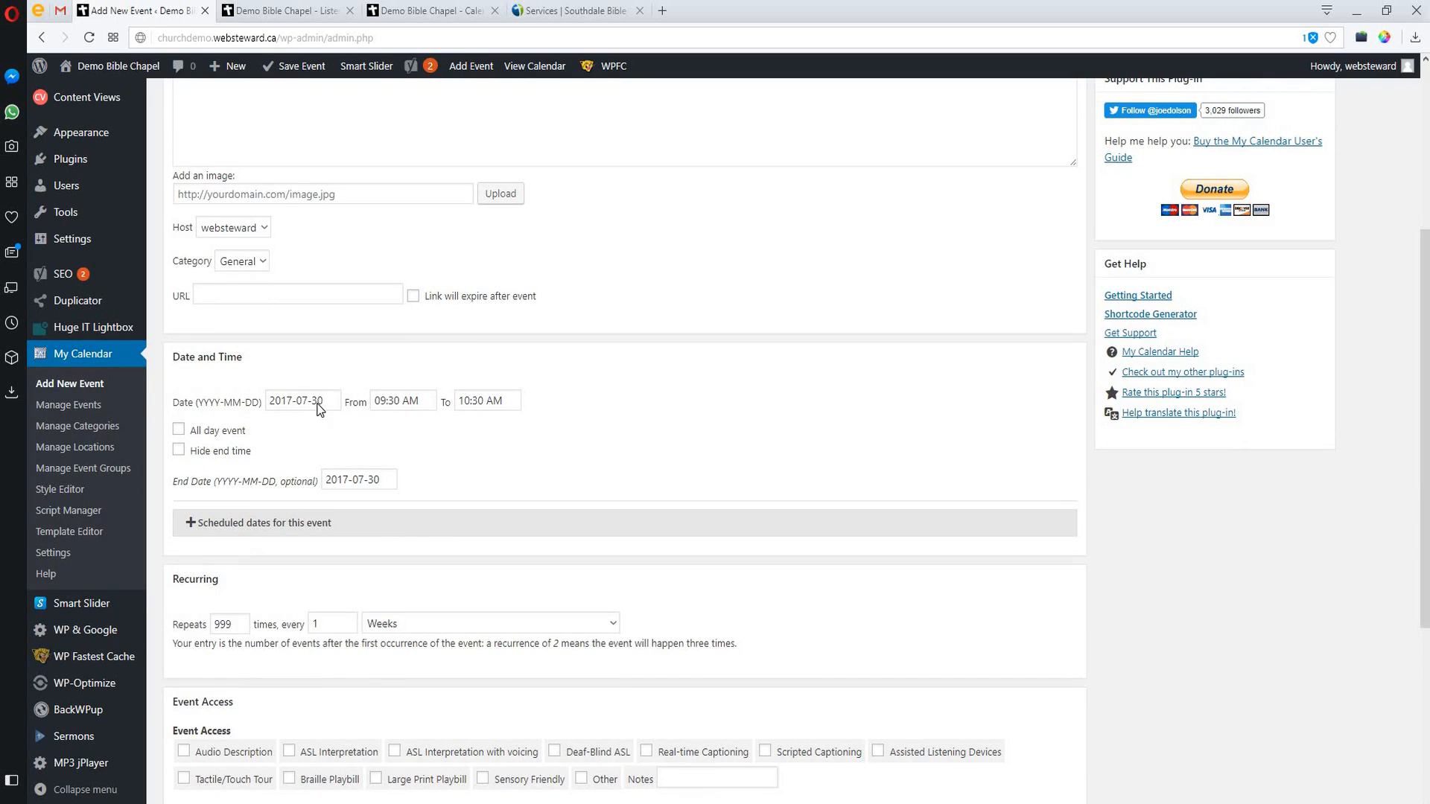
pyautogui.click(303, 400)
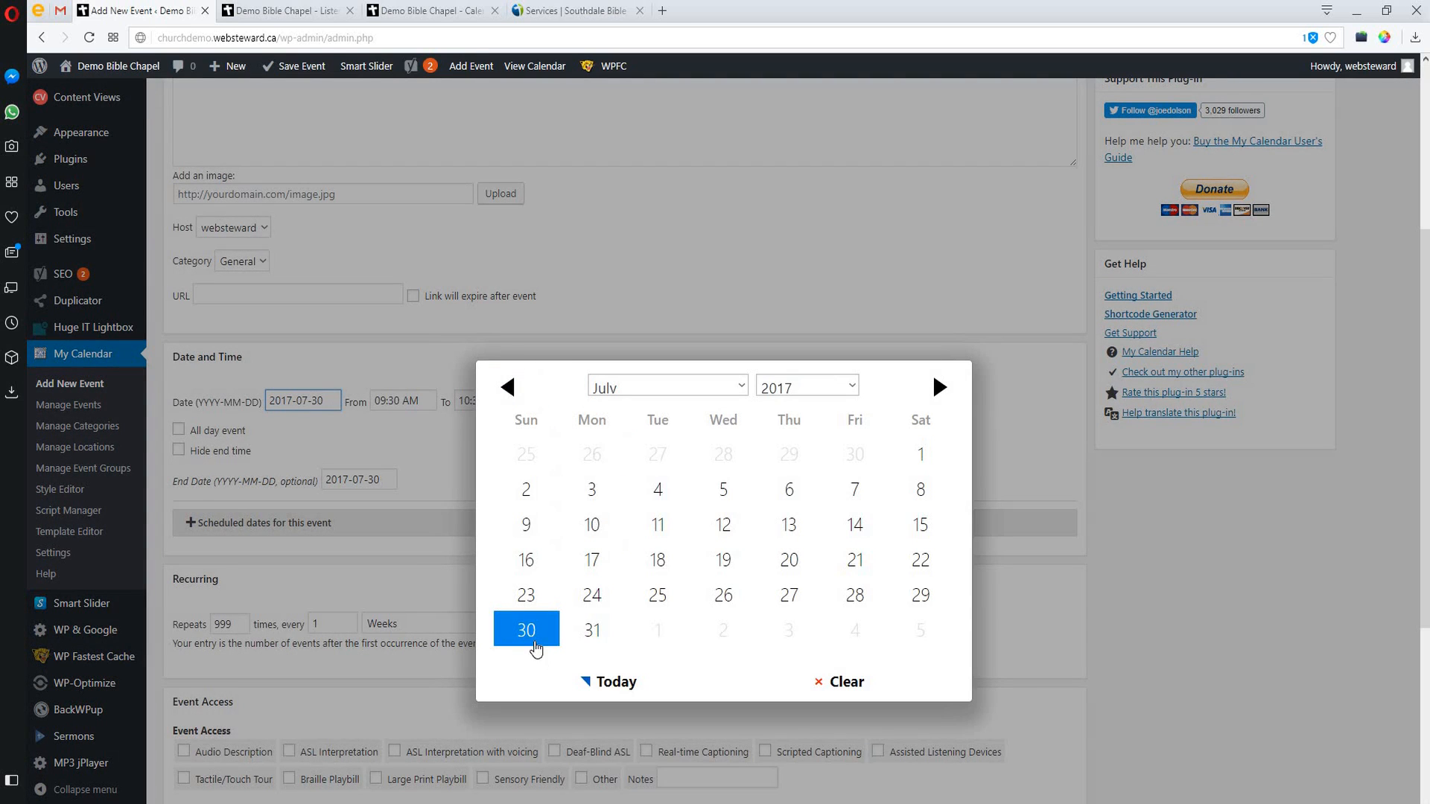
pyautogui.click(506, 388)
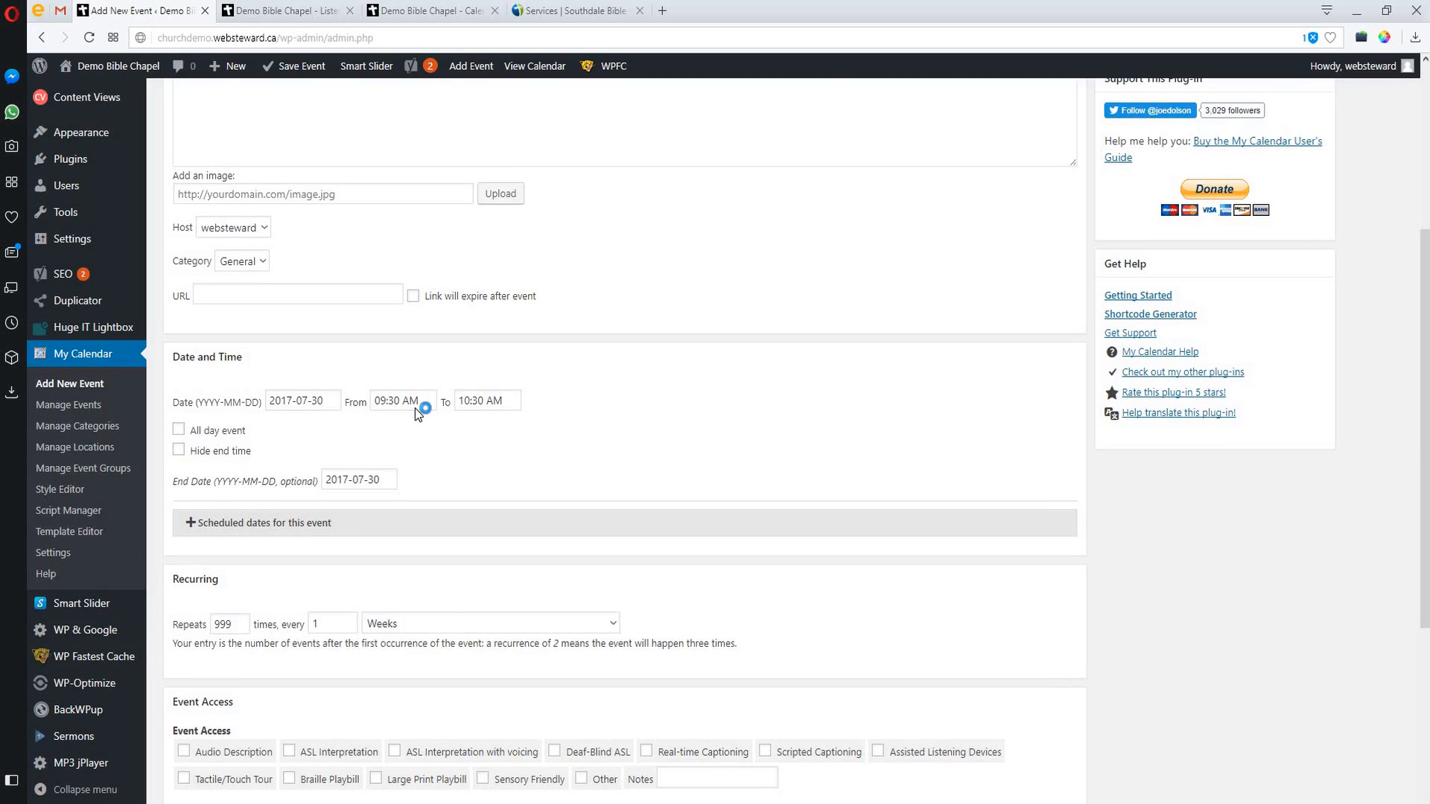
pyautogui.click(403, 401)
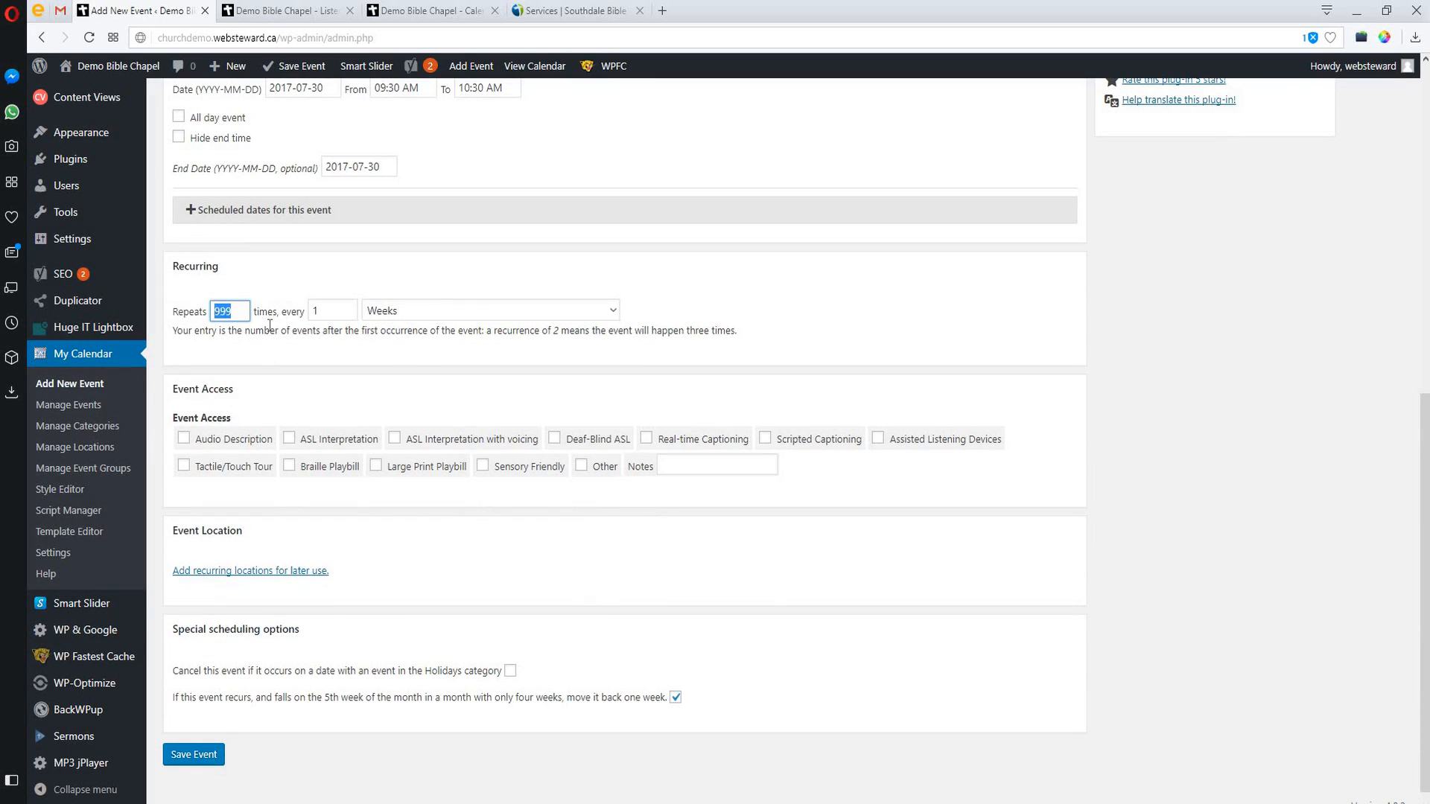
pyautogui.moveTo(307, 306)
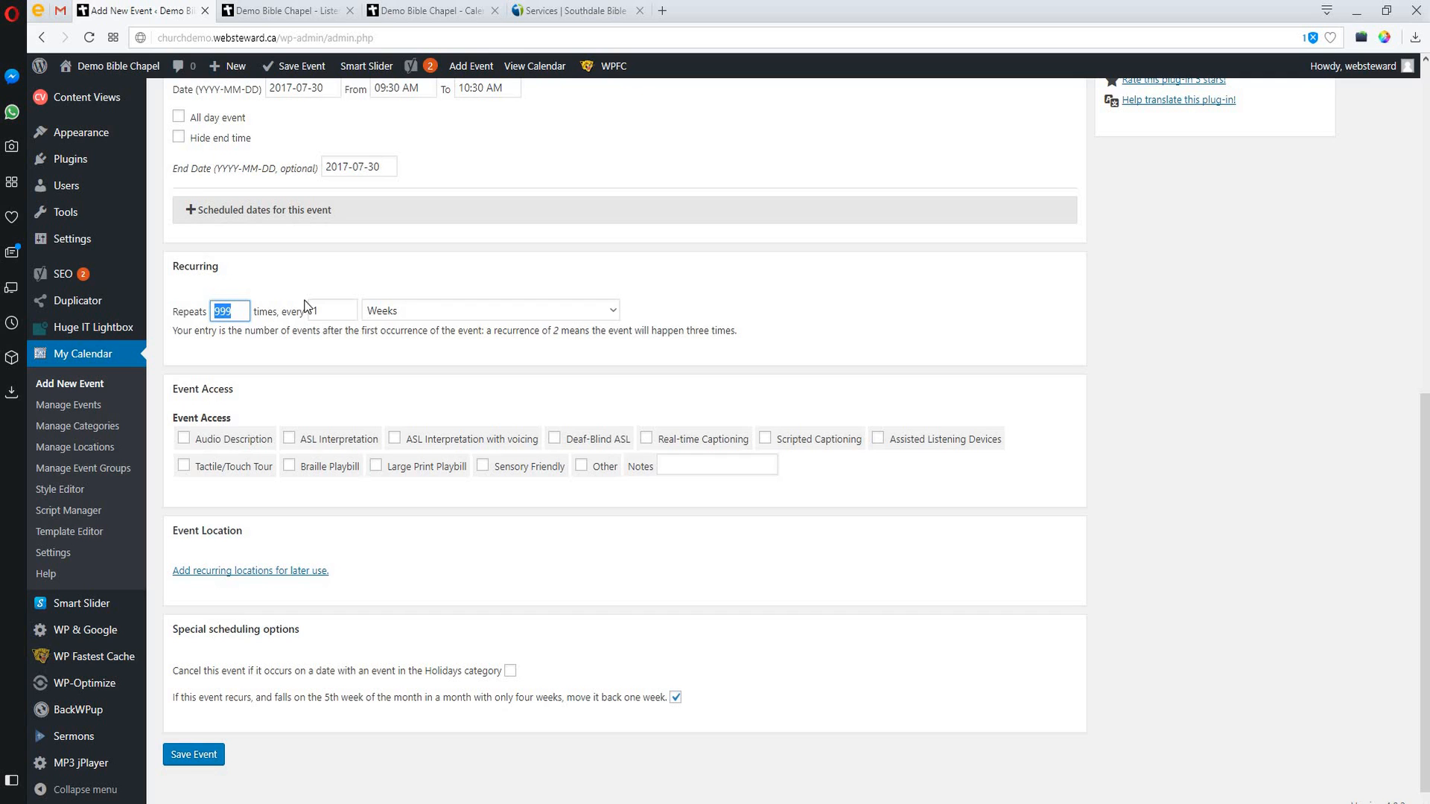
pyautogui.scroll(-3)
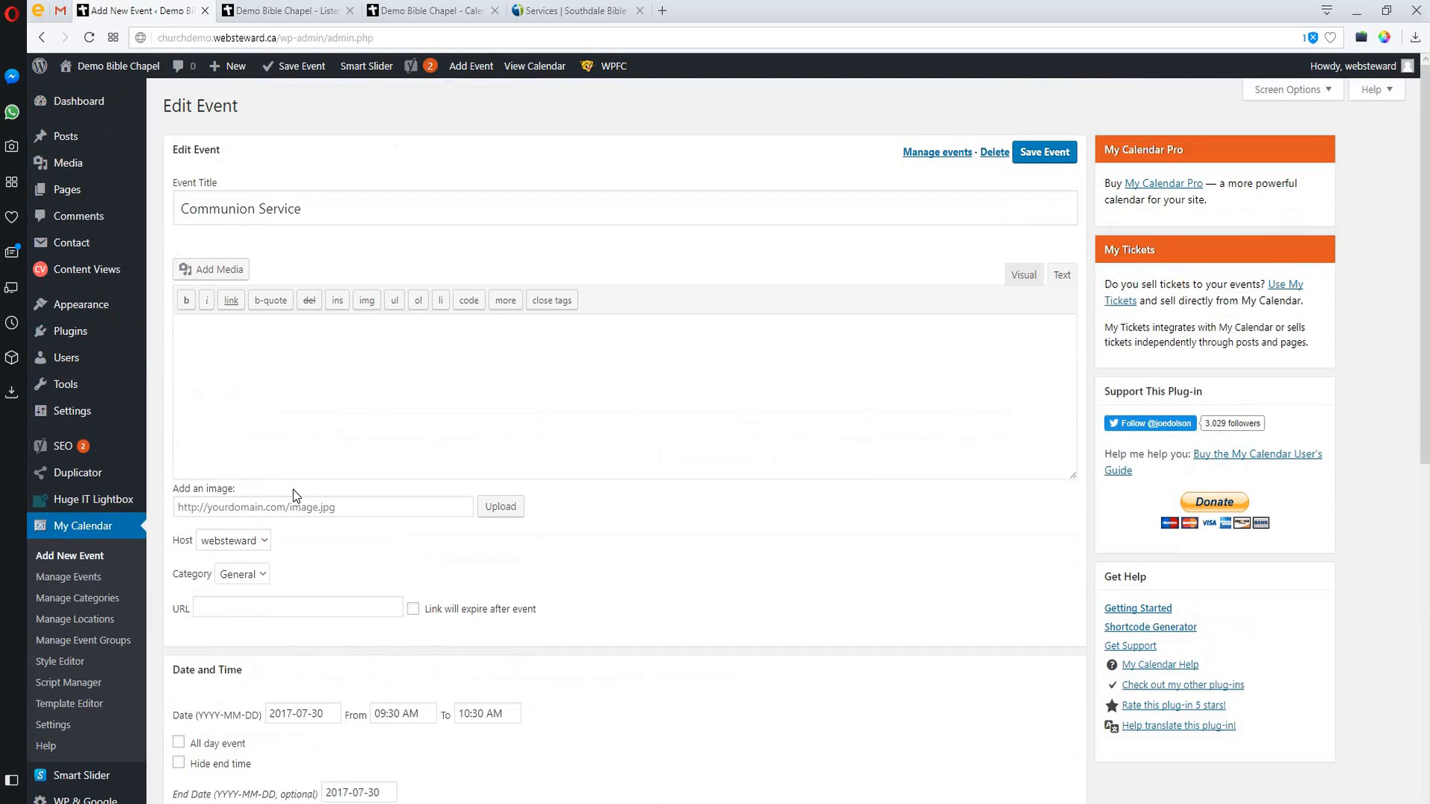
pyautogui.moveTo(109, 111)
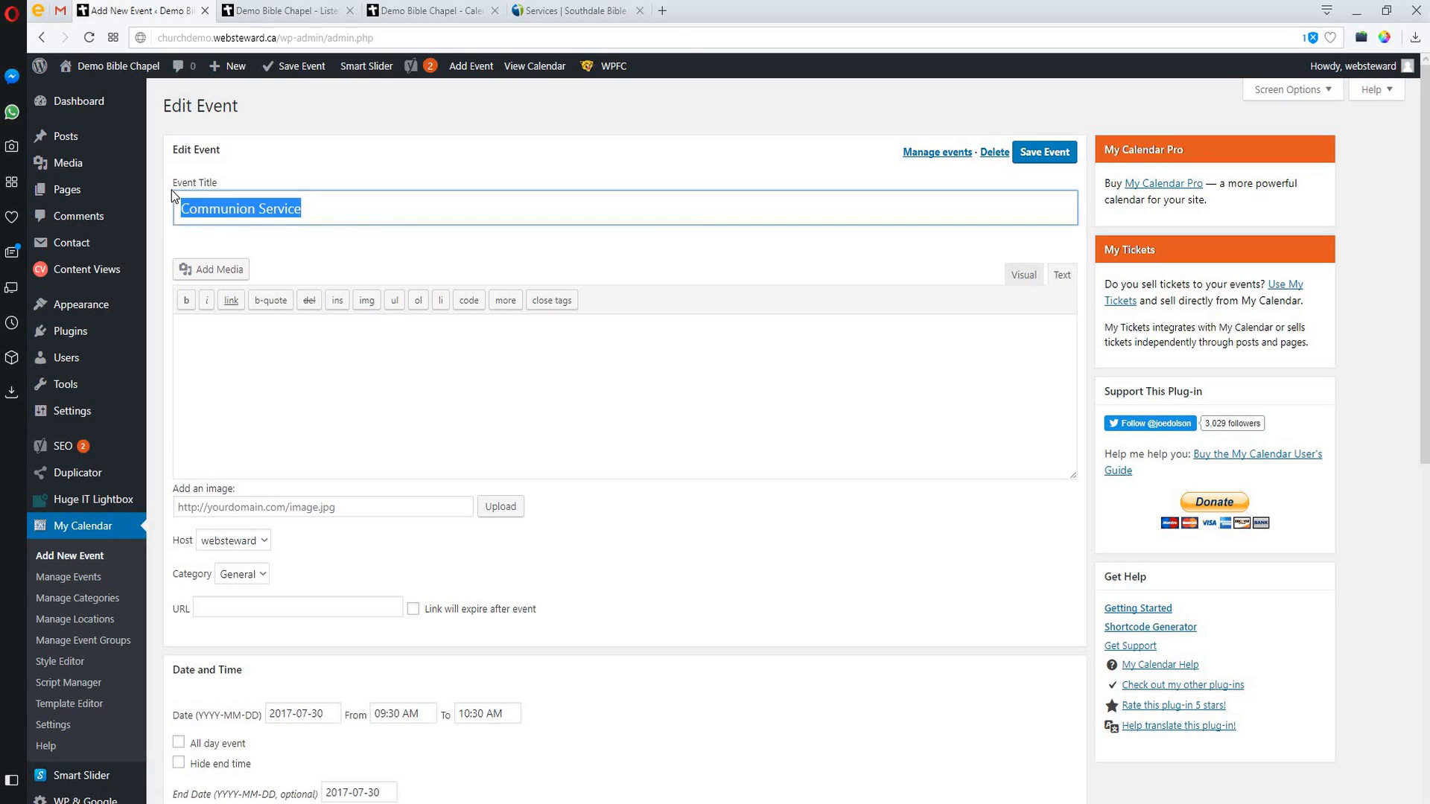
pyautogui.scroll(-3)
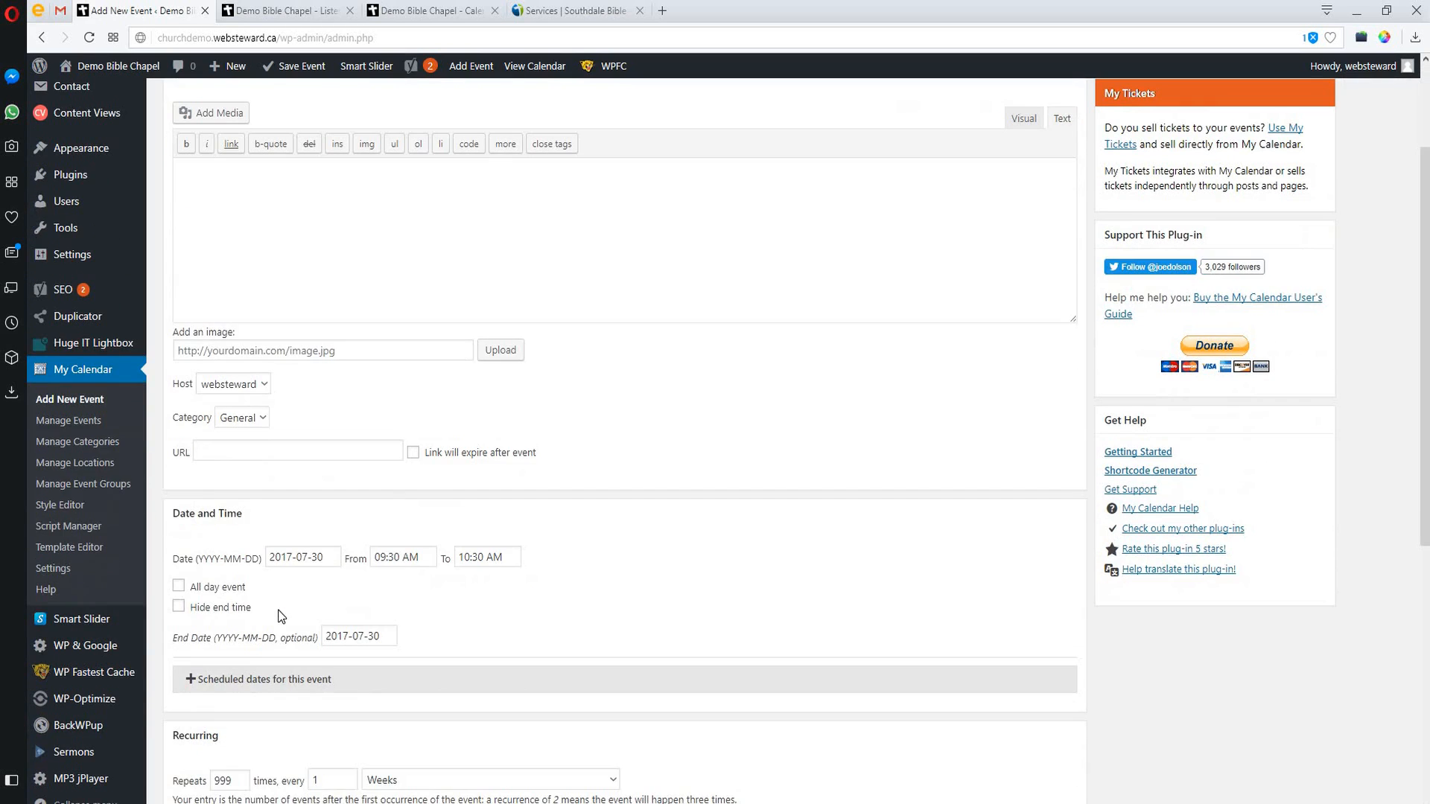
pyautogui.click(69, 420)
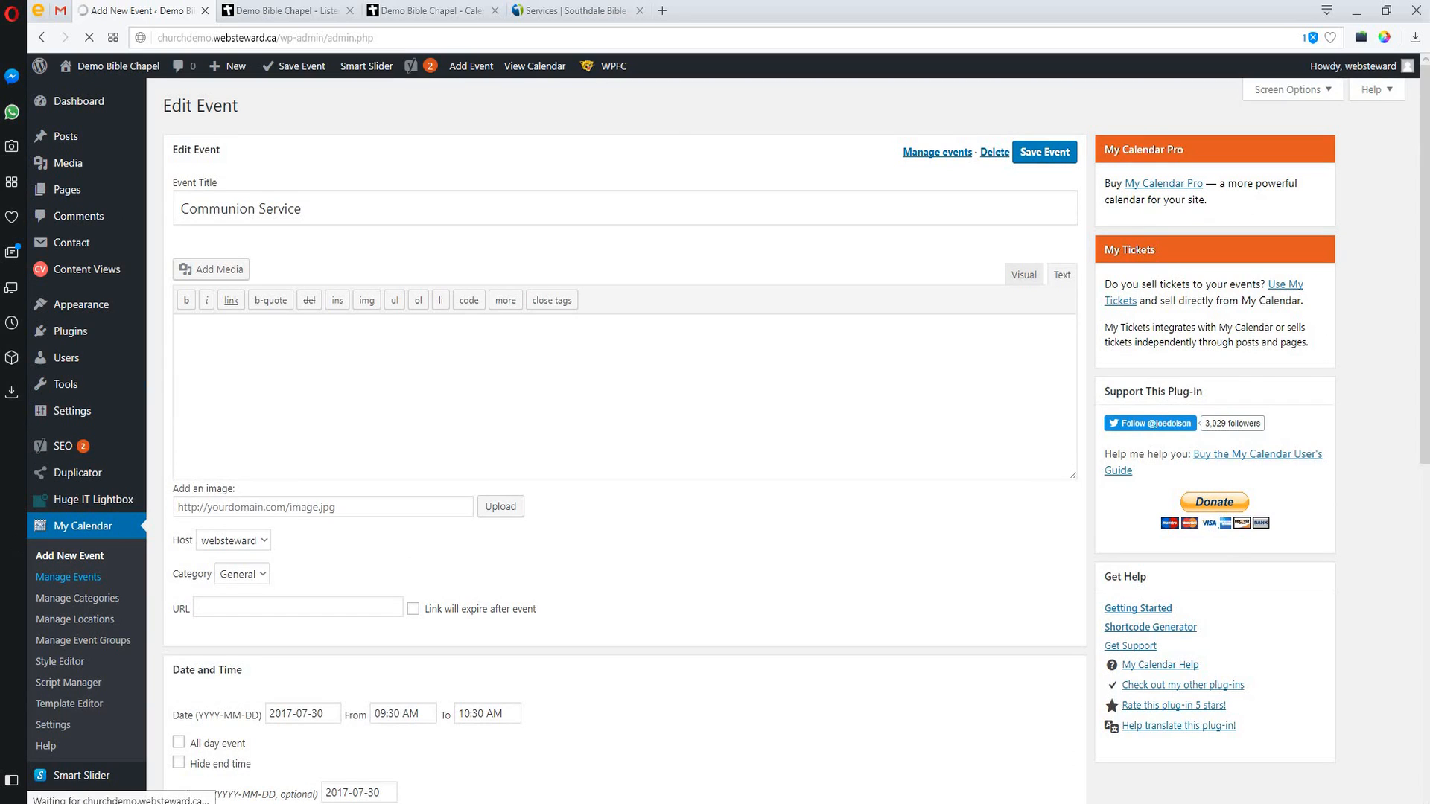
pyautogui.moveTo(77, 599)
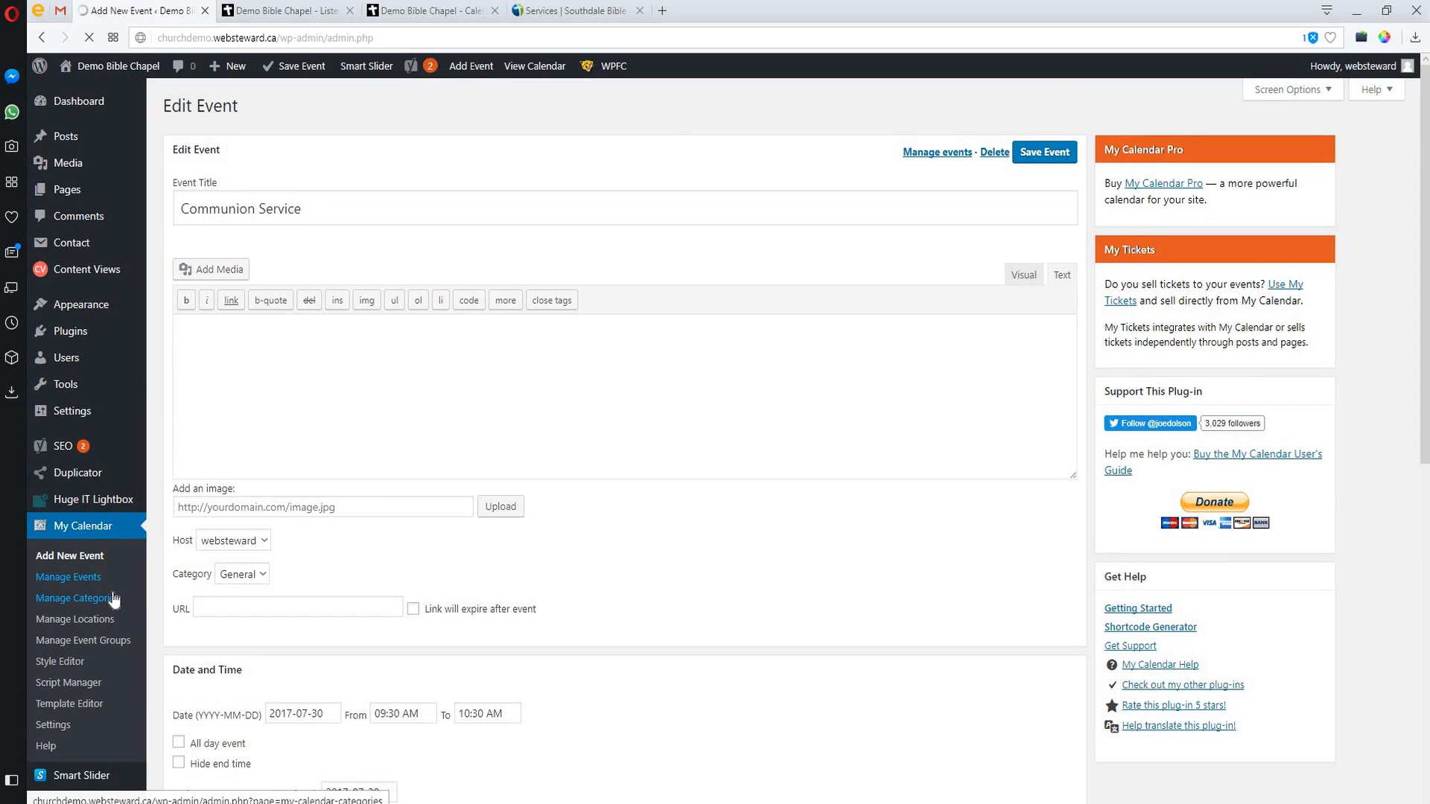
pyautogui.click(68, 576)
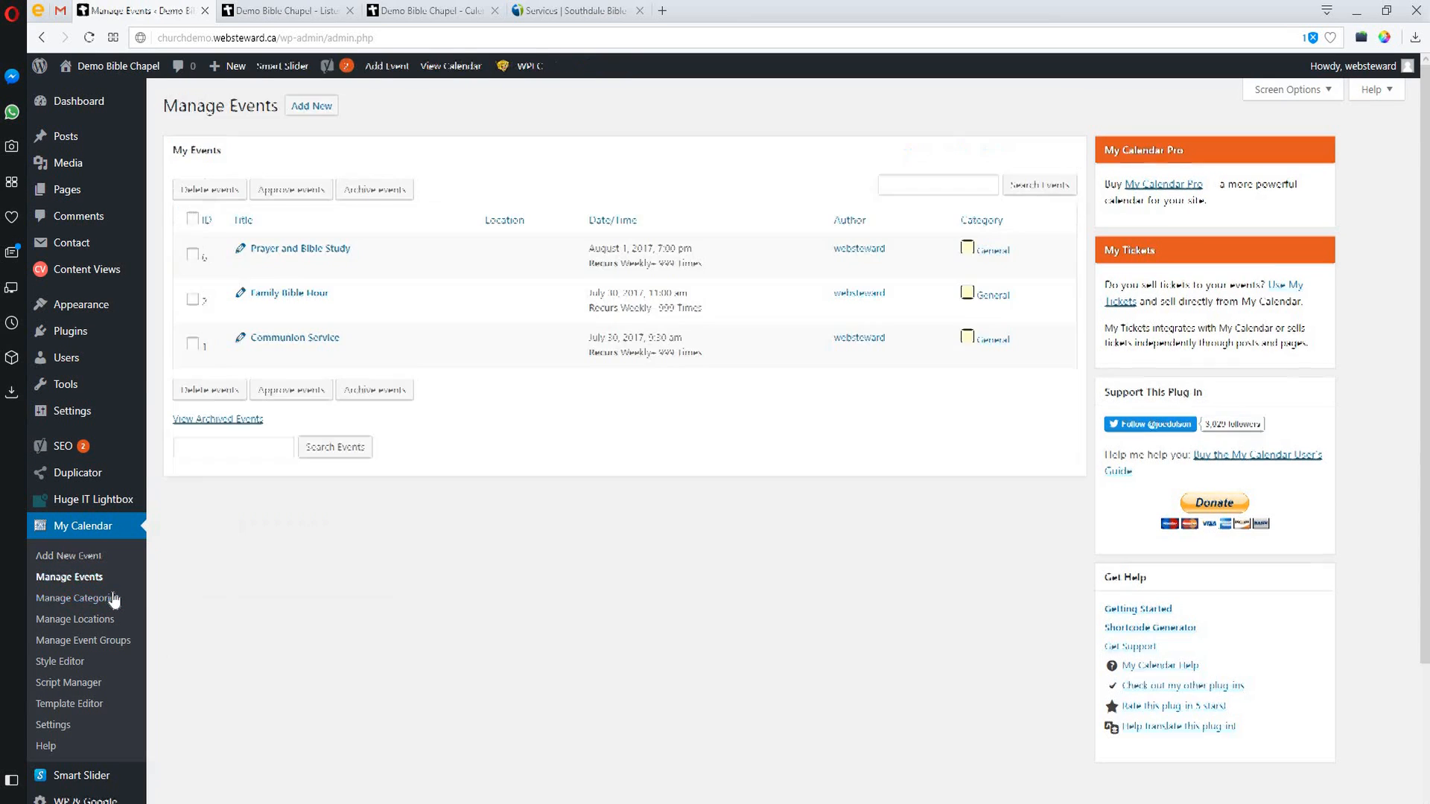
pyautogui.moveTo(300, 265)
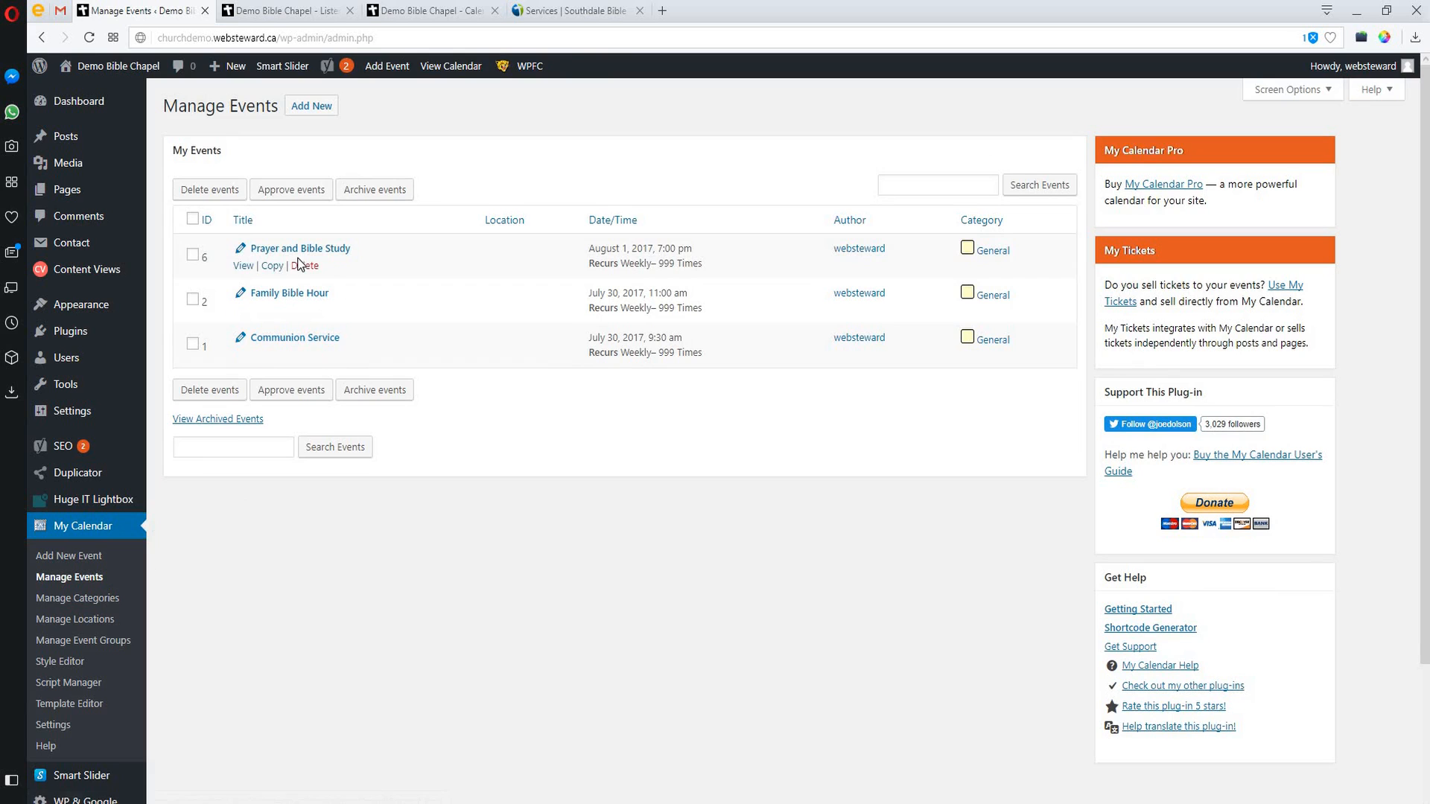
pyautogui.moveTo(253, 152)
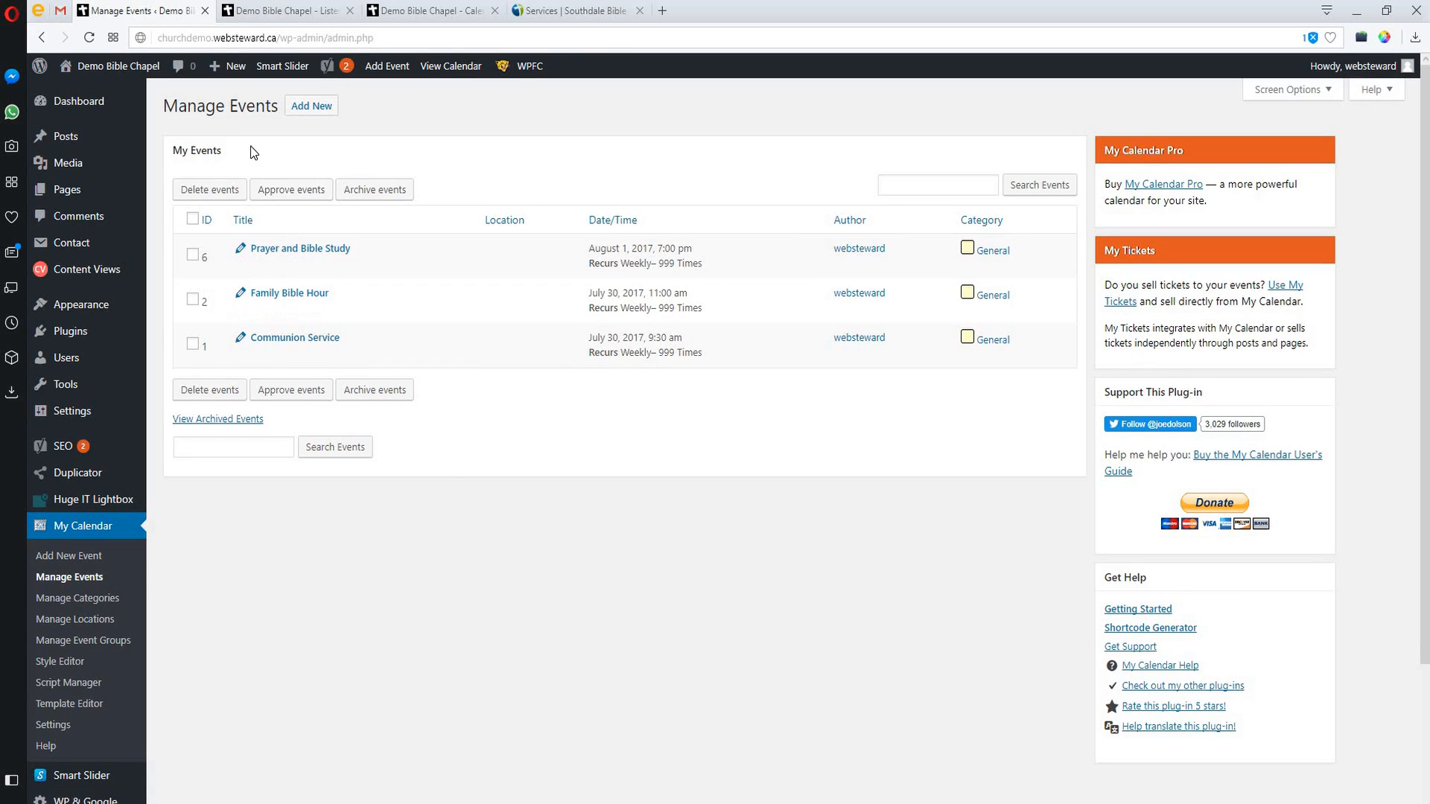
pyautogui.moveTo(283, 390)
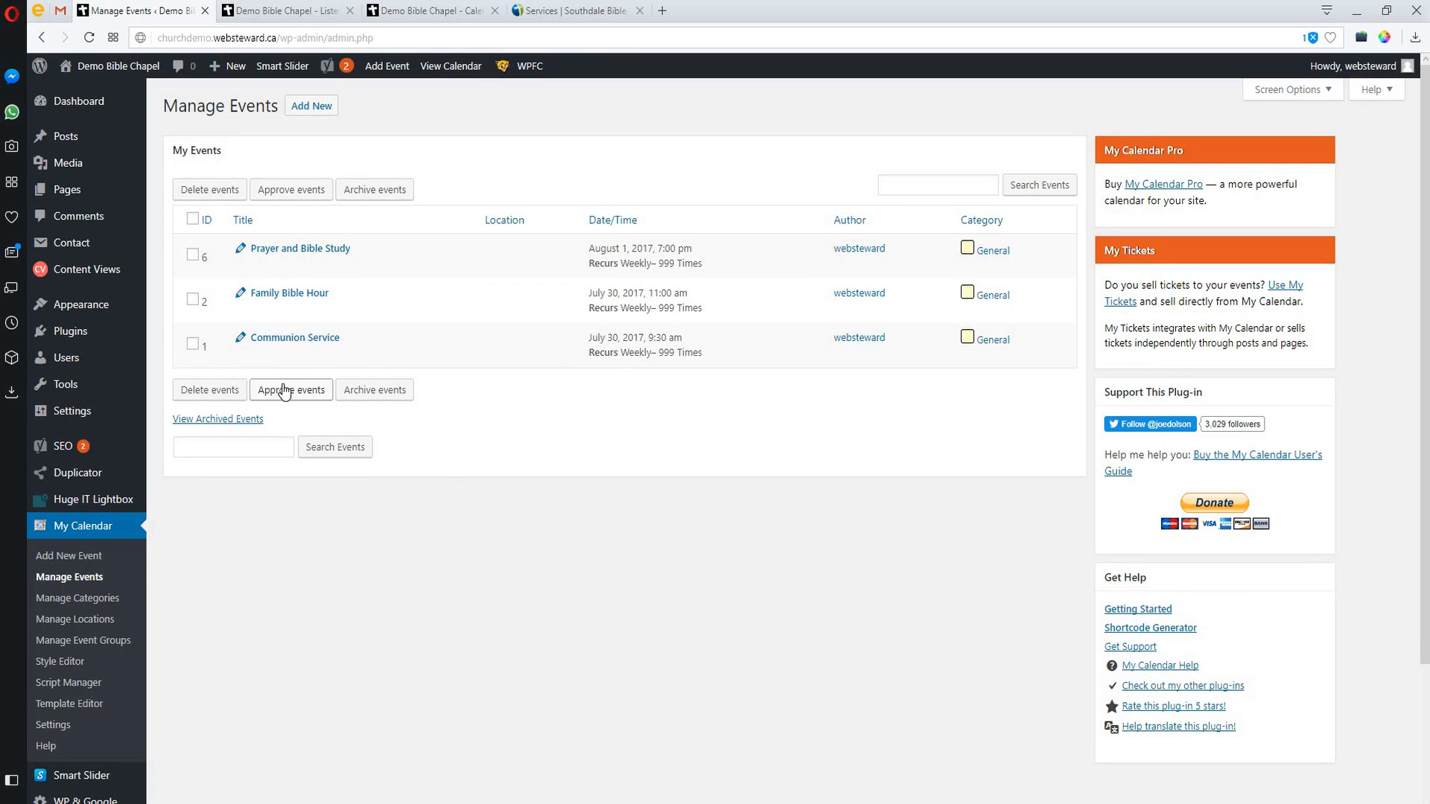
pyautogui.moveTo(313, 111)
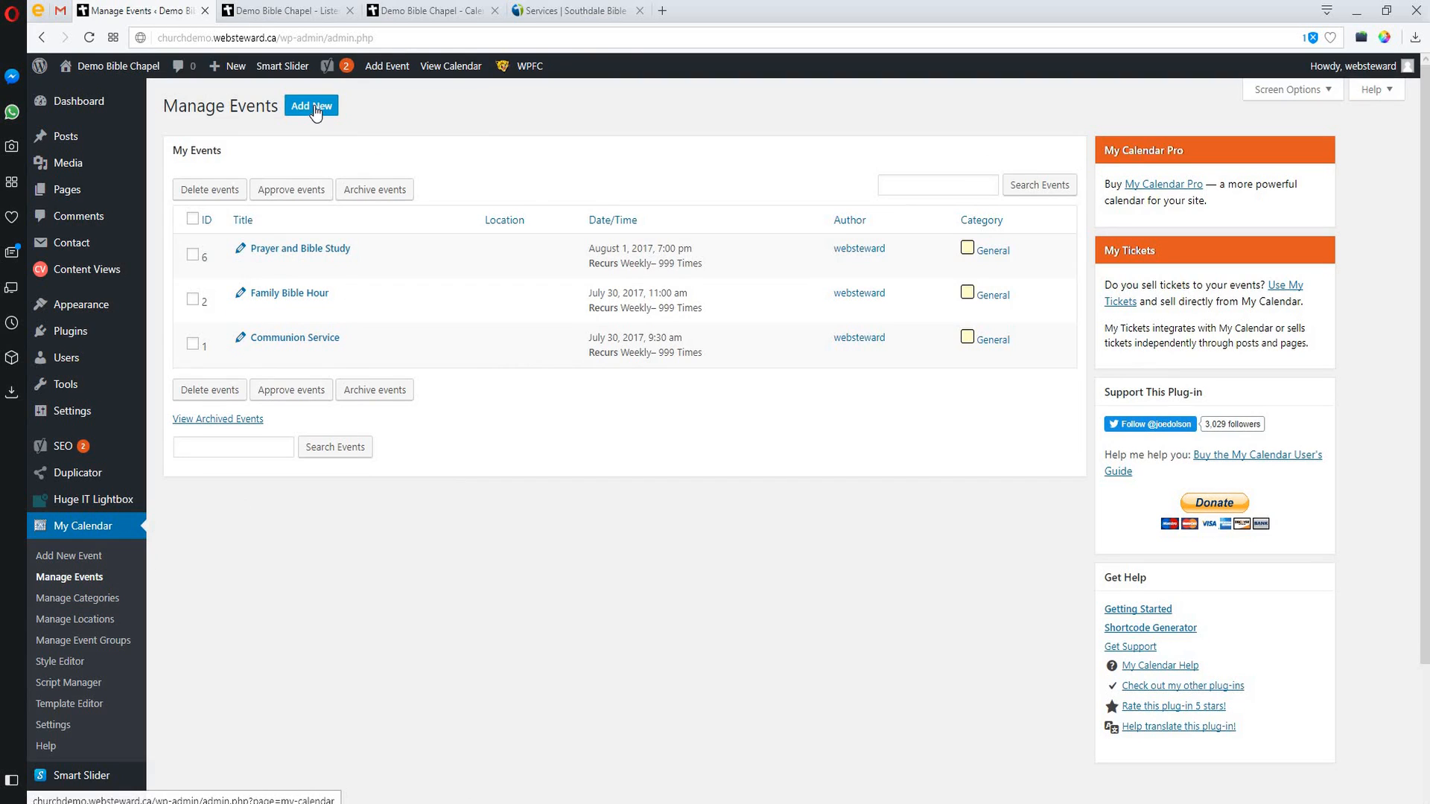
pyautogui.moveTo(327, 111)
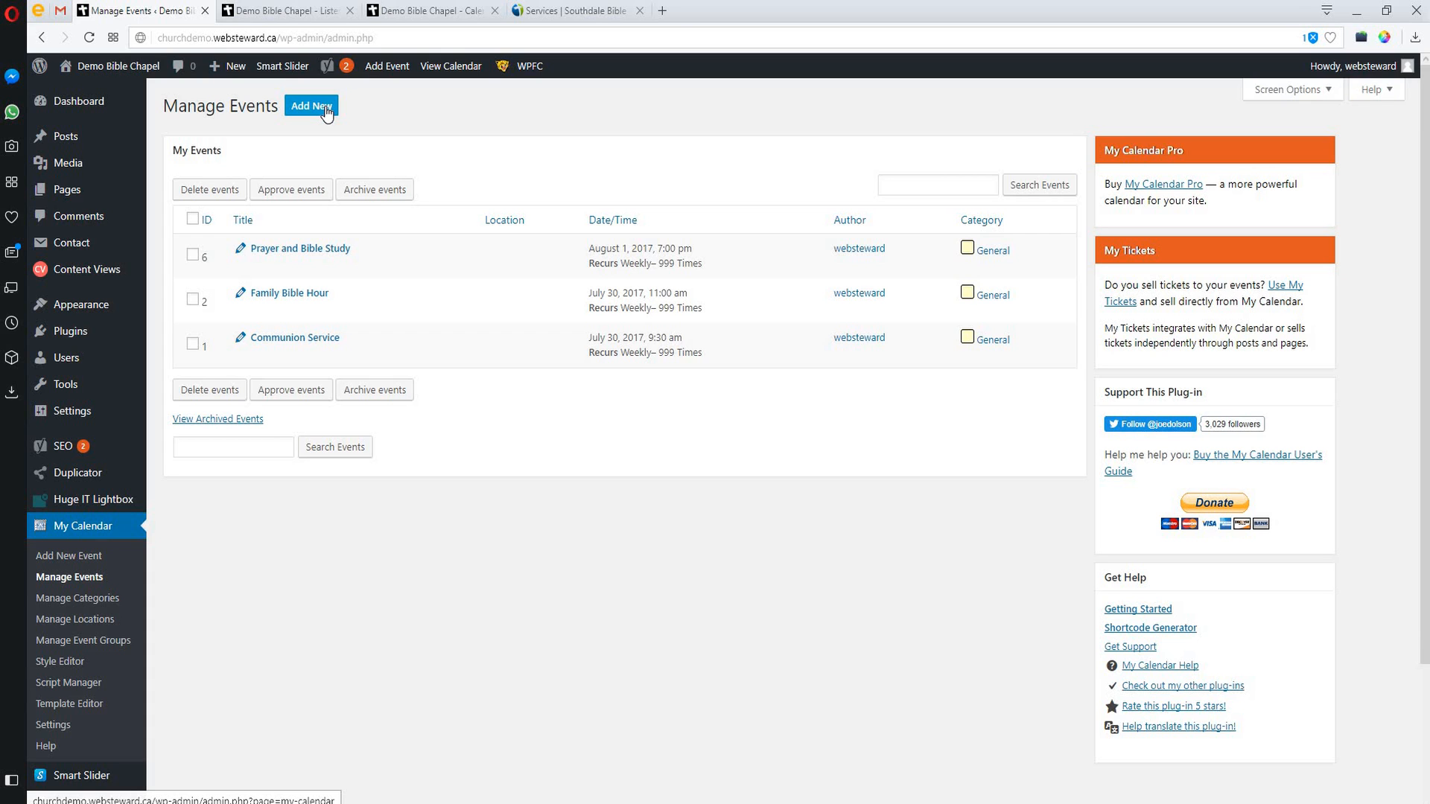
pyautogui.moveTo(328, 160)
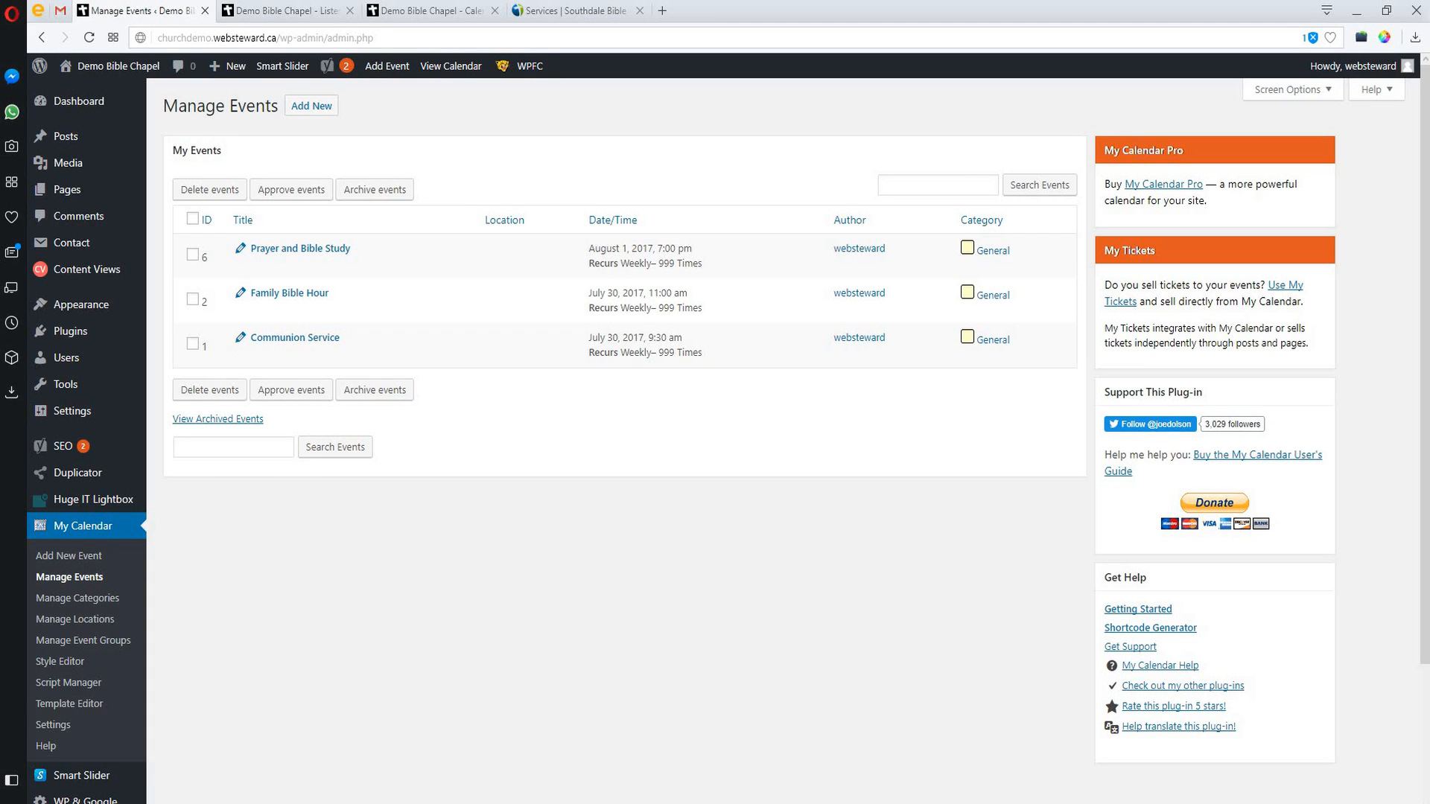
pyautogui.moveTo(52, 581)
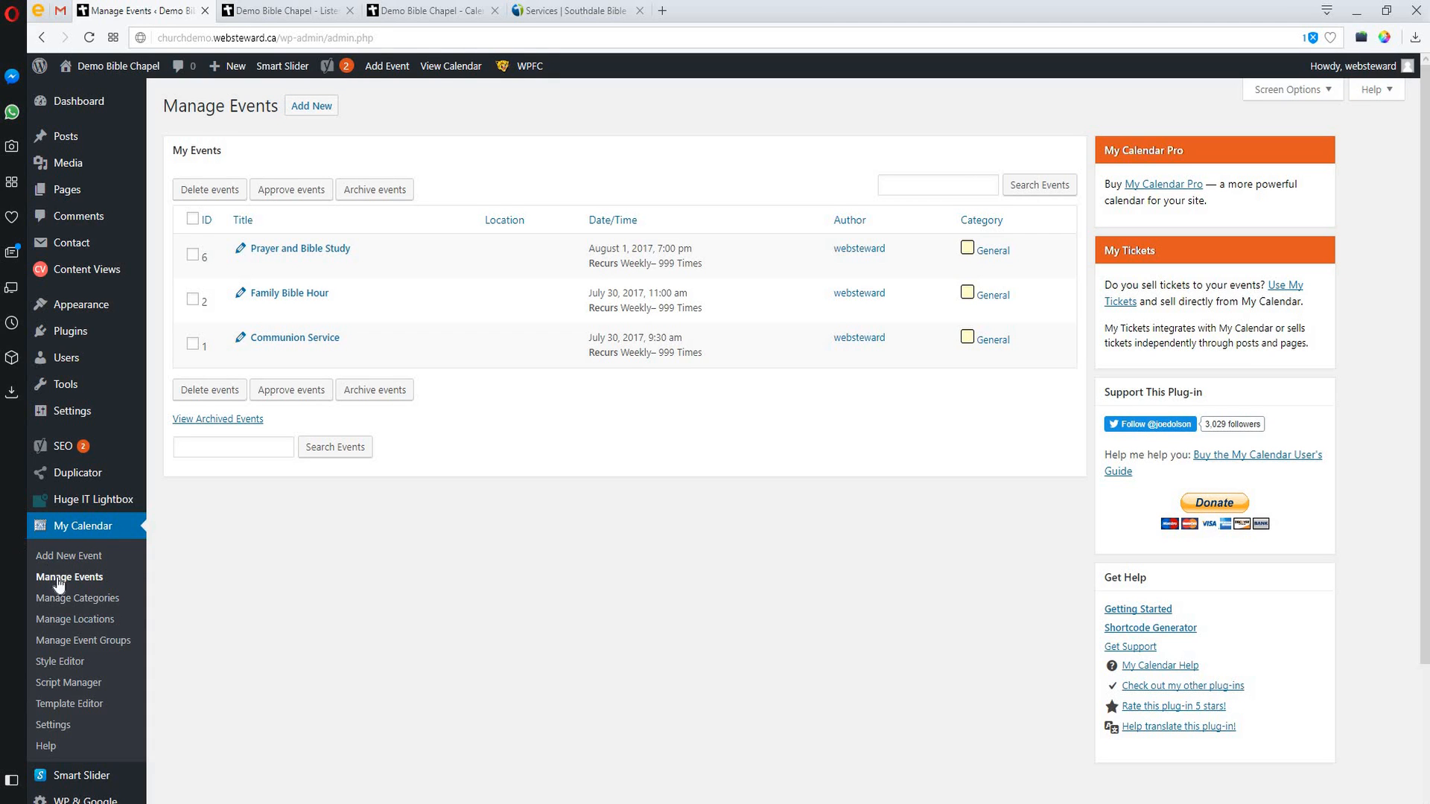
pyautogui.moveTo(71, 628)
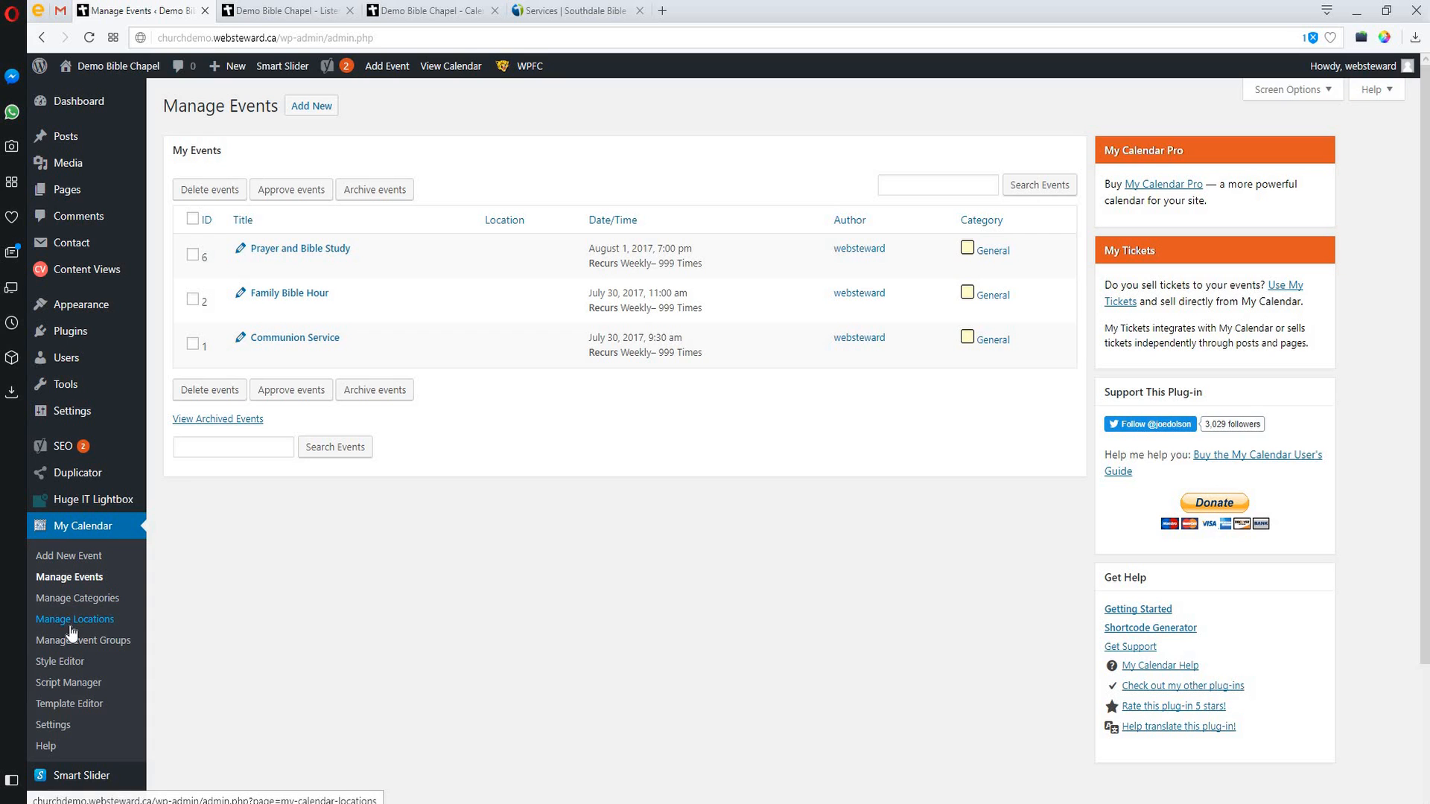
pyautogui.moveTo(82, 599)
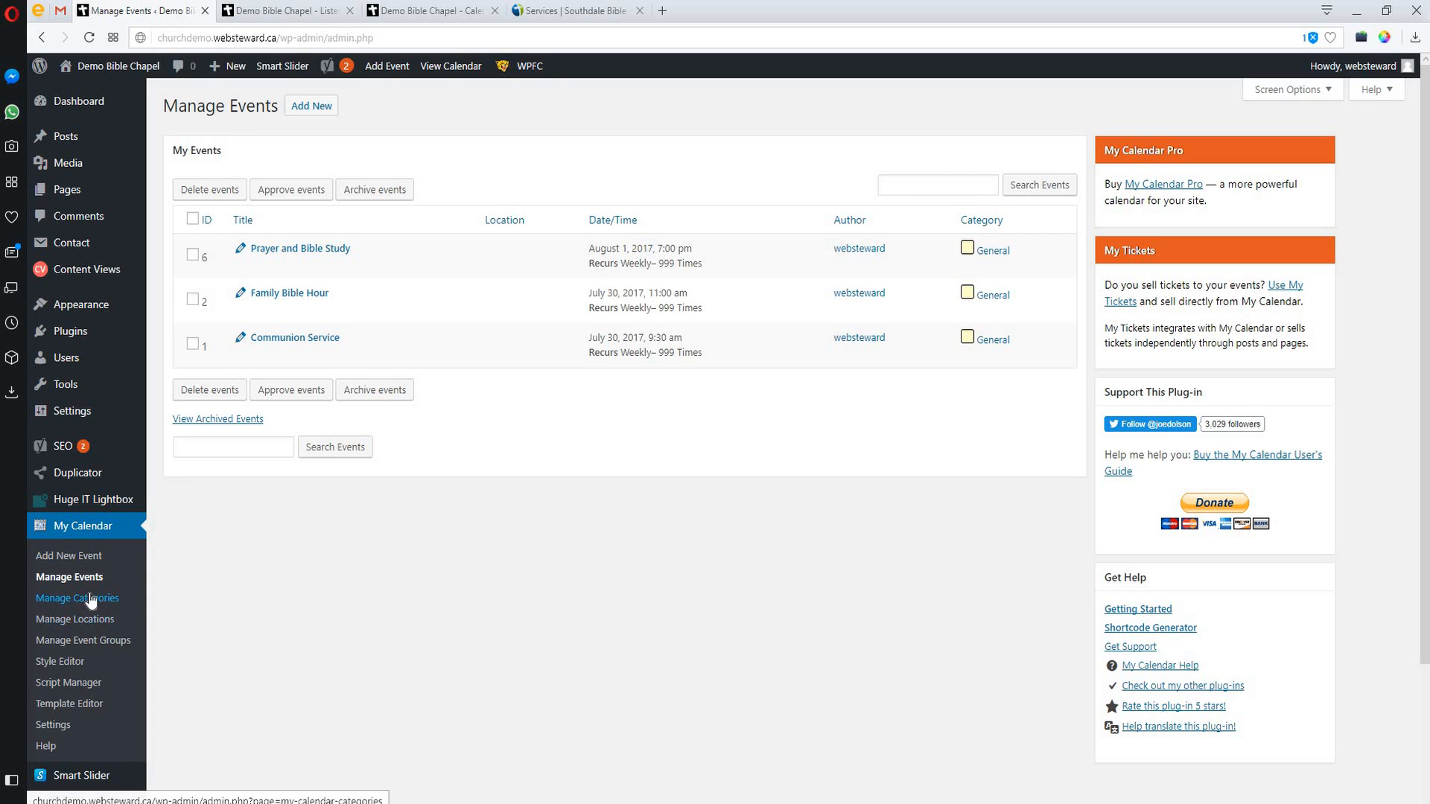
pyautogui.moveTo(71, 681)
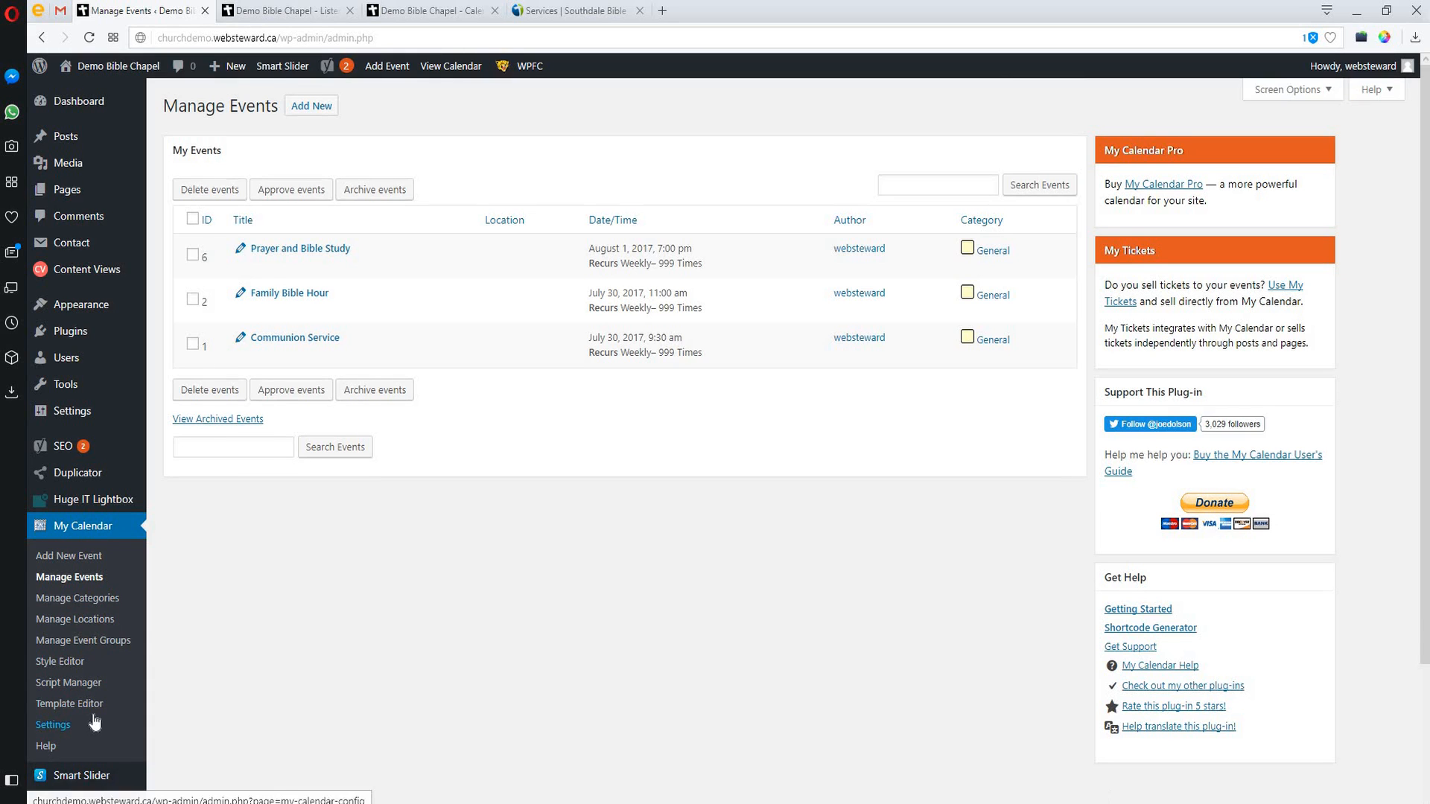
pyautogui.scroll(-3)
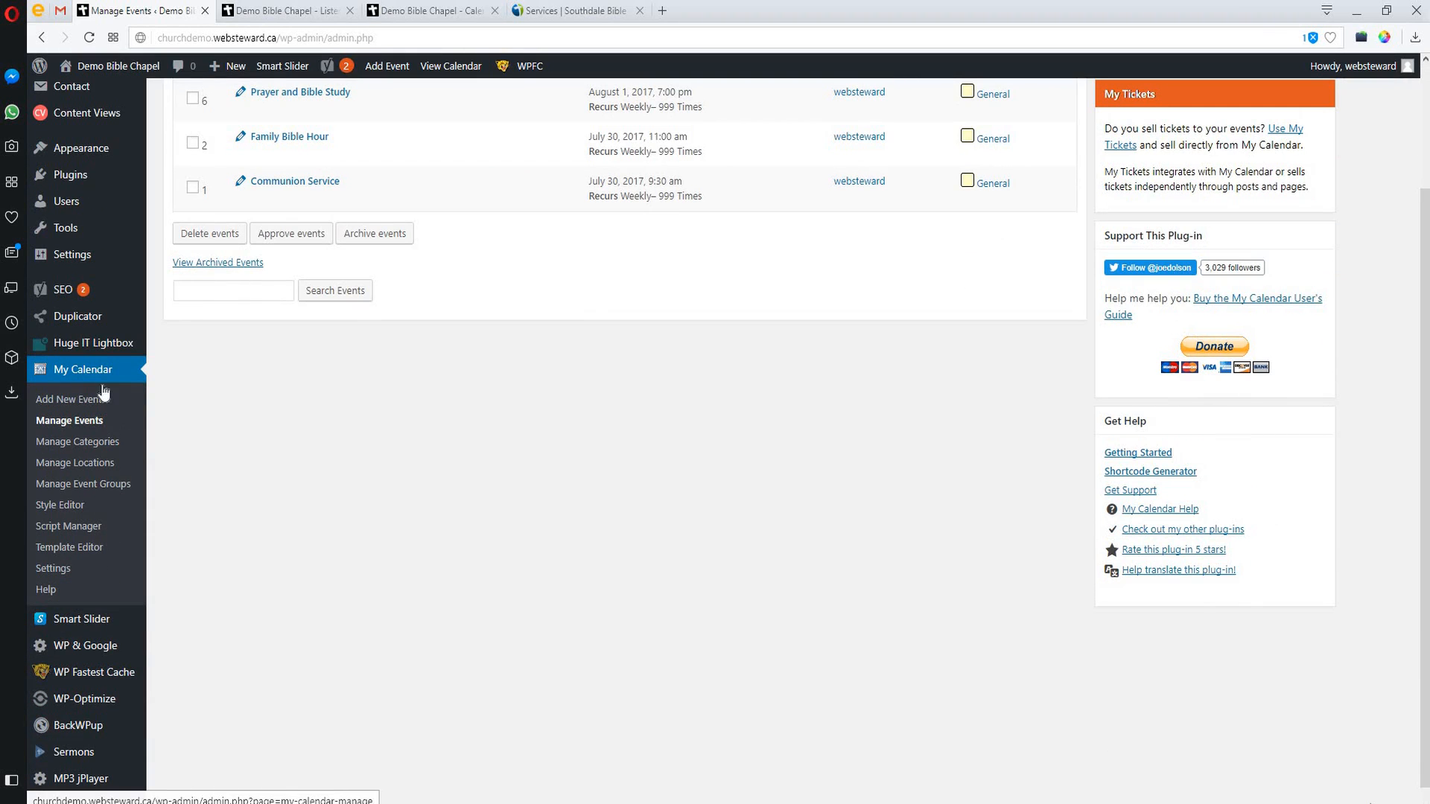
pyautogui.moveTo(58, 426)
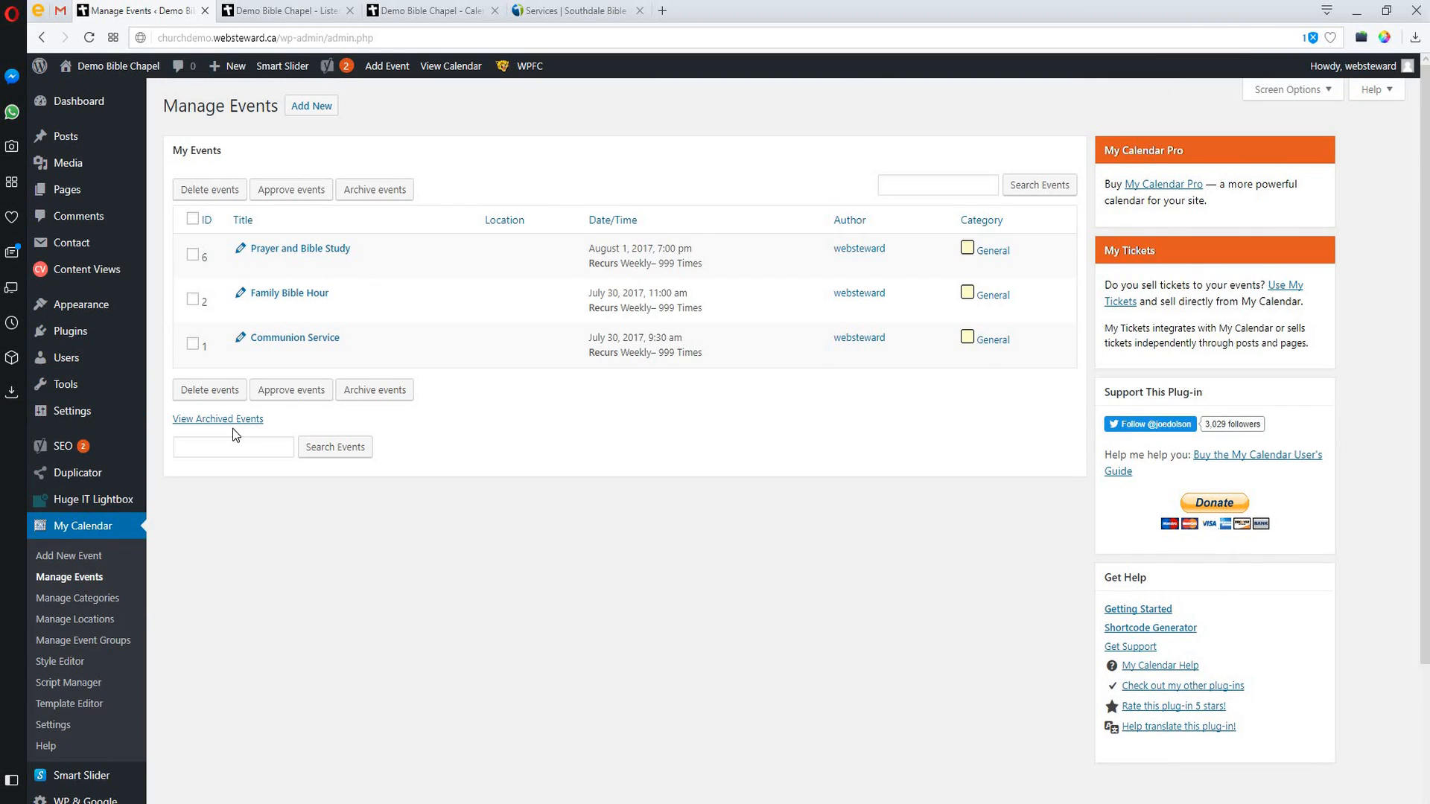
pyautogui.moveTo(390, 97)
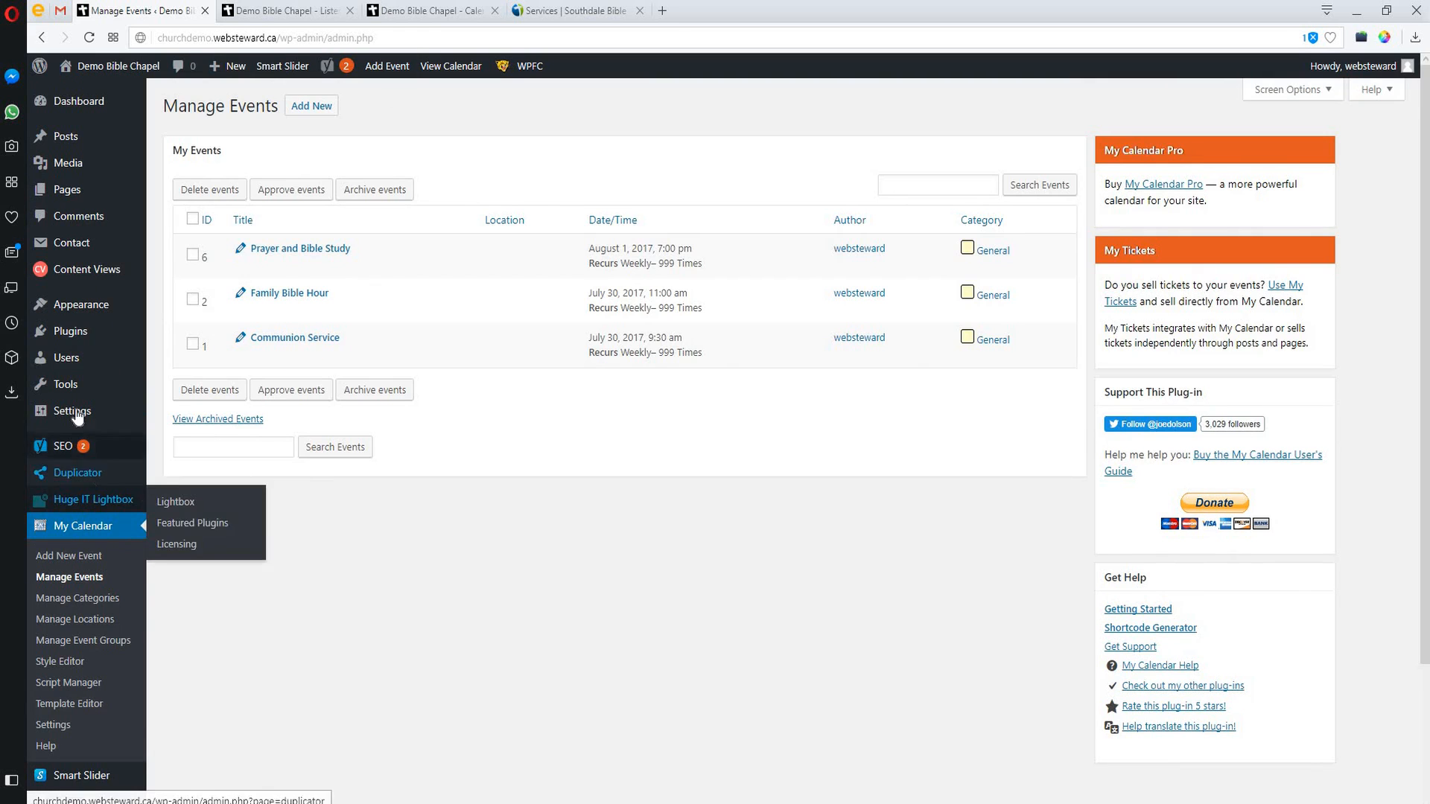
pyautogui.moveTo(66, 384)
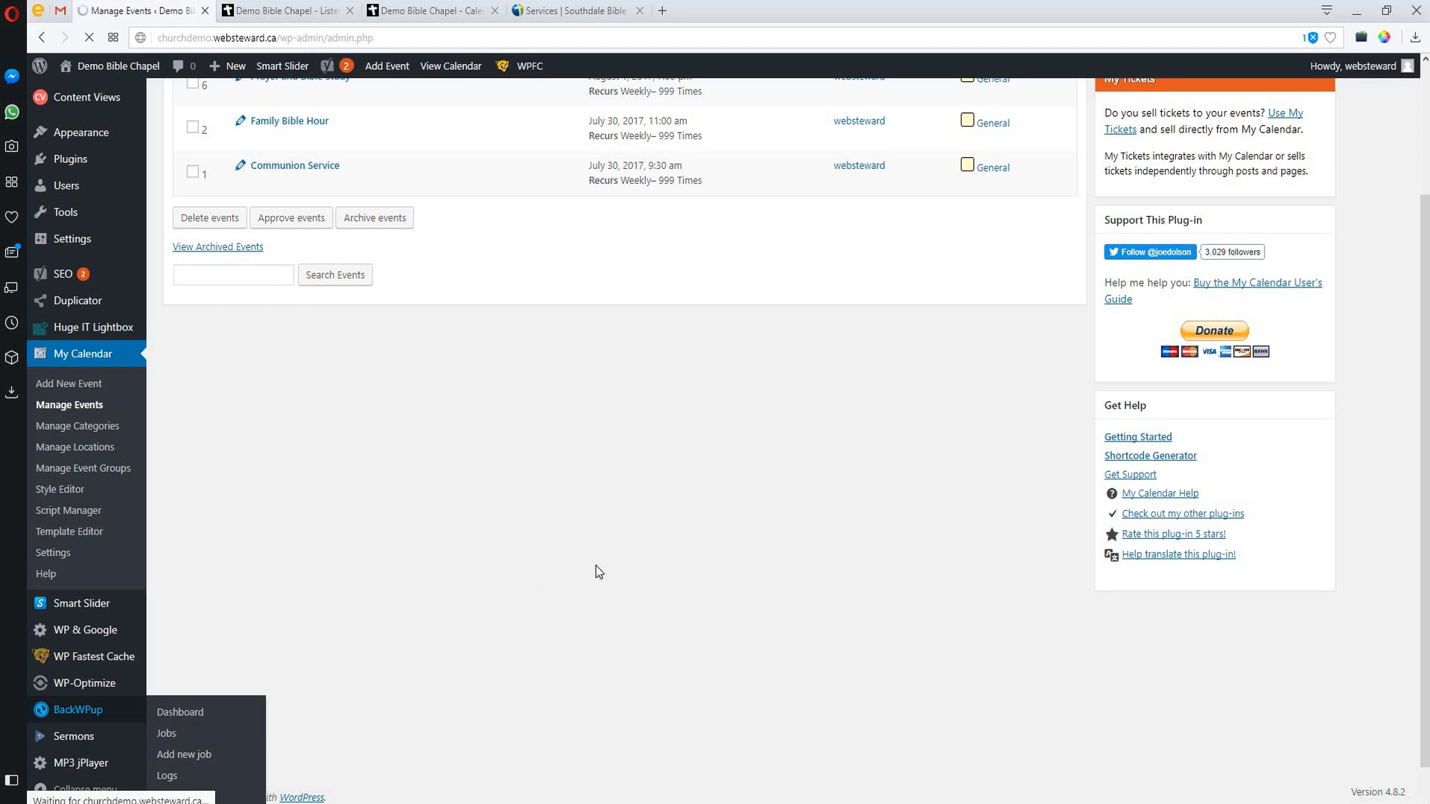
# Show the BackWPup dashboard with its backup overview, news and training videos
pyautogui.click(178, 712)
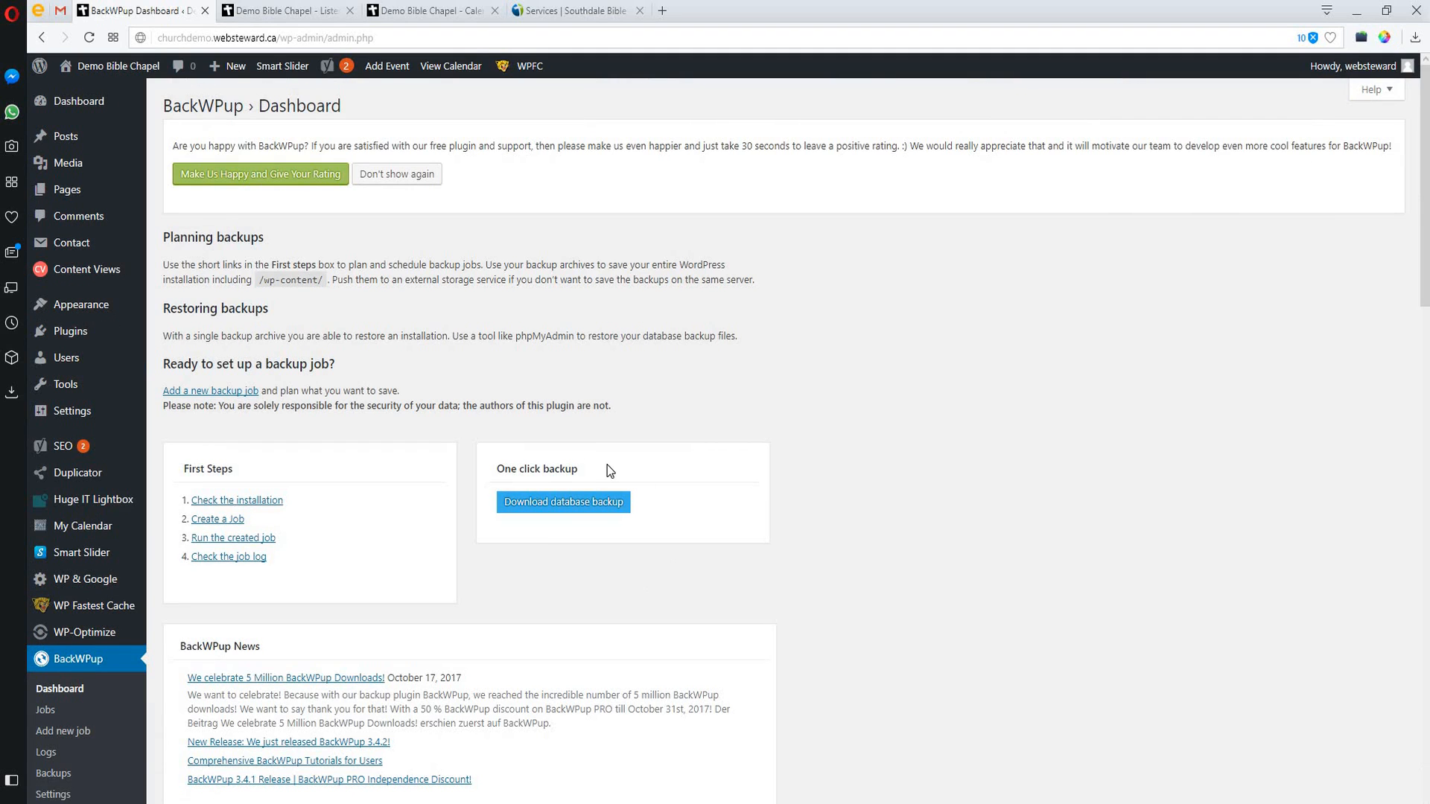
pyautogui.scroll(-3)
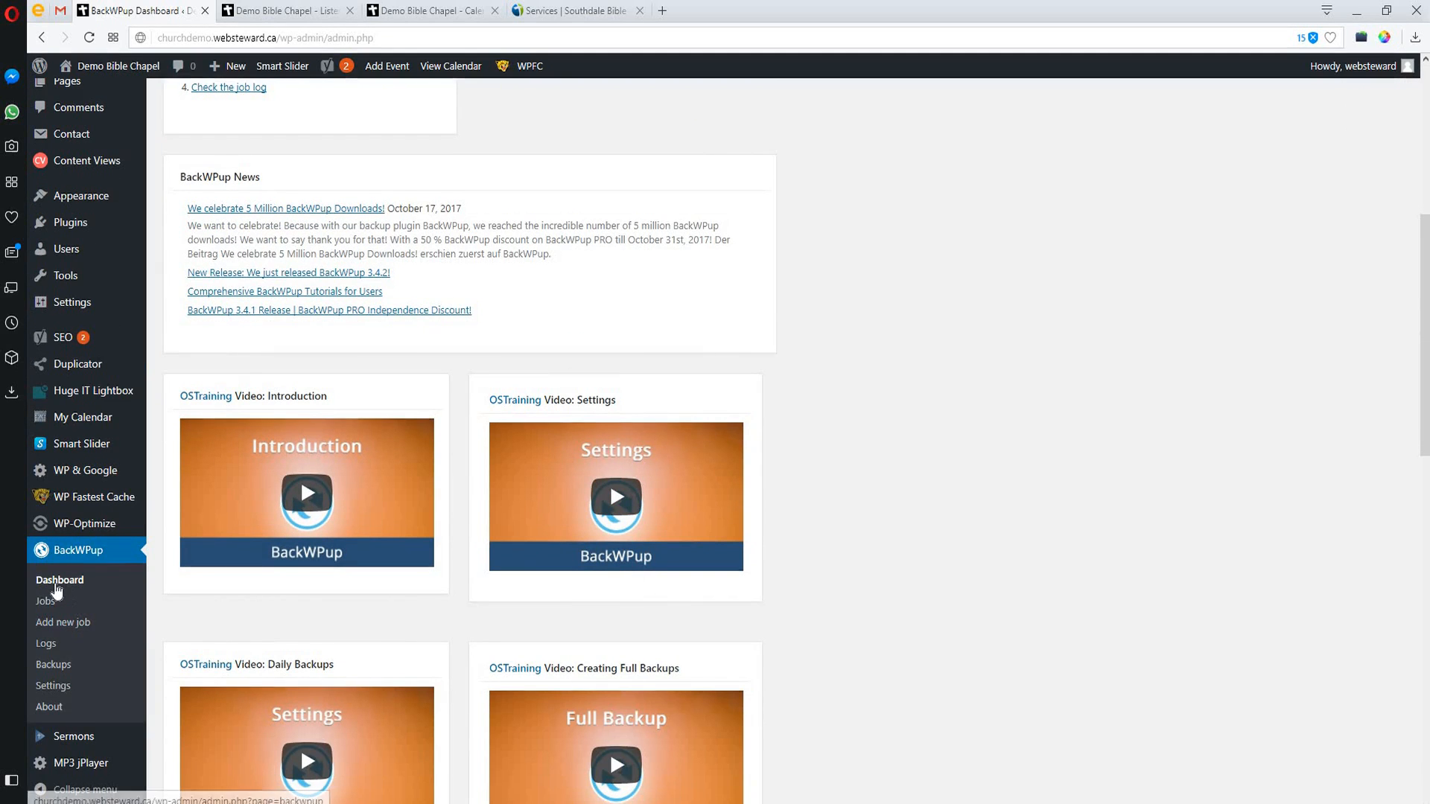
pyautogui.click(36, 600)
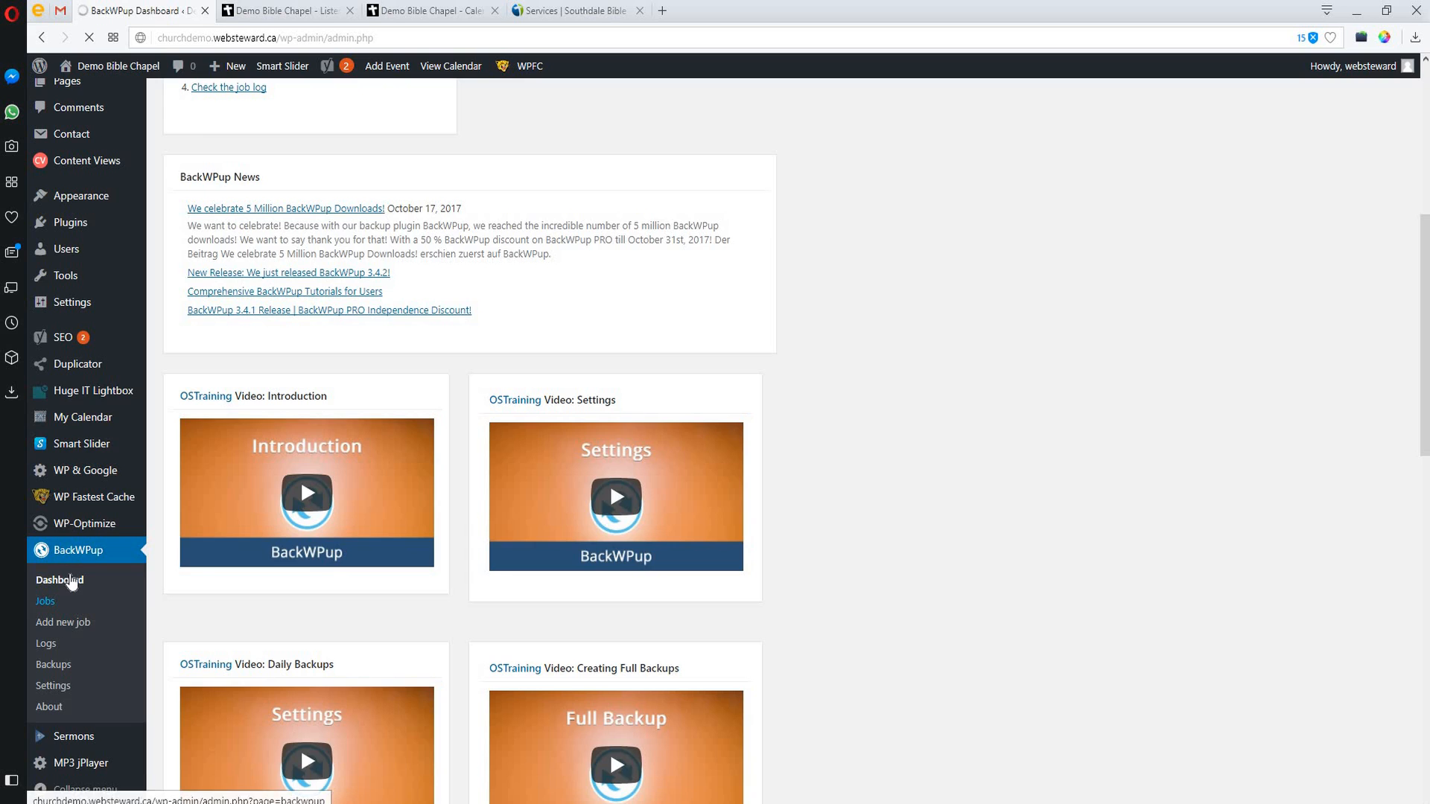
# Show BackWPup Jobs and review the Daily Backup v1 job saving DB and plugins to Folder and FTP
pyautogui.click(45, 600)
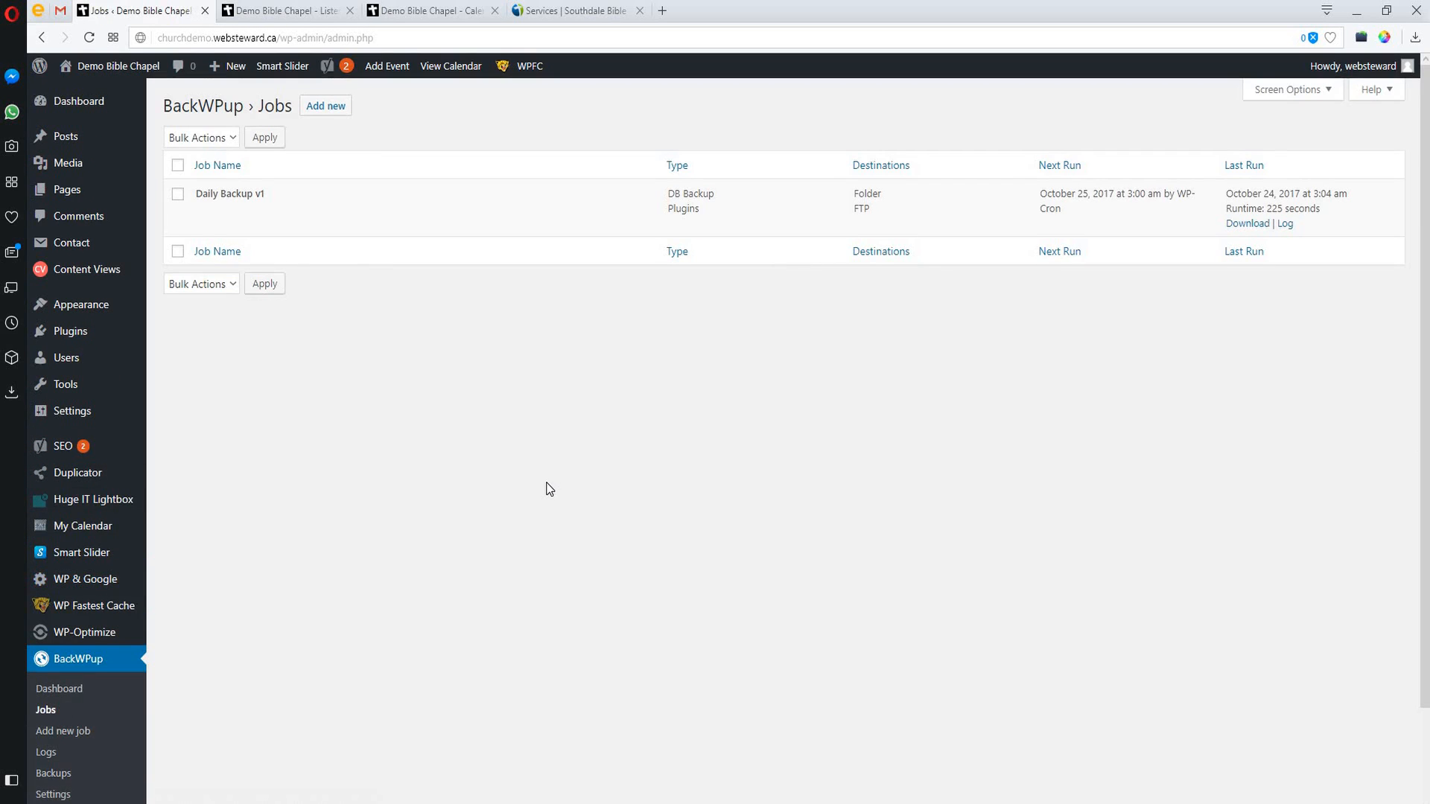
pyautogui.scroll(-3)
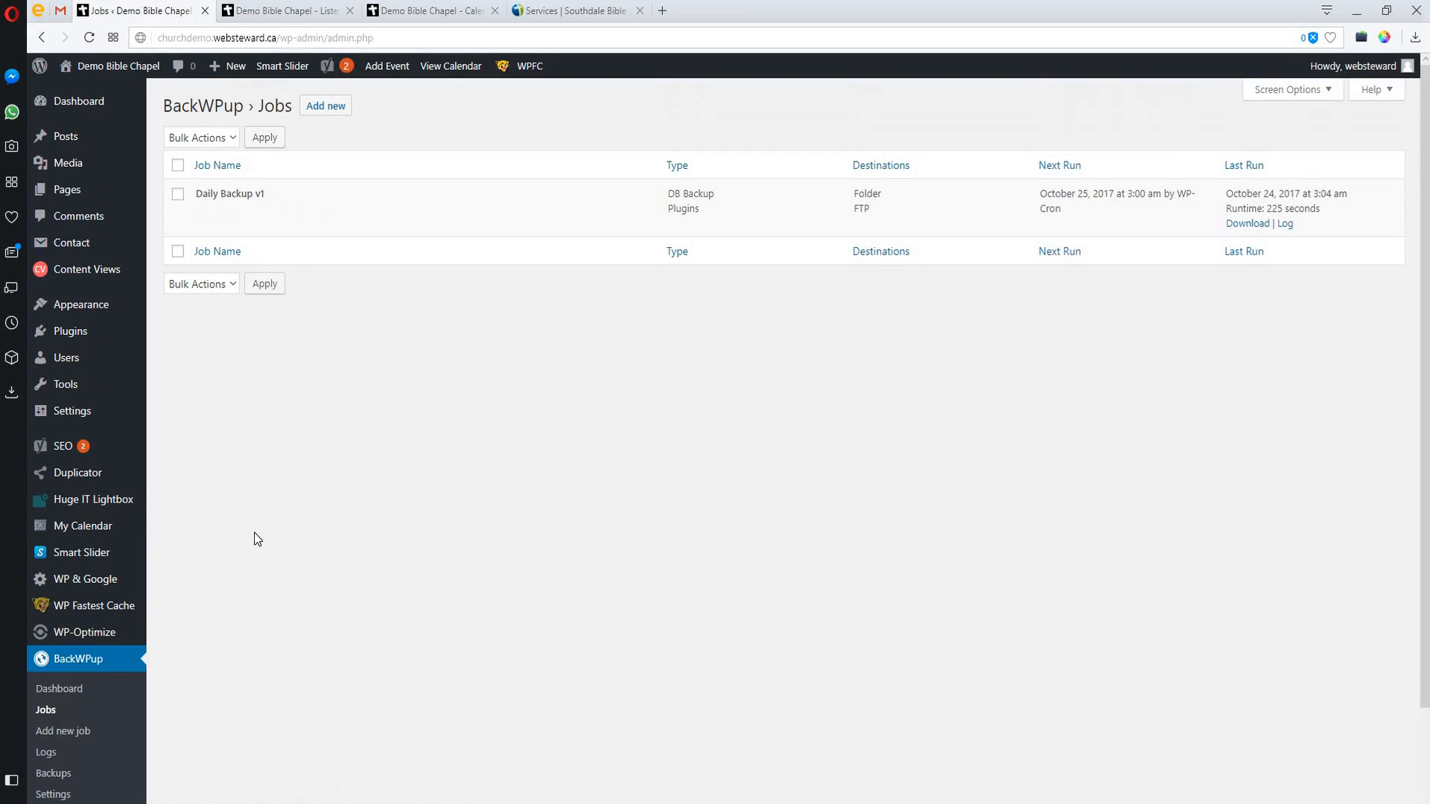
pyautogui.moveTo(206, 214)
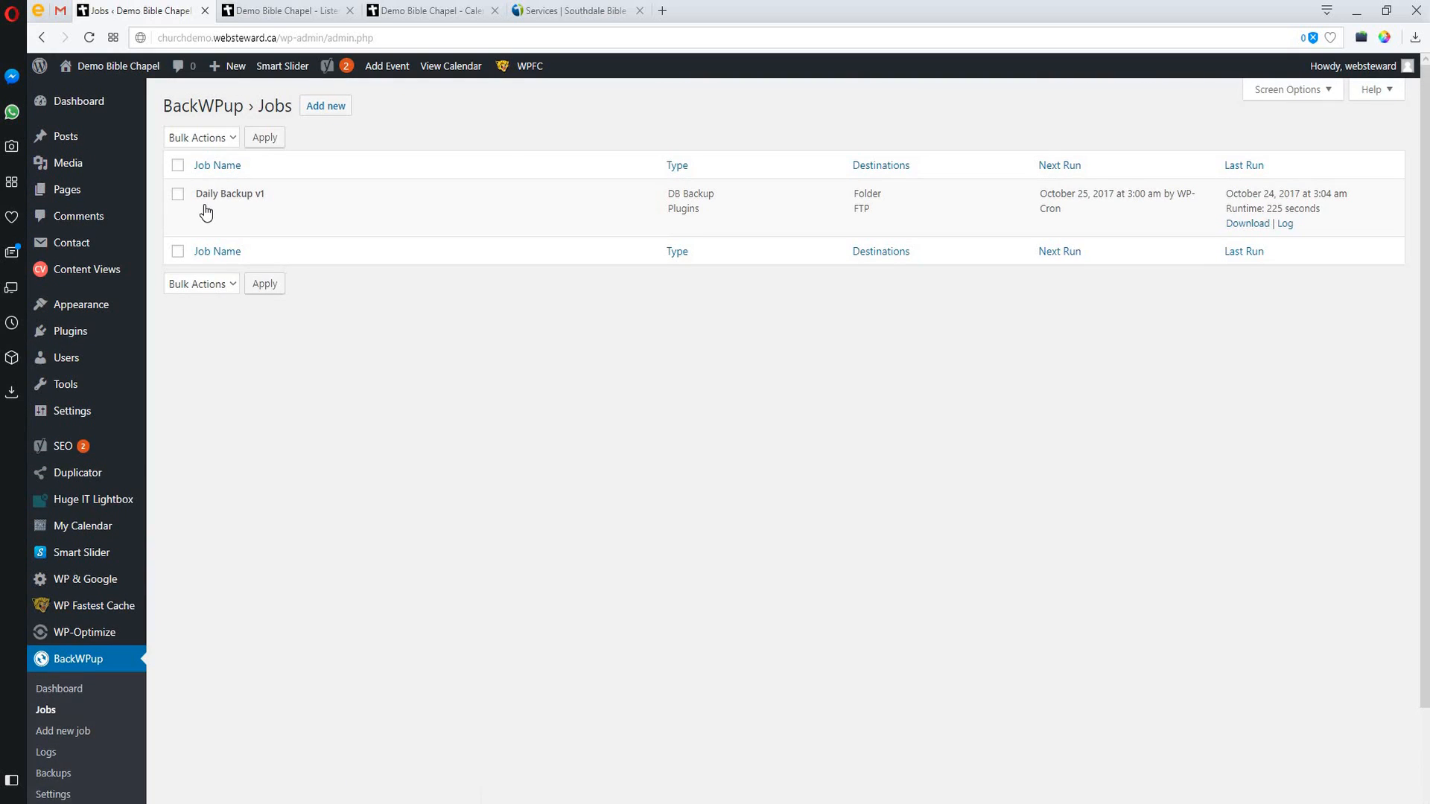
pyautogui.moveTo(205, 212)
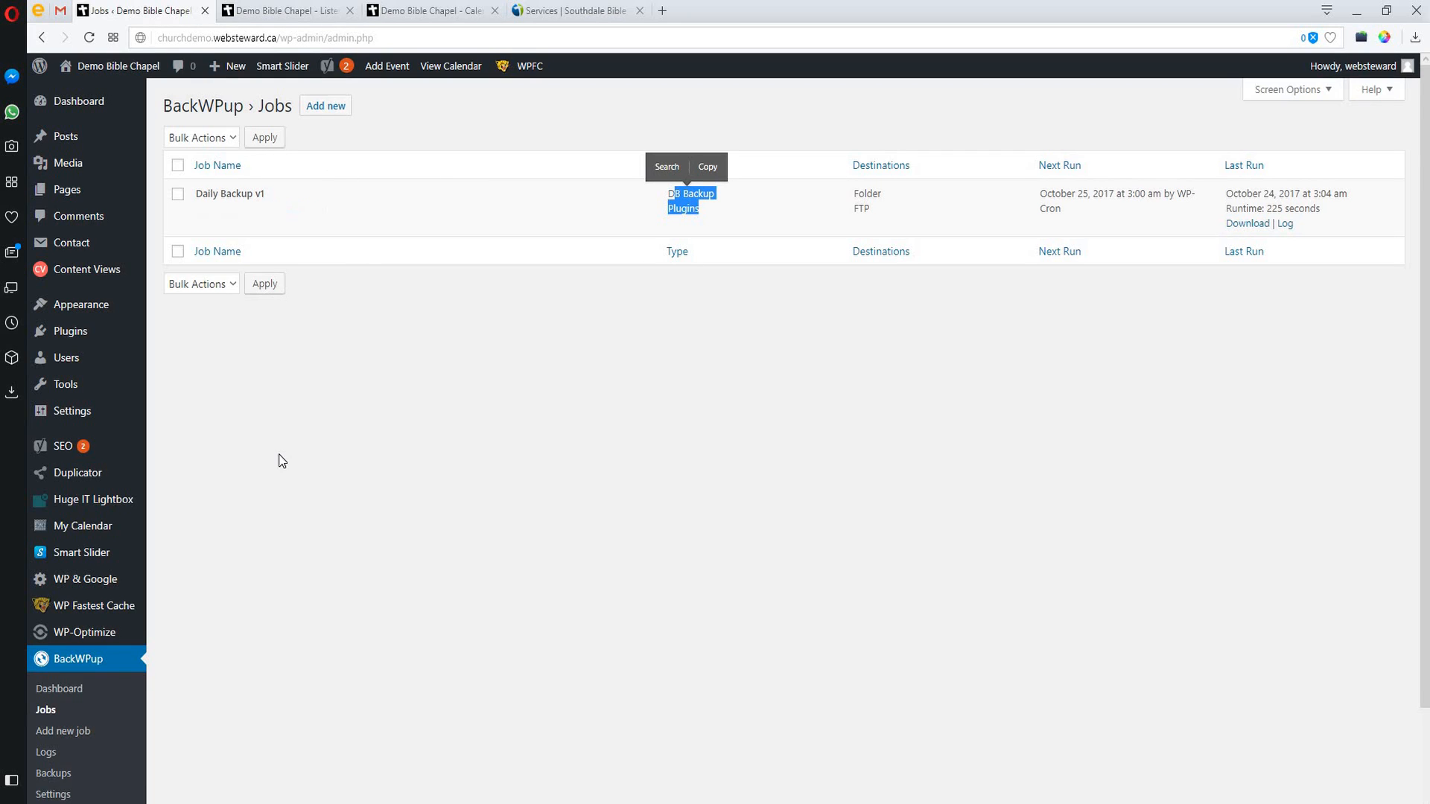
pyautogui.scroll(-3)
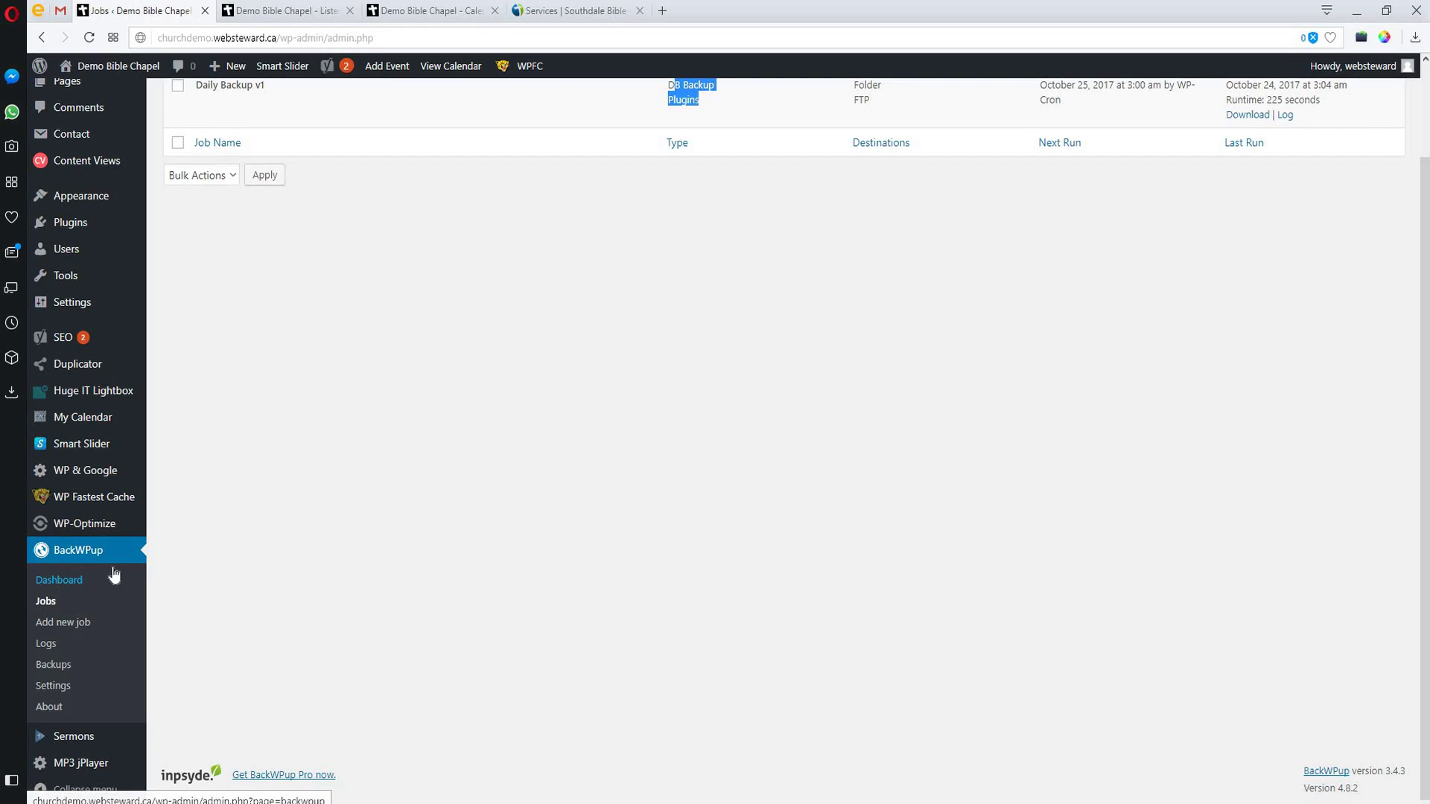
pyautogui.moveTo(90, 709)
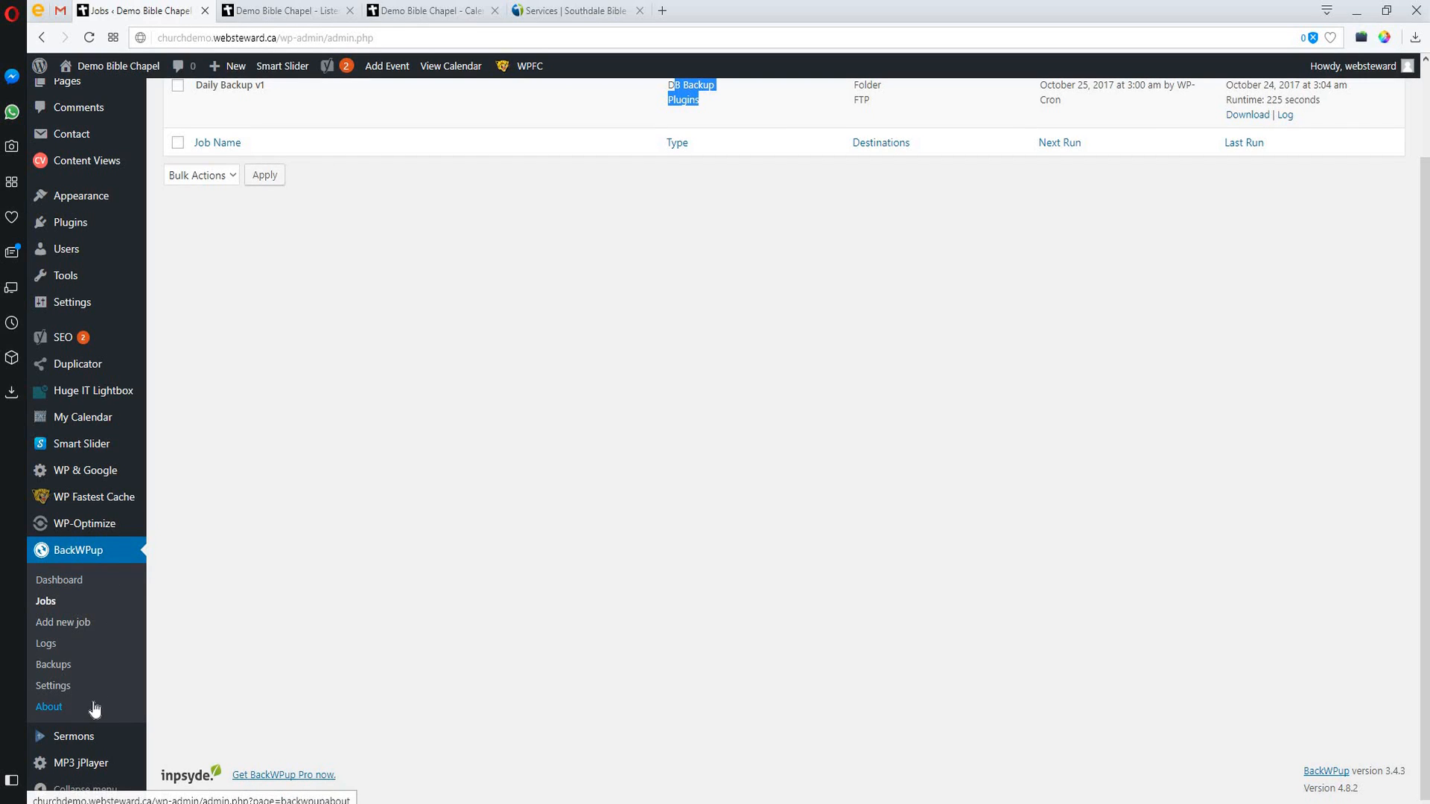
pyautogui.moveTo(72, 631)
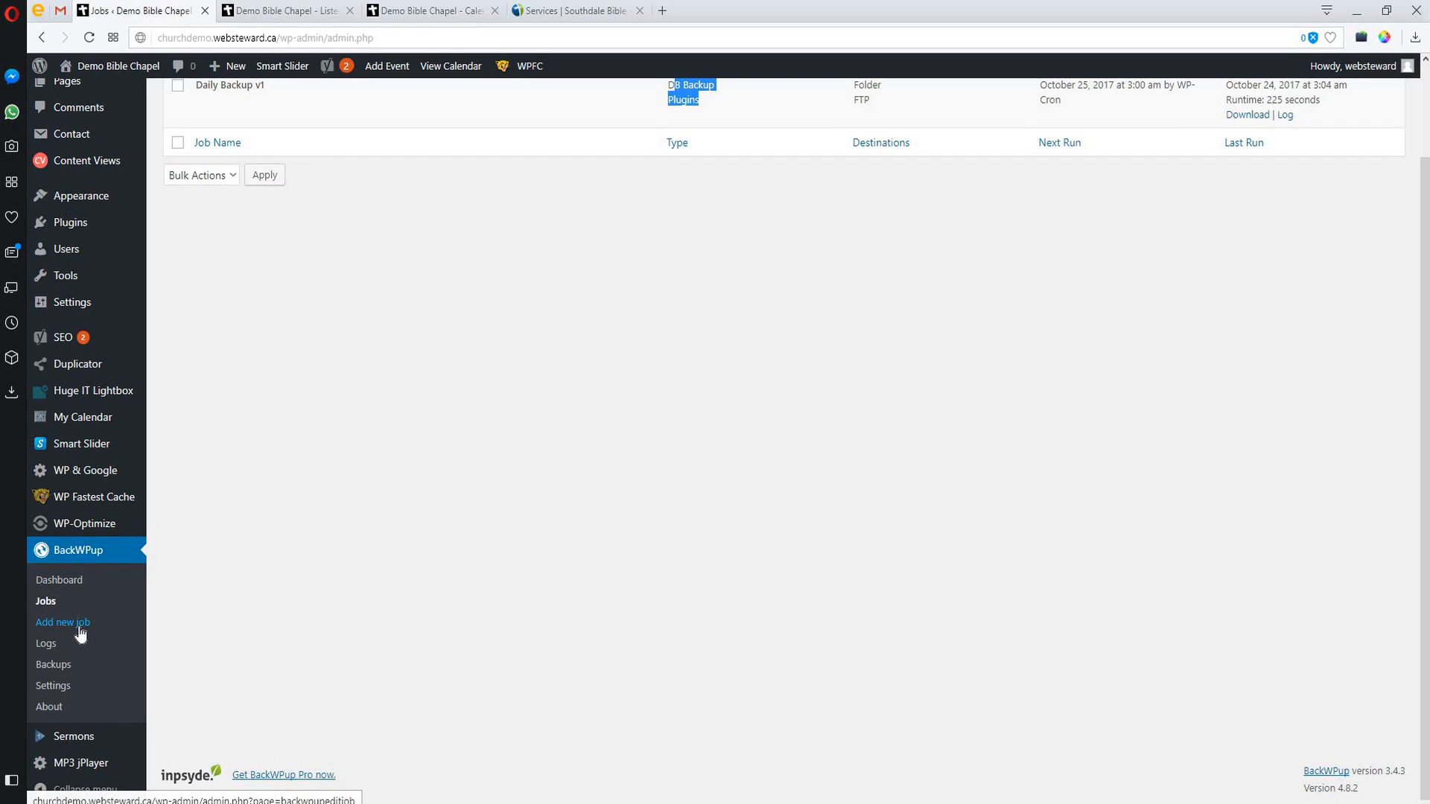
pyautogui.moveTo(69, 633)
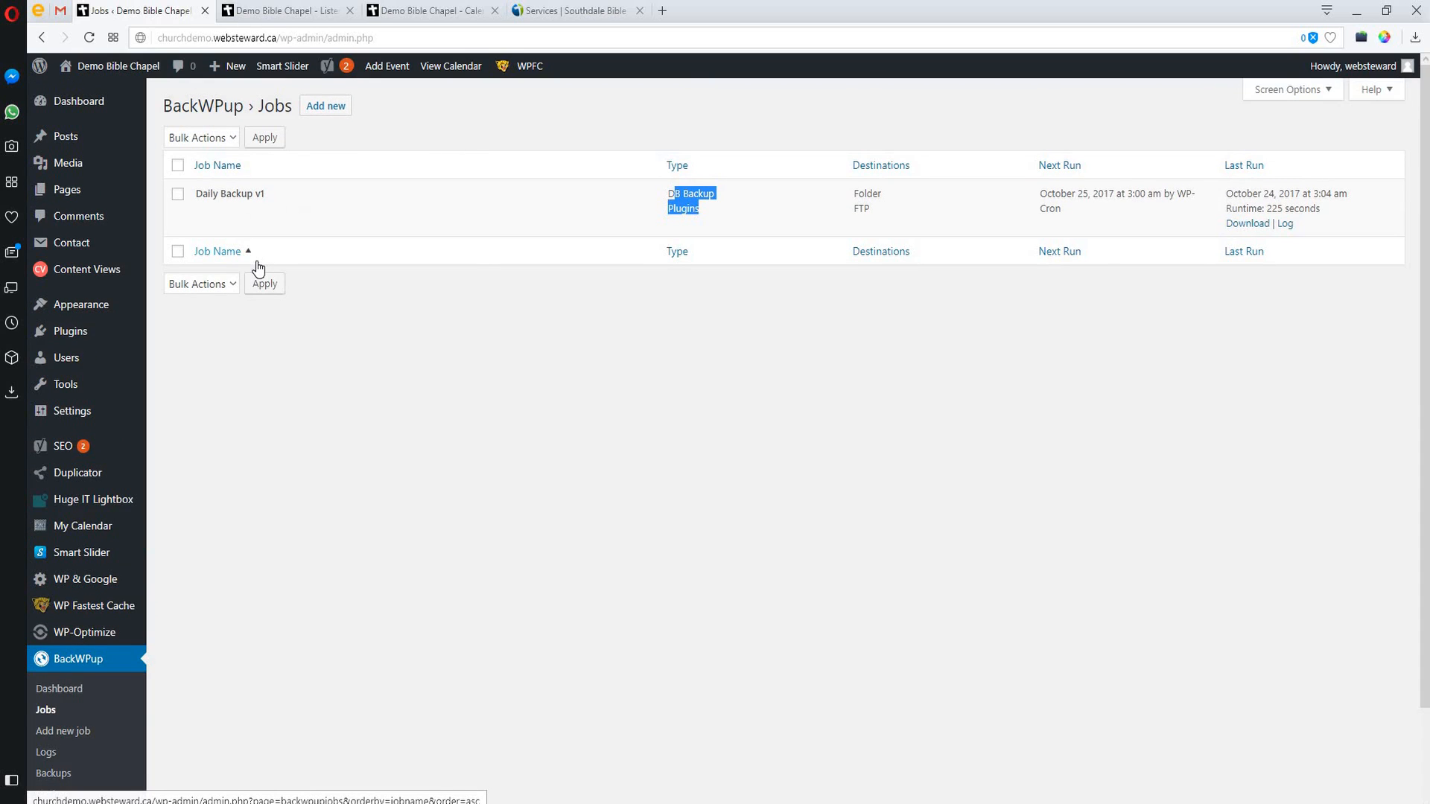
pyautogui.moveTo(307, 554)
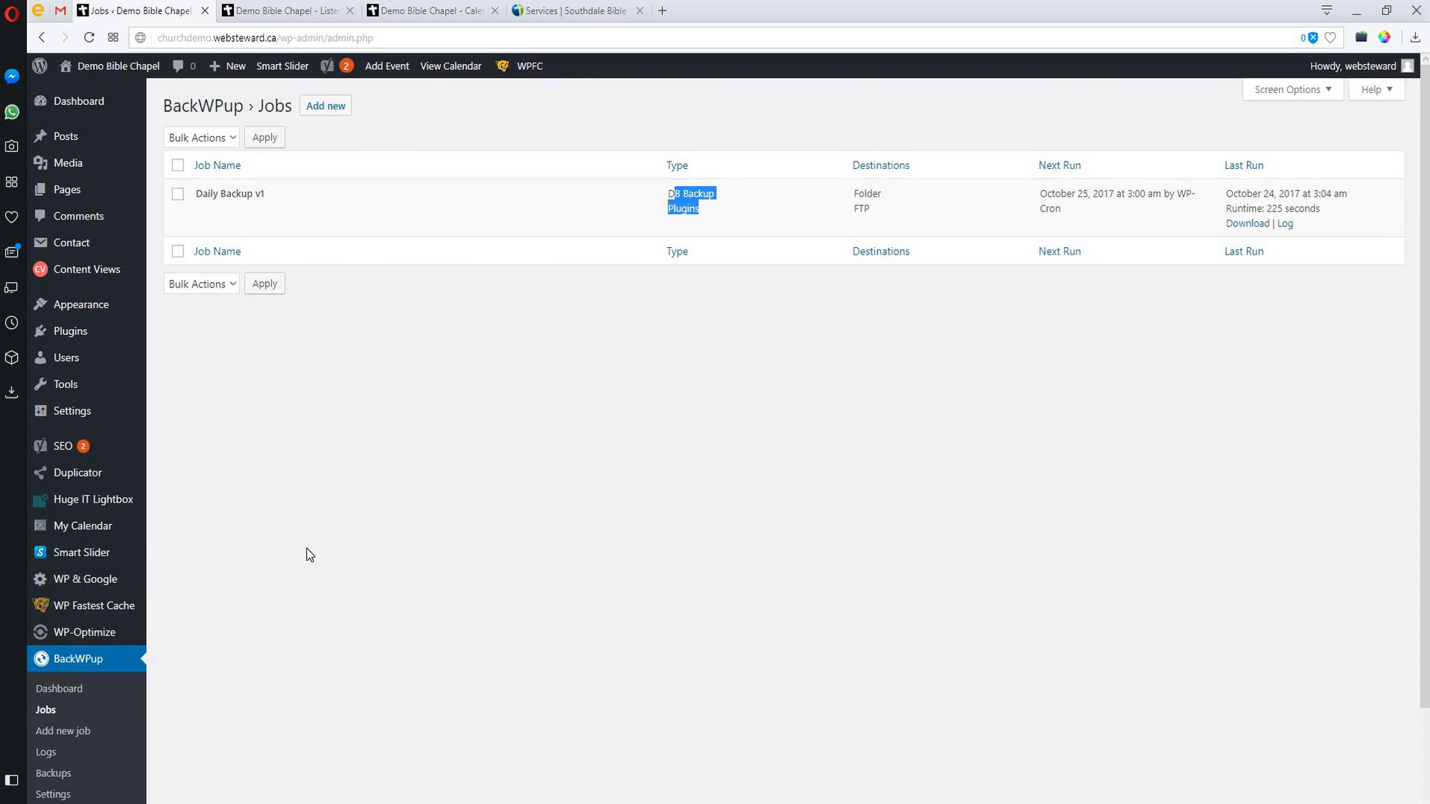
pyautogui.scroll(-3)
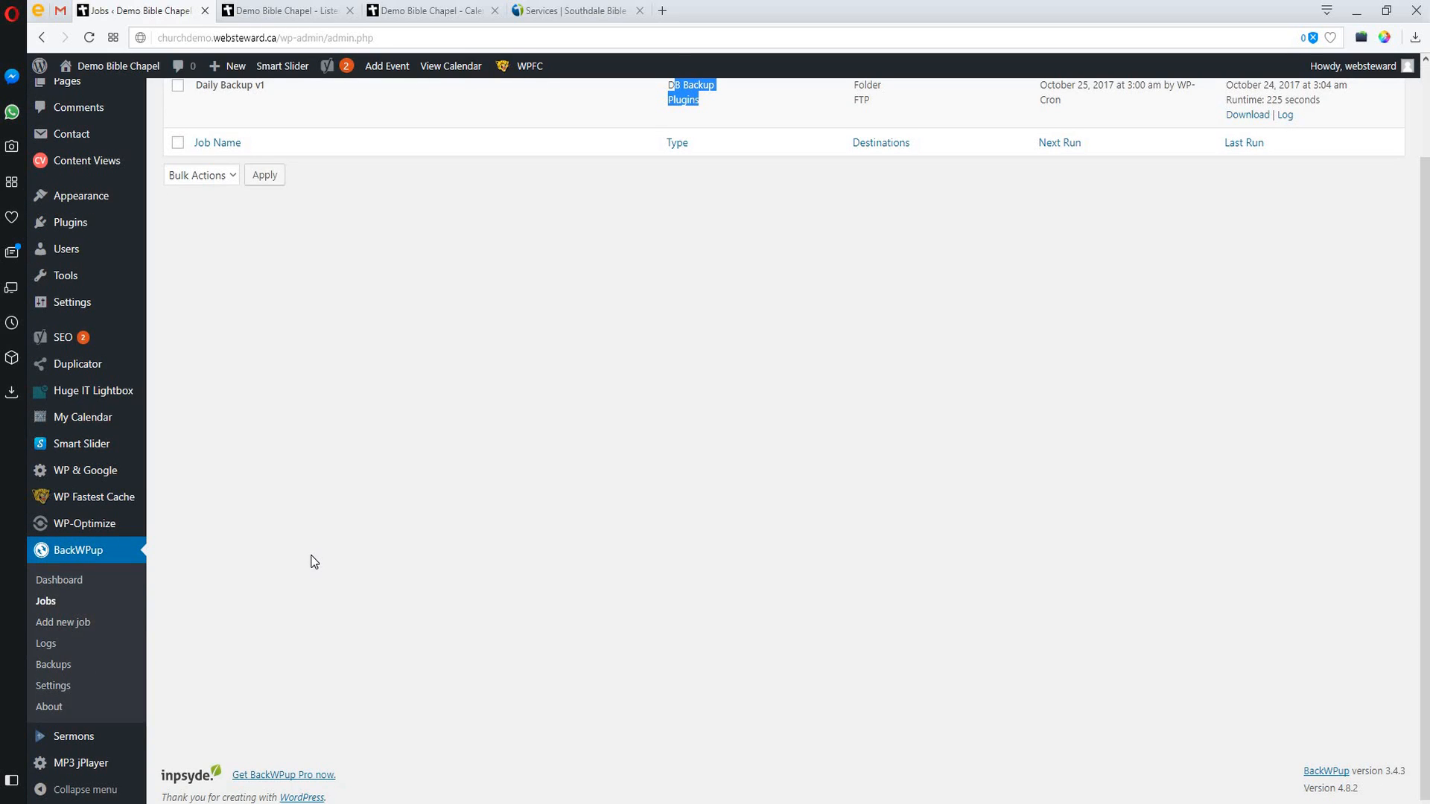
pyautogui.moveTo(332, 560)
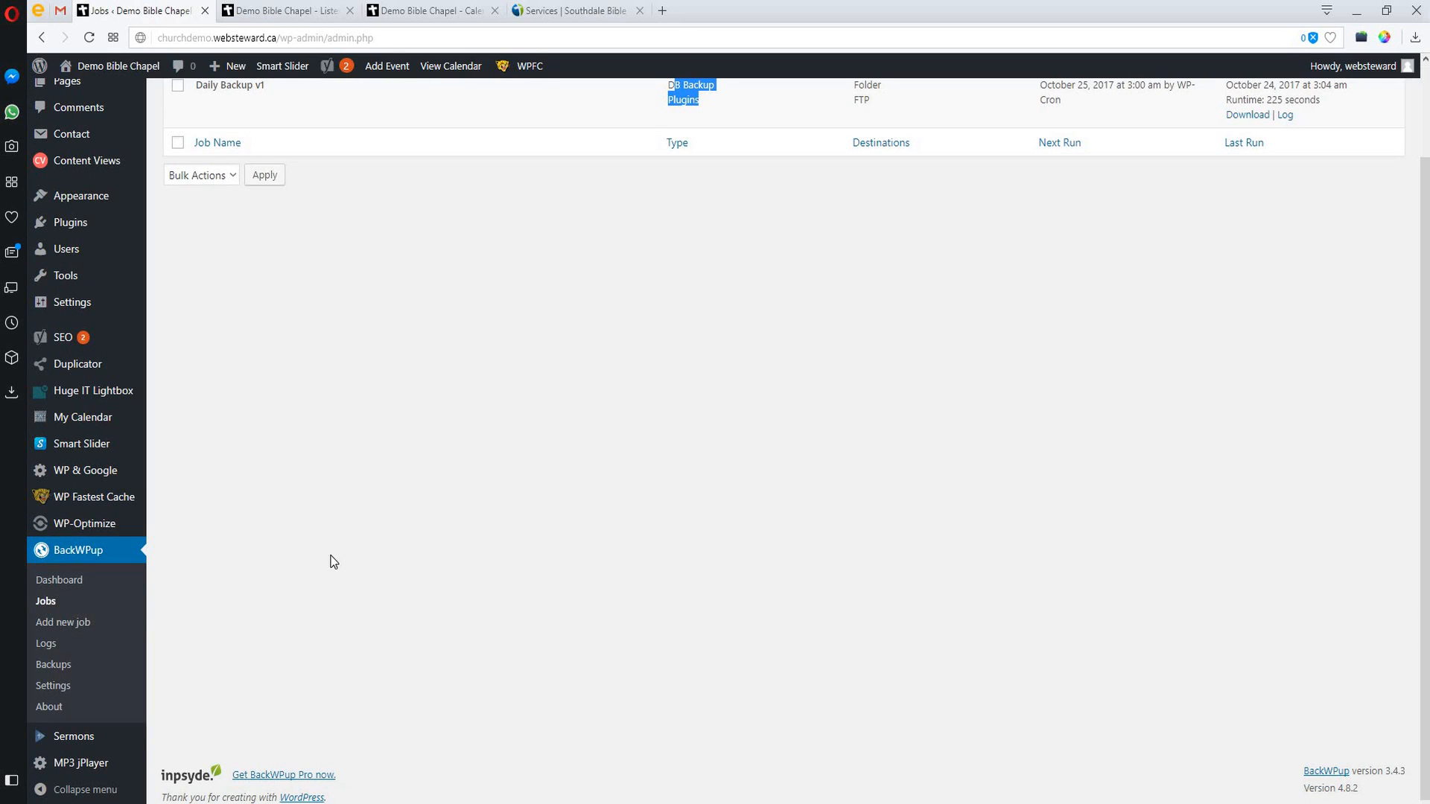
pyautogui.moveTo(334, 576)
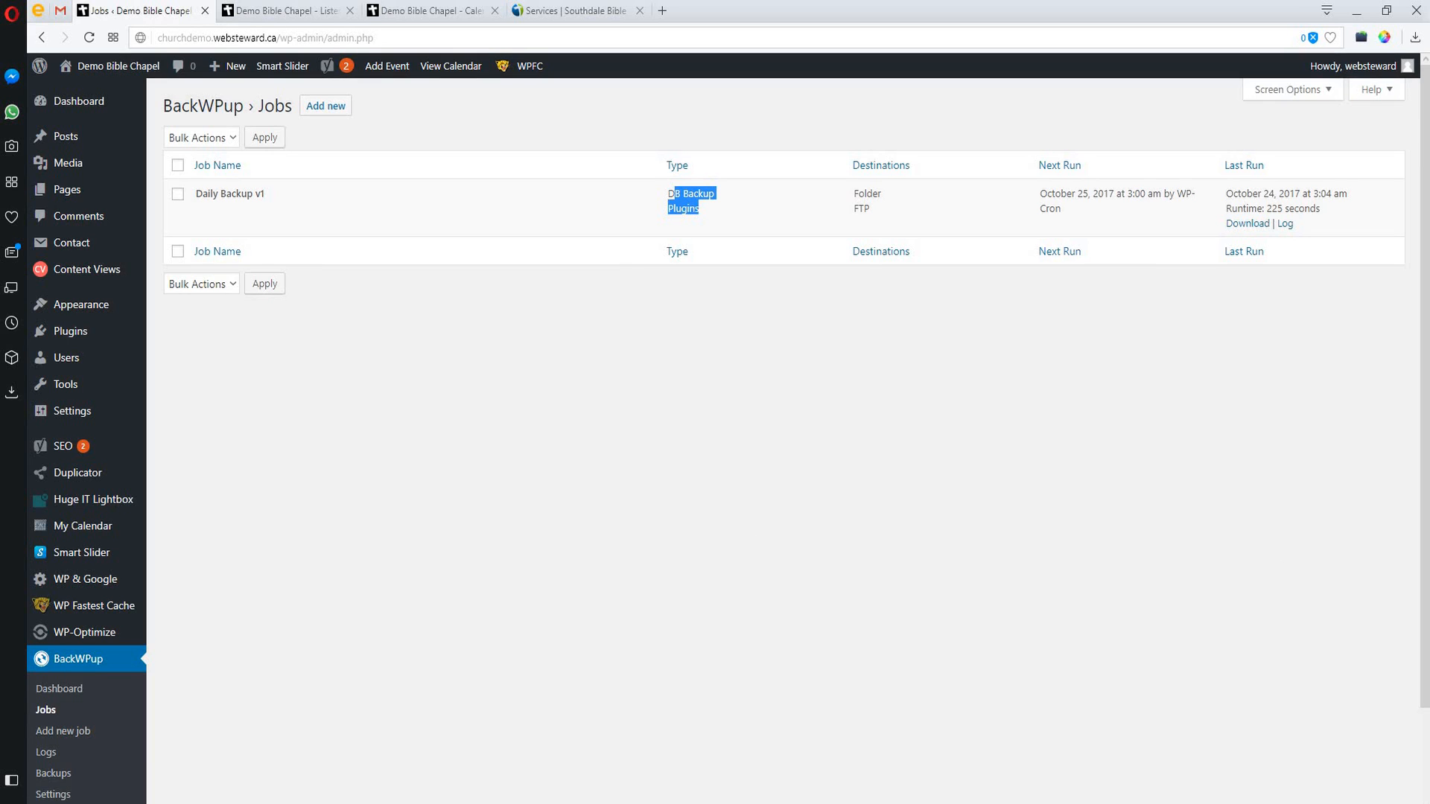
pyautogui.click(644, 443)
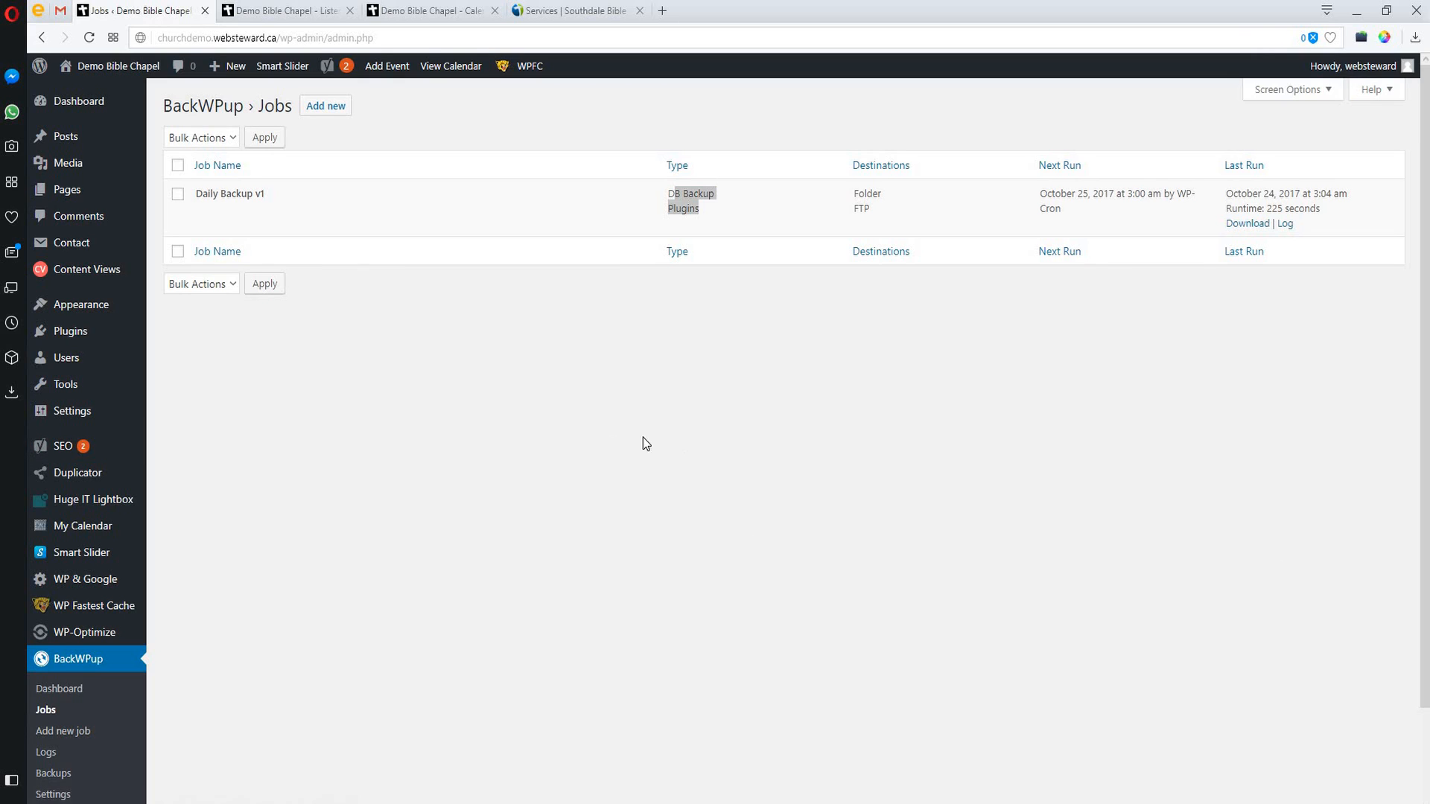
pyautogui.moveTo(80, 304)
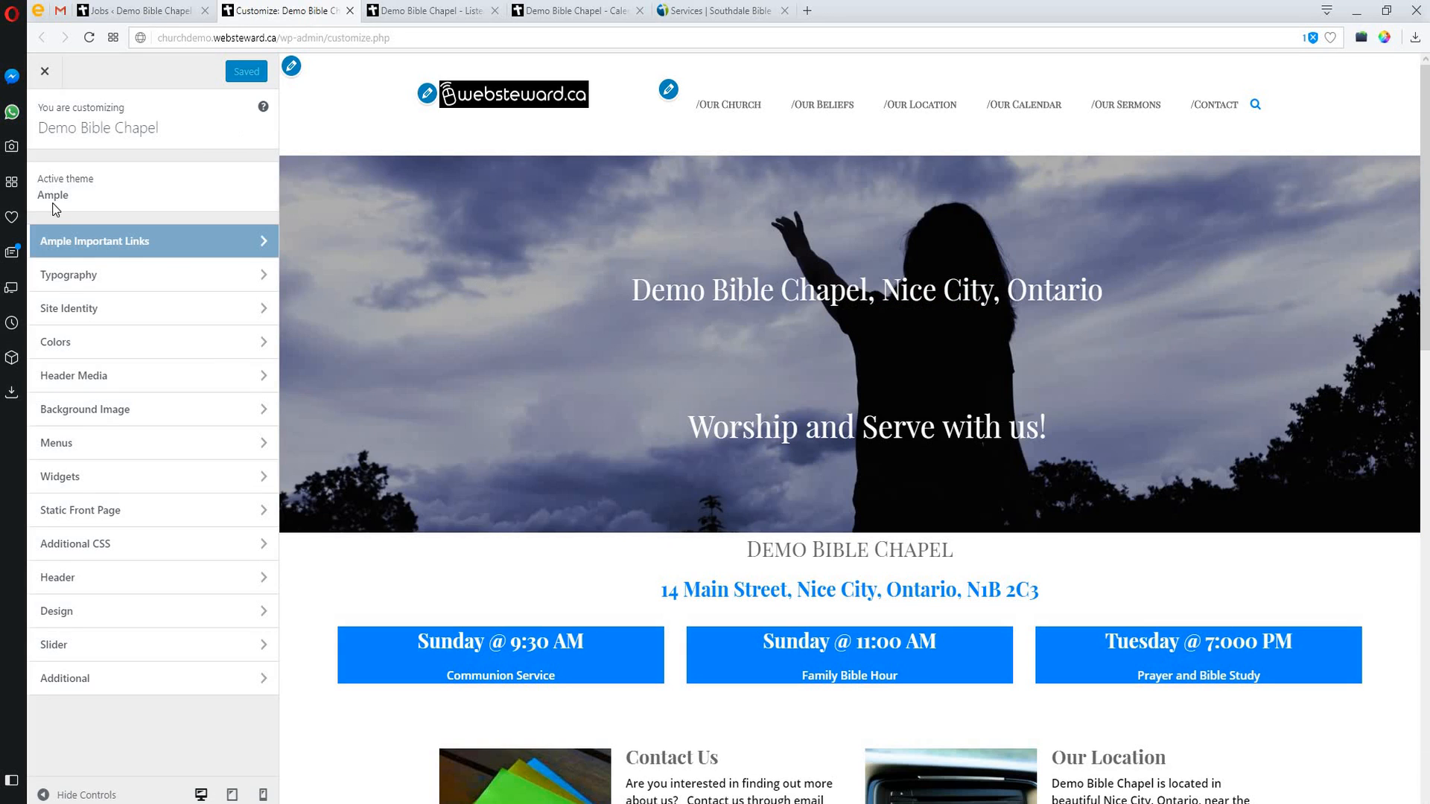
pyautogui.moveTo(58, 211)
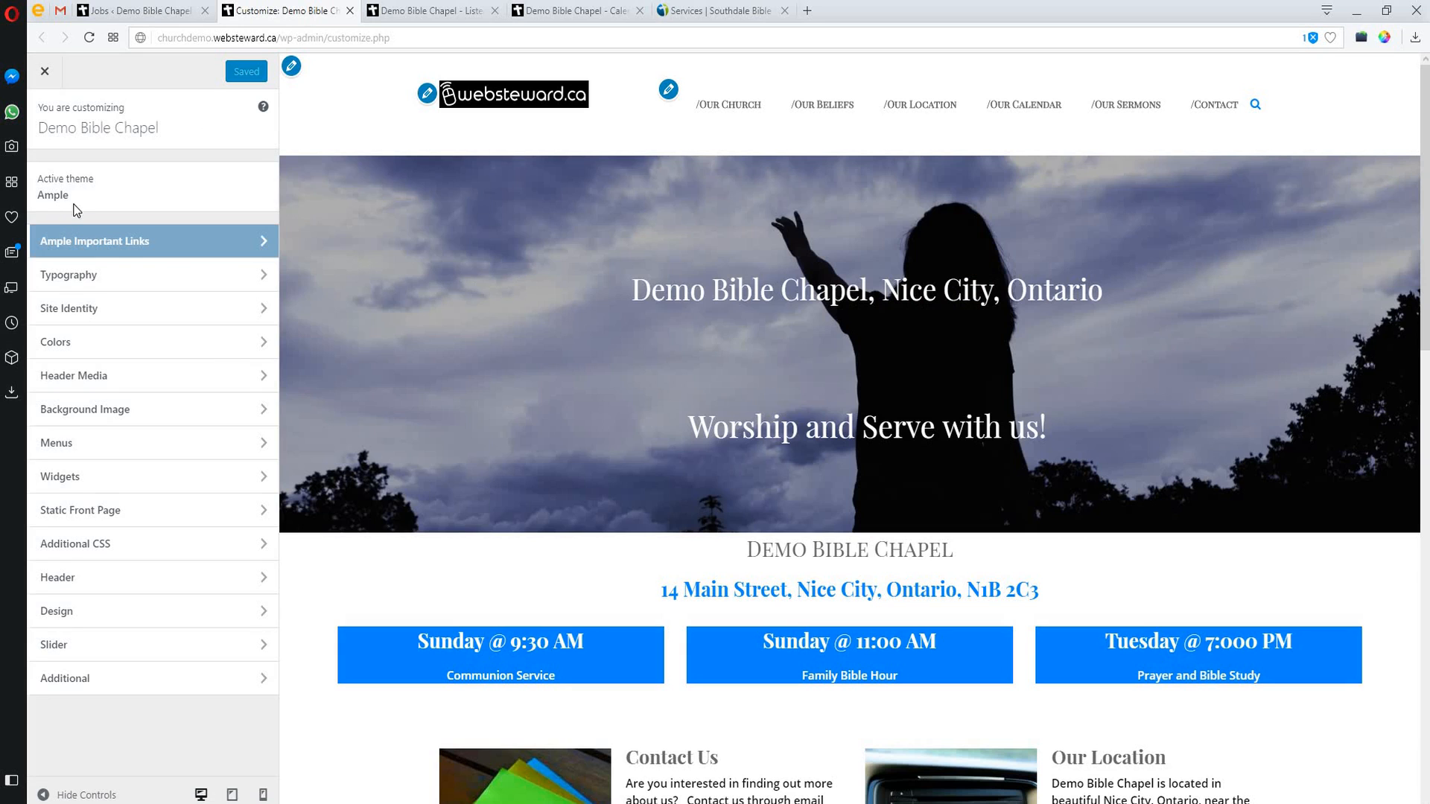
pyautogui.moveTo(46, 200)
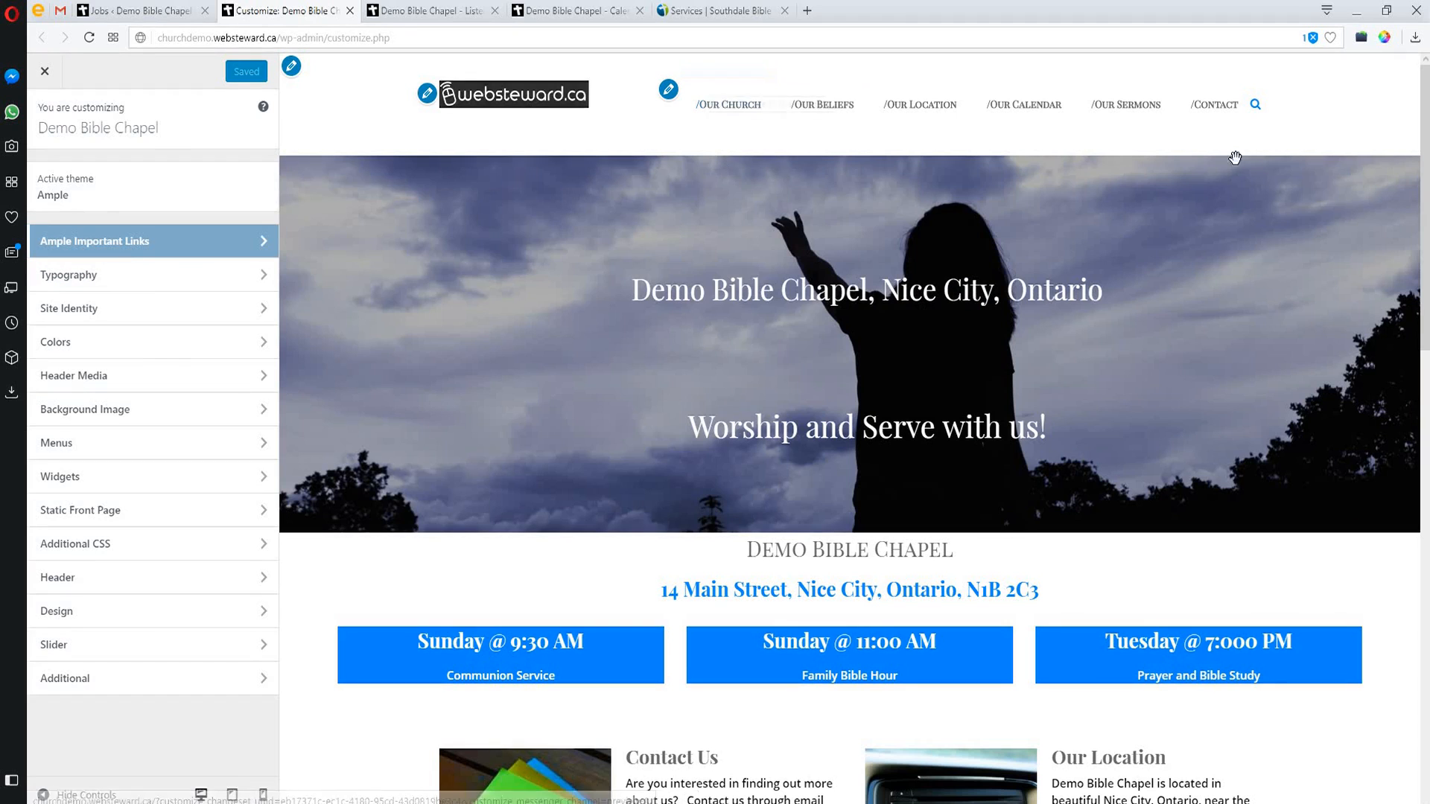
pyautogui.scroll(-3)
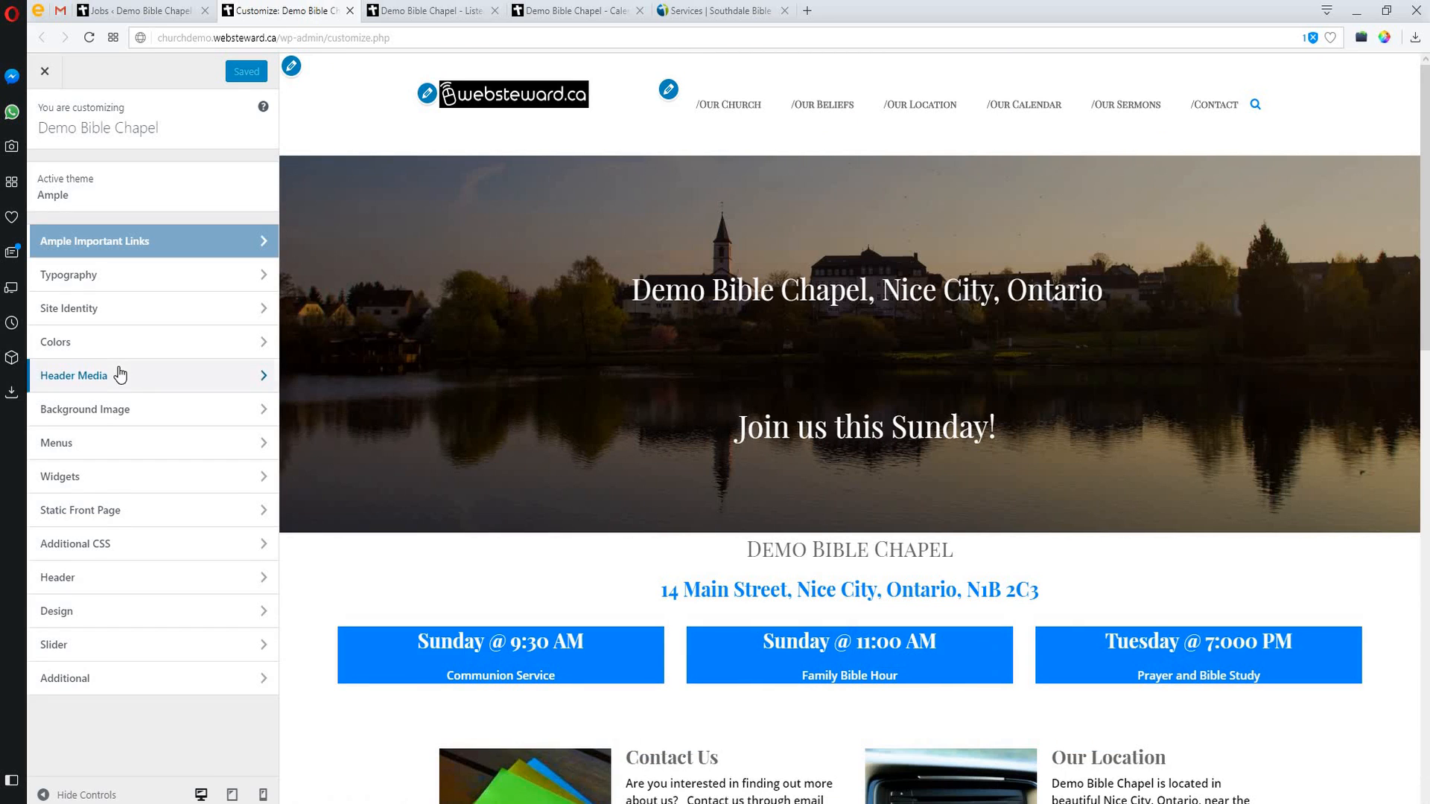
pyautogui.moveTo(38, 316)
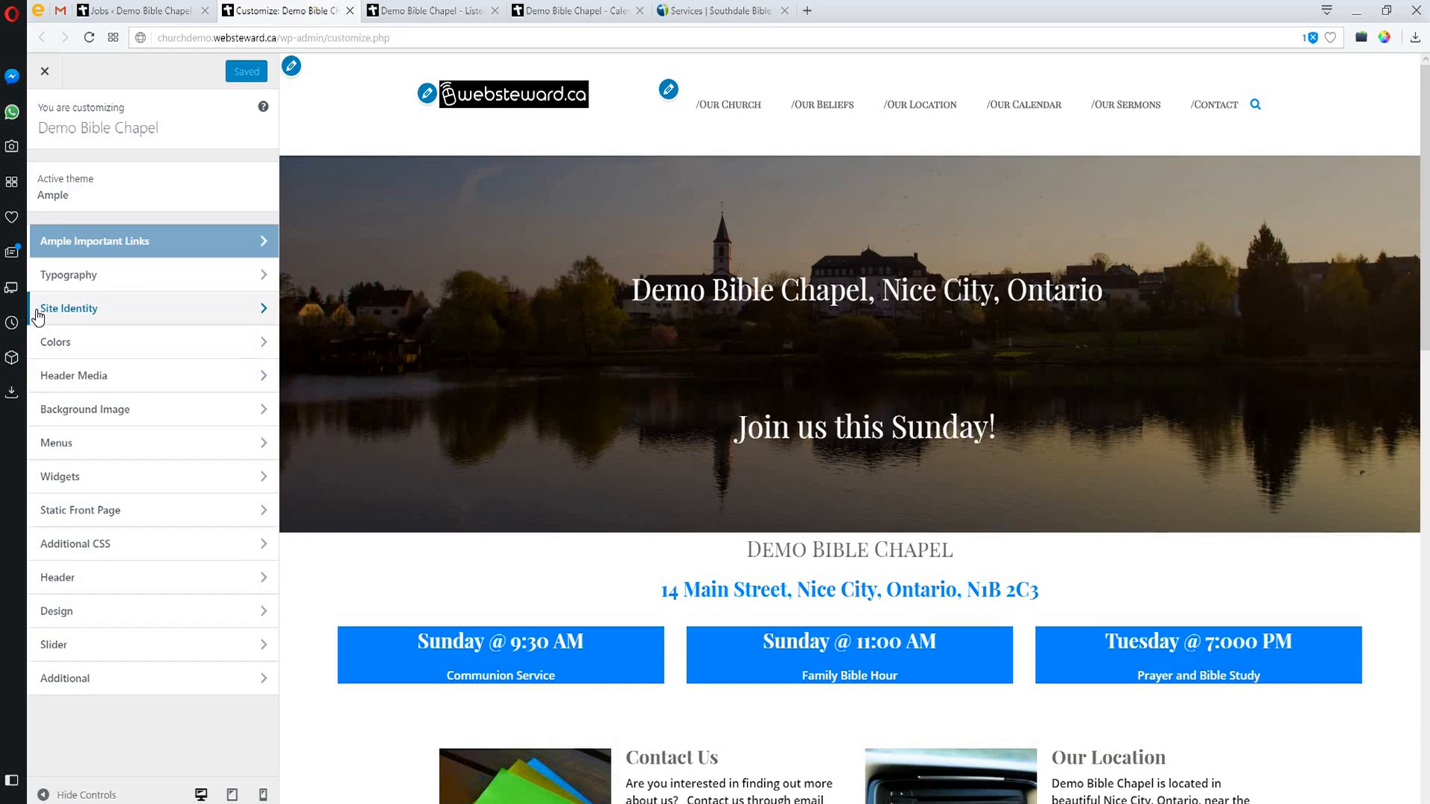
pyautogui.click(68, 274)
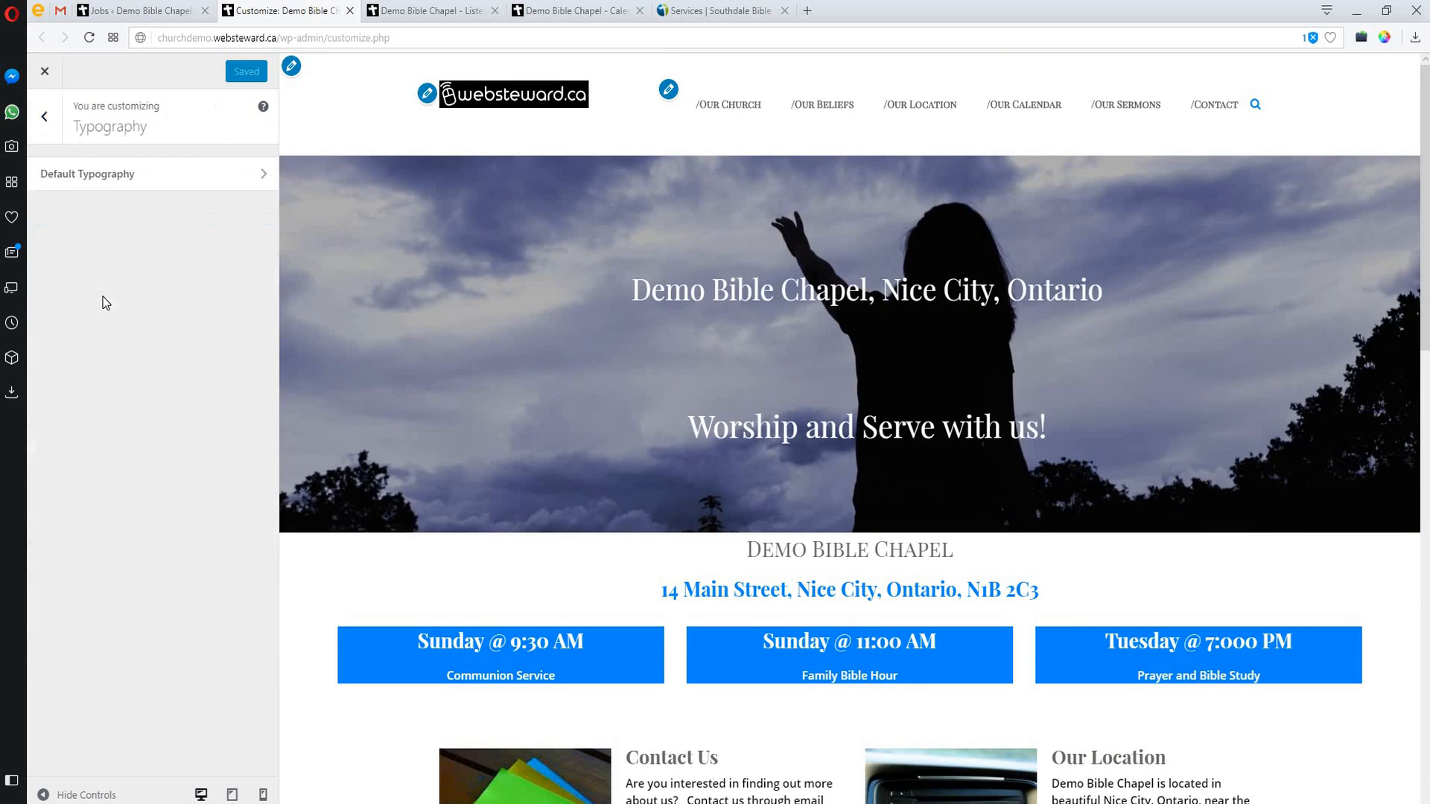
pyautogui.click(45, 116)
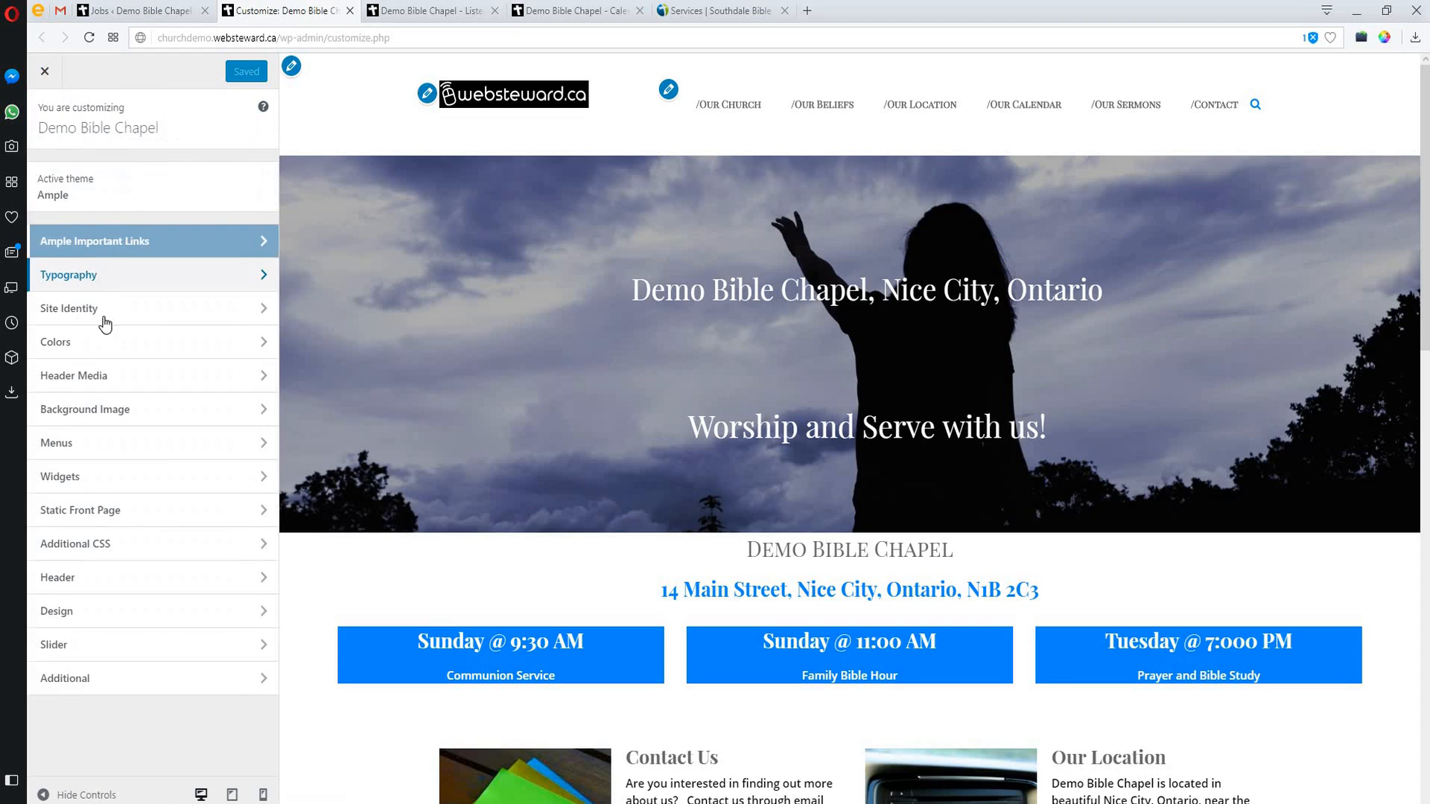
pyautogui.click(68, 308)
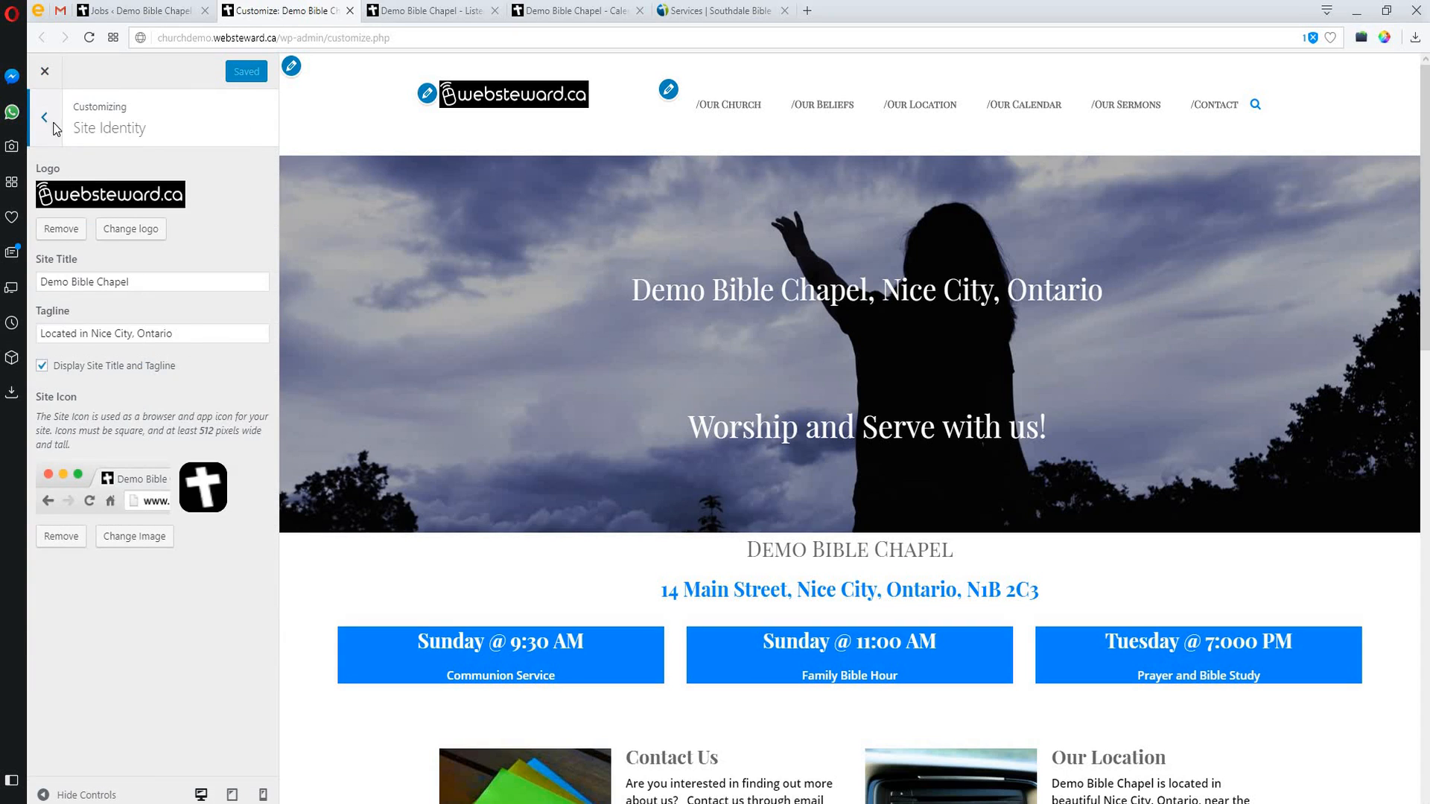
pyautogui.click(45, 117)
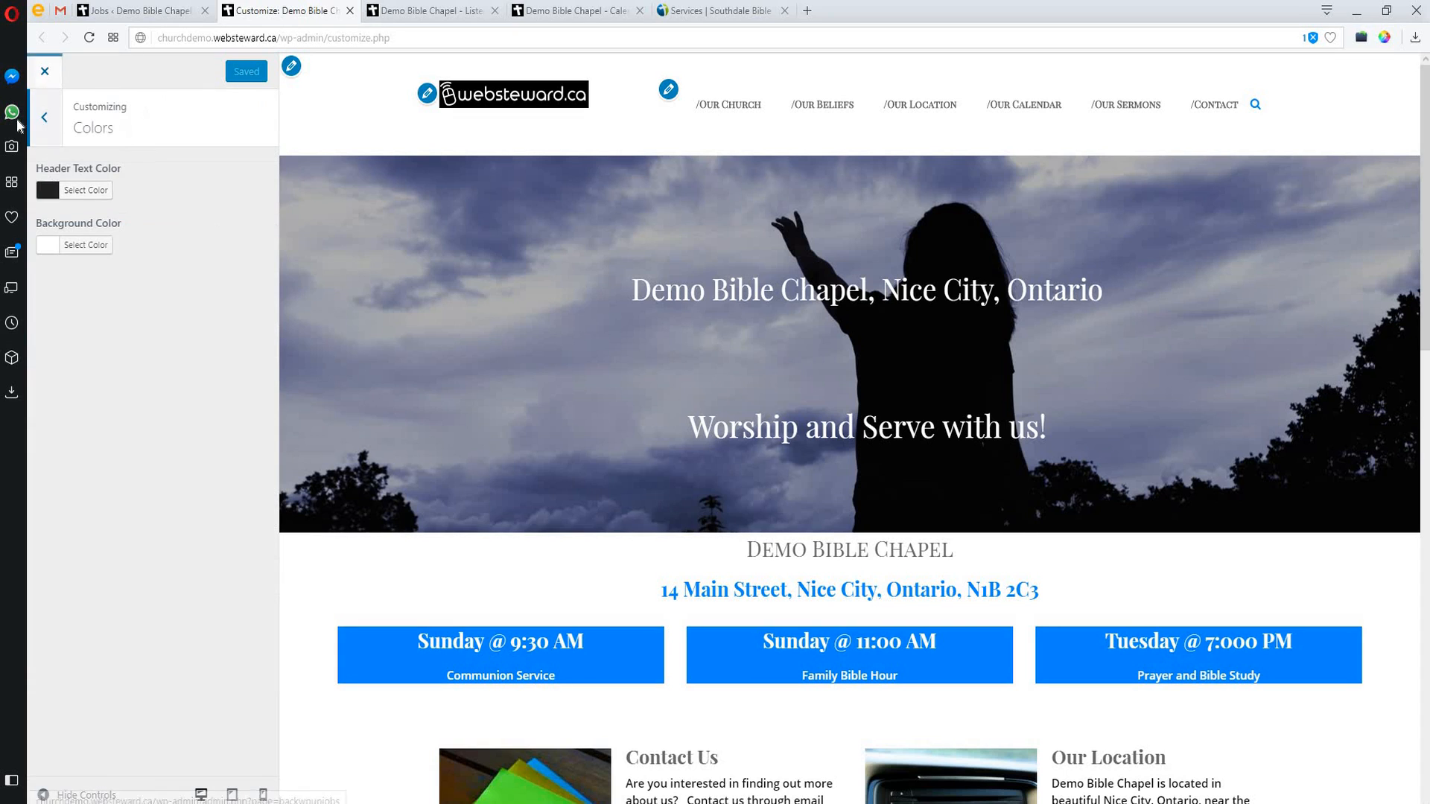
pyautogui.click(46, 116)
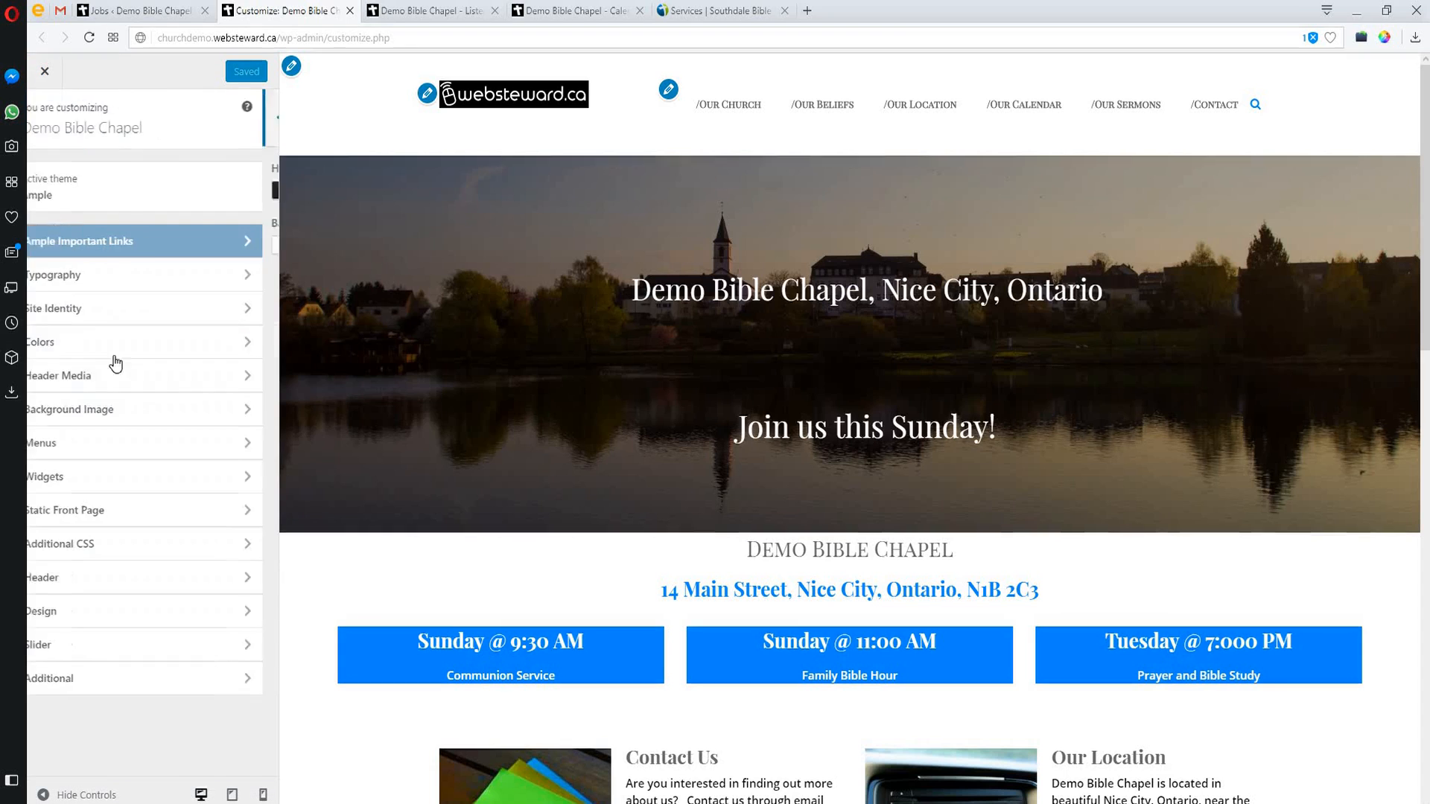
pyautogui.click(58, 375)
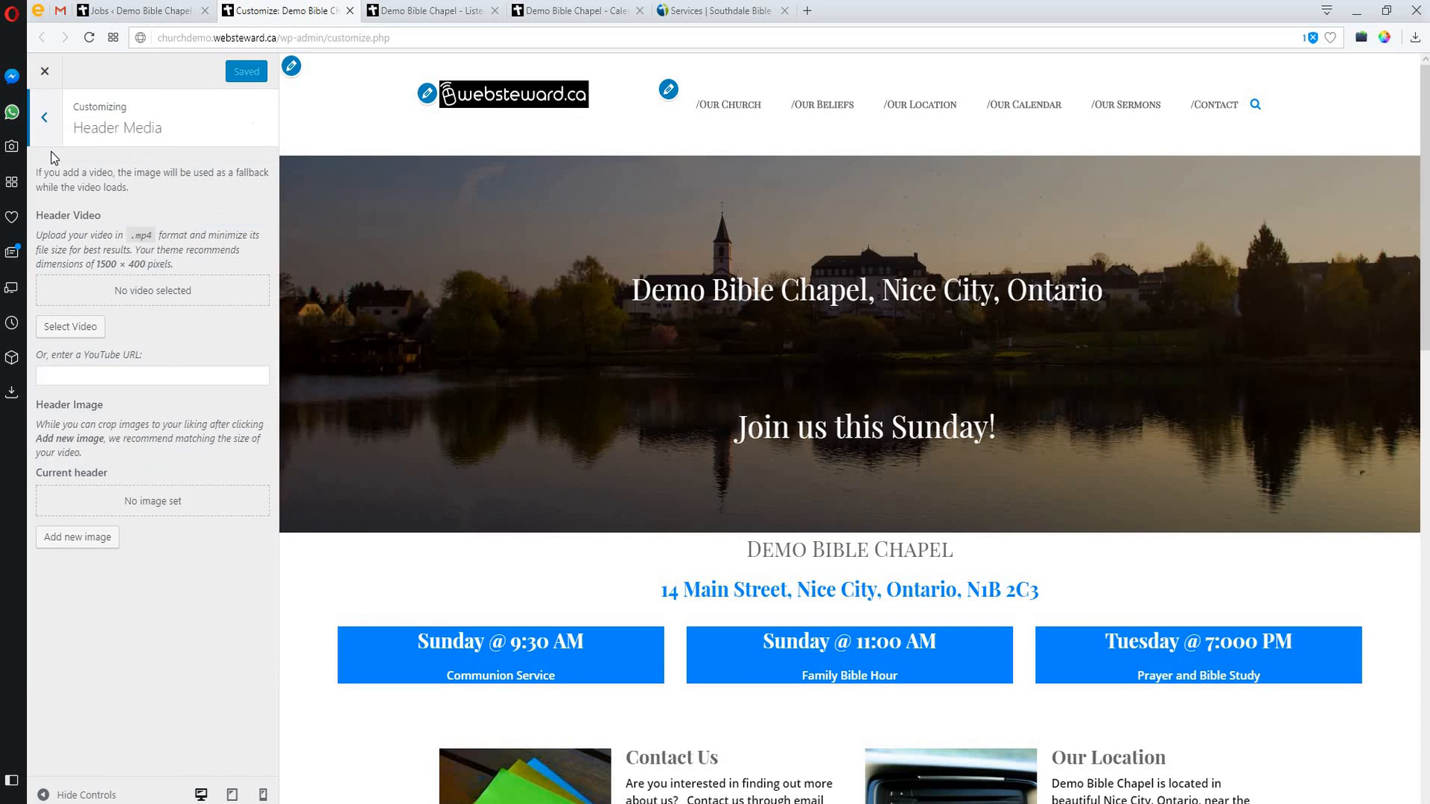
pyautogui.click(46, 116)
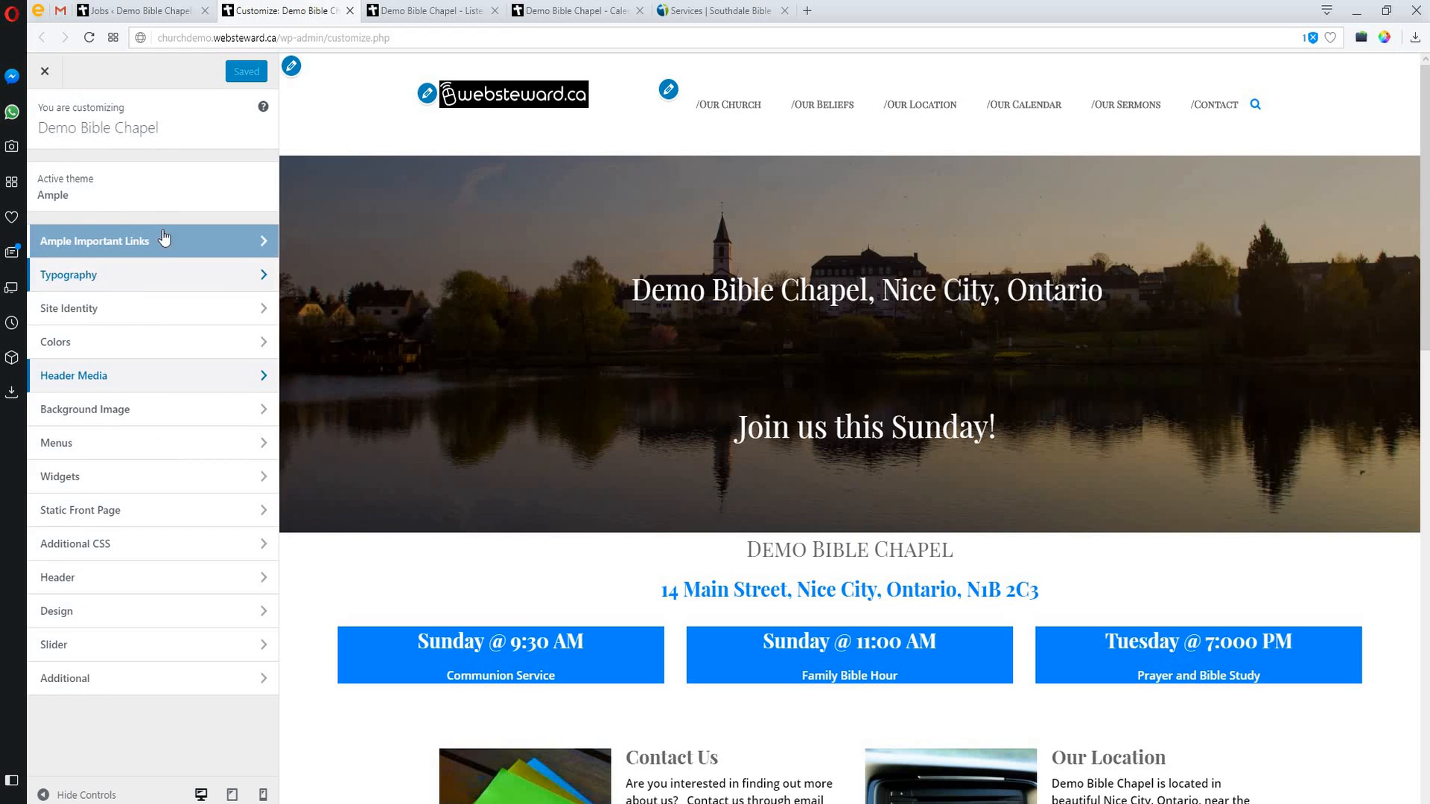
pyautogui.moveTo(161, 617)
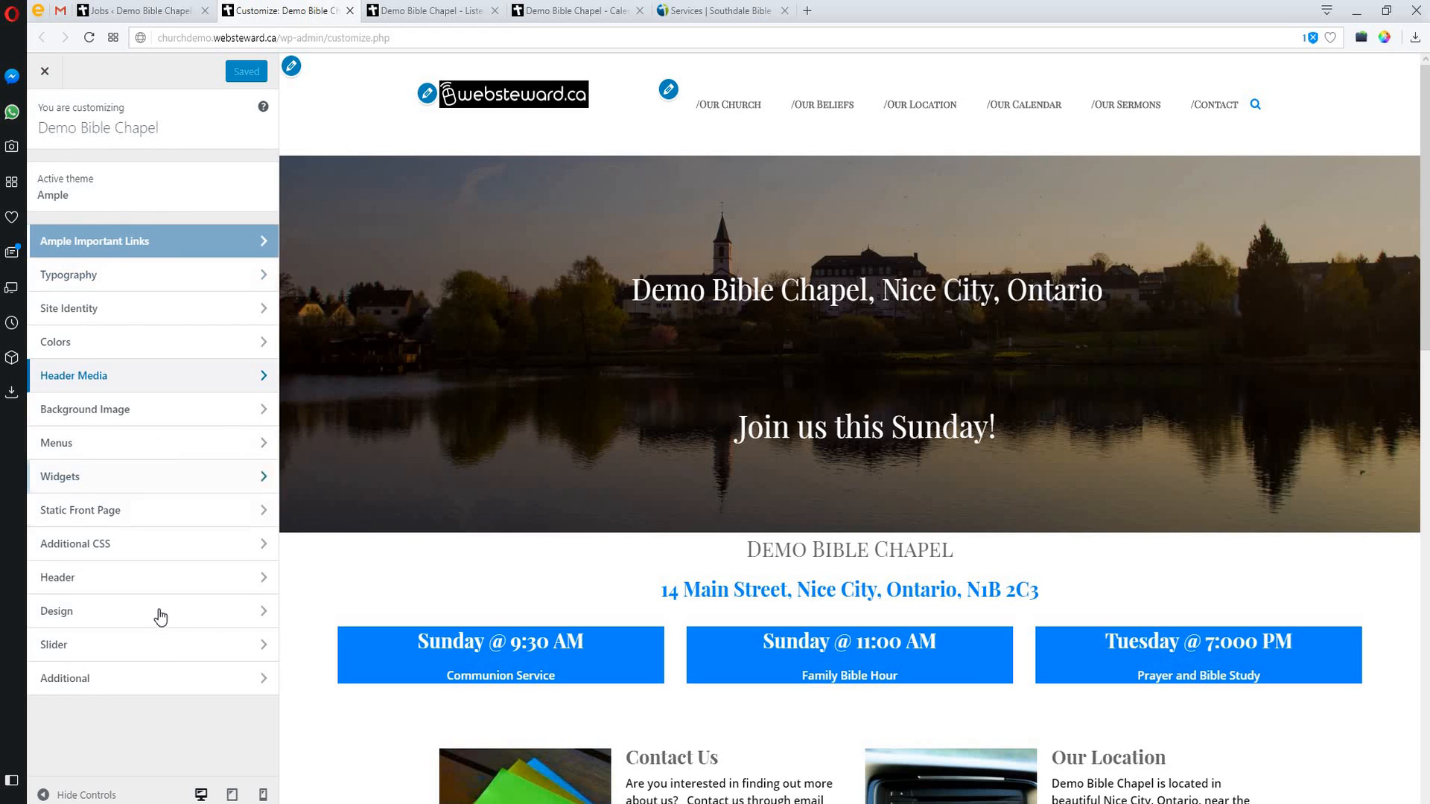
pyautogui.scroll(-3)
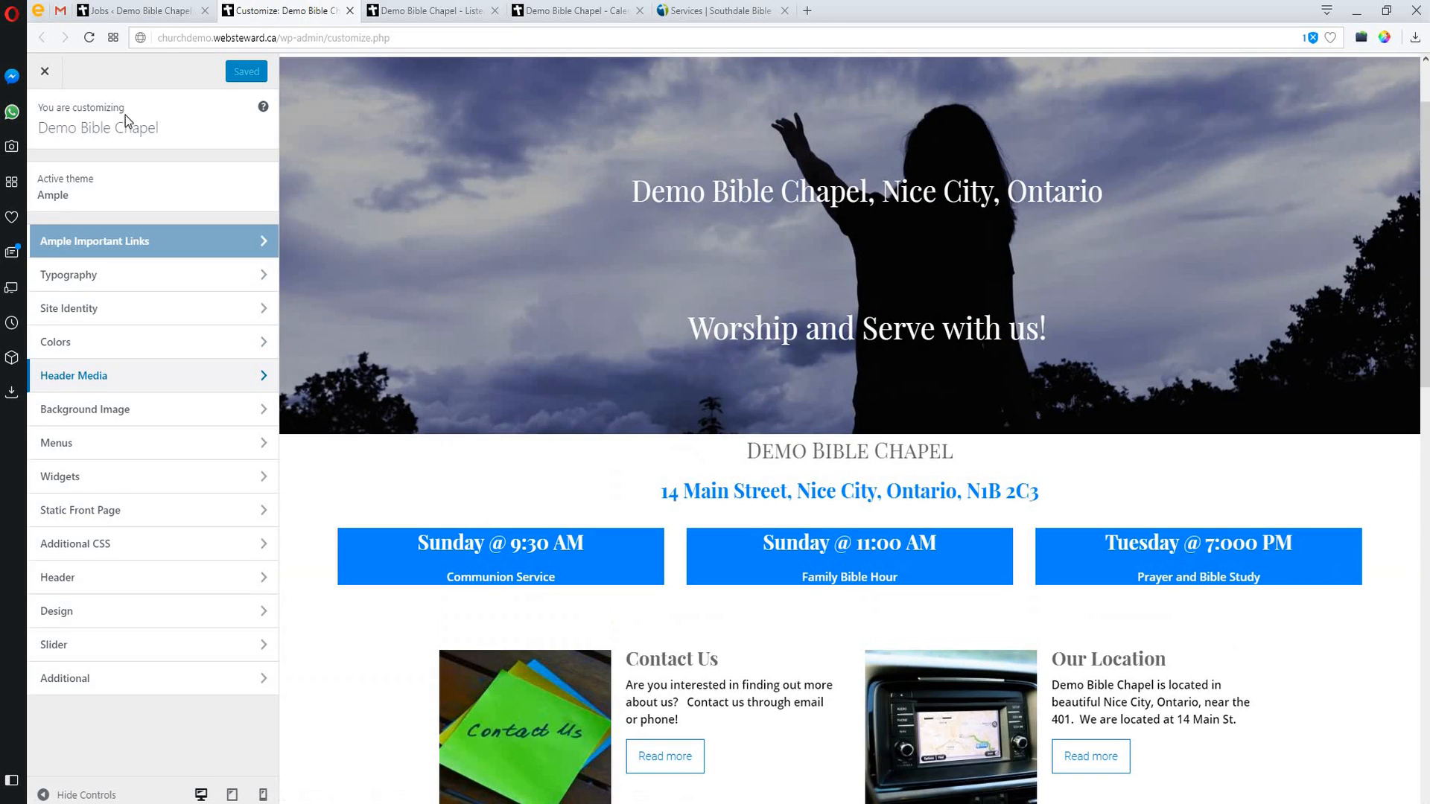
pyautogui.moveTo(140, 439)
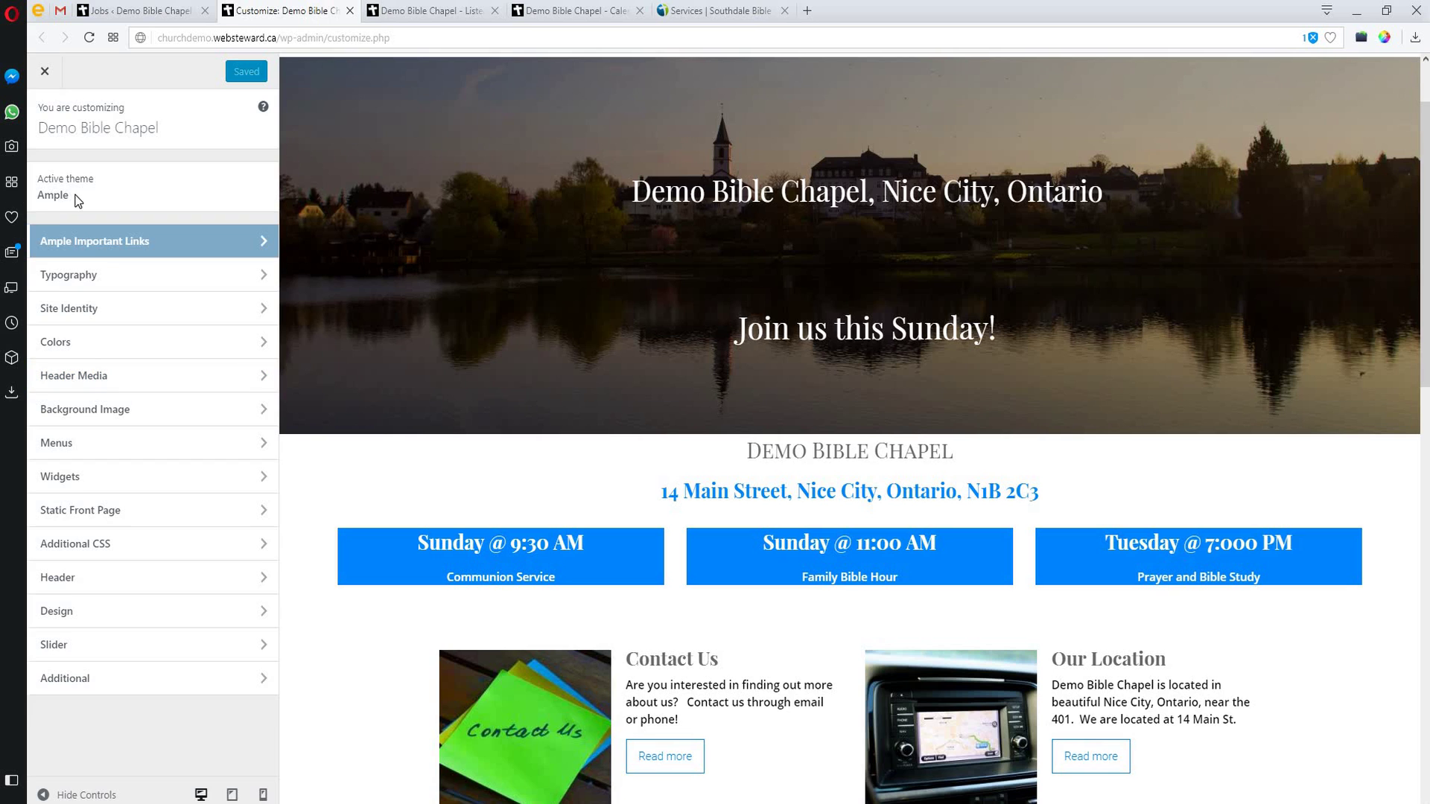
pyautogui.moveTo(104, 201)
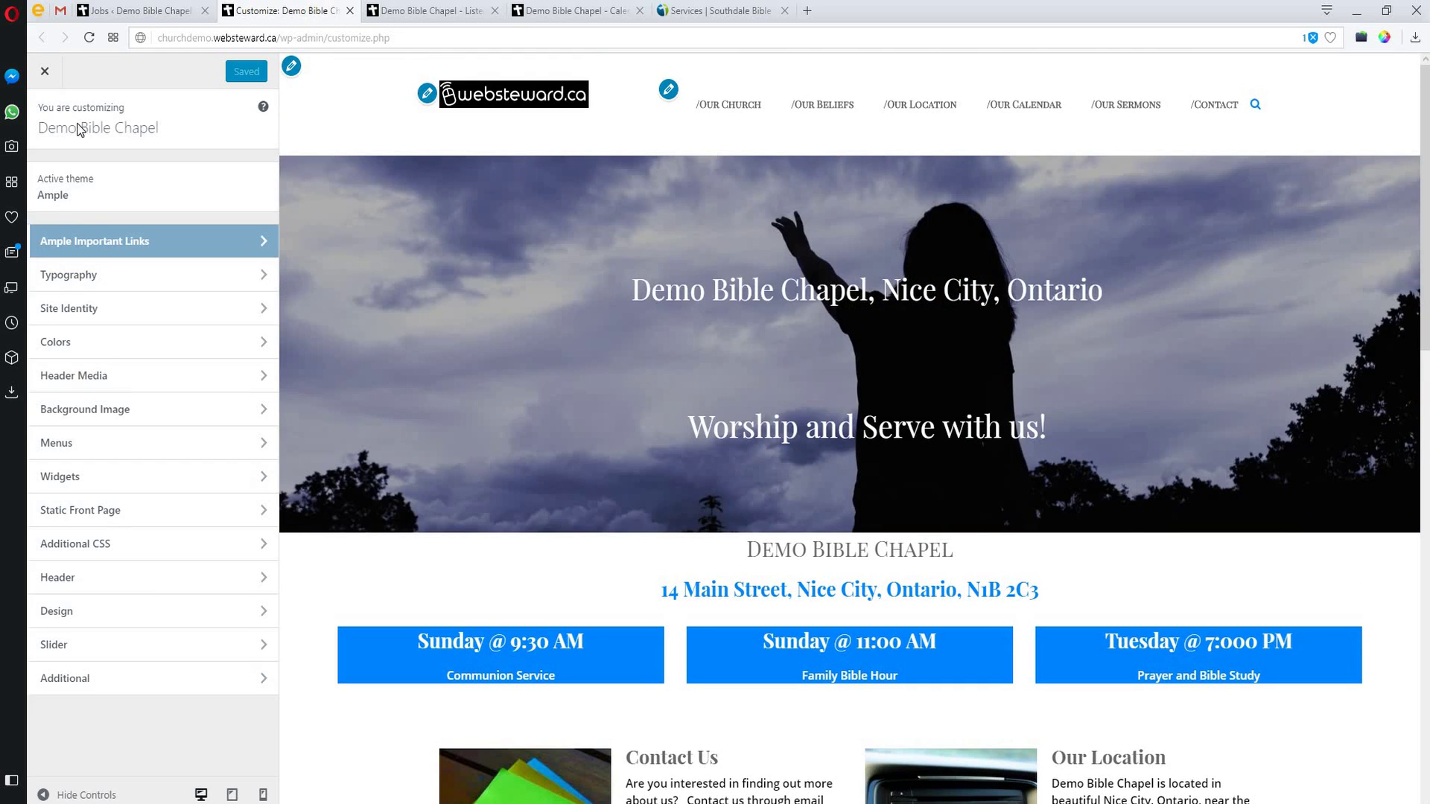
pyautogui.moveTo(125, 655)
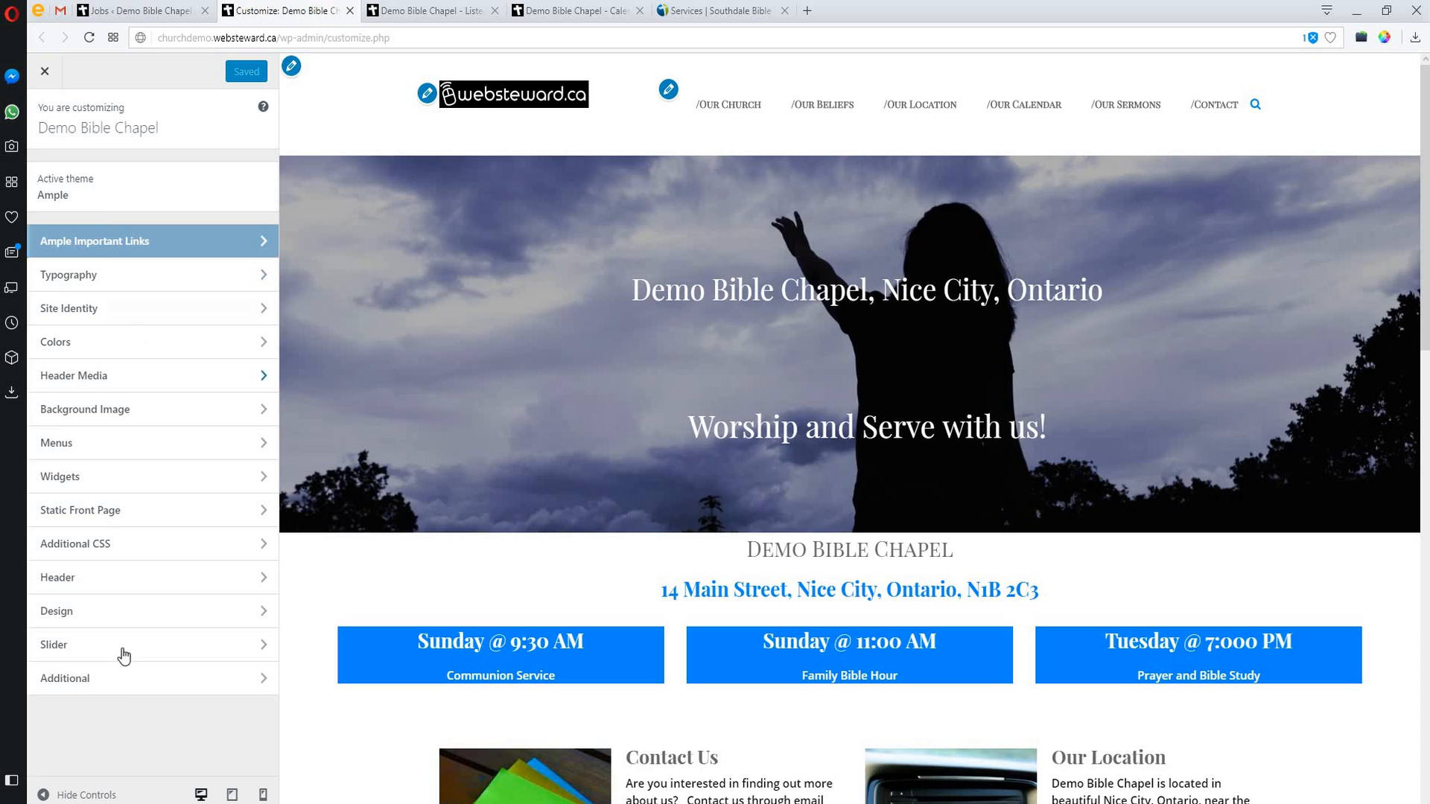
pyautogui.moveTo(109, 259)
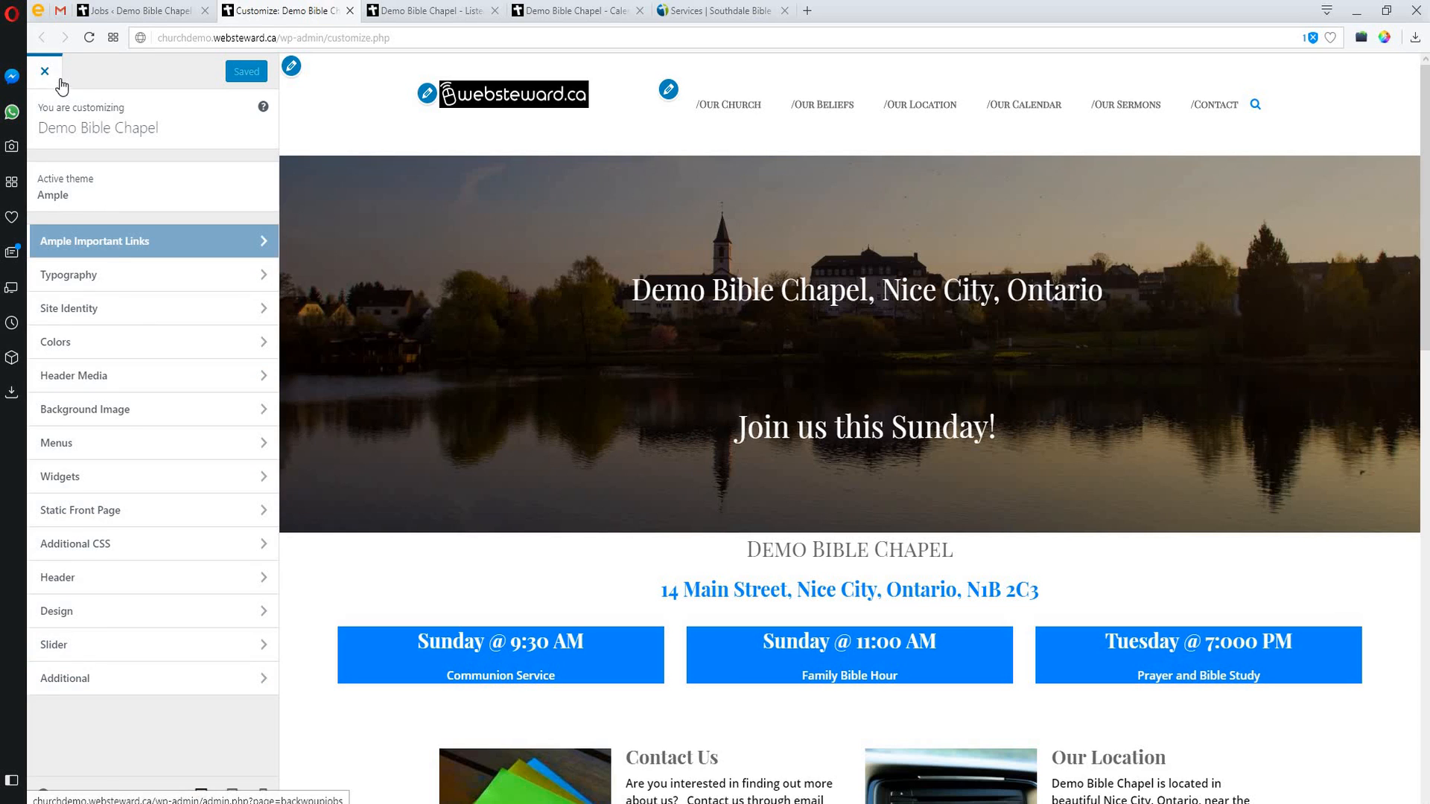
pyautogui.moveTo(185, 608)
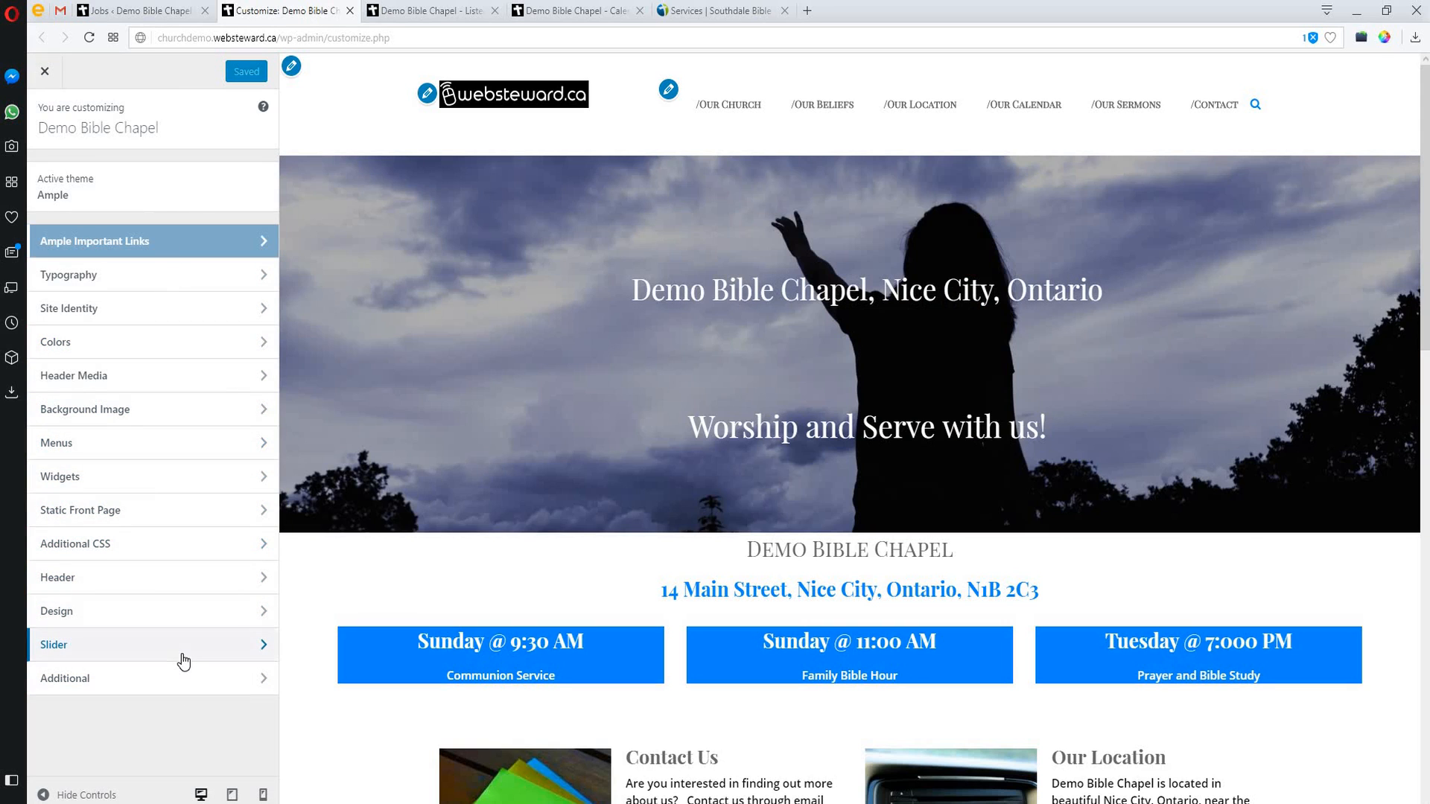
pyautogui.moveTo(716, 180)
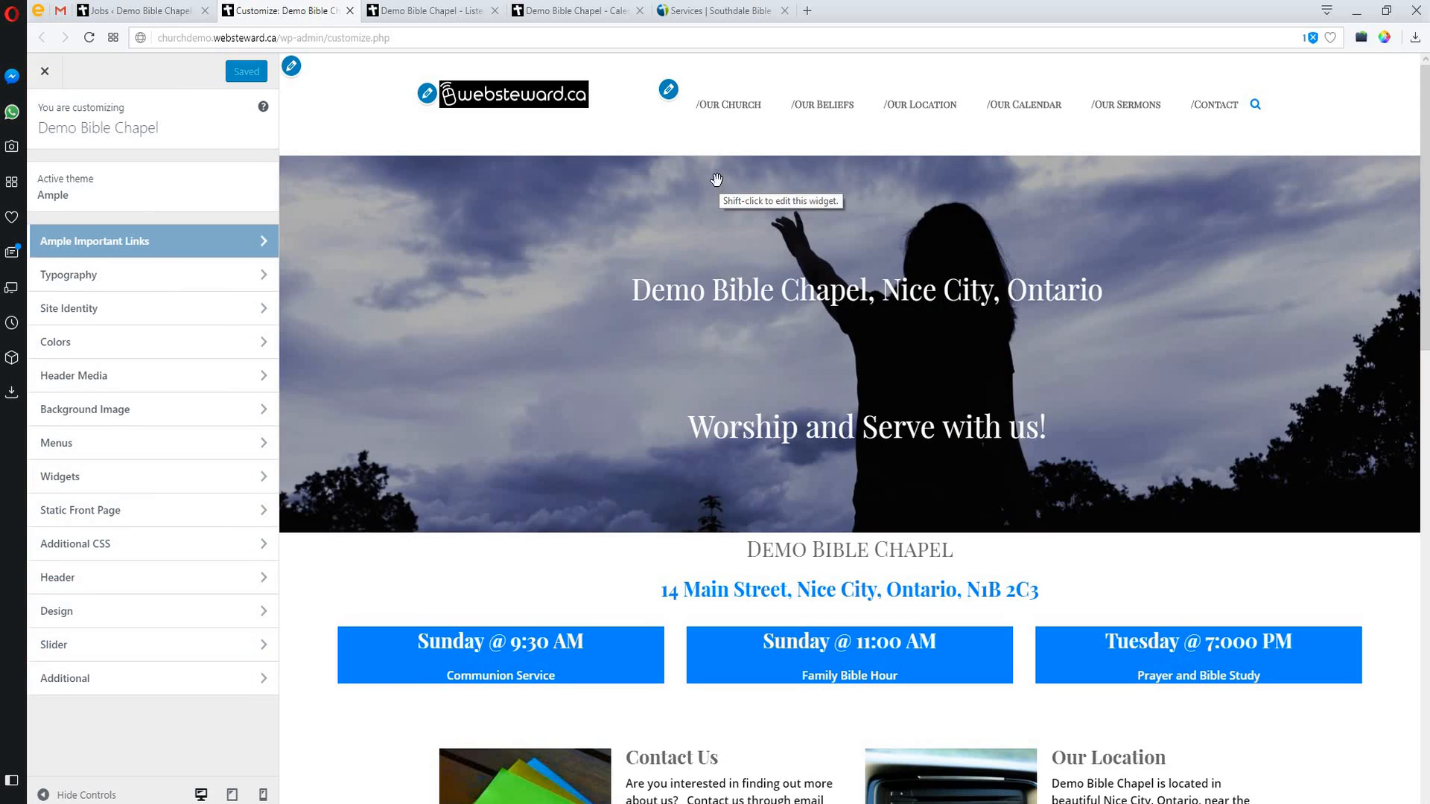
pyautogui.moveTo(734, 139)
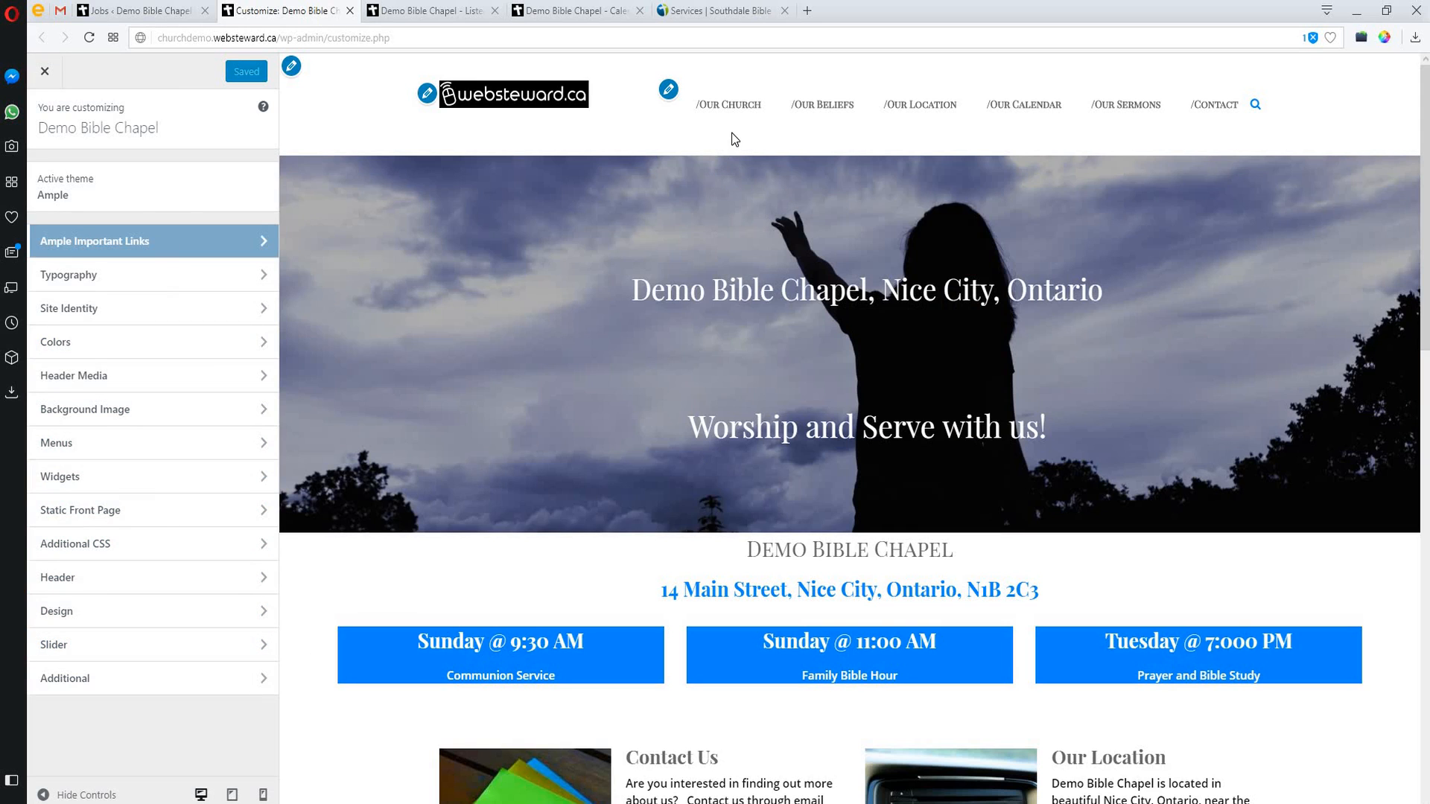
pyautogui.scroll(-3)
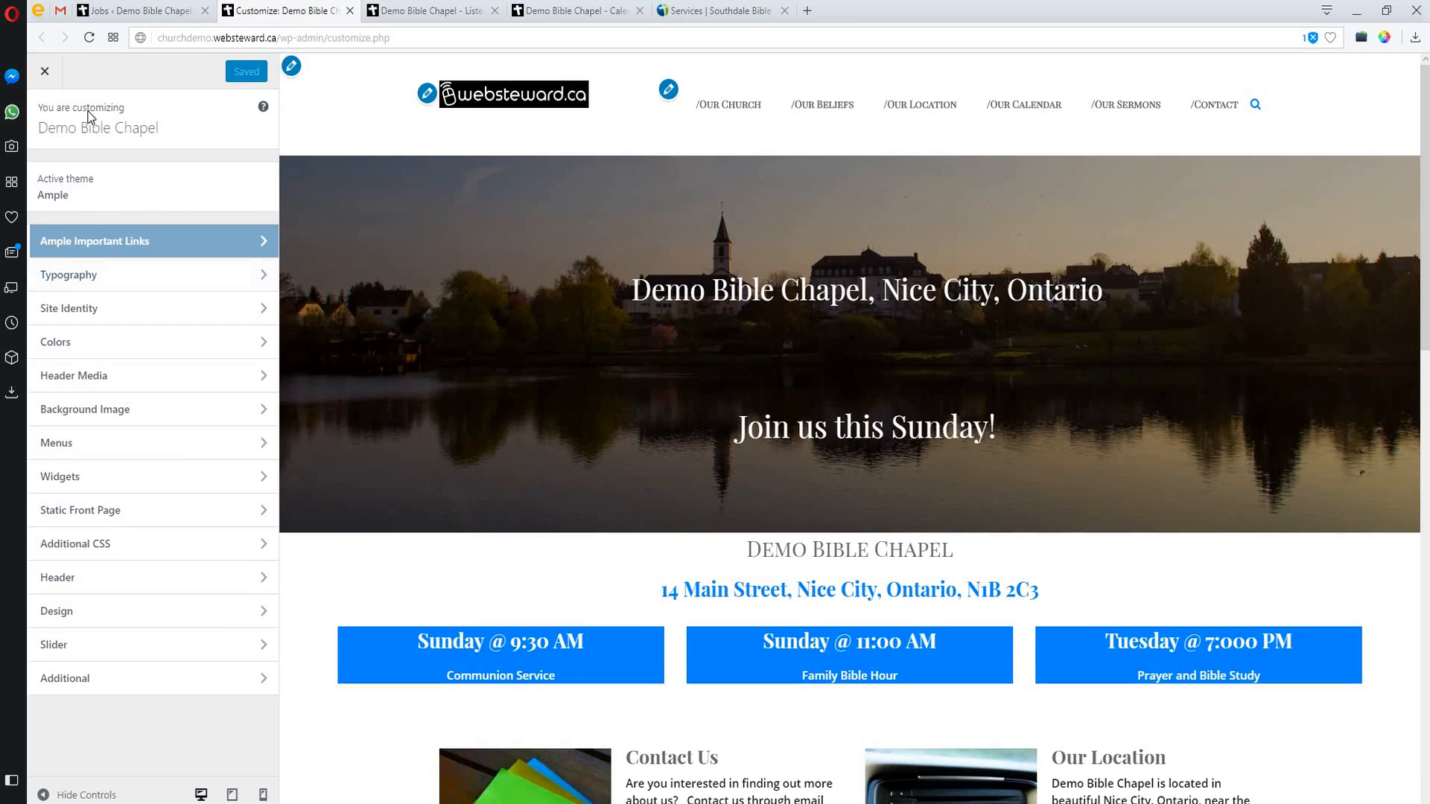
pyautogui.moveTo(117, 12)
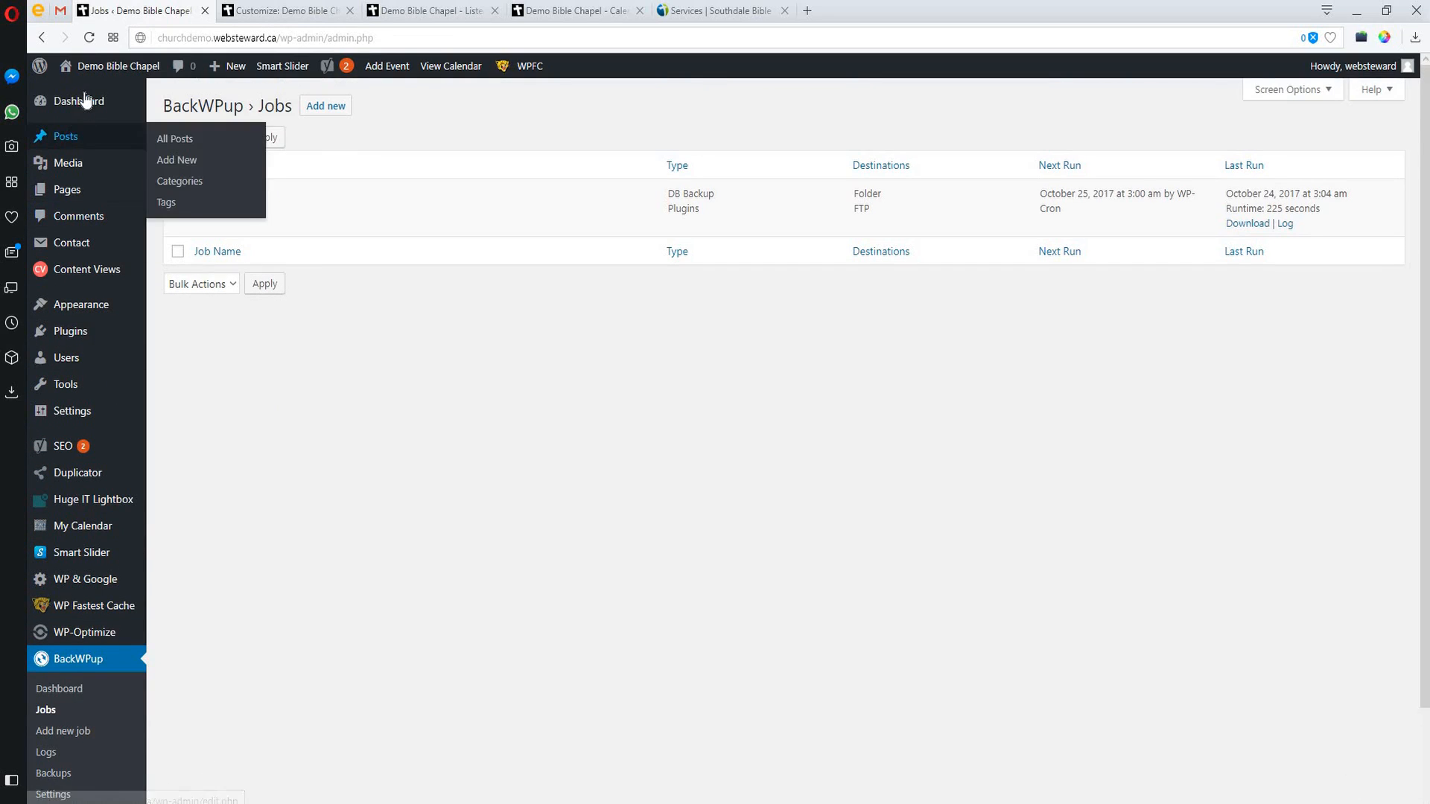
pyautogui.moveTo(78, 102)
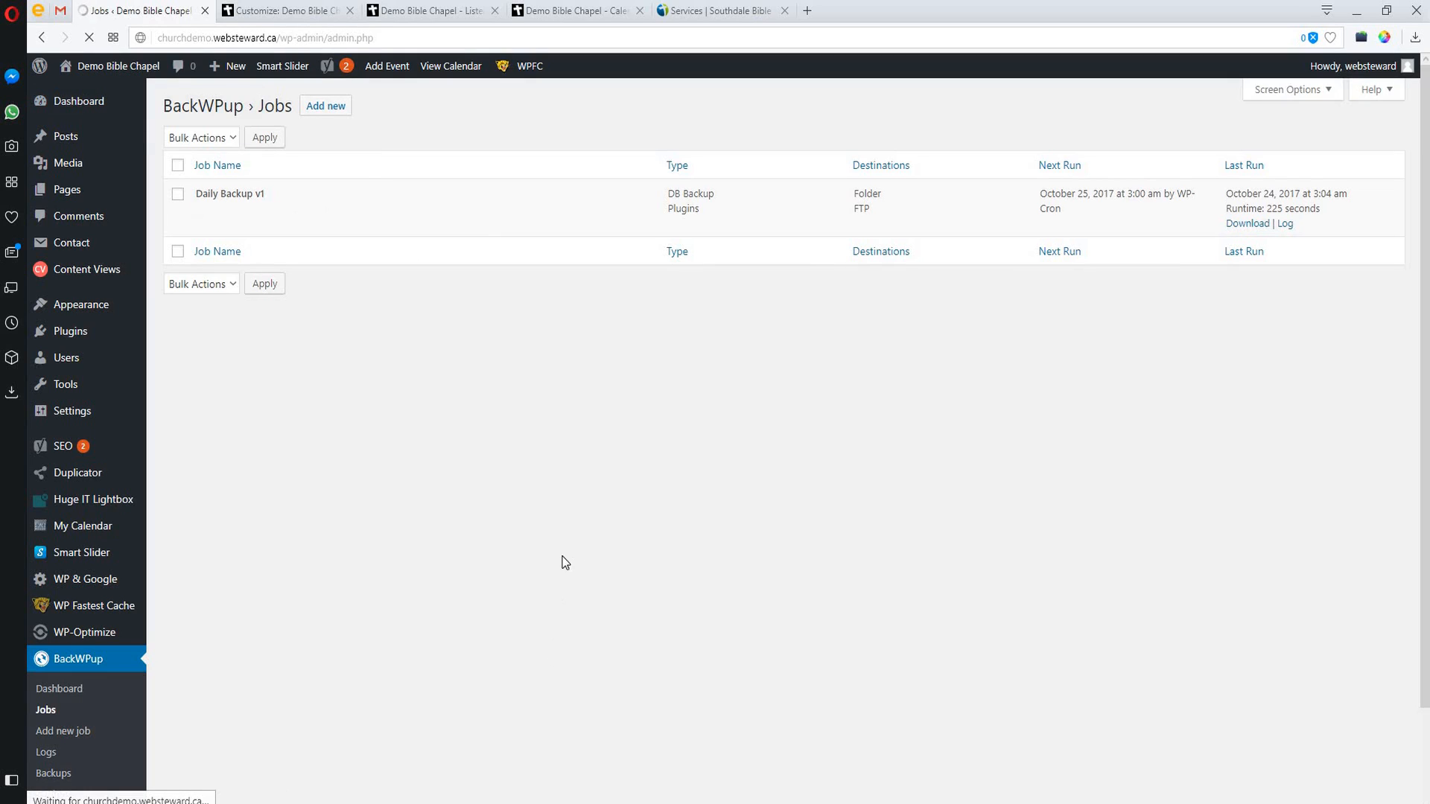
pyautogui.moveTo(1185, 502)
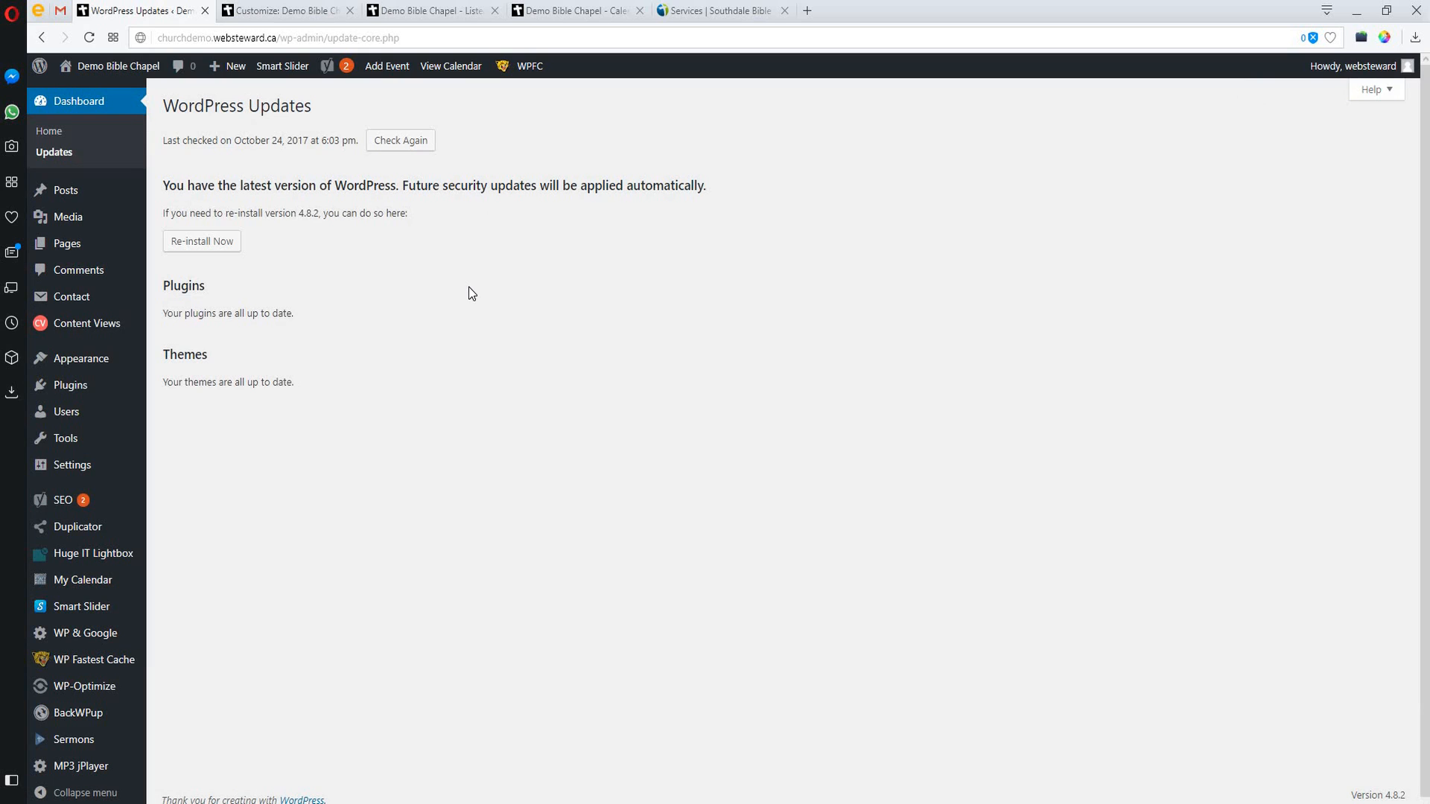
pyautogui.moveTo(325, 265)
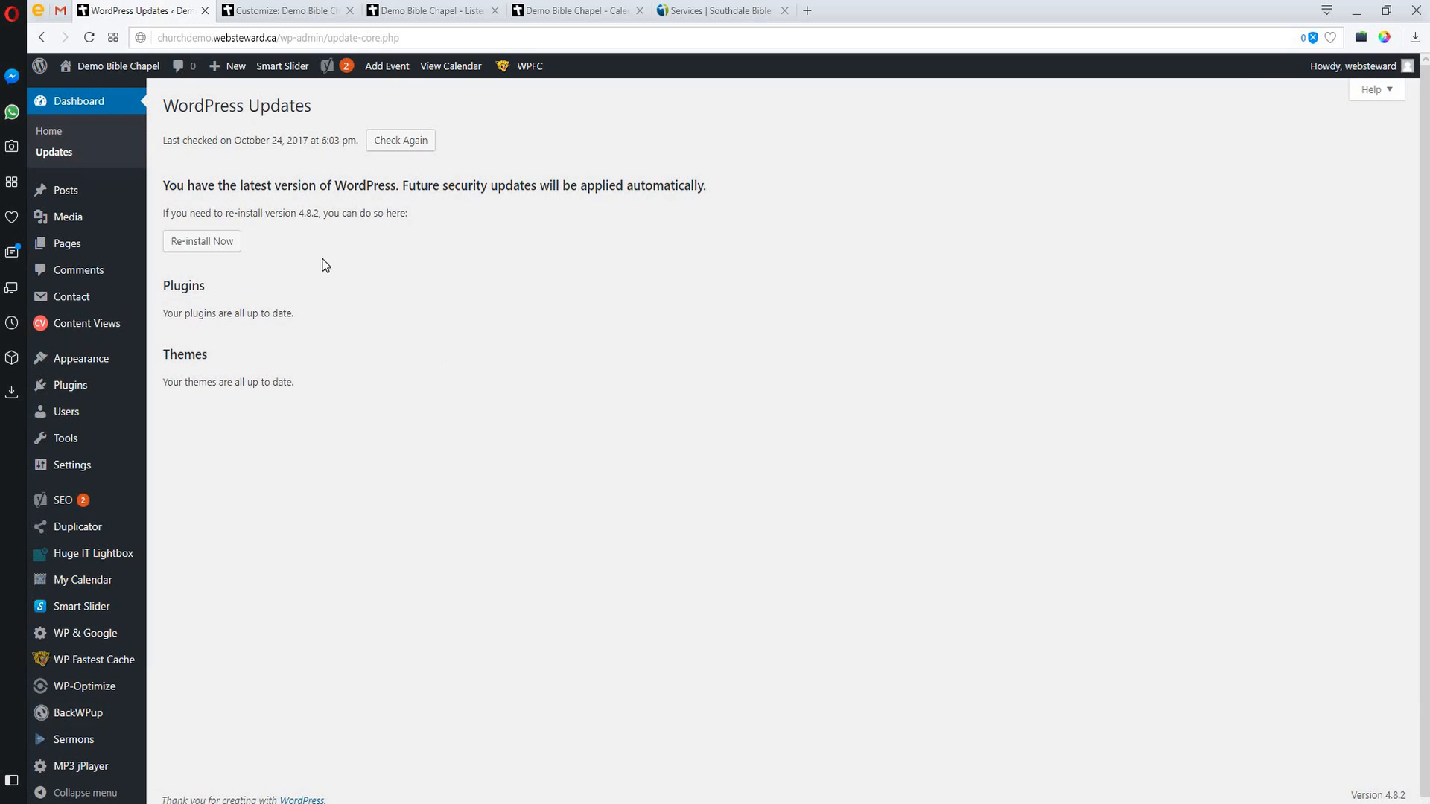
pyautogui.press('ctrl+a')
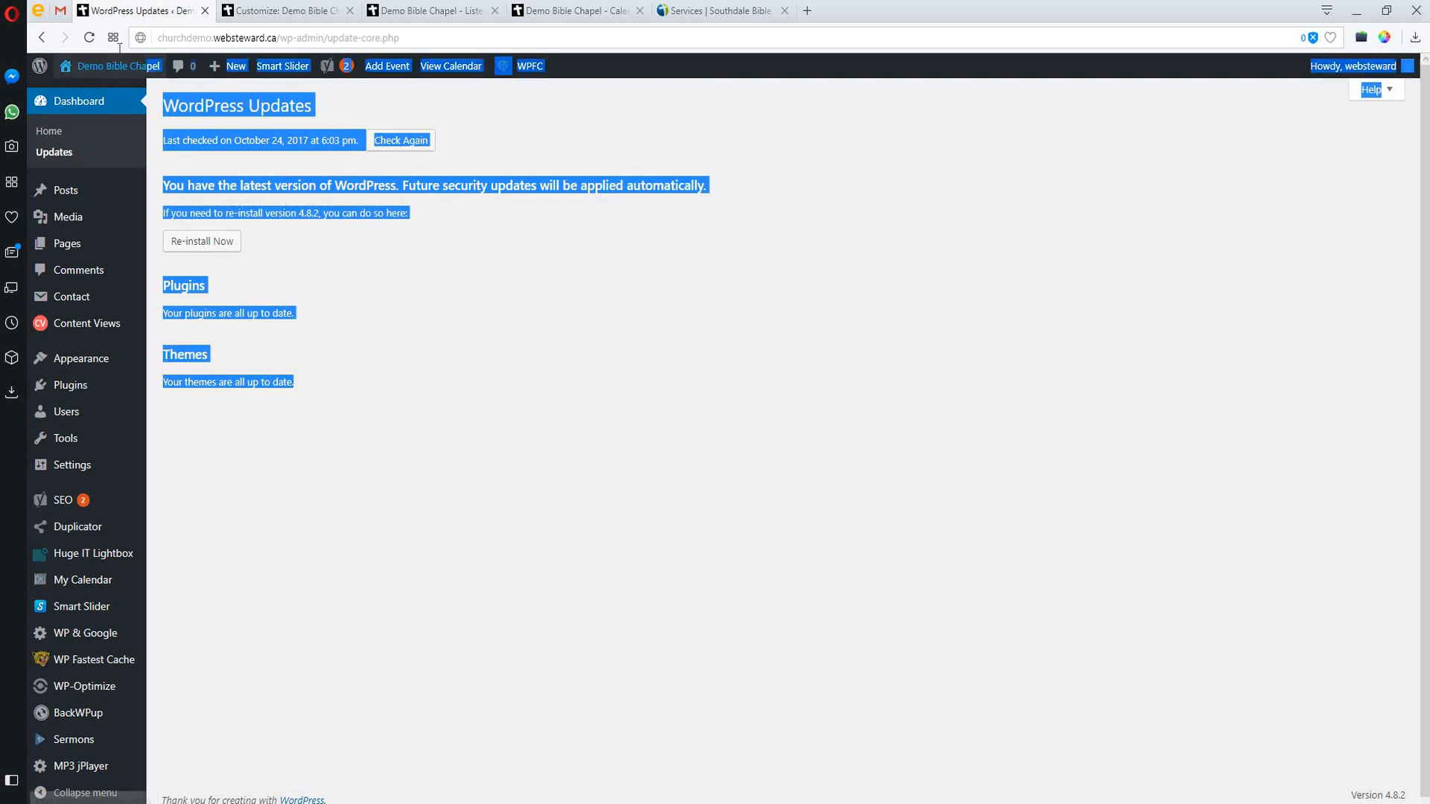
pyautogui.click(322, 201)
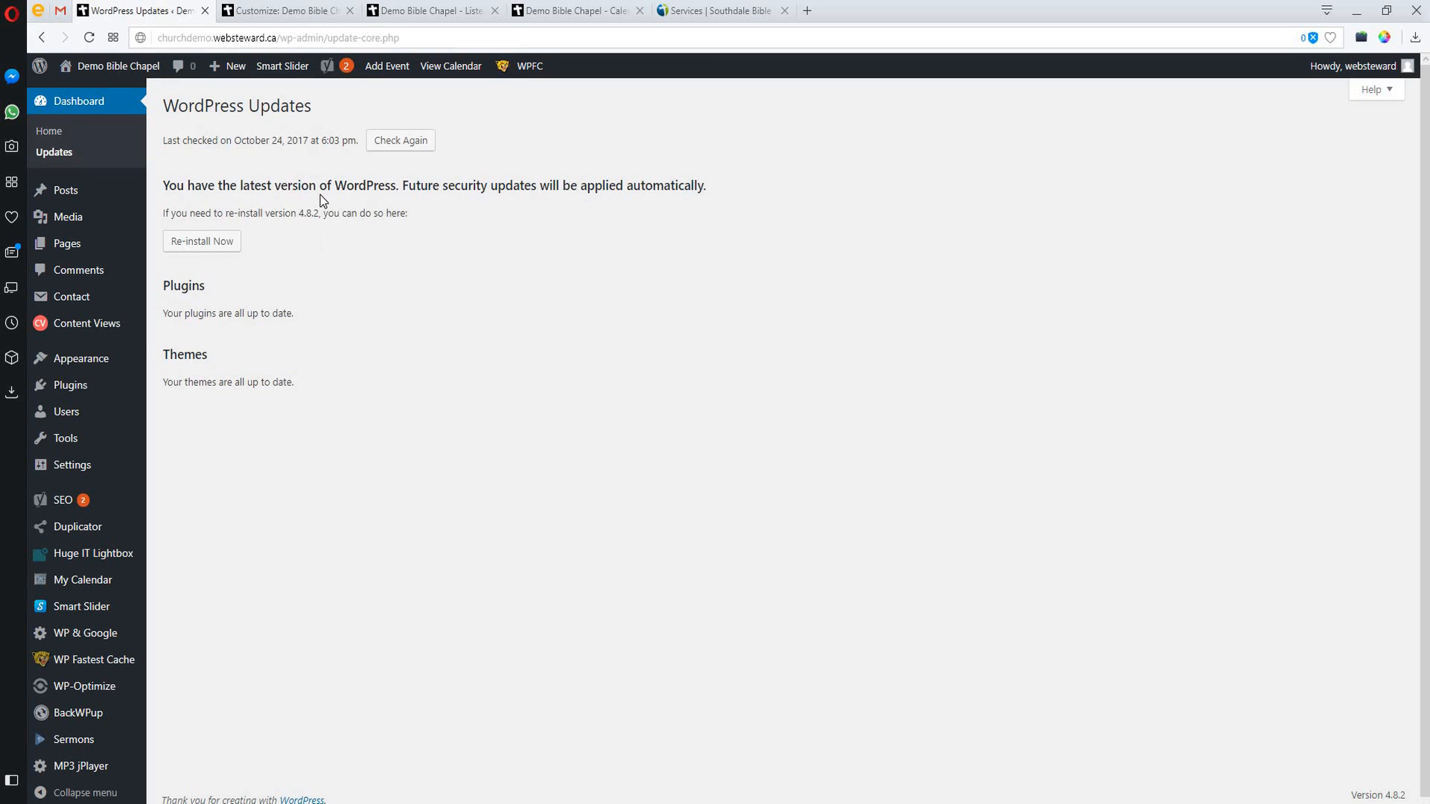
pyautogui.moveTo(222, 229)
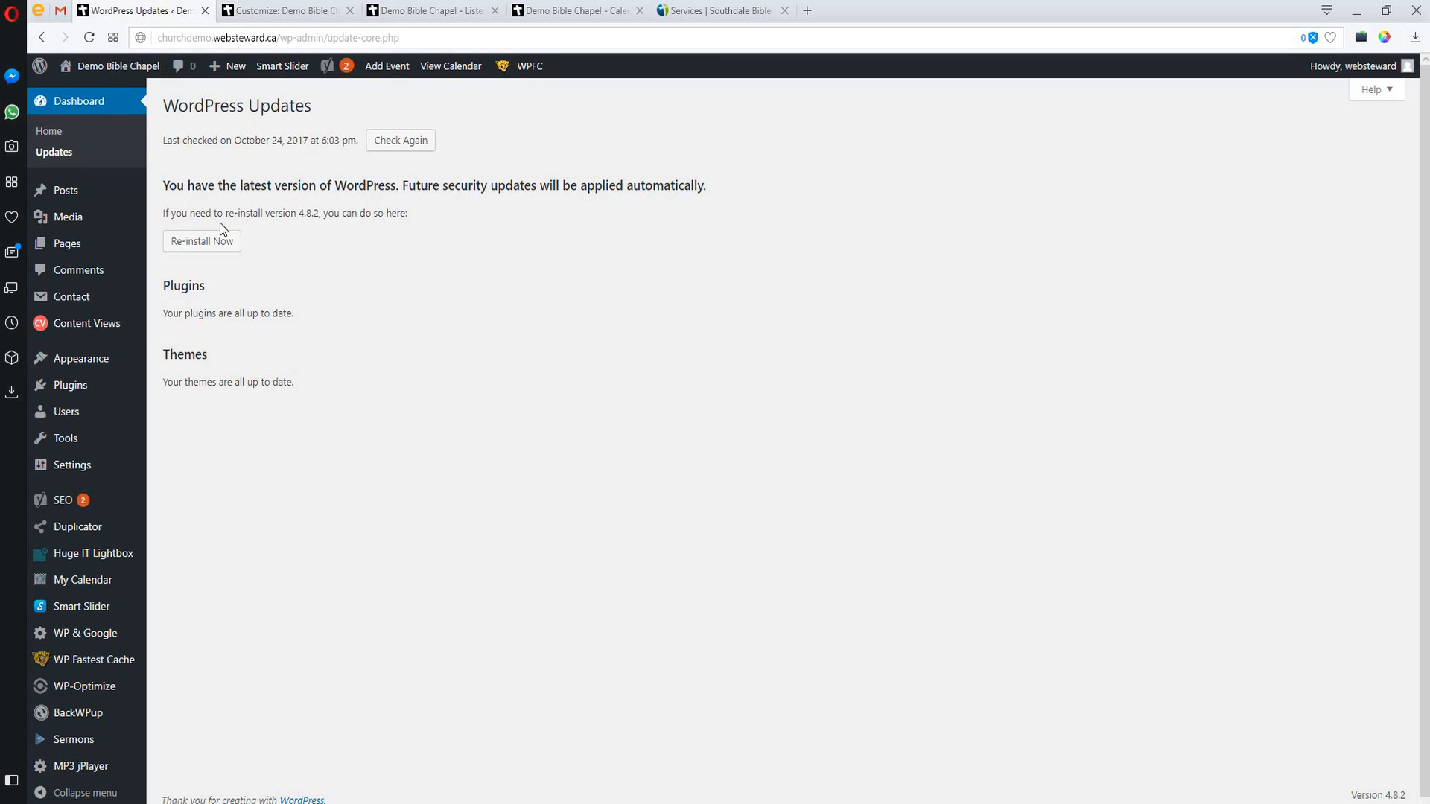
pyautogui.moveTo(259, 205)
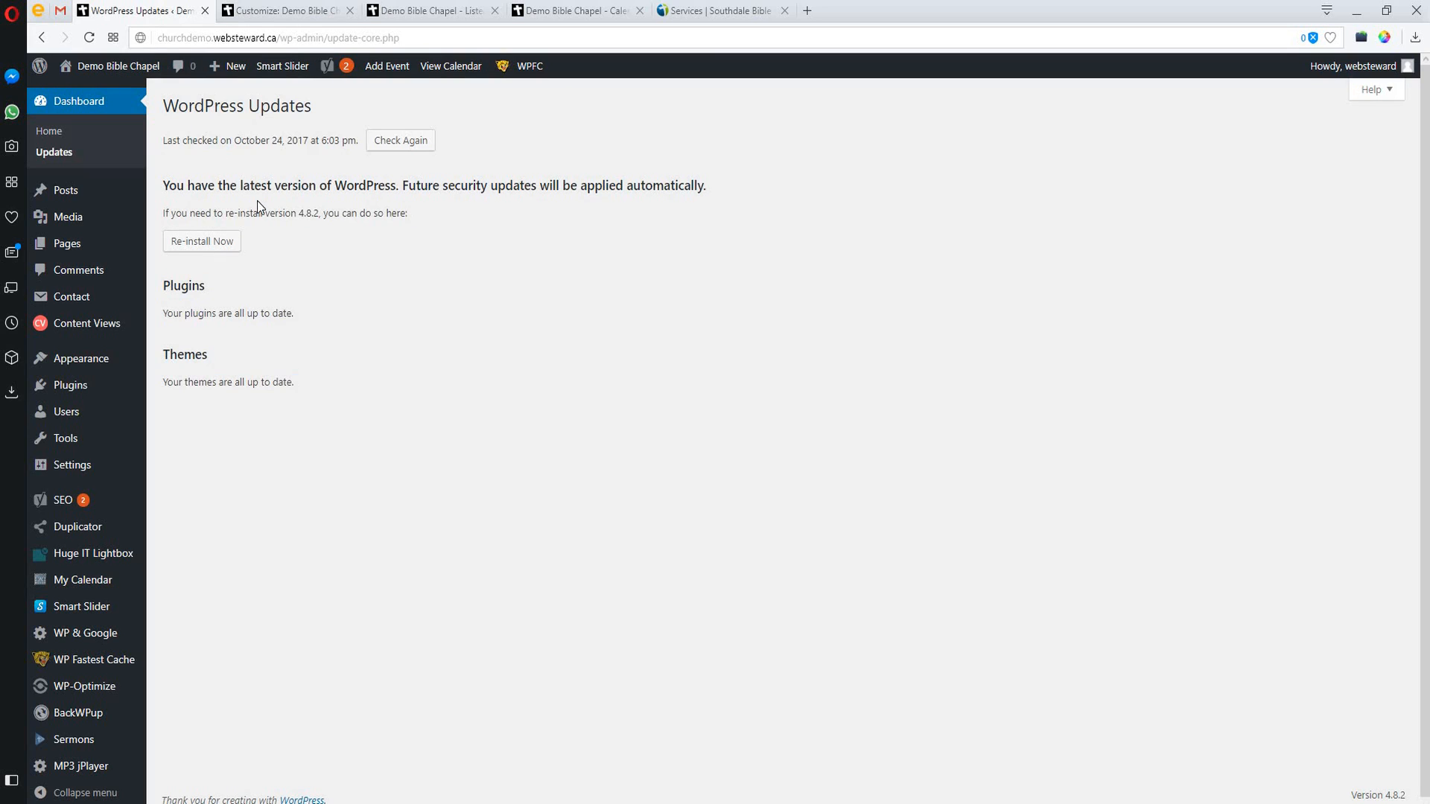
pyautogui.doubleClick(277, 105)
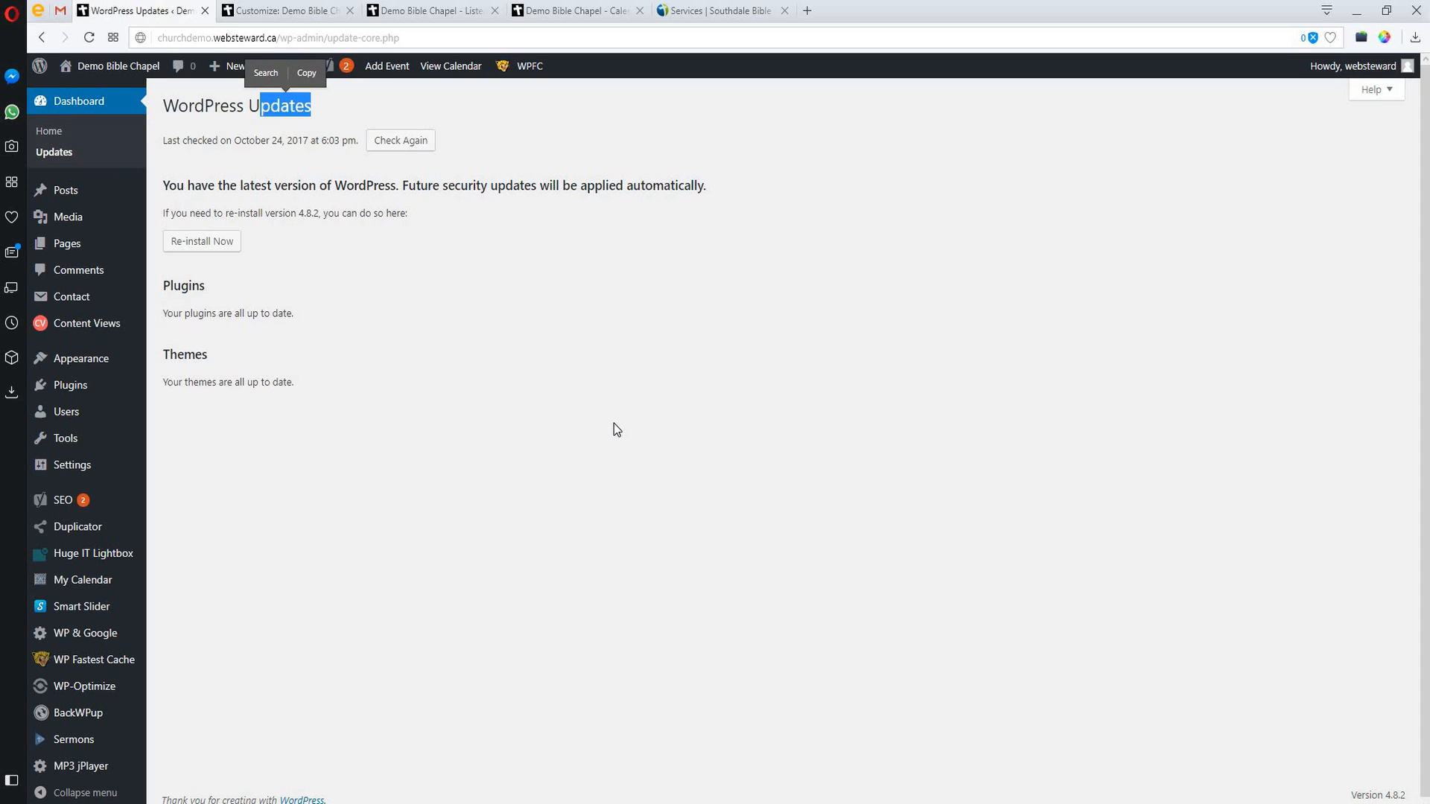
pyautogui.moveTo(566, 432)
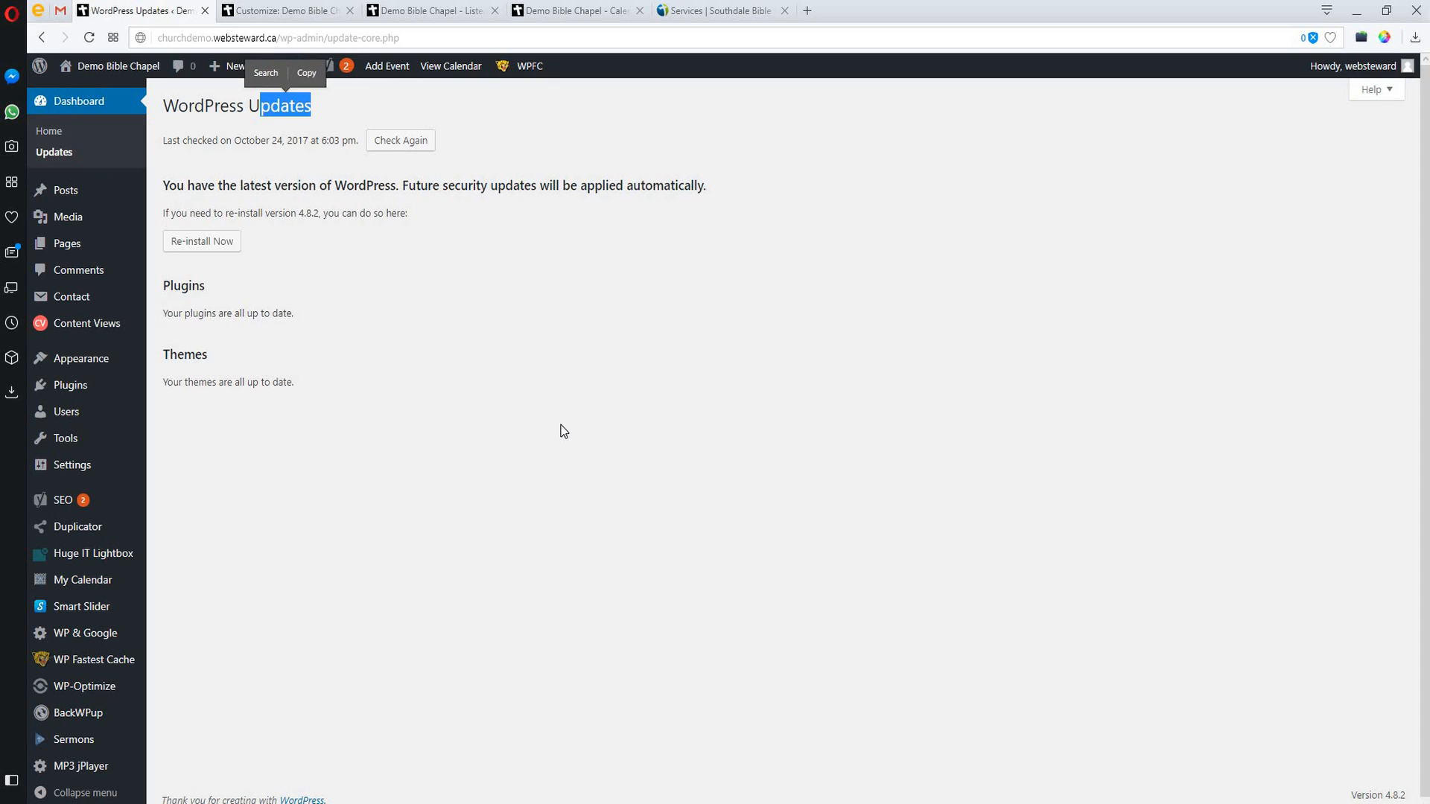
pyautogui.press('ctrl+a')
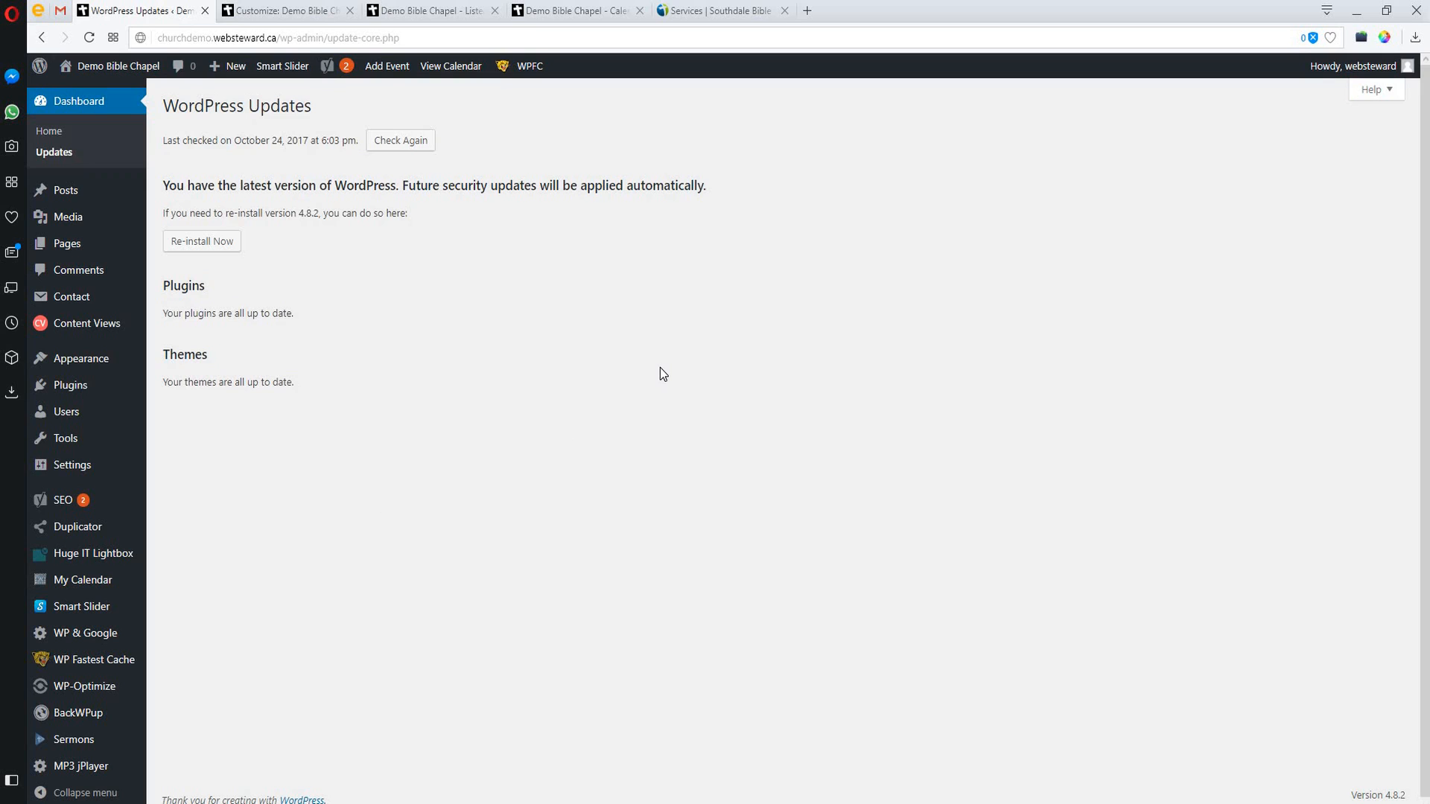
pyautogui.moveTo(486, 393)
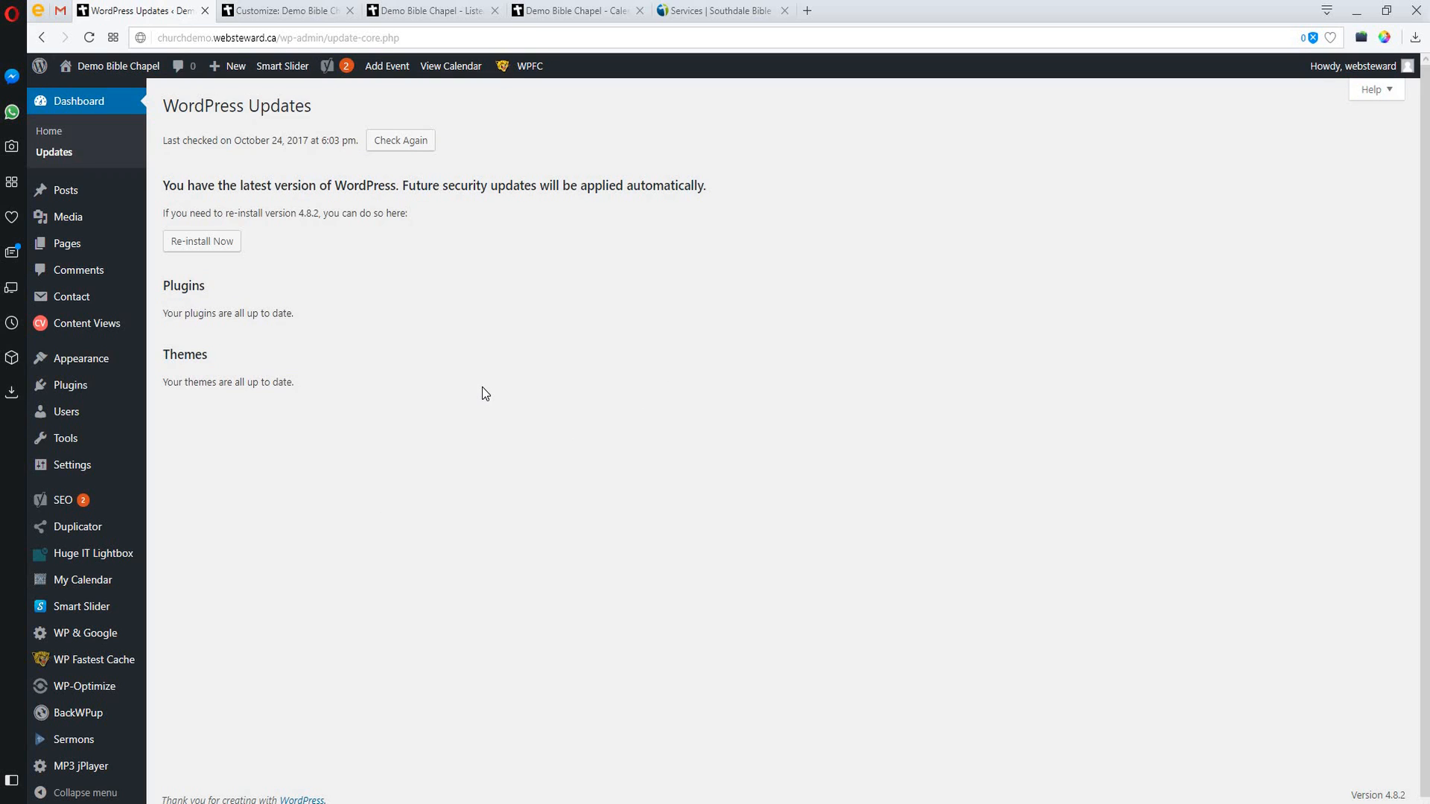
pyautogui.moveTo(420, 381)
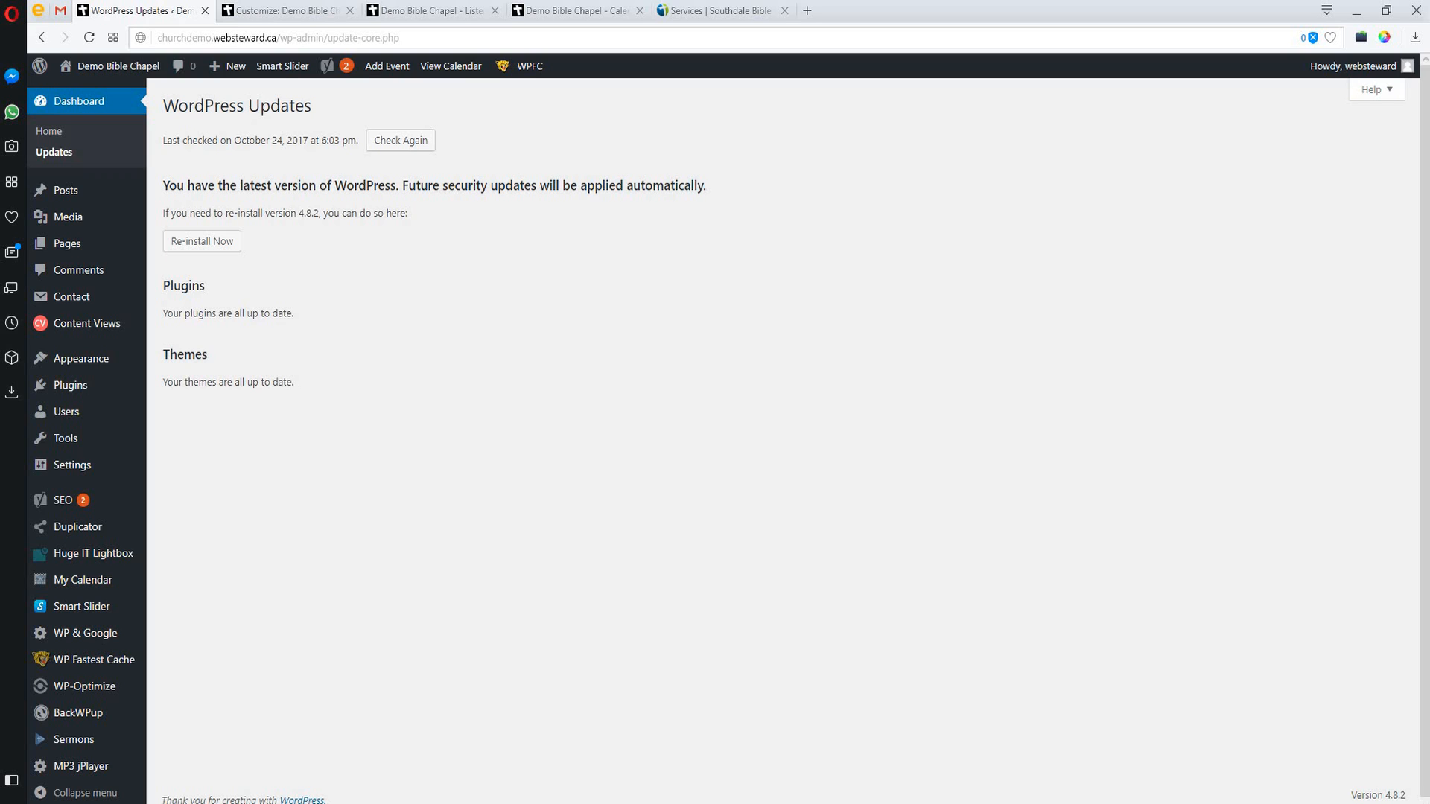
pyautogui.moveTo(358, 432)
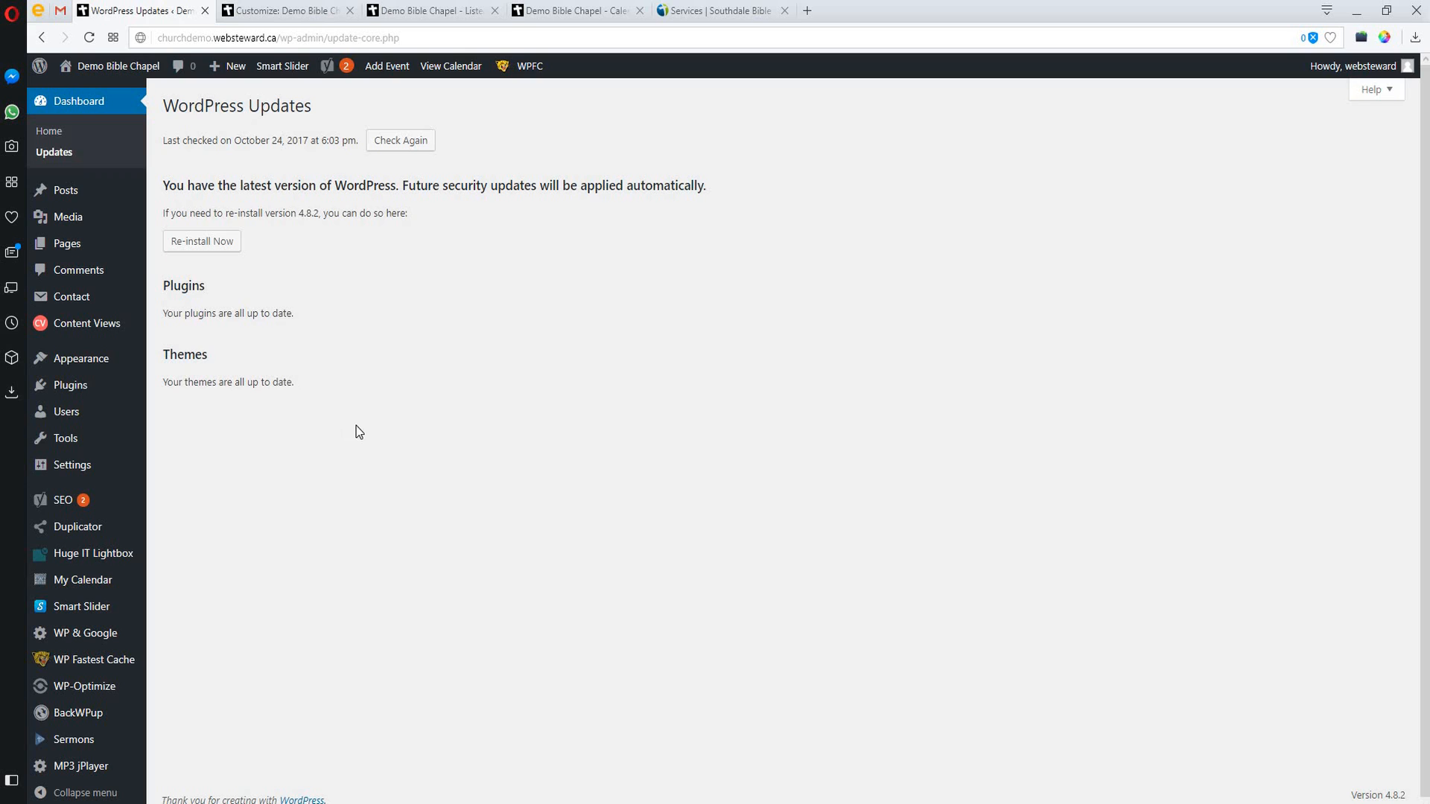
pyautogui.moveTo(568, 224)
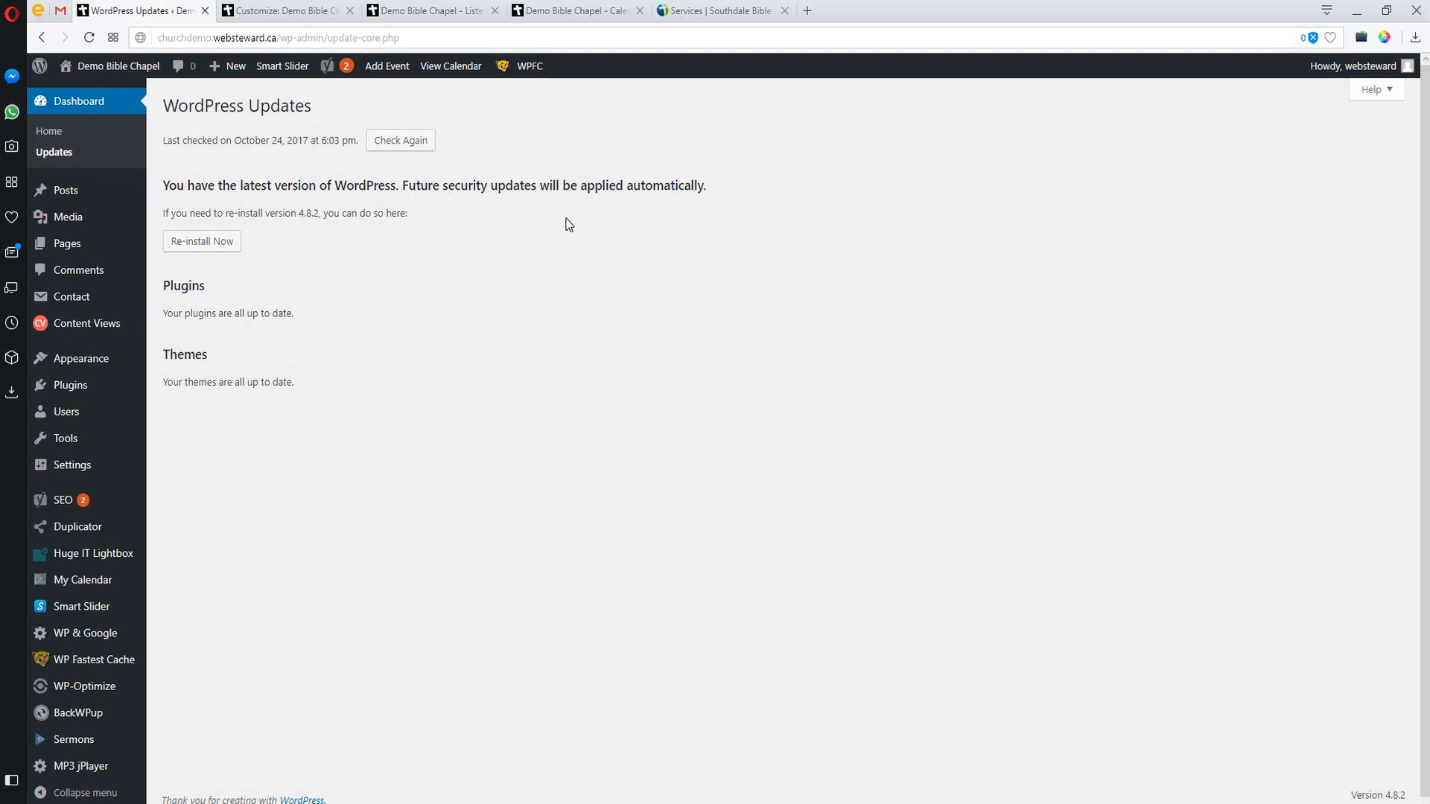
pyautogui.moveTo(564, 227)
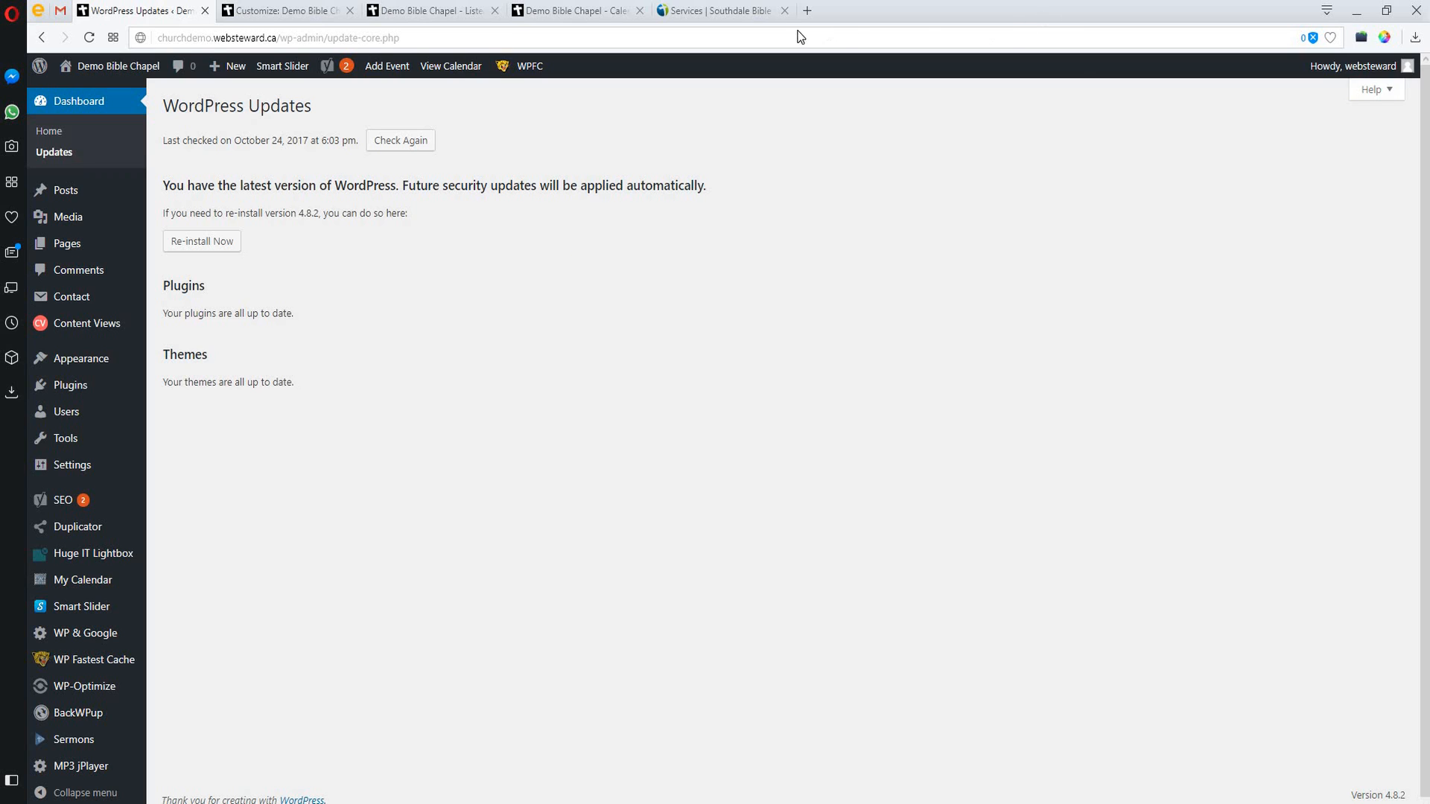
# Load websteward.ca in a new tab and go to its Training Material page
pyautogui.click(810, 10)
pyautogui.write('webst')
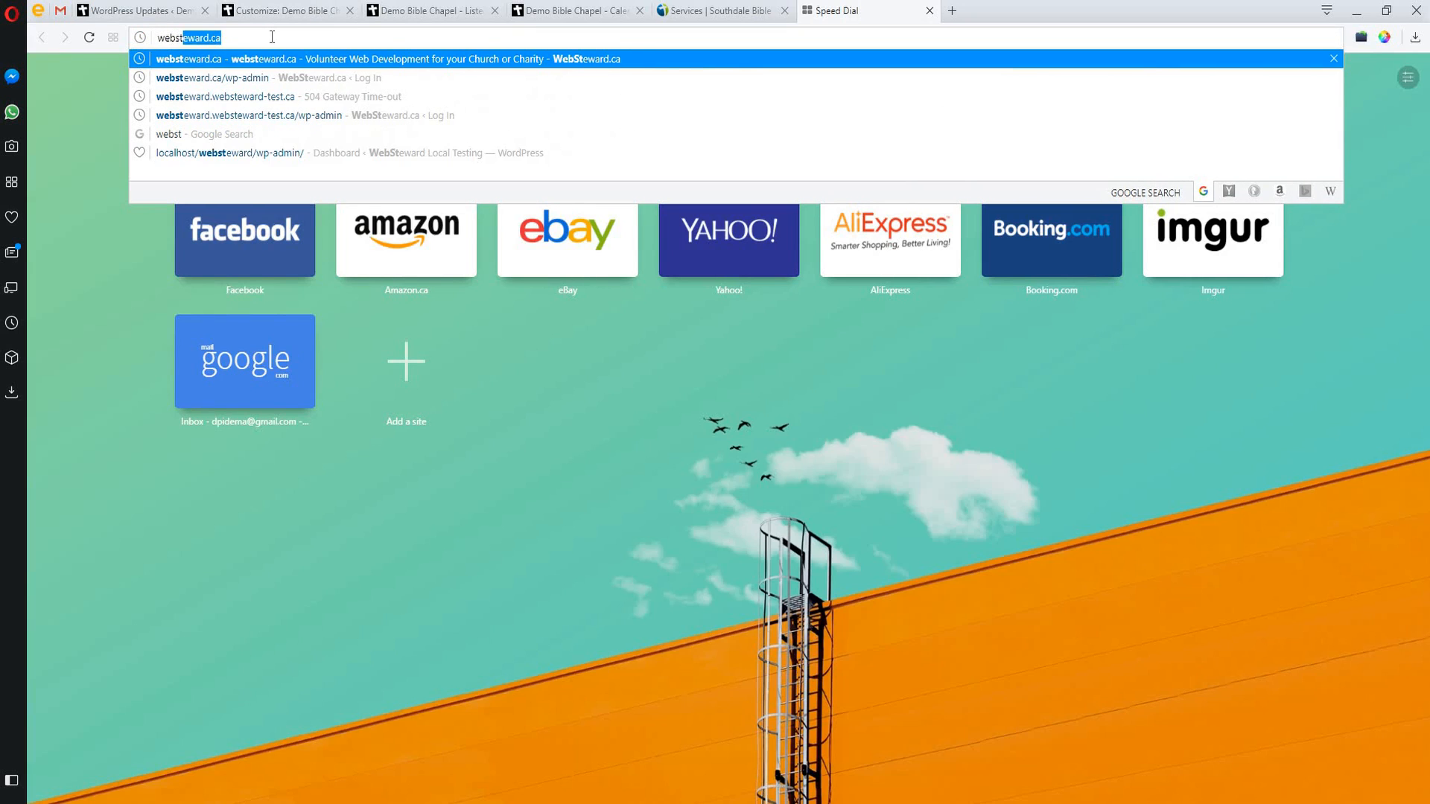
pyautogui.press('Enter')
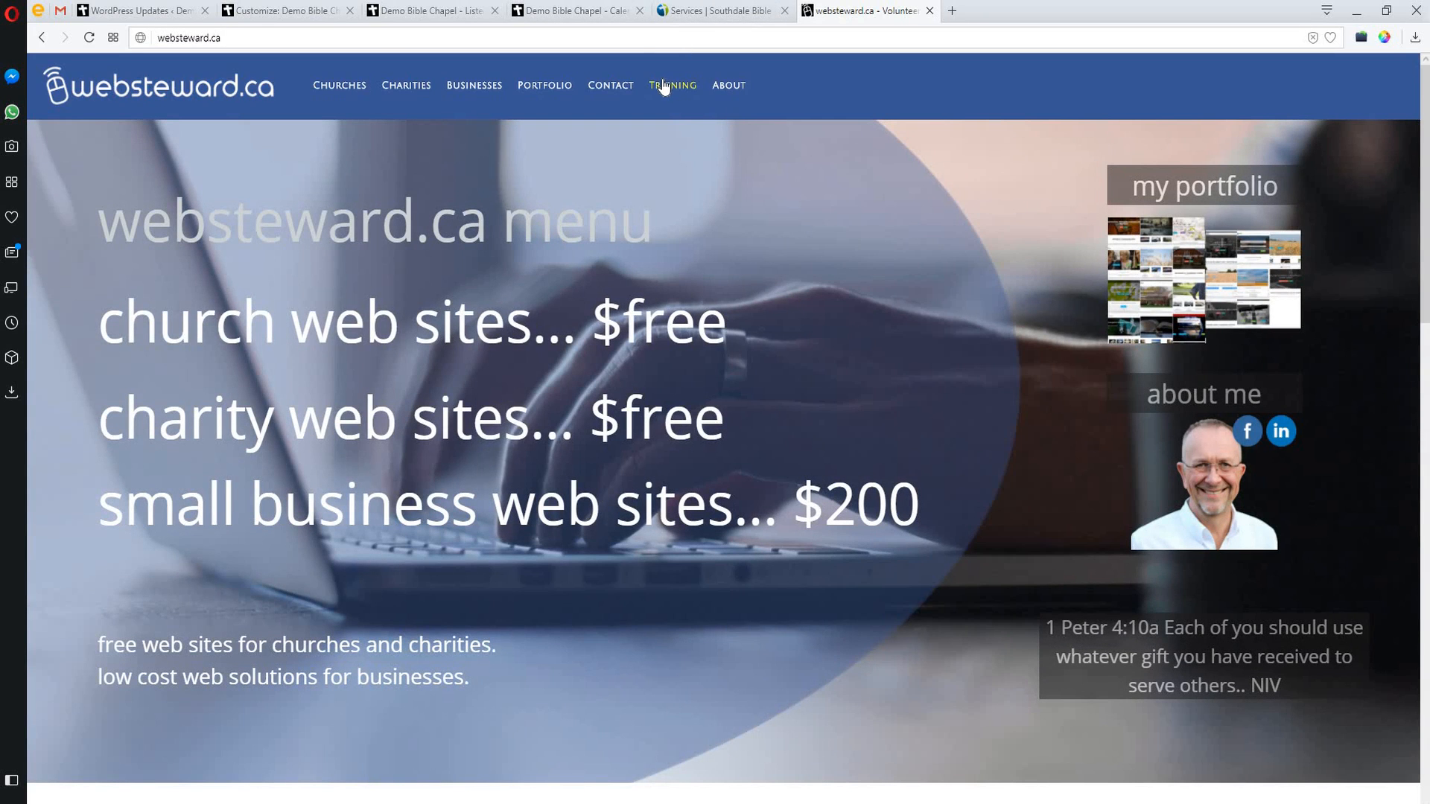
pyautogui.moveTo(675, 96)
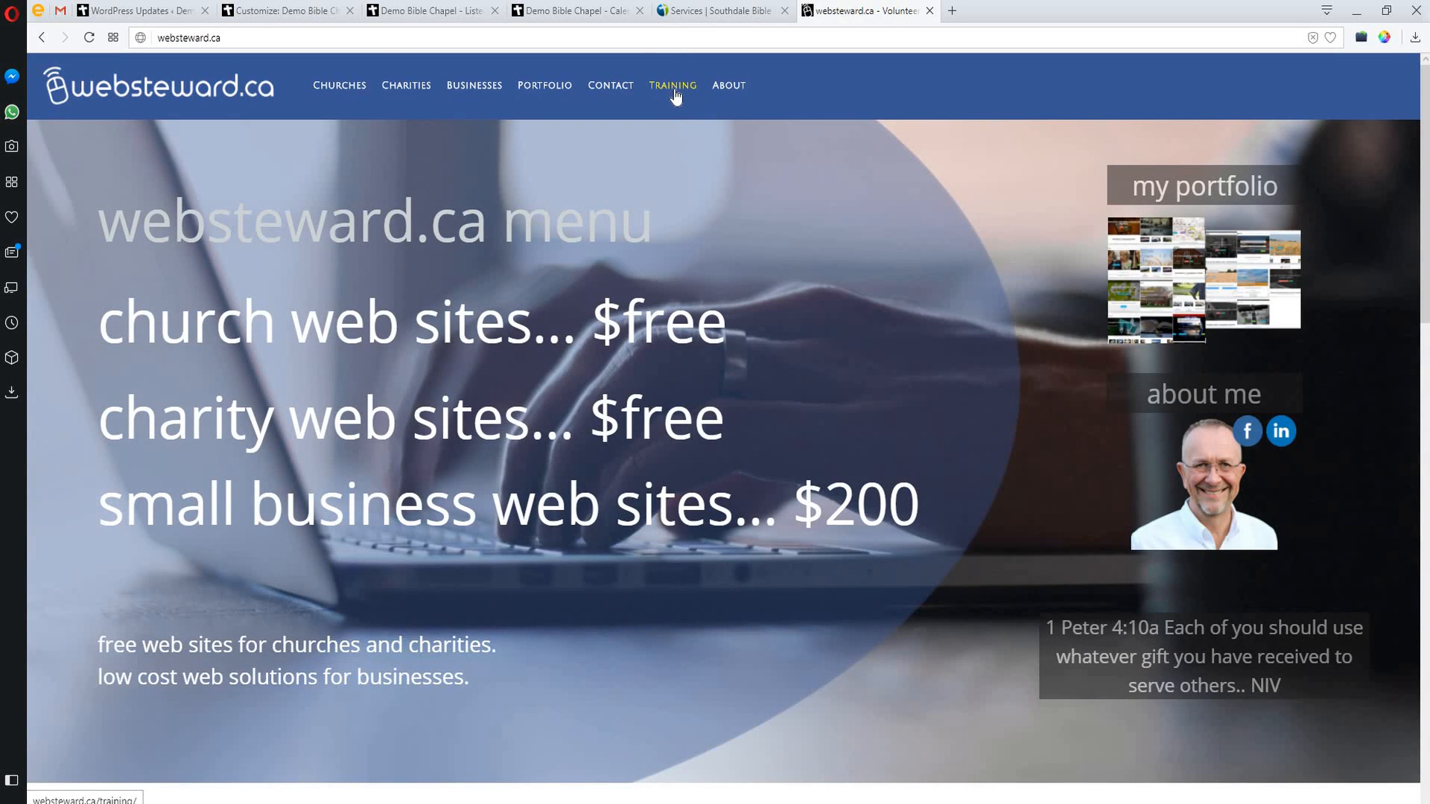
pyautogui.moveTo(679, 89)
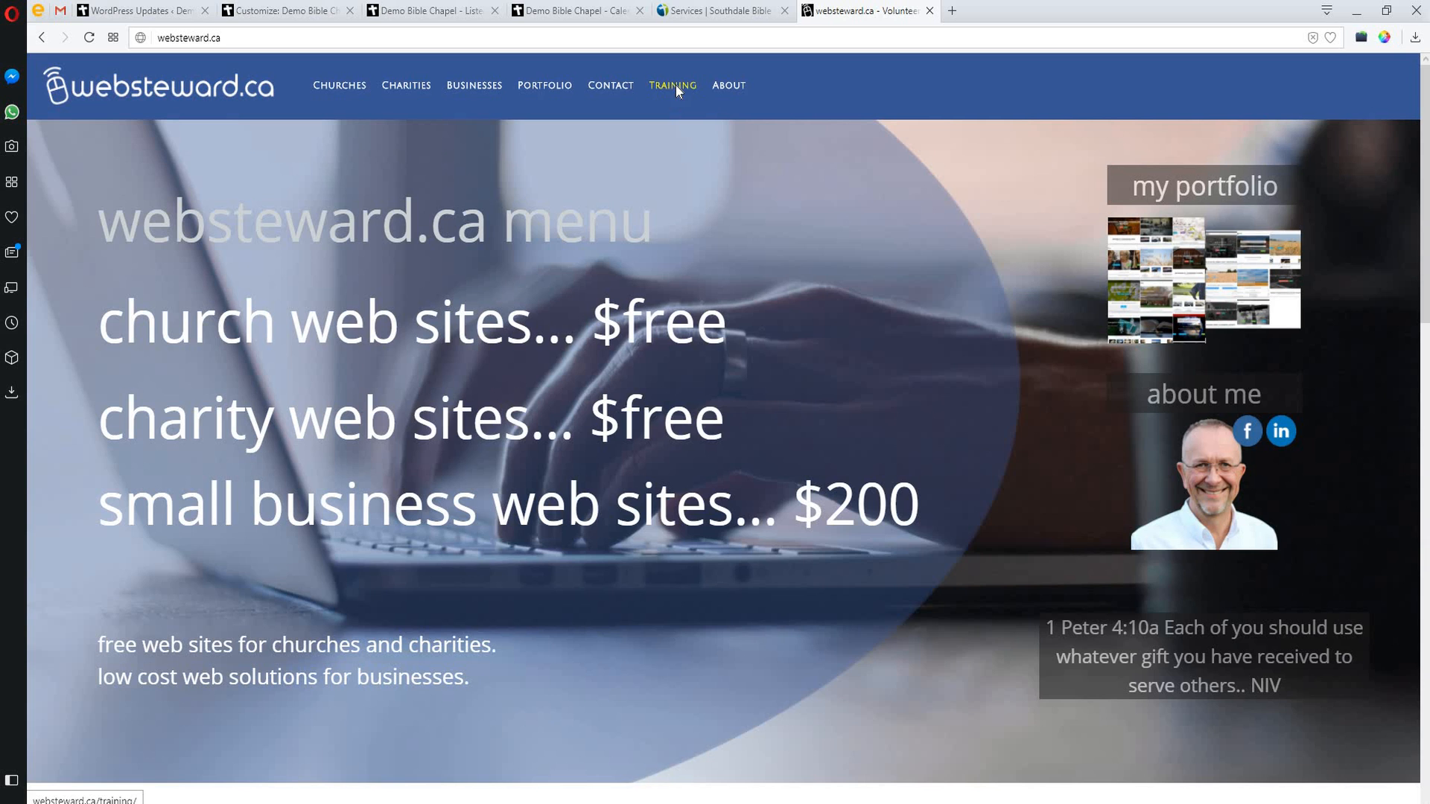
pyautogui.click(672, 85)
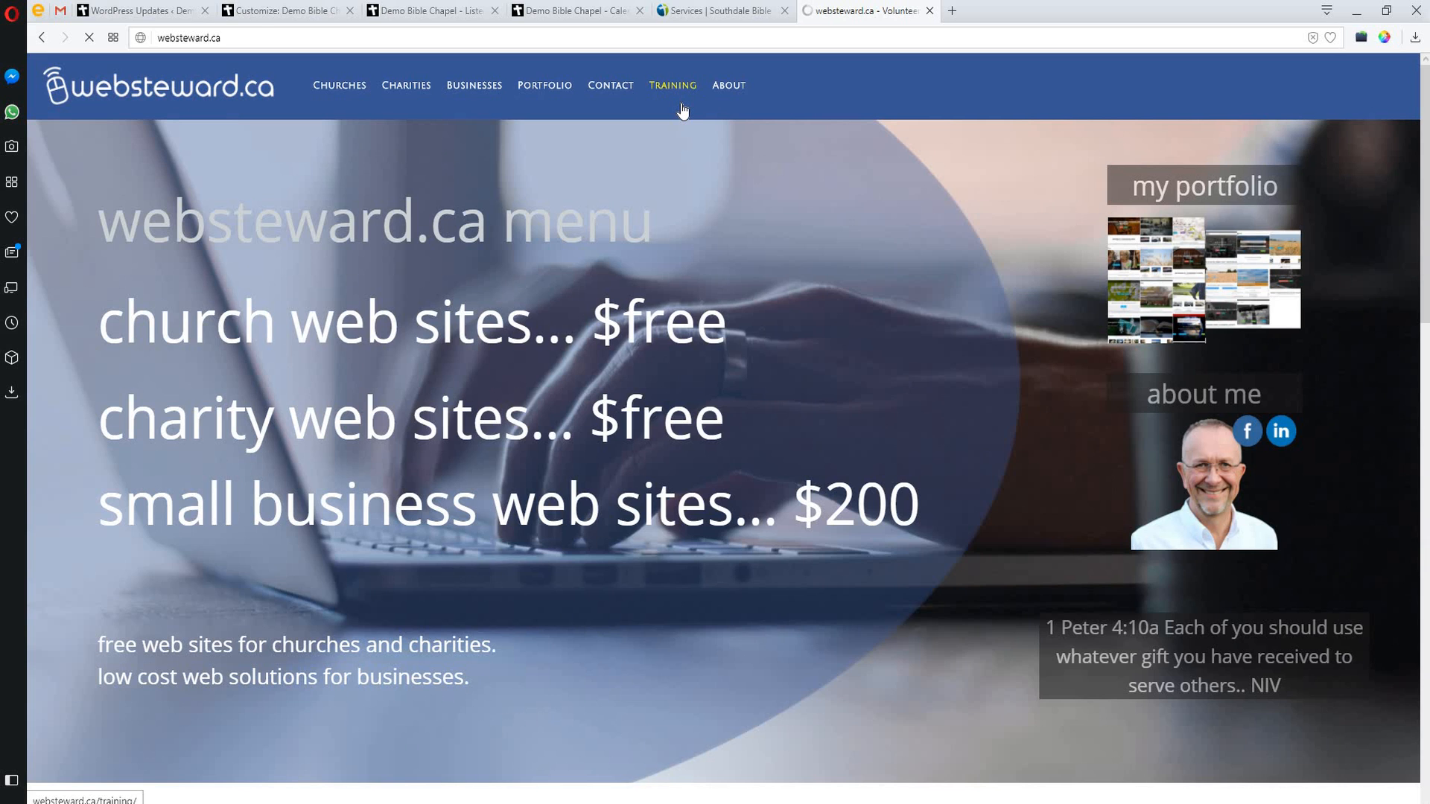
pyautogui.click(672, 85)
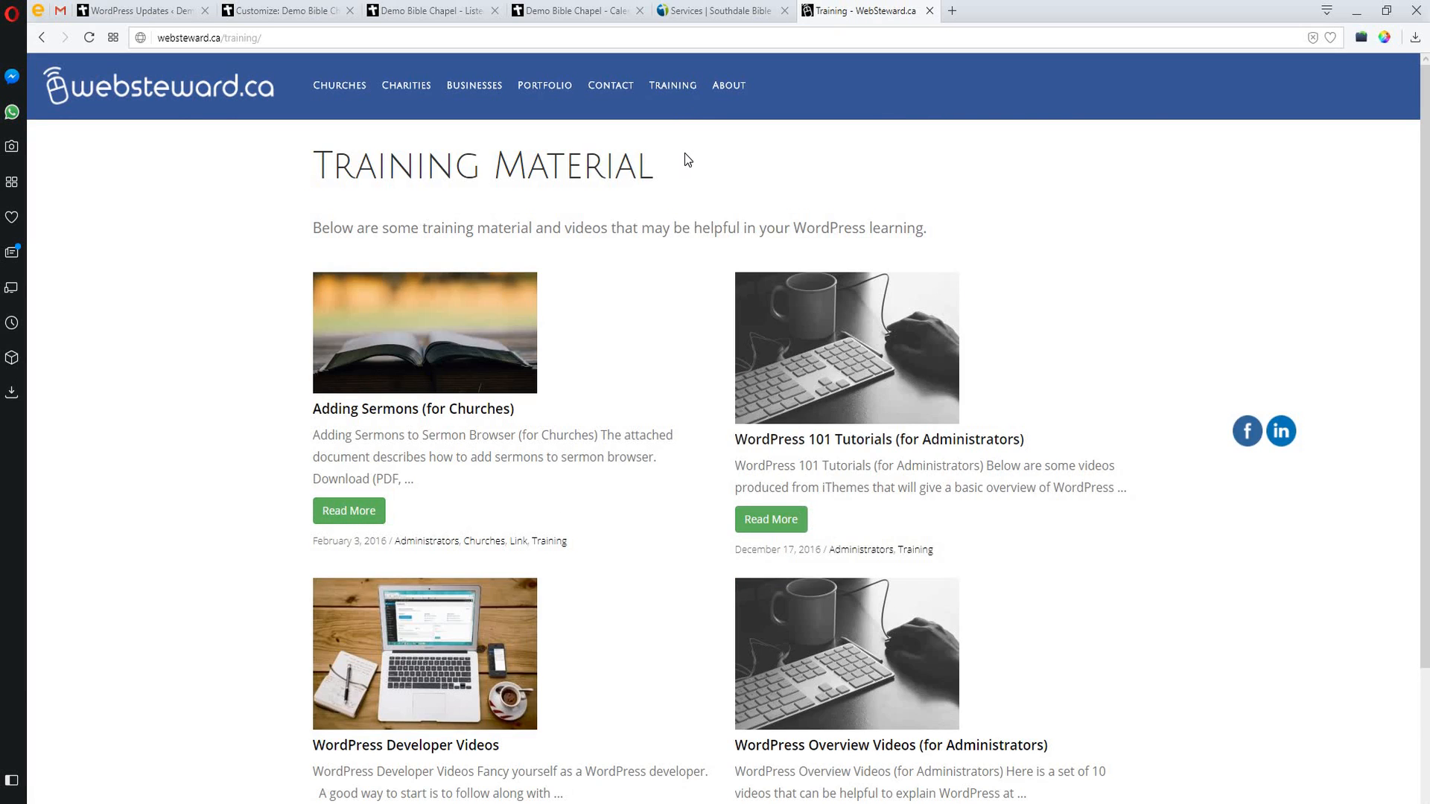
pyautogui.moveTo(680, 154)
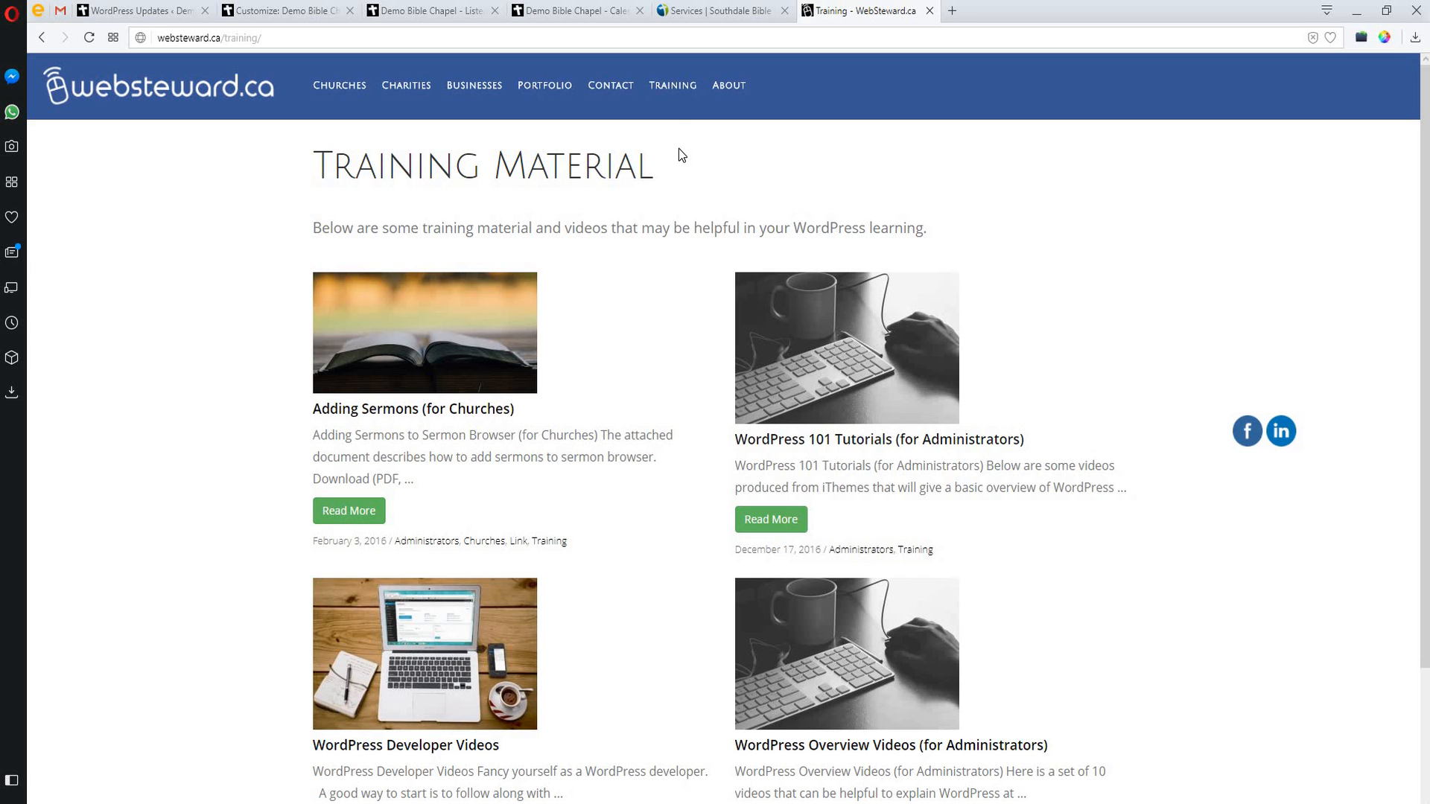
# Scroll through the WordPress training articles and videos and return to the top
pyautogui.scroll(-3)
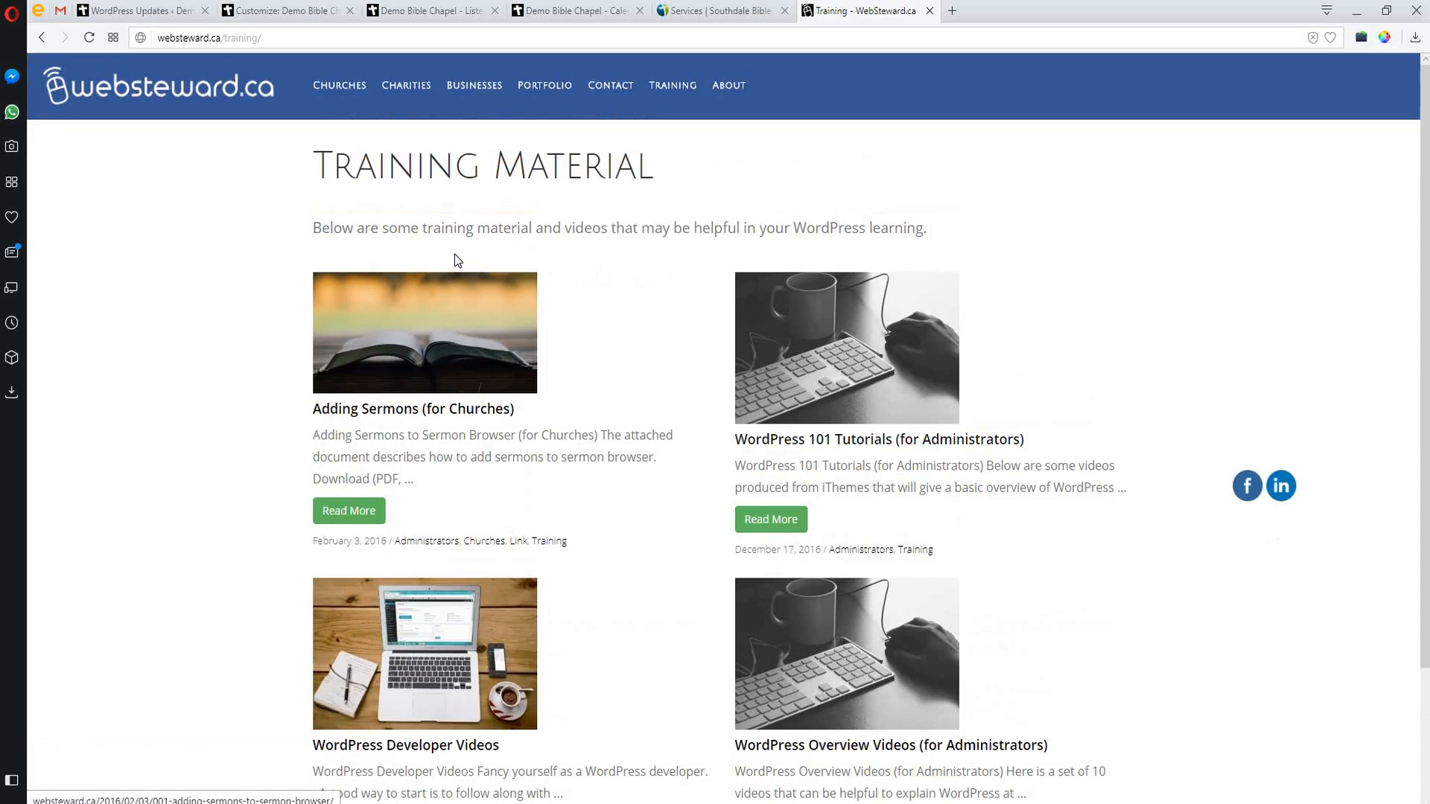
pyautogui.scroll(-3)
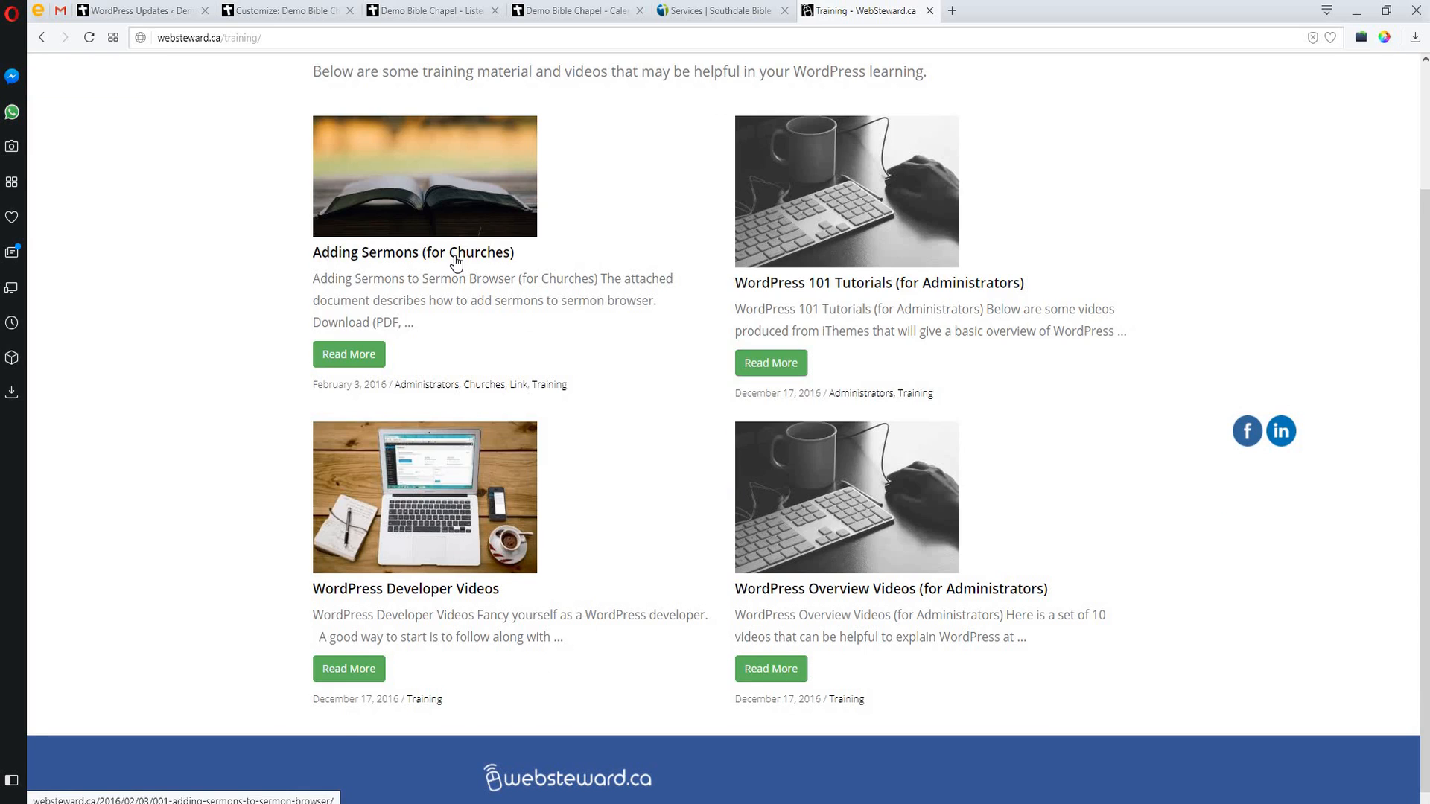
pyautogui.moveTo(774, 233)
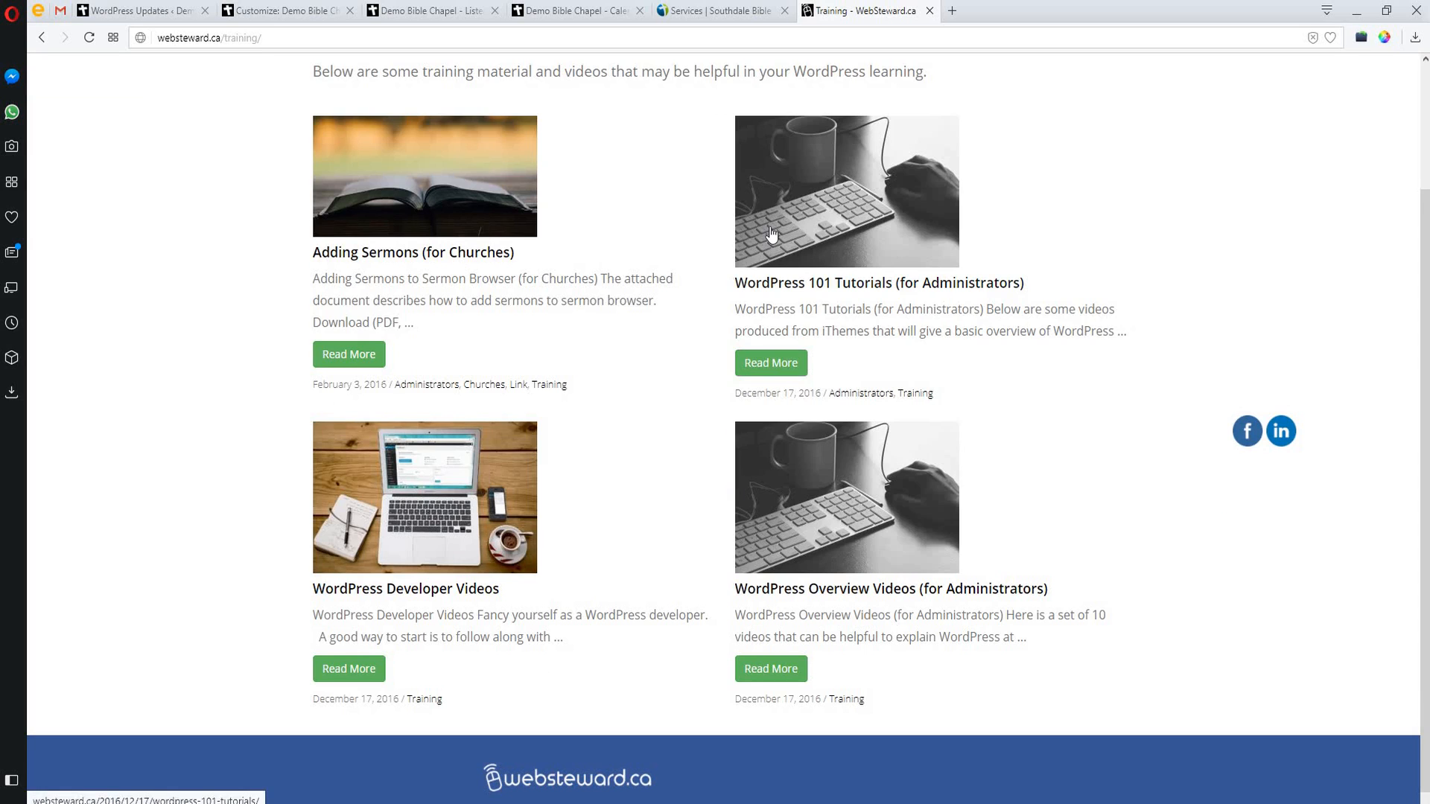
pyautogui.moveTo(691, 247)
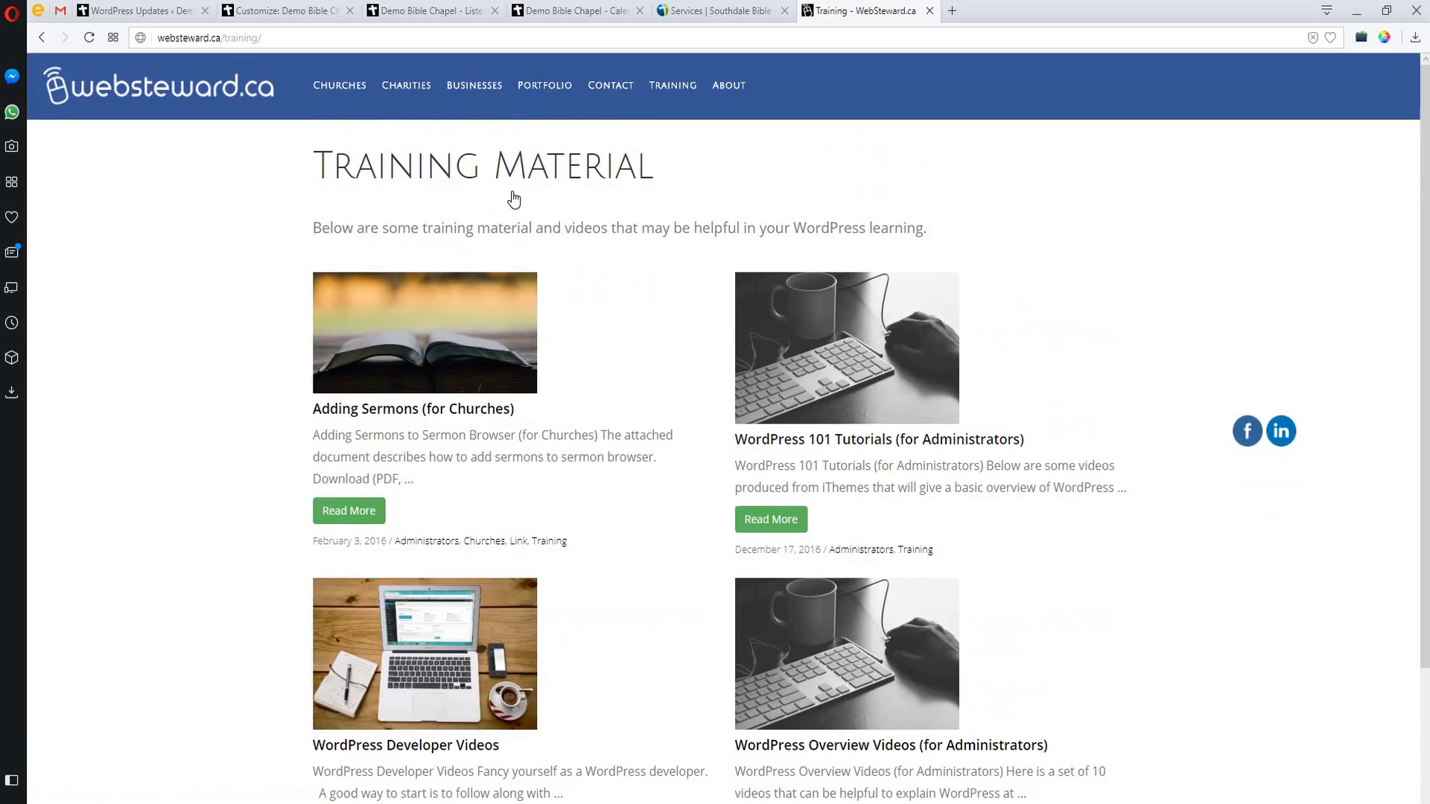
pyautogui.scroll(-3)
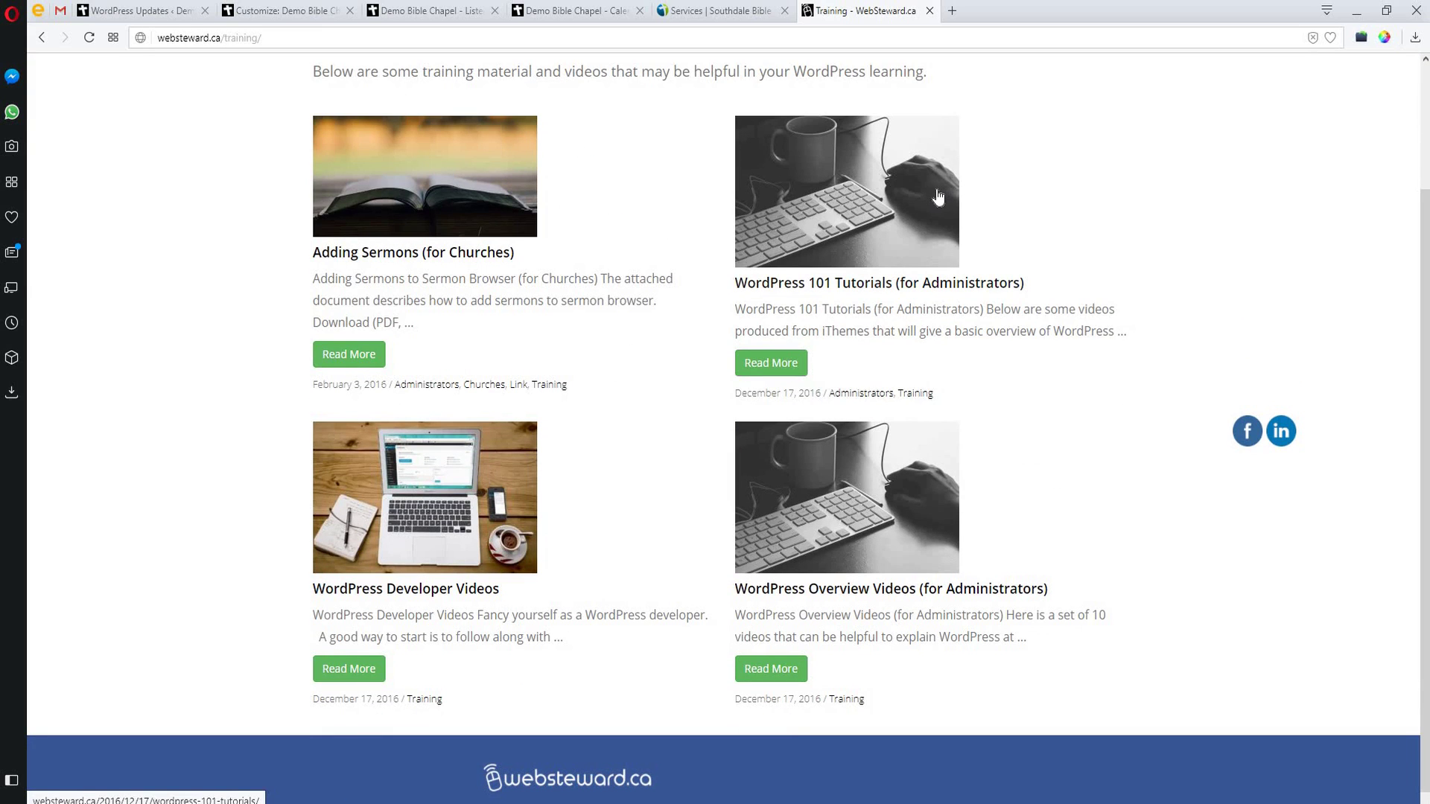
pyautogui.moveTo(362, 201)
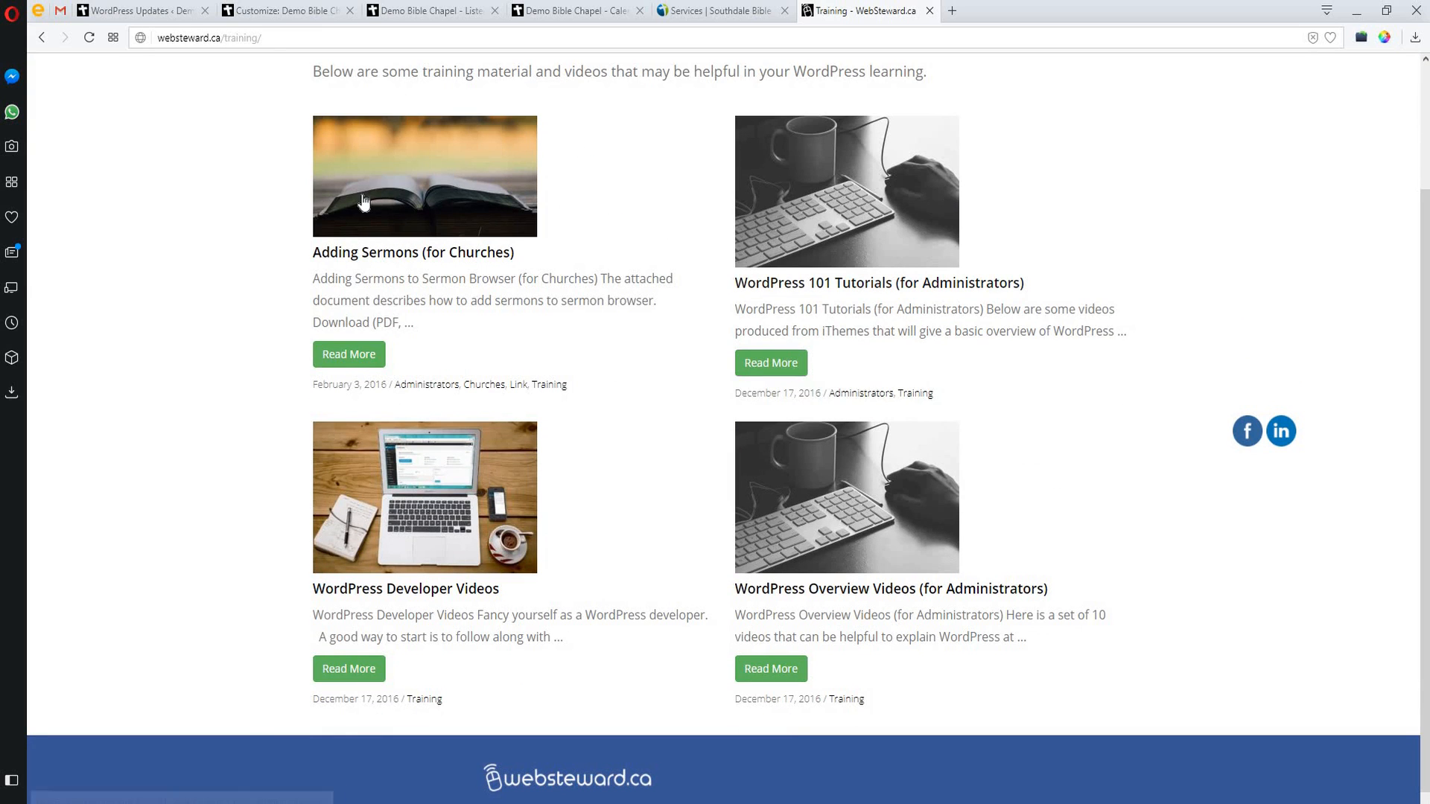
pyautogui.moveTo(632, 336)
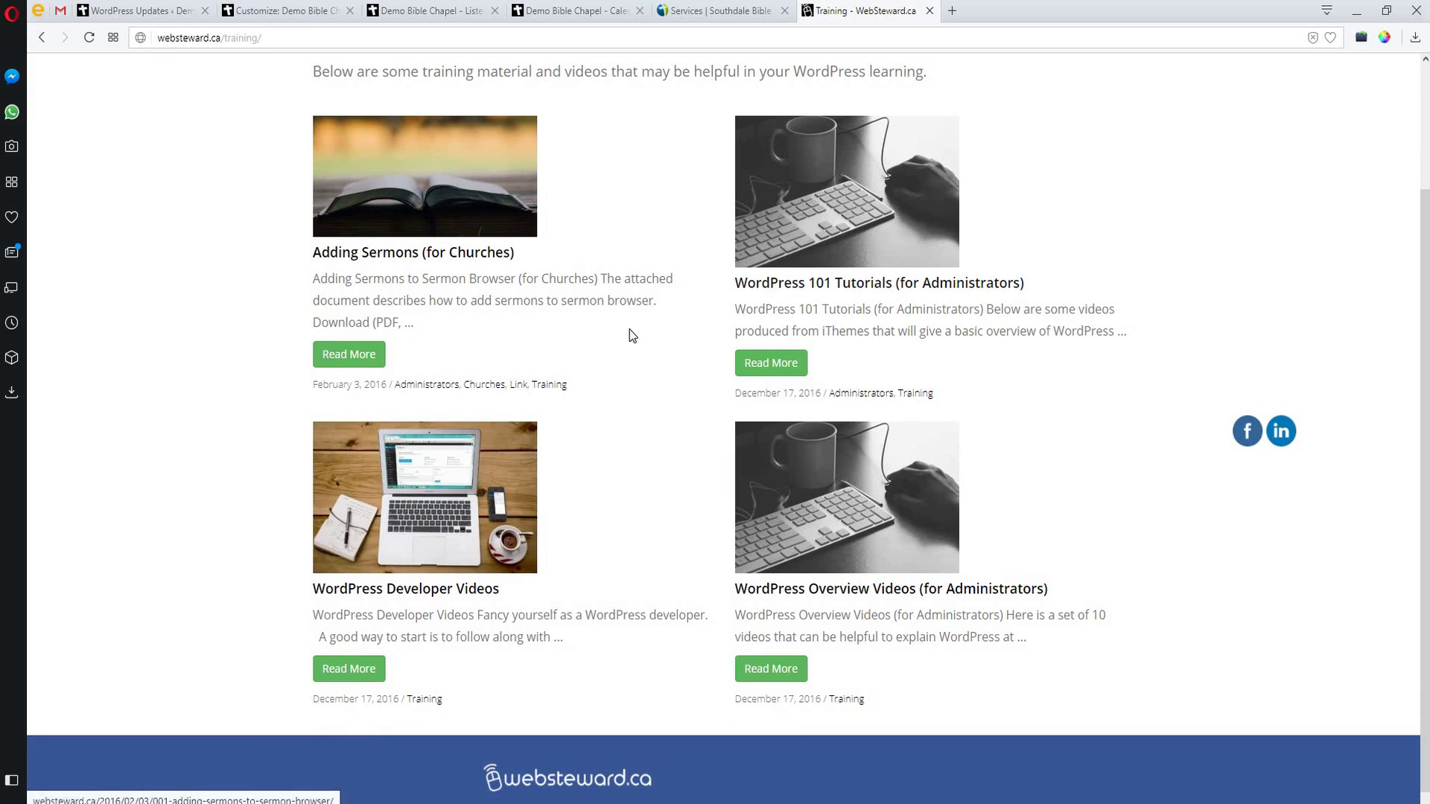
pyautogui.moveTo(905, 225)
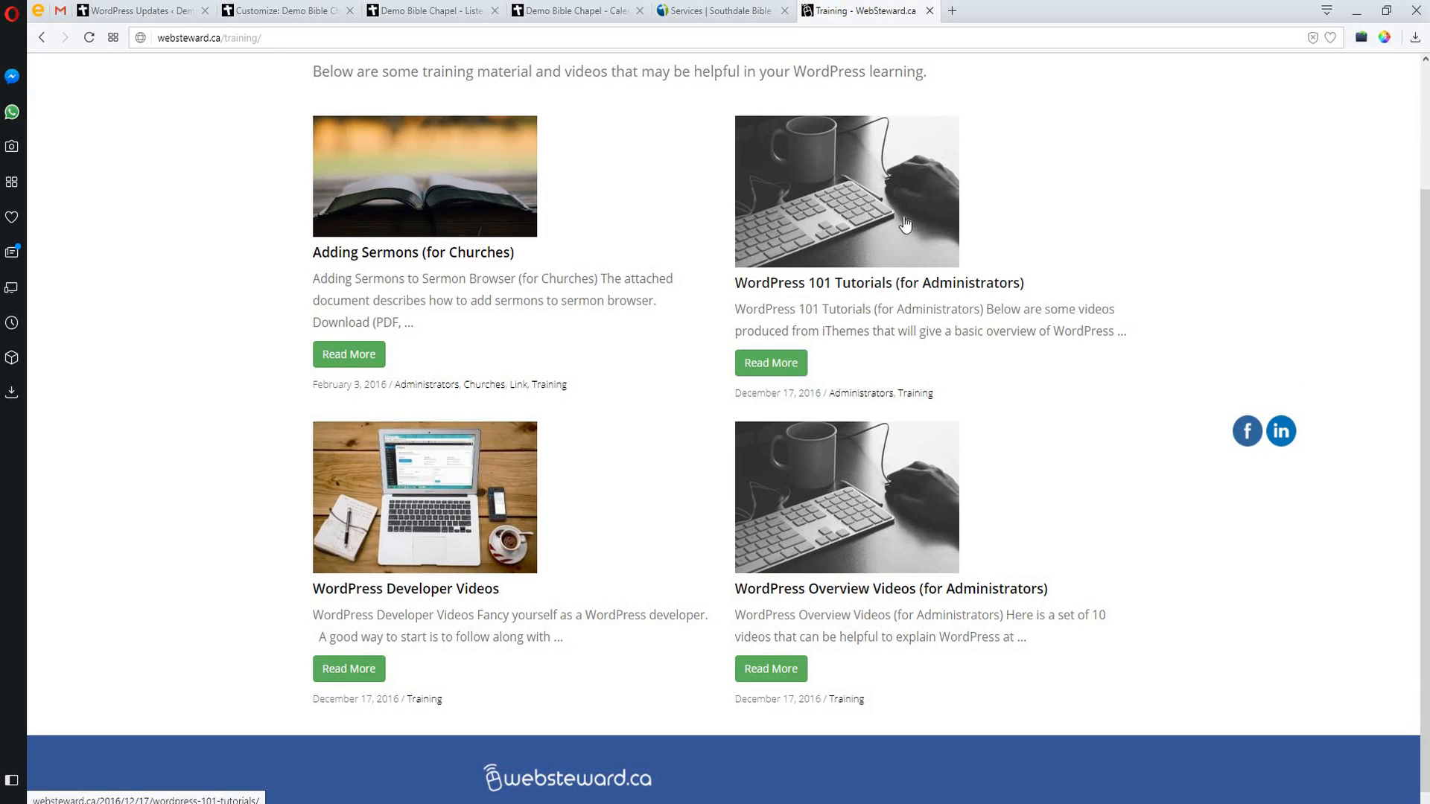
pyautogui.moveTo(757, 645)
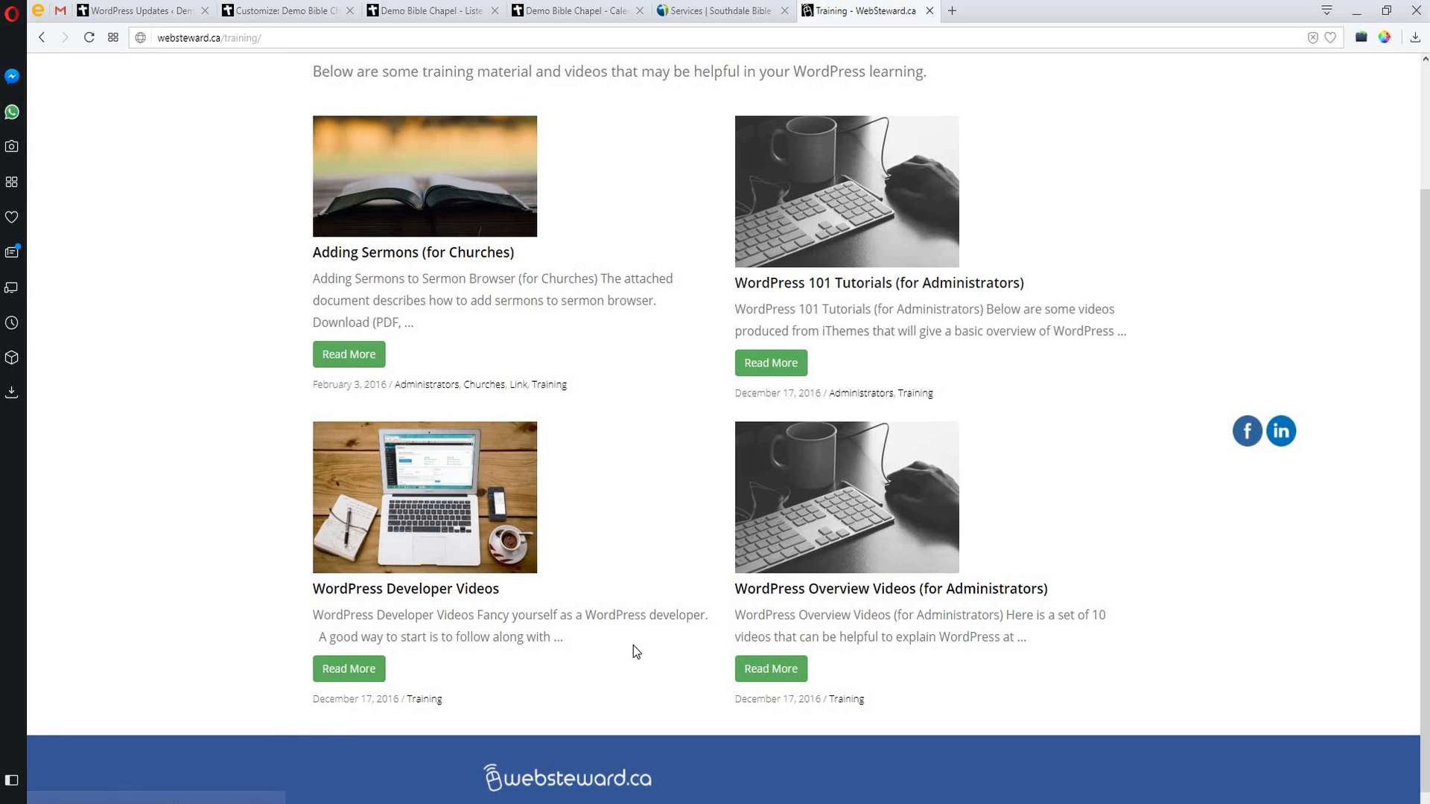
pyautogui.moveTo(840, 548)
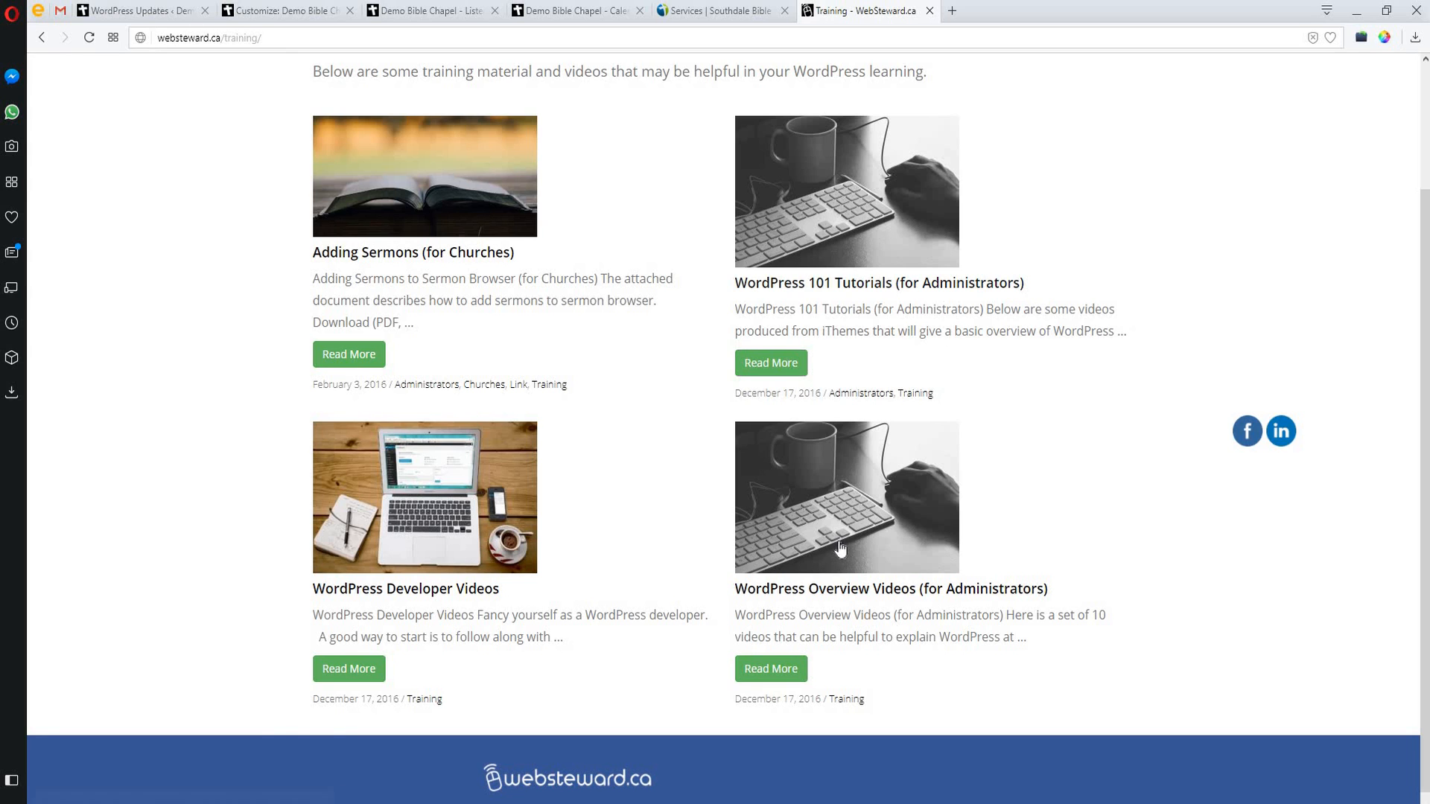
pyautogui.moveTo(420, 161)
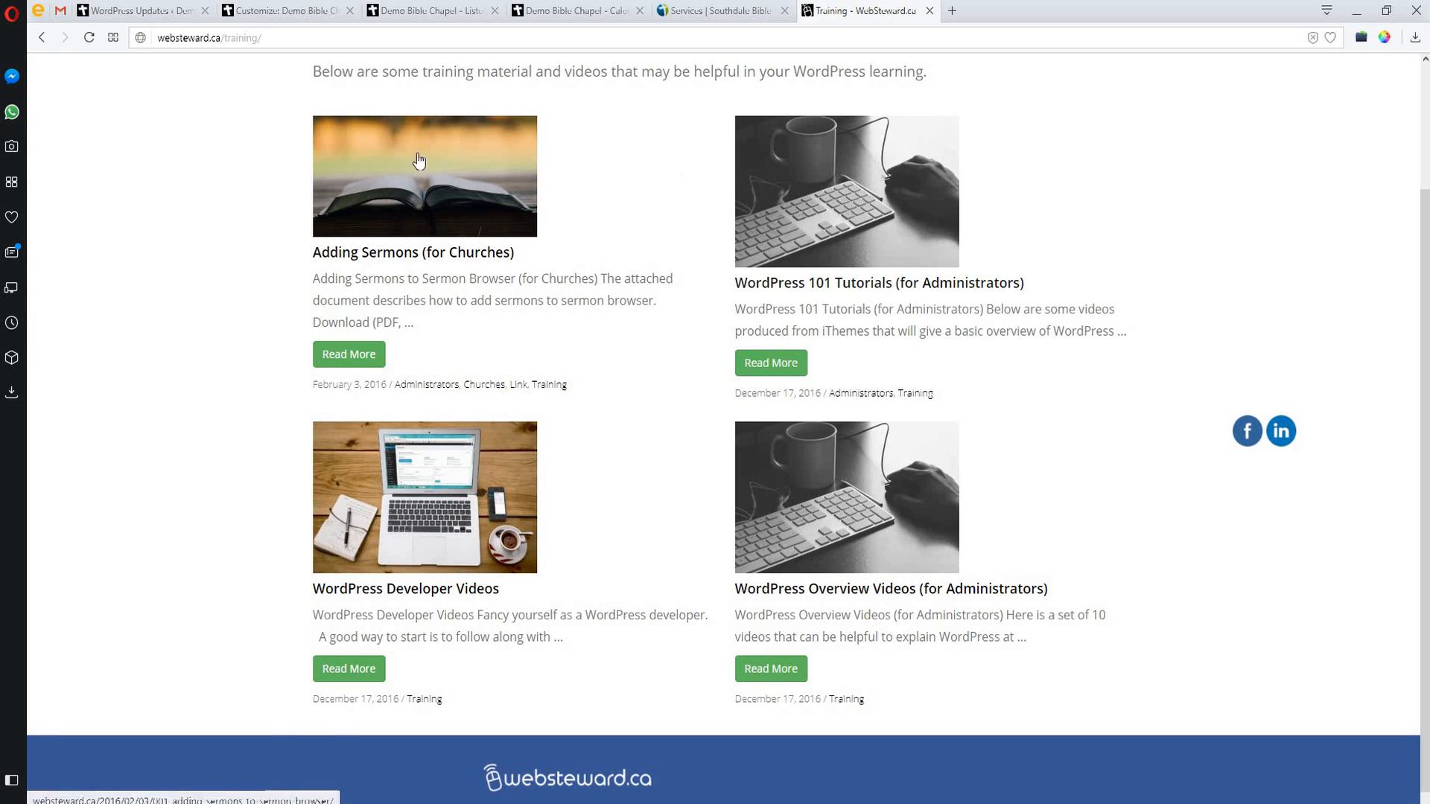
pyautogui.moveTo(932, 624)
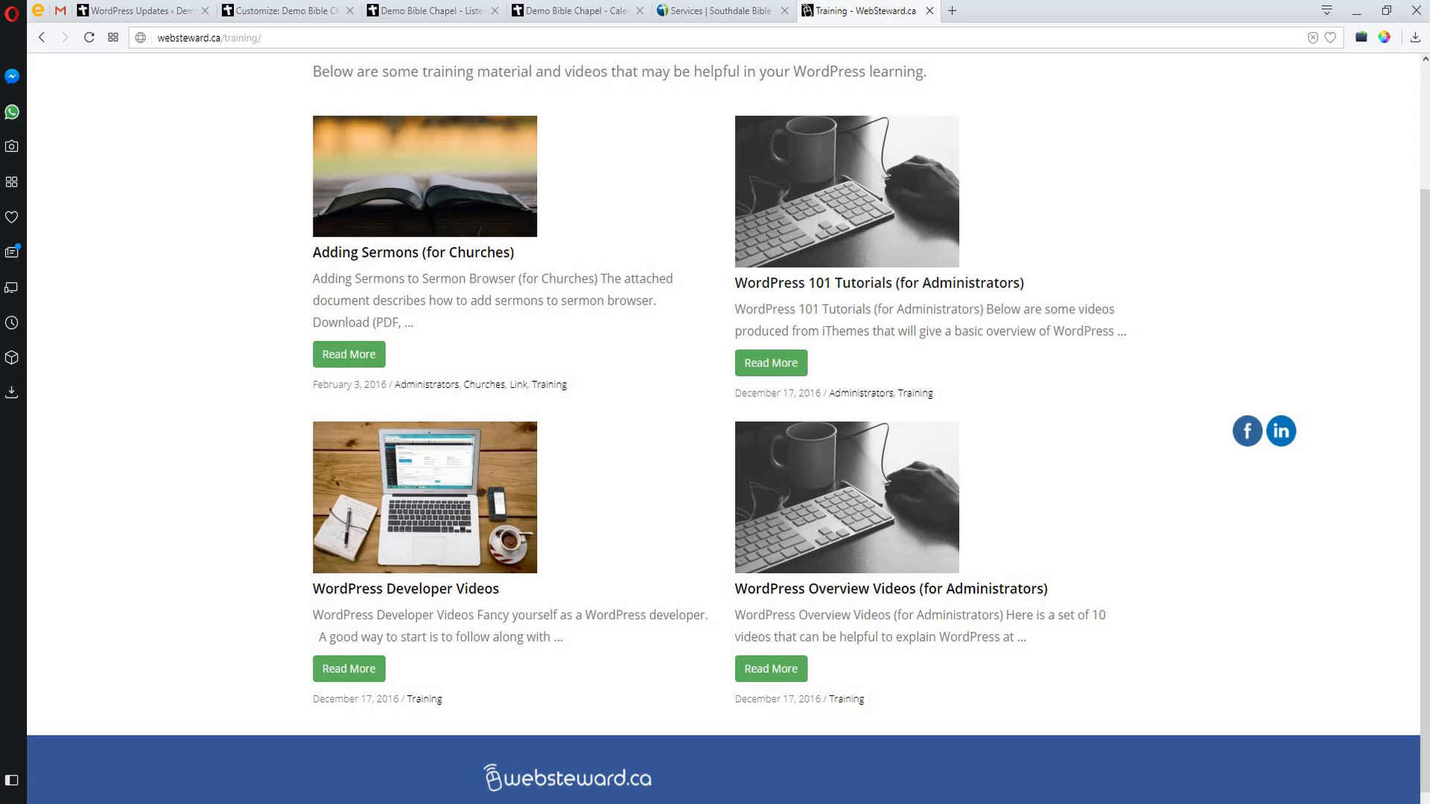
pyautogui.moveTo(894, 354)
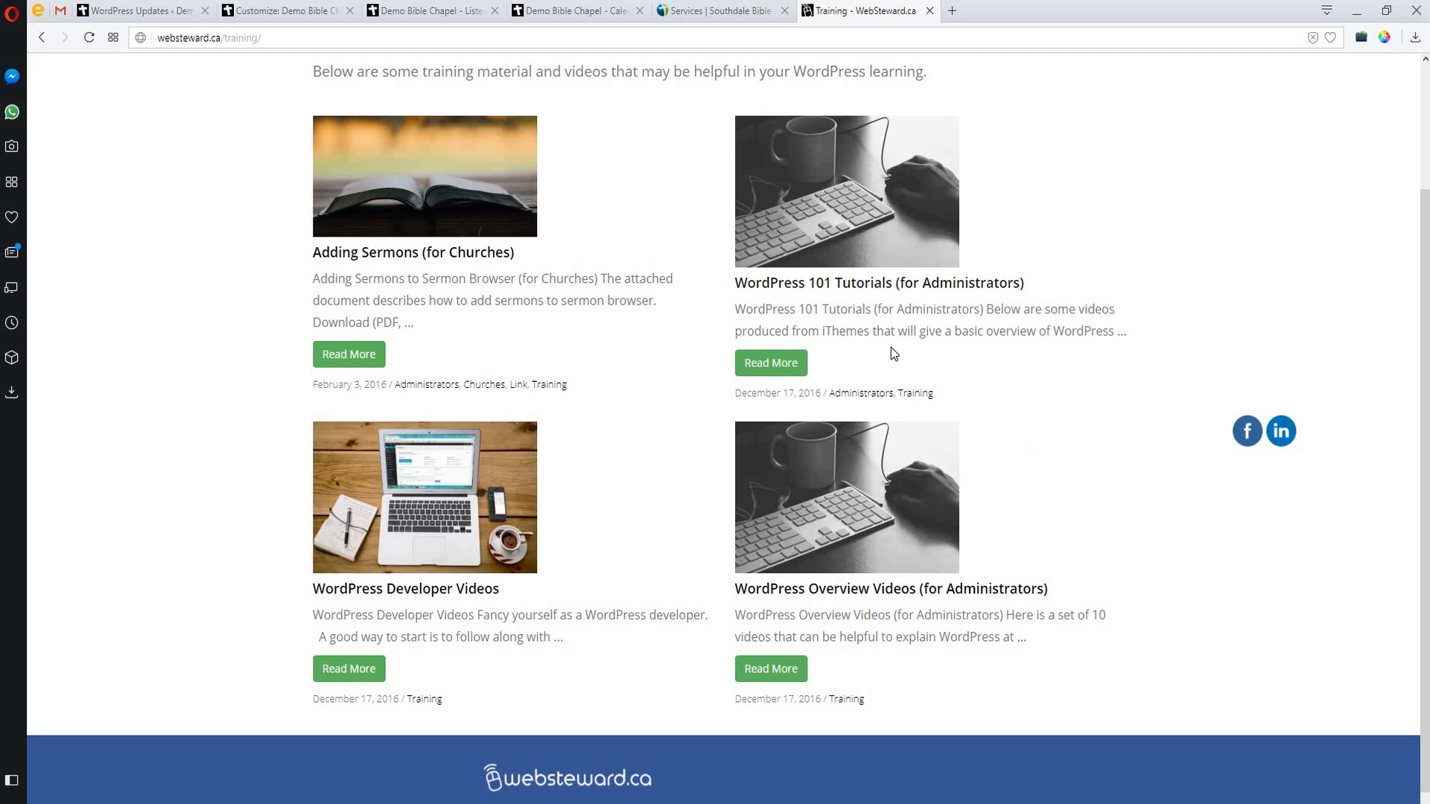
pyautogui.moveTo(901, 353)
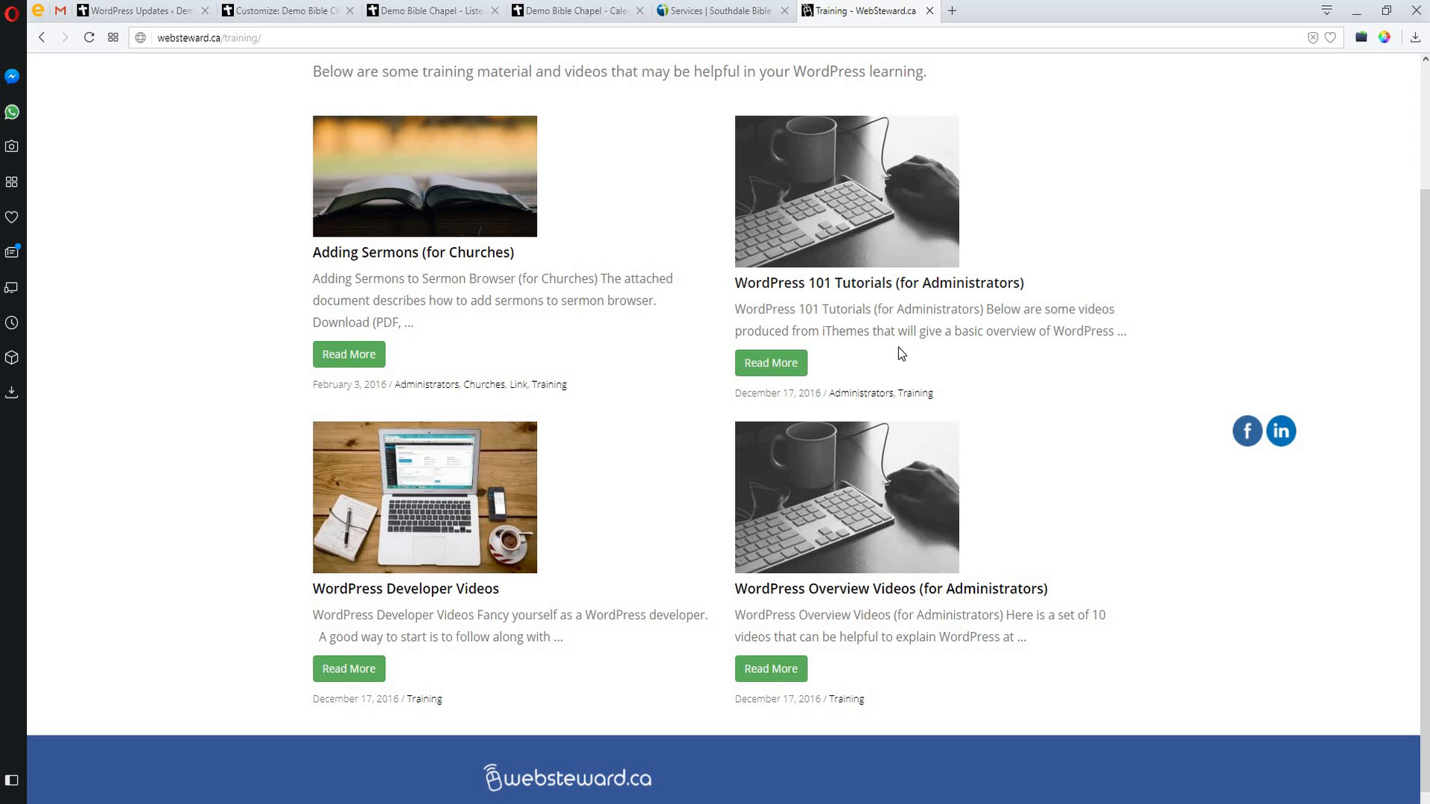
pyautogui.moveTo(911, 274)
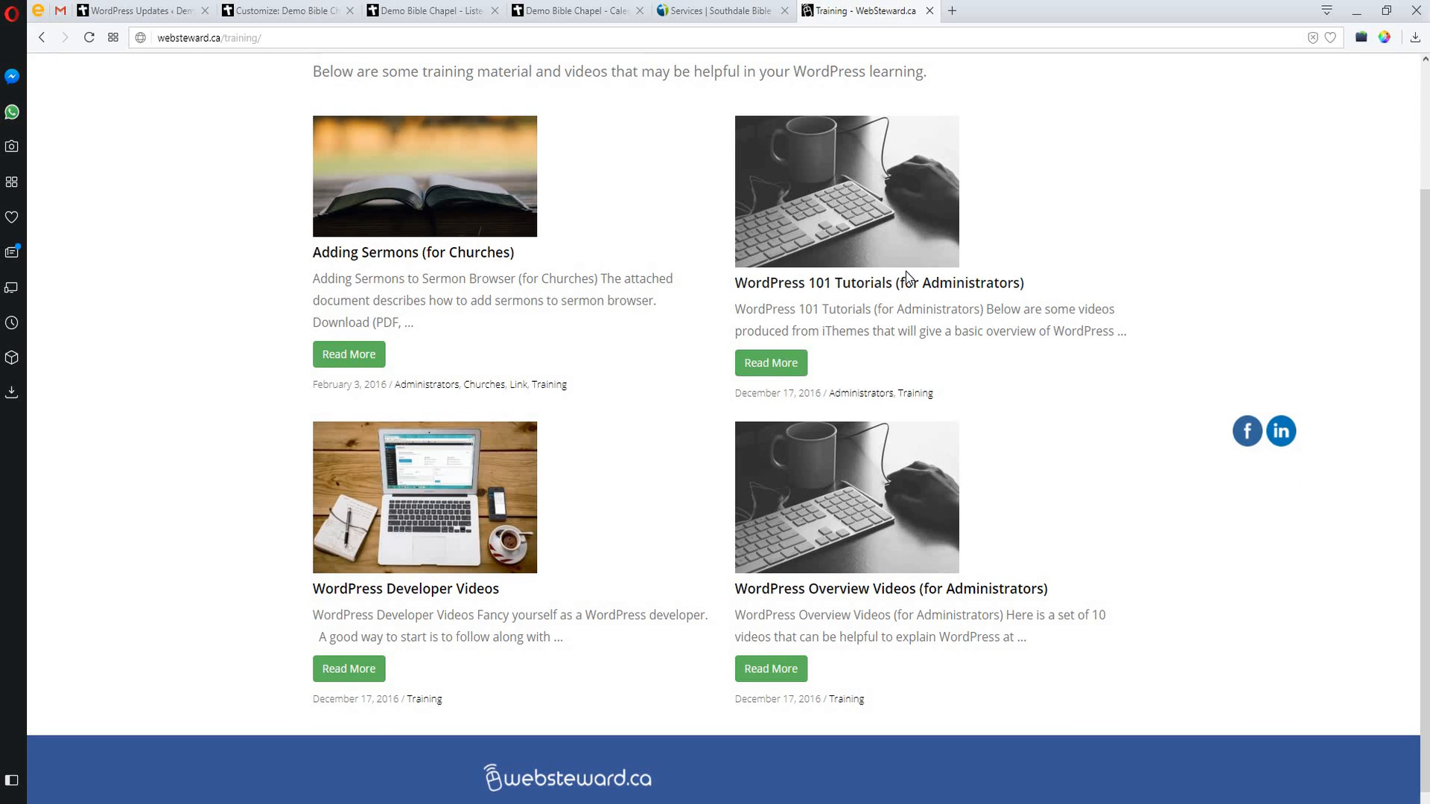
pyautogui.scroll(3)
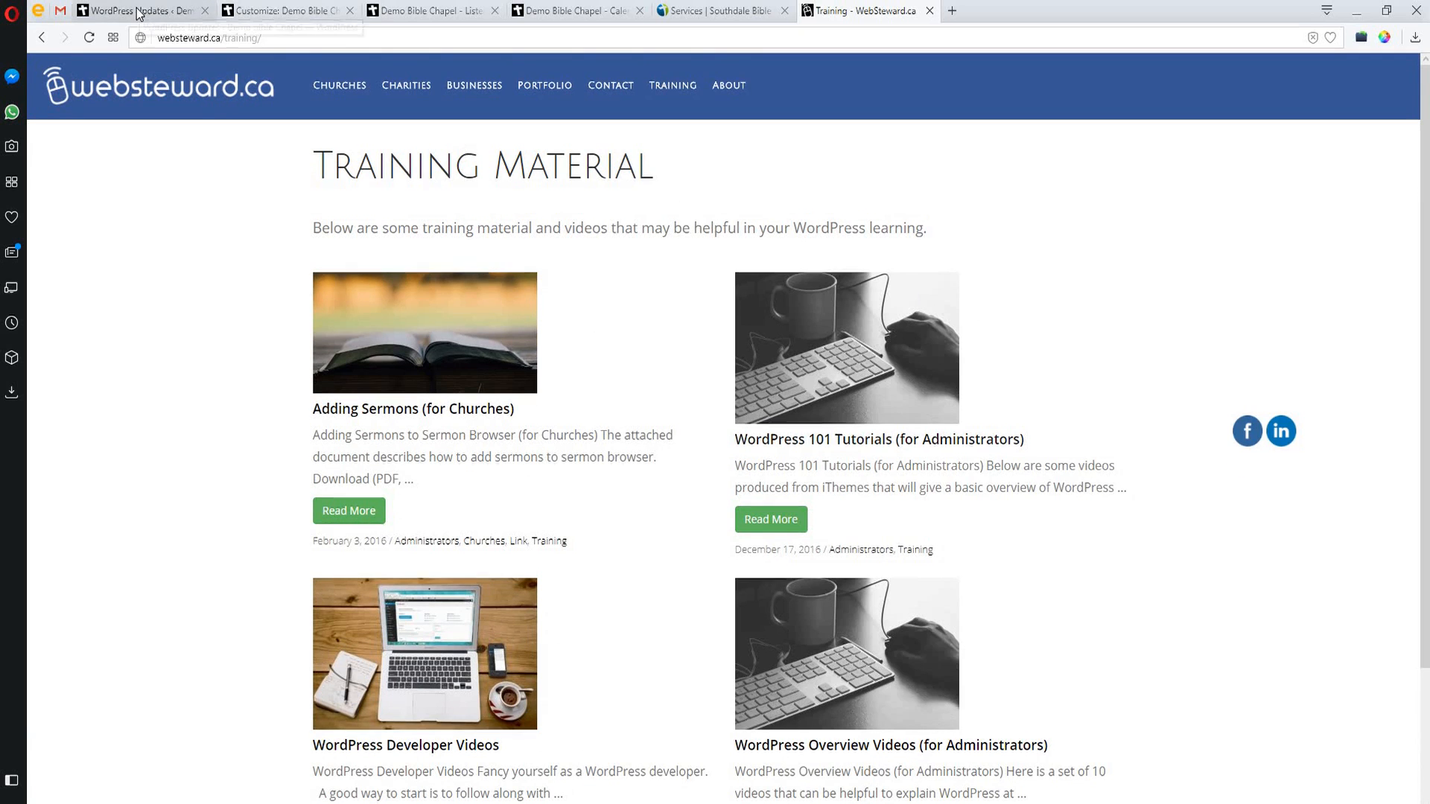
# Return to the WordPress Updates admin tab and choose Users > All Users
pyautogui.click(134, 11)
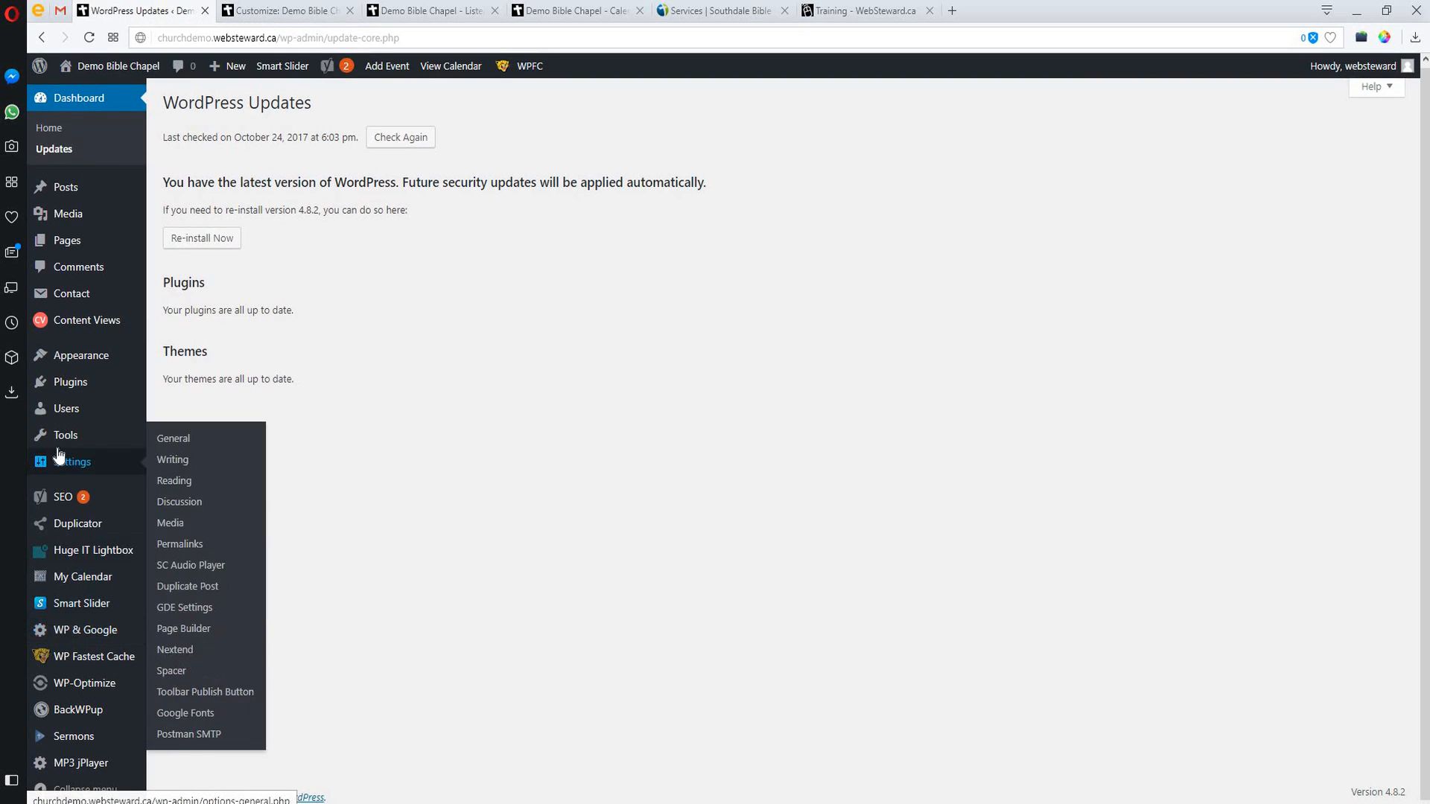
pyautogui.moveTo(65, 408)
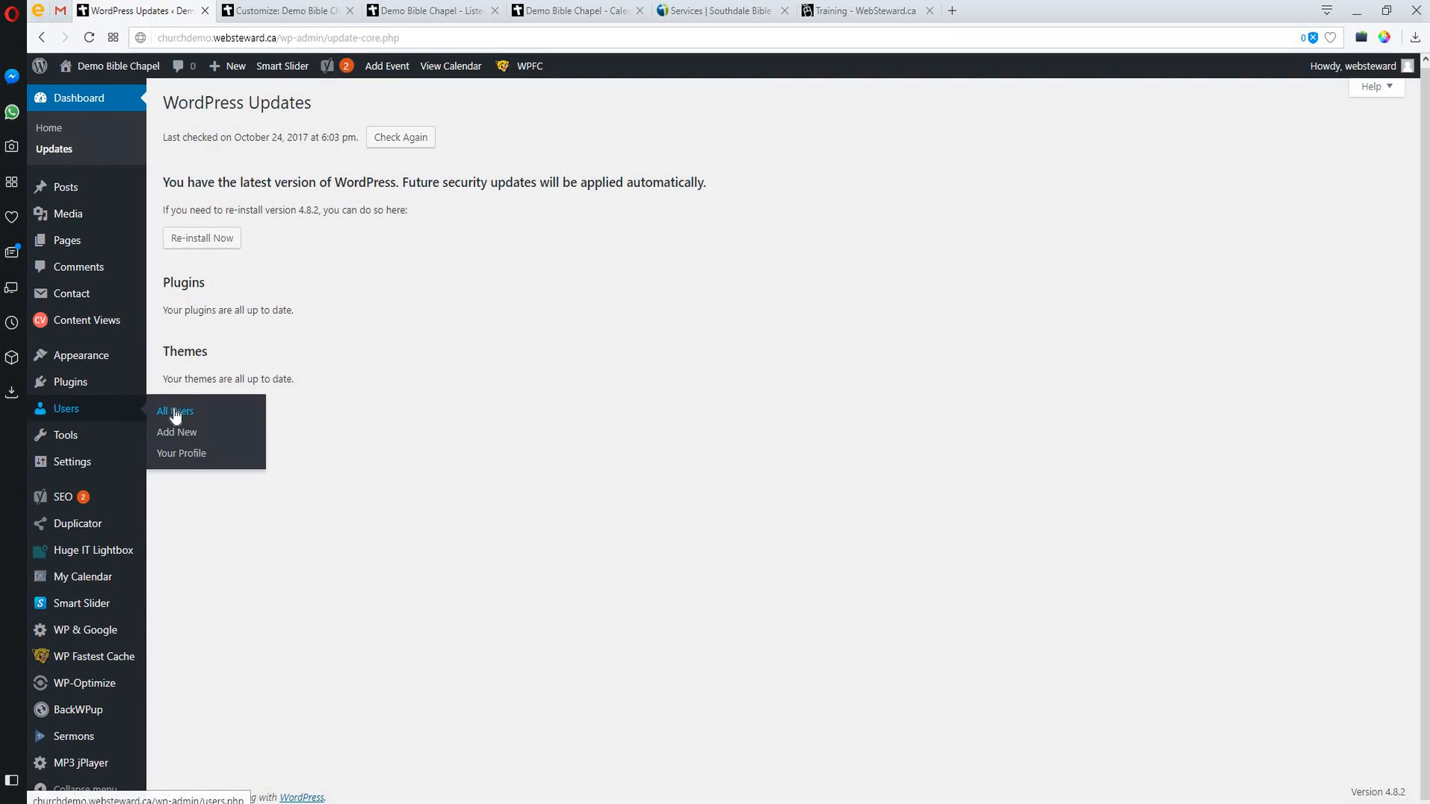
pyautogui.click(174, 411)
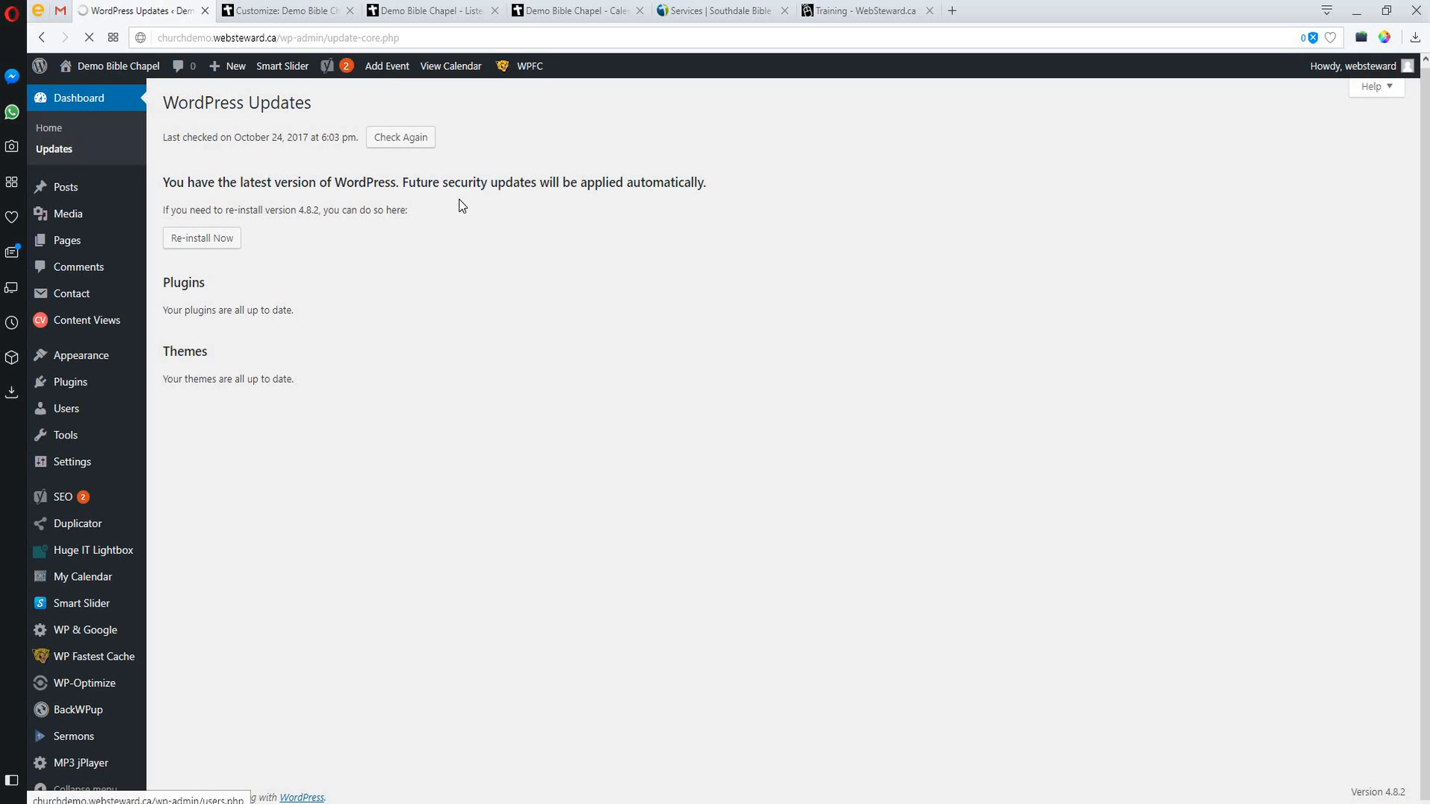
# Load the All Users page listing the dbcadmin and websteward administrator accounts
pyautogui.click(66, 408)
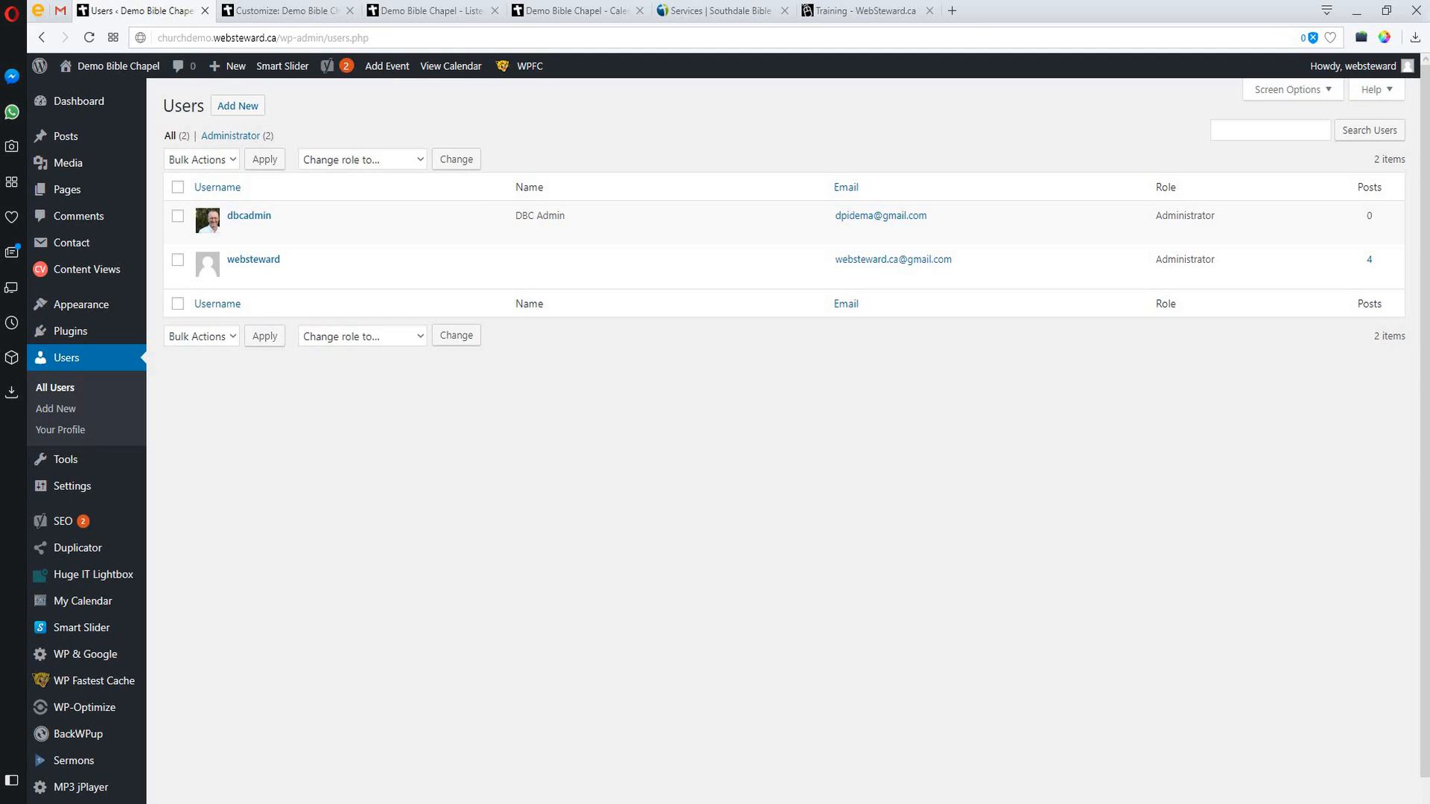
pyautogui.moveTo(248, 265)
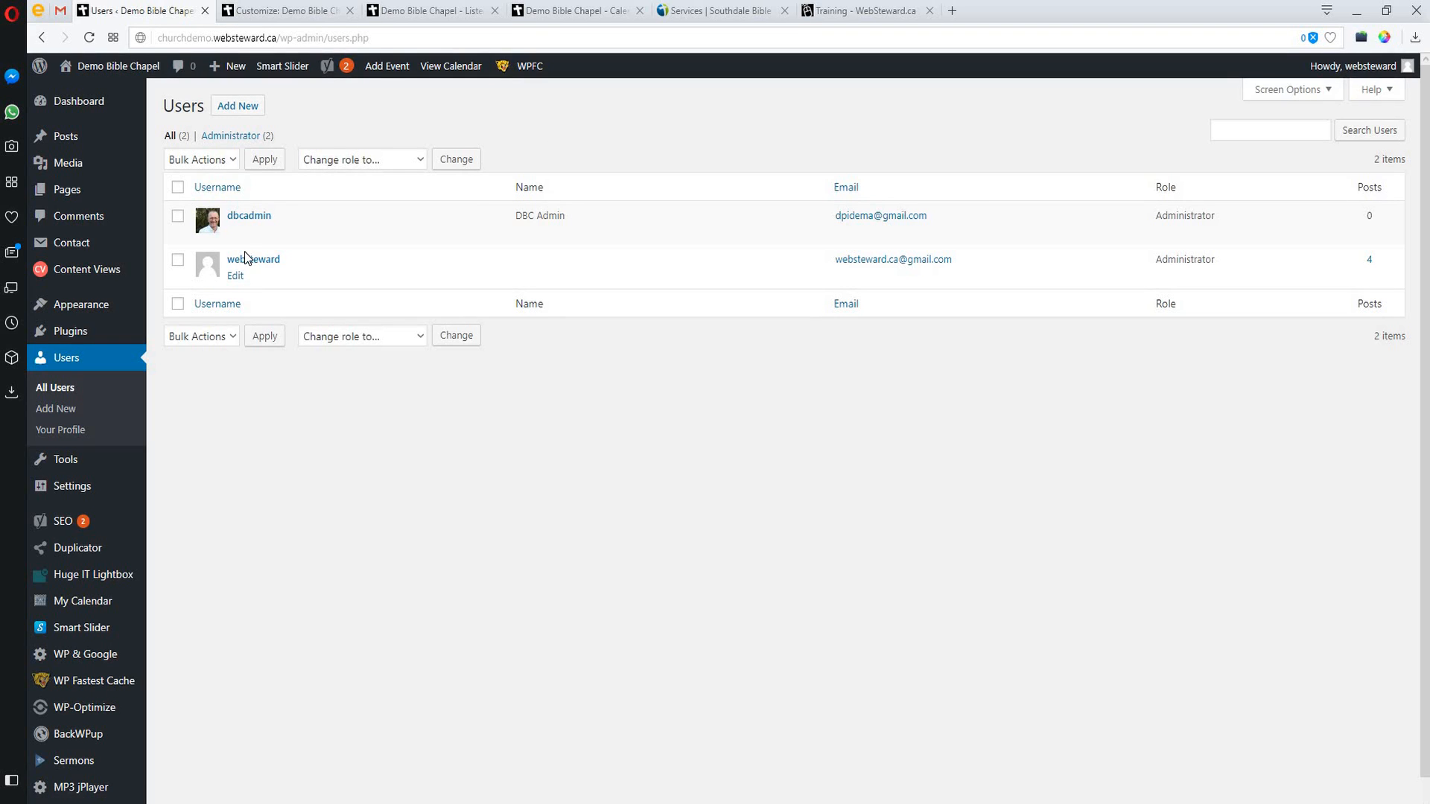
pyautogui.moveTo(258, 263)
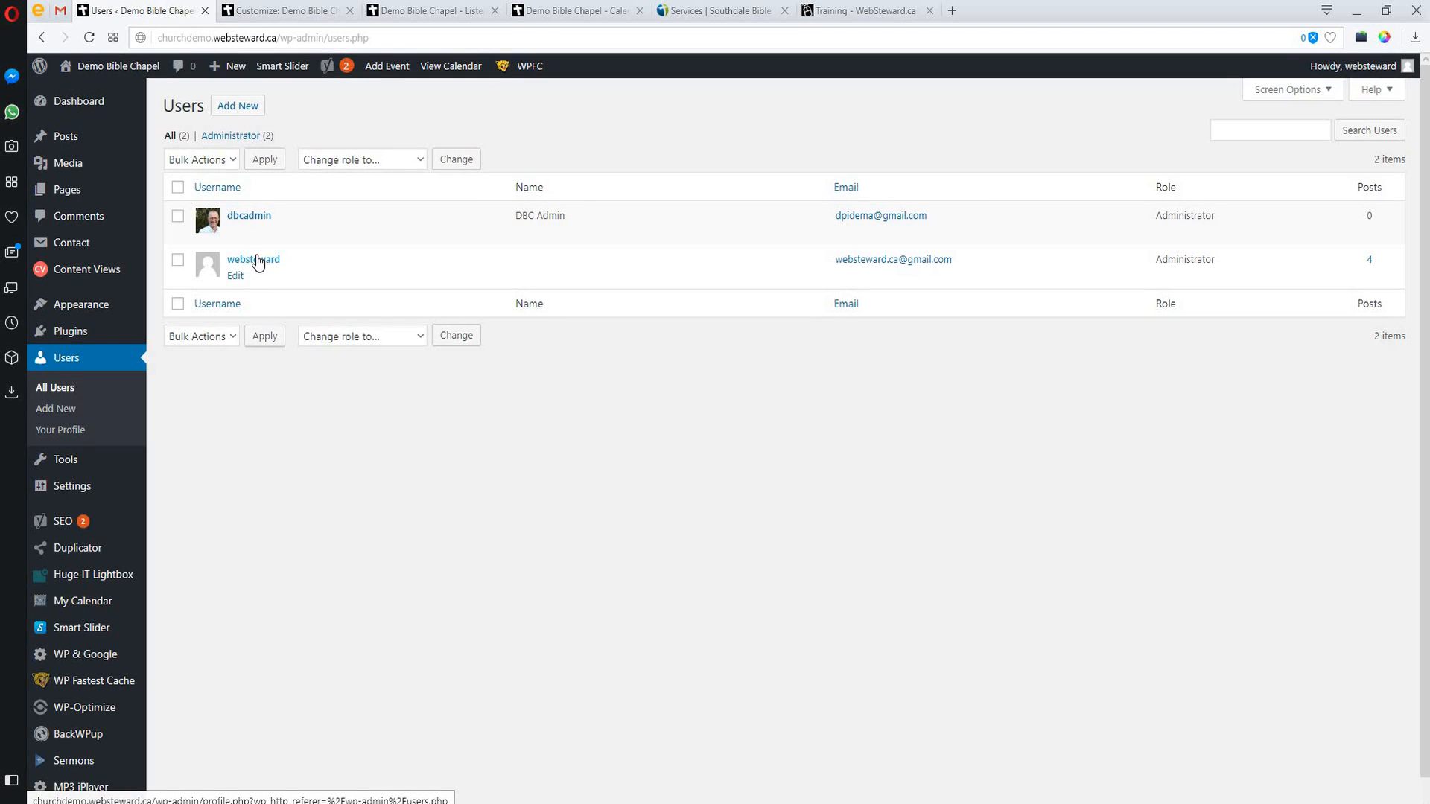
pyautogui.moveTo(259, 269)
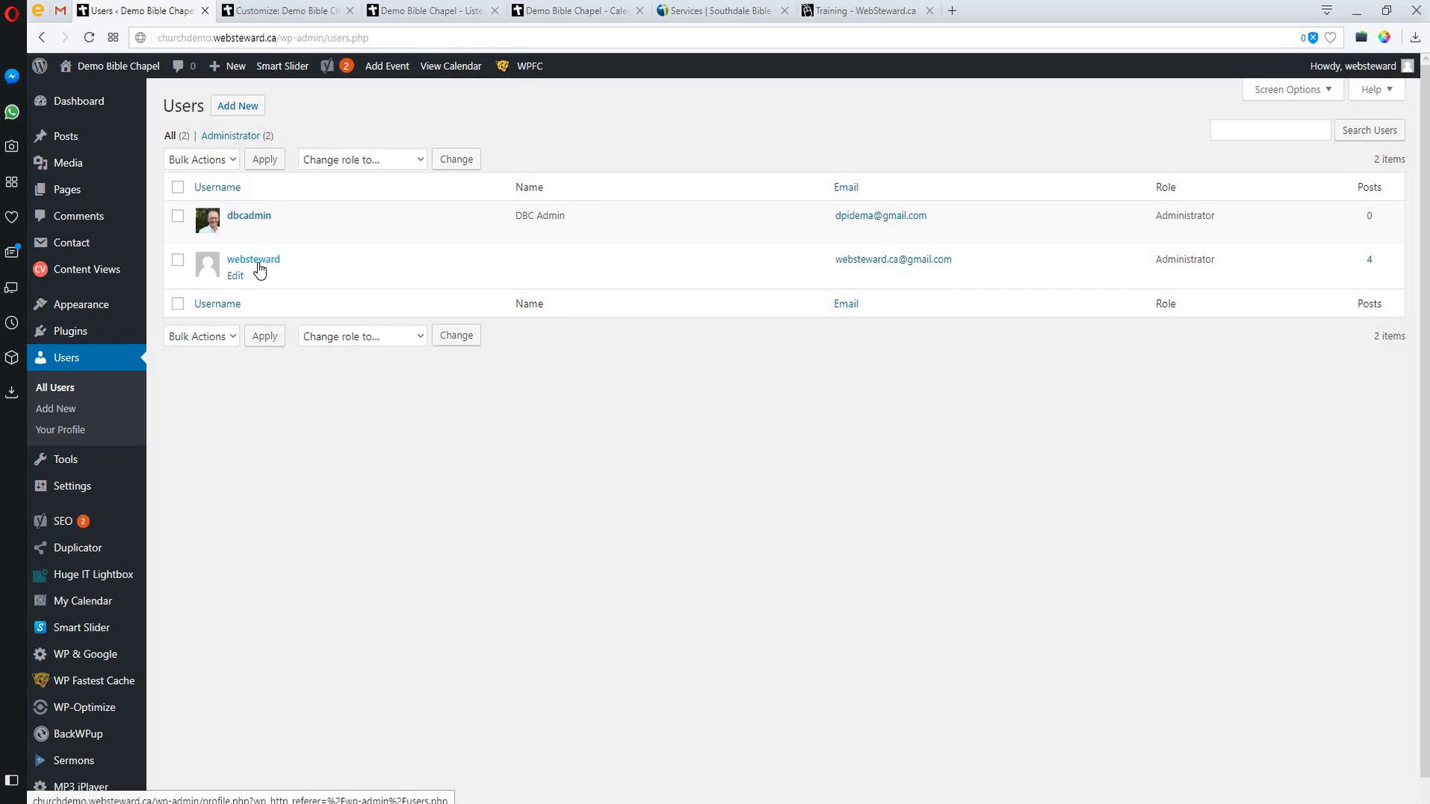
pyautogui.moveTo(267, 262)
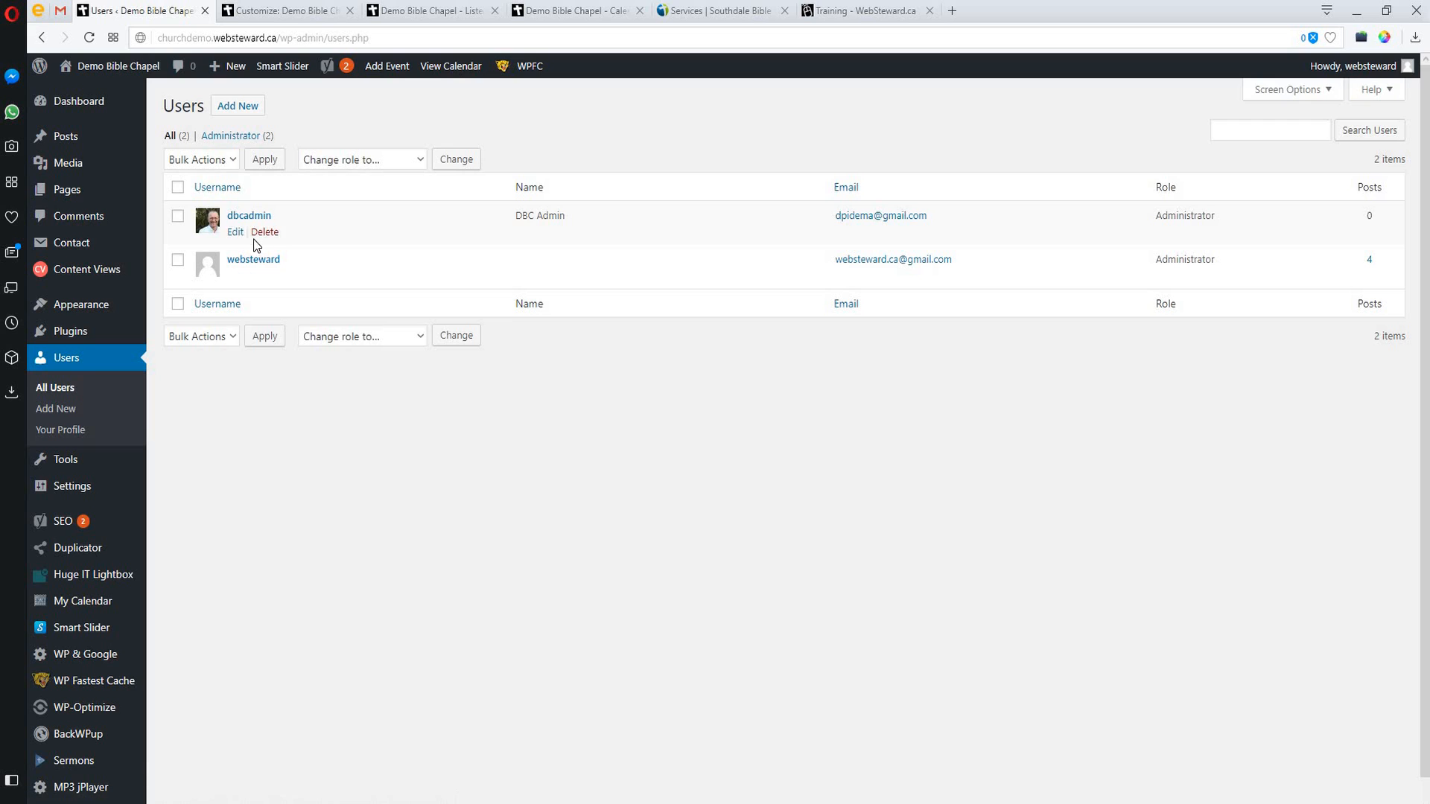
pyautogui.moveTo(250, 221)
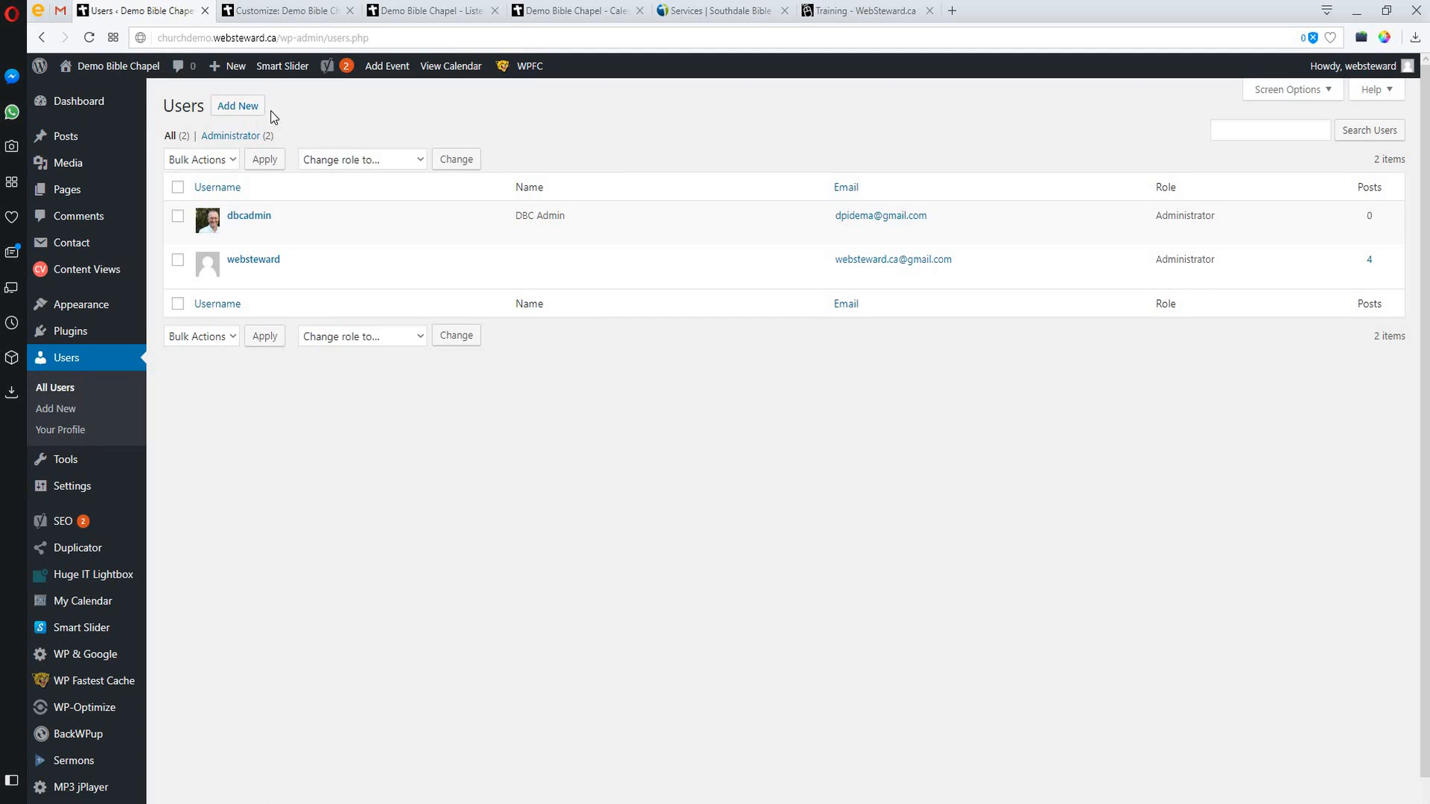
pyautogui.moveTo(251, 216)
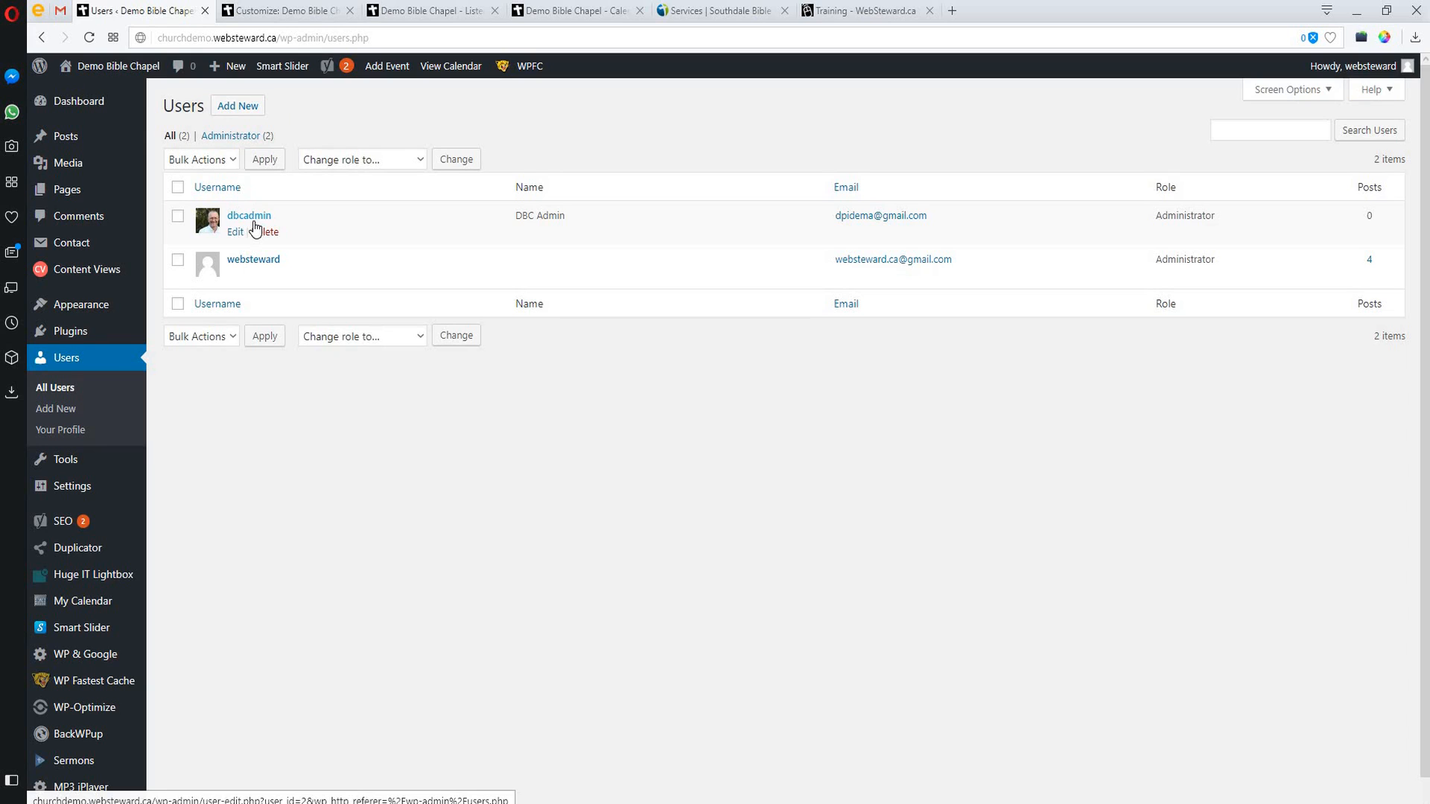
pyautogui.moveTo(252, 226)
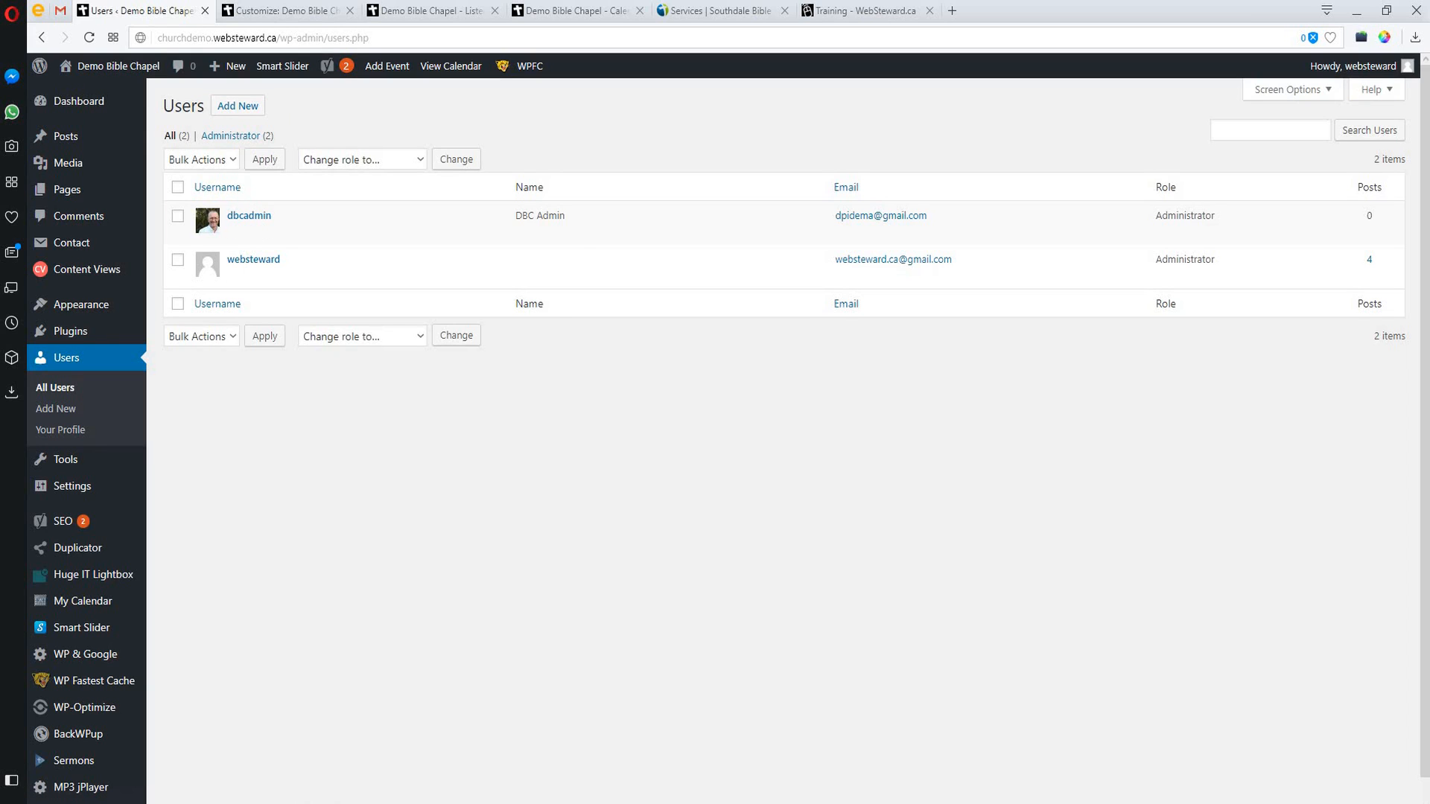
pyautogui.moveTo(149, 97)
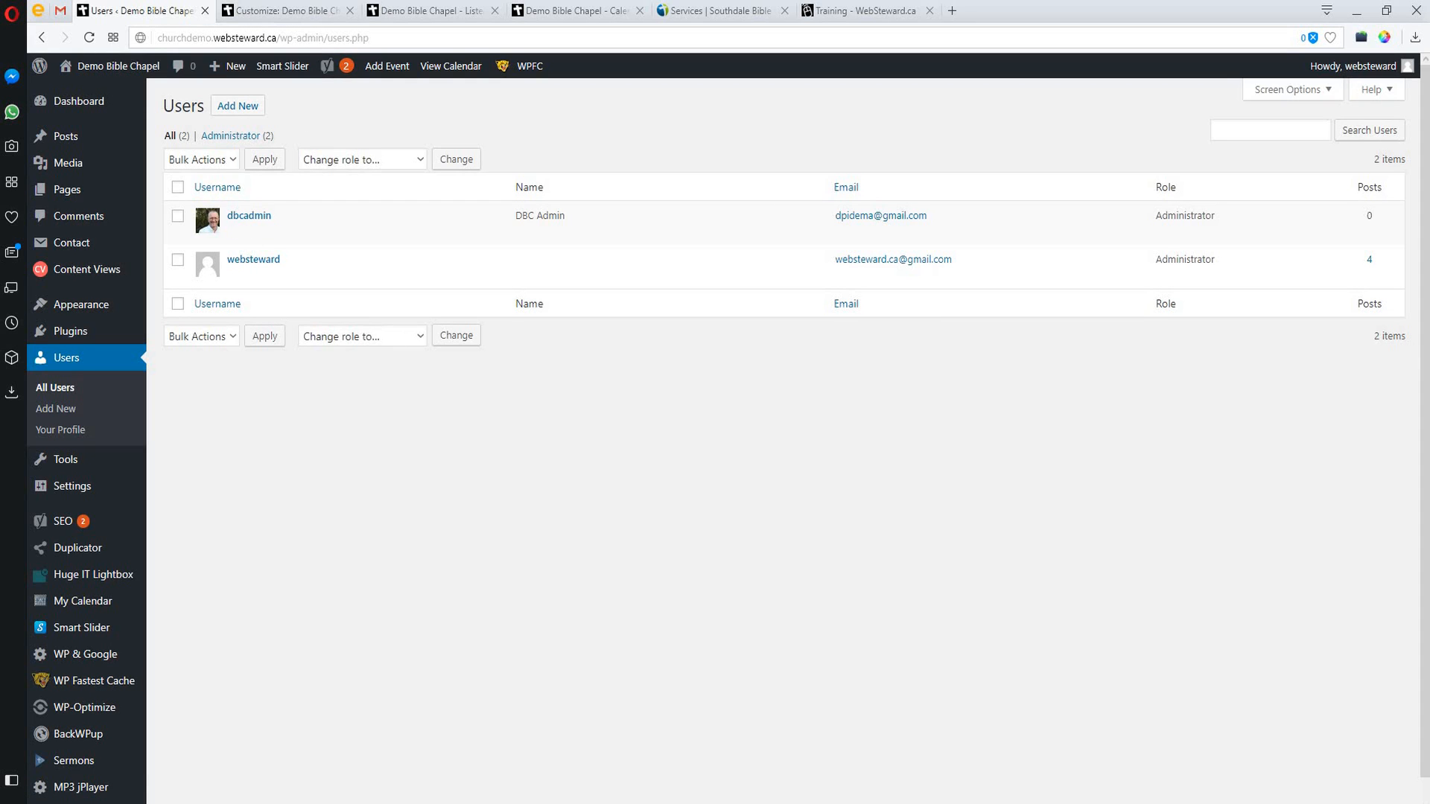
pyautogui.moveTo(250, 216)
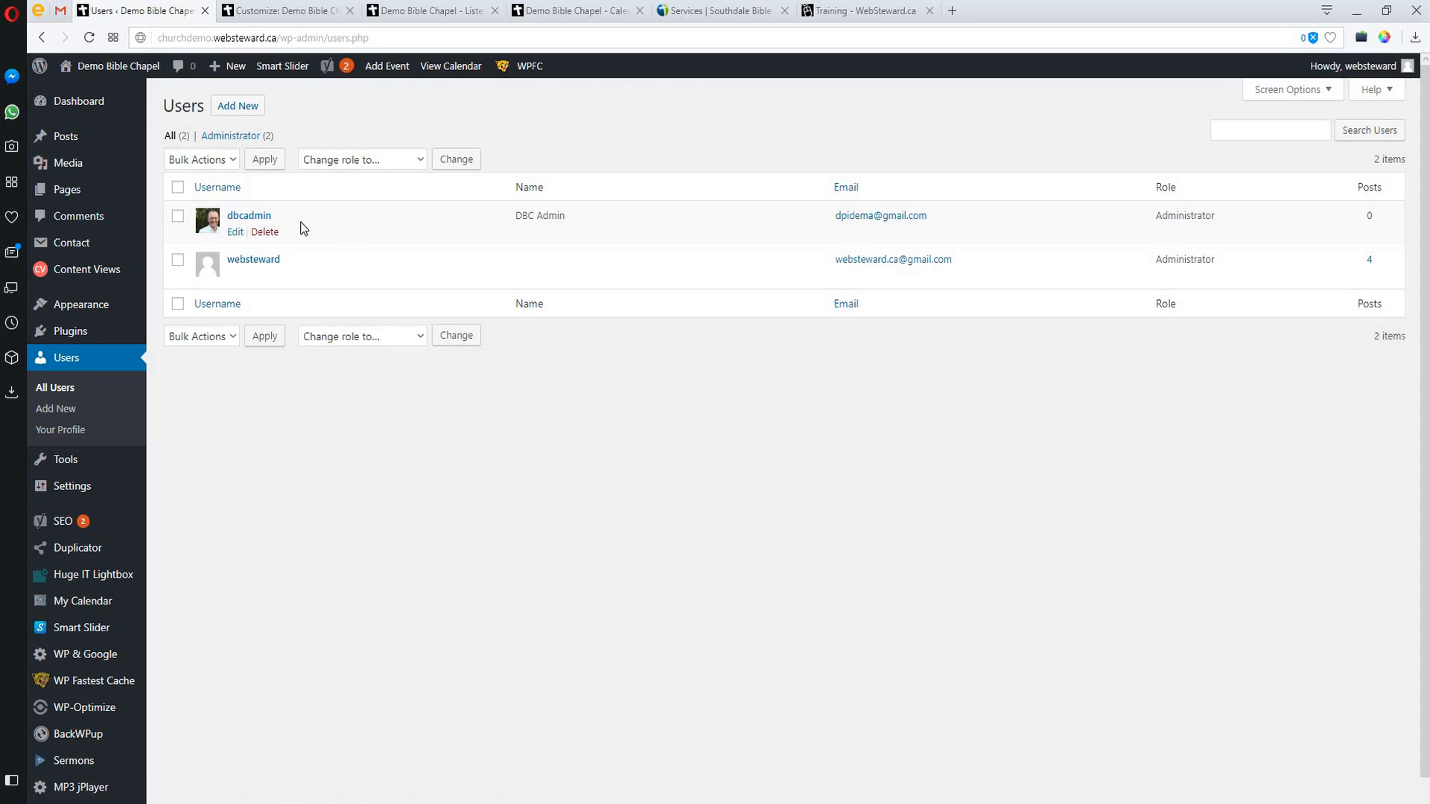
pyautogui.moveTo(304, 227)
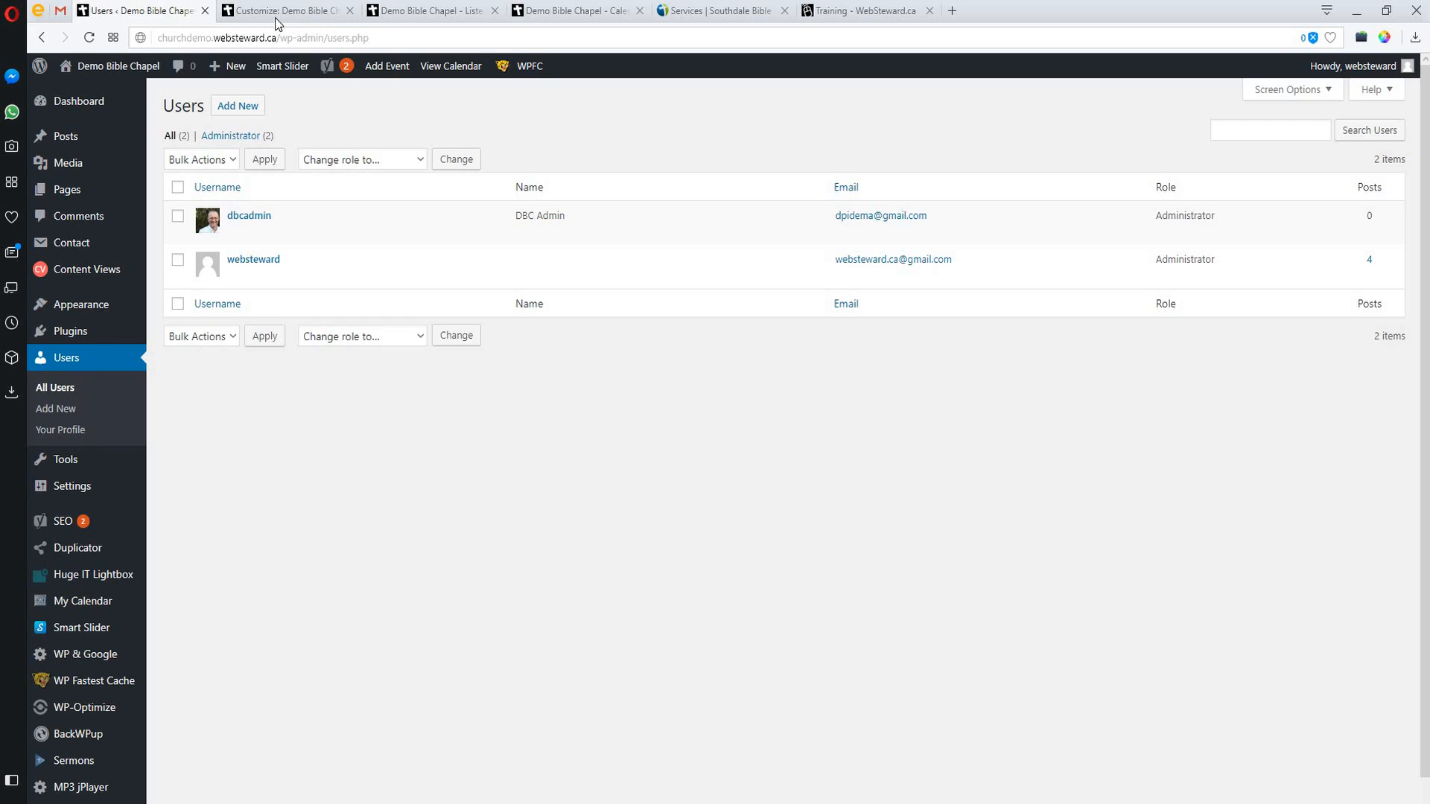
# View the Demo Bible Chapel public site, scrolling through the home page's service times and back up
pyautogui.click(429, 10)
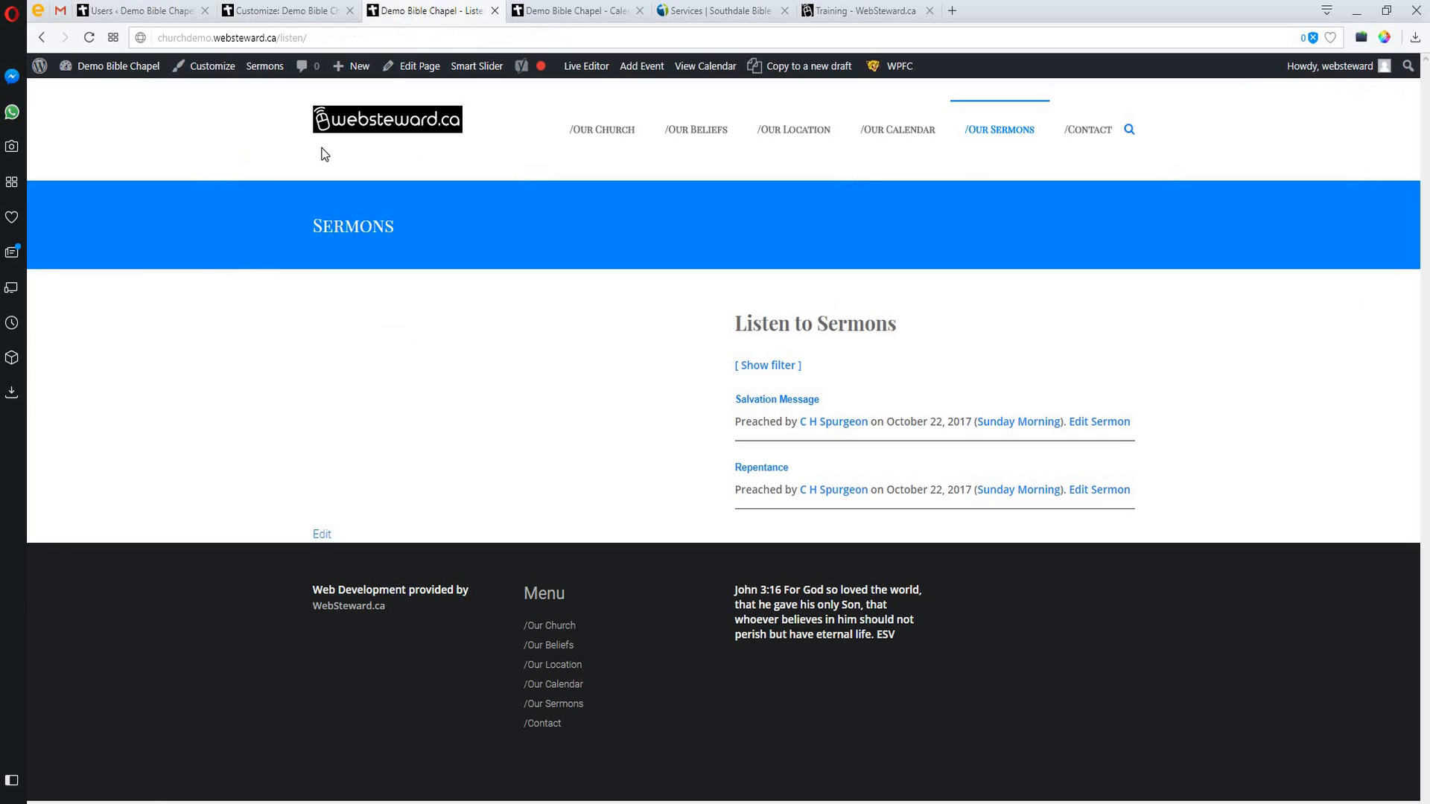
pyautogui.moveTo(563, 11)
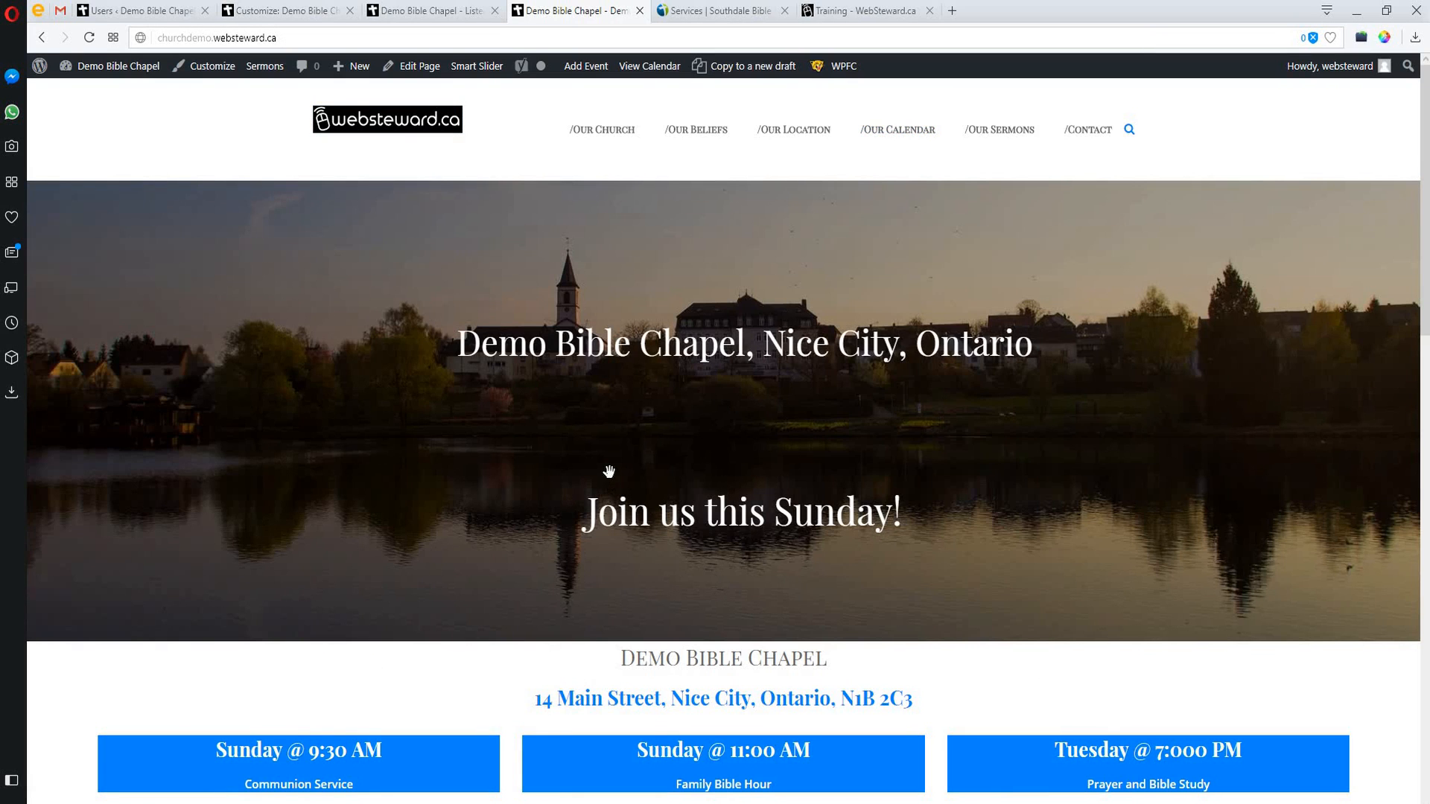
pyautogui.moveTo(784, 465)
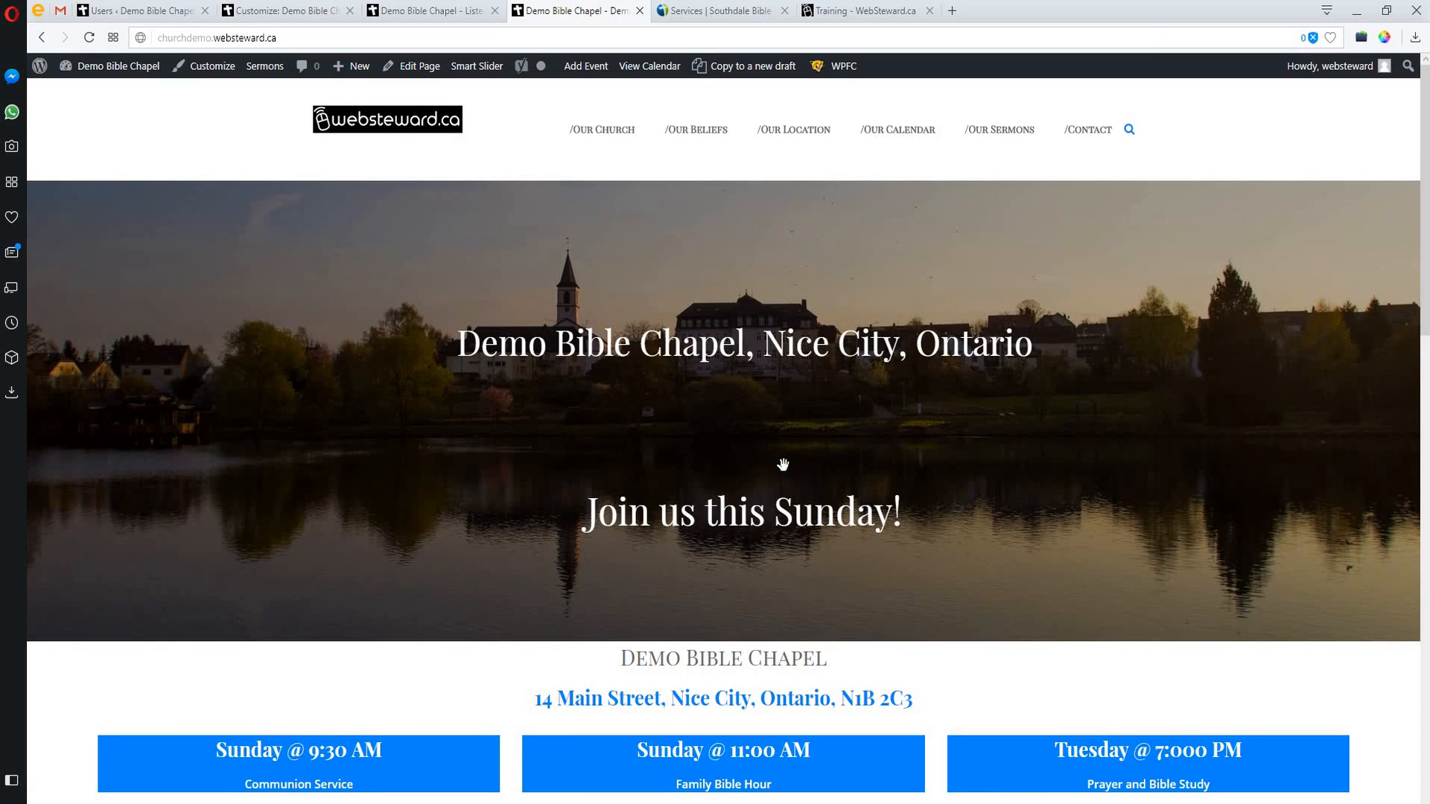
pyautogui.scroll(-3)
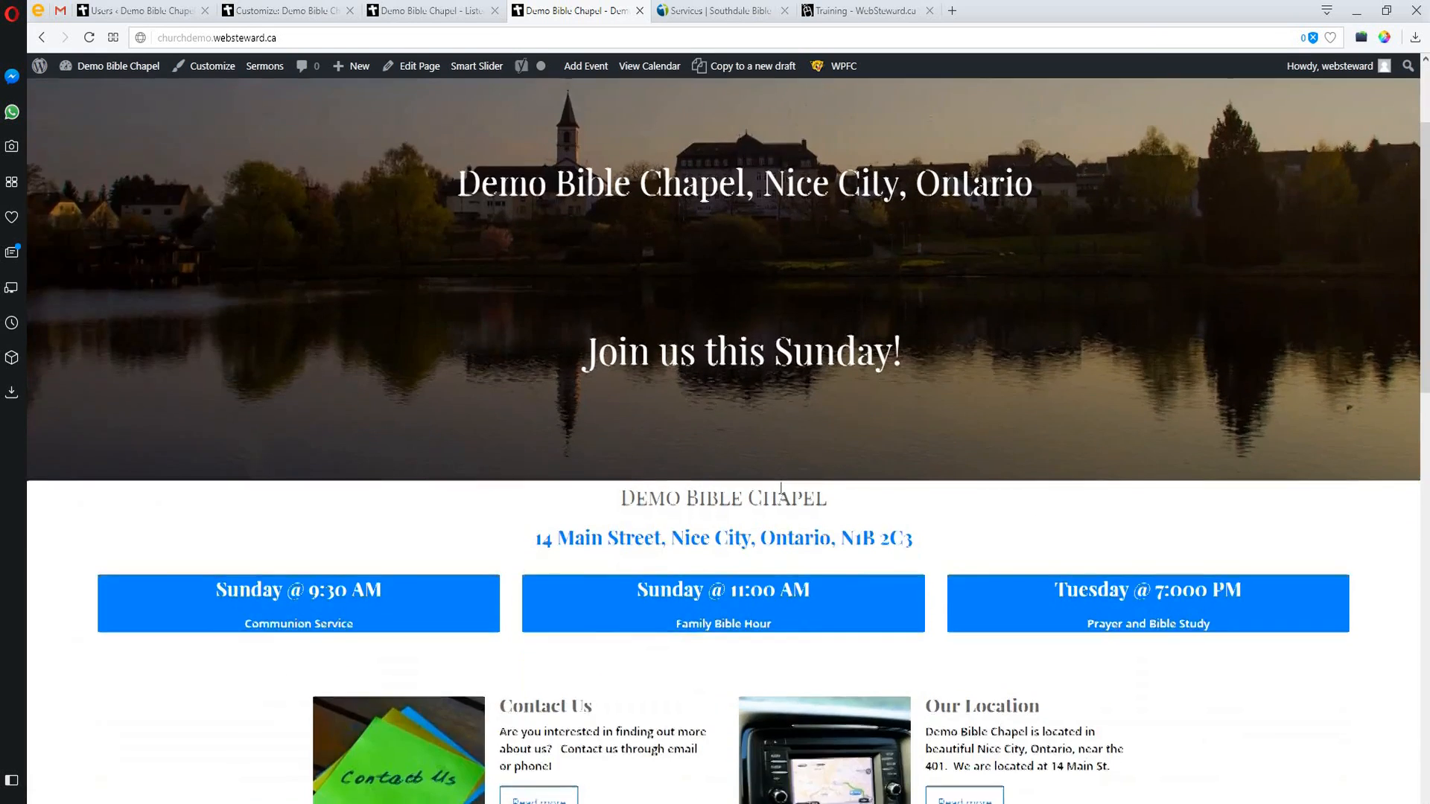
pyautogui.scroll(-3)
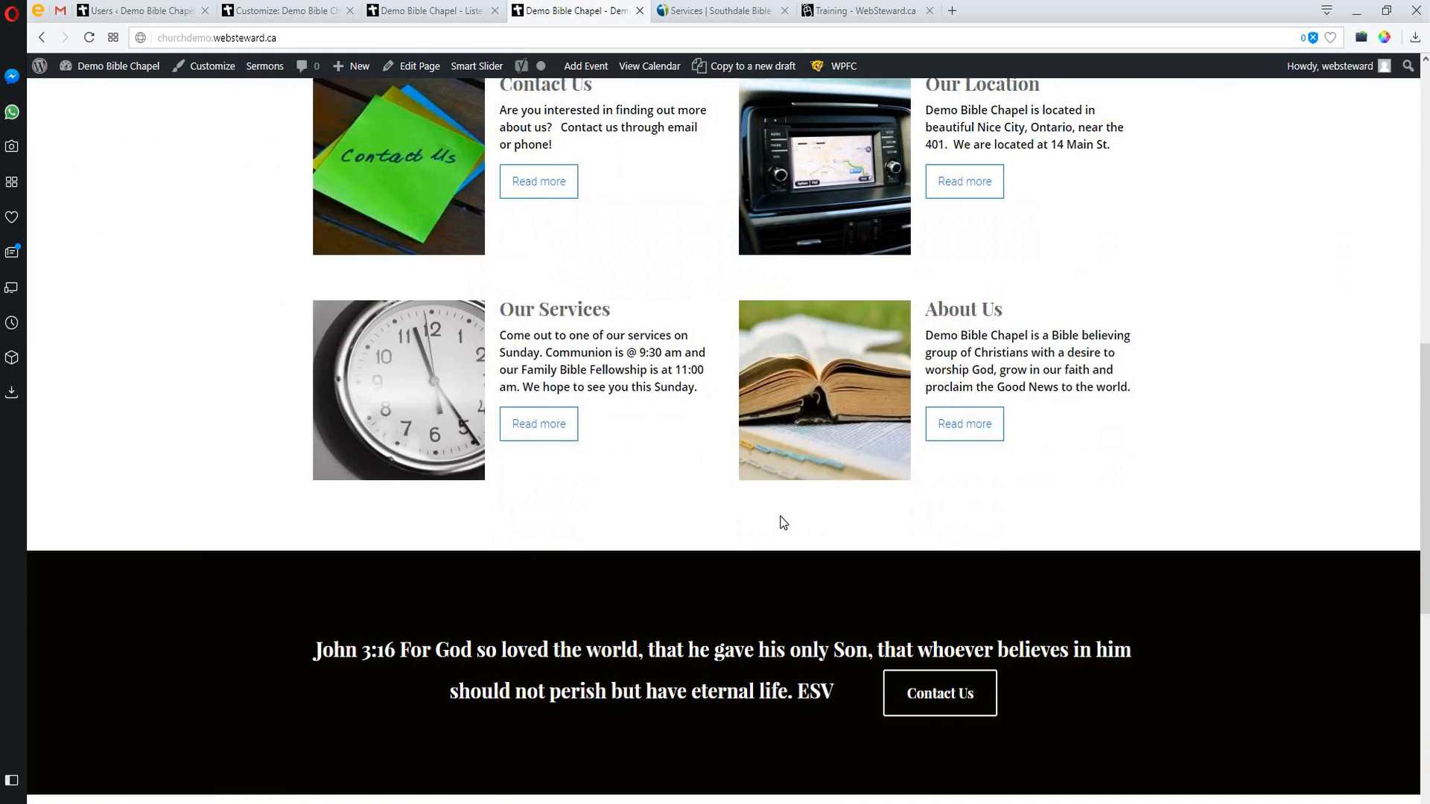
pyautogui.scroll(3)
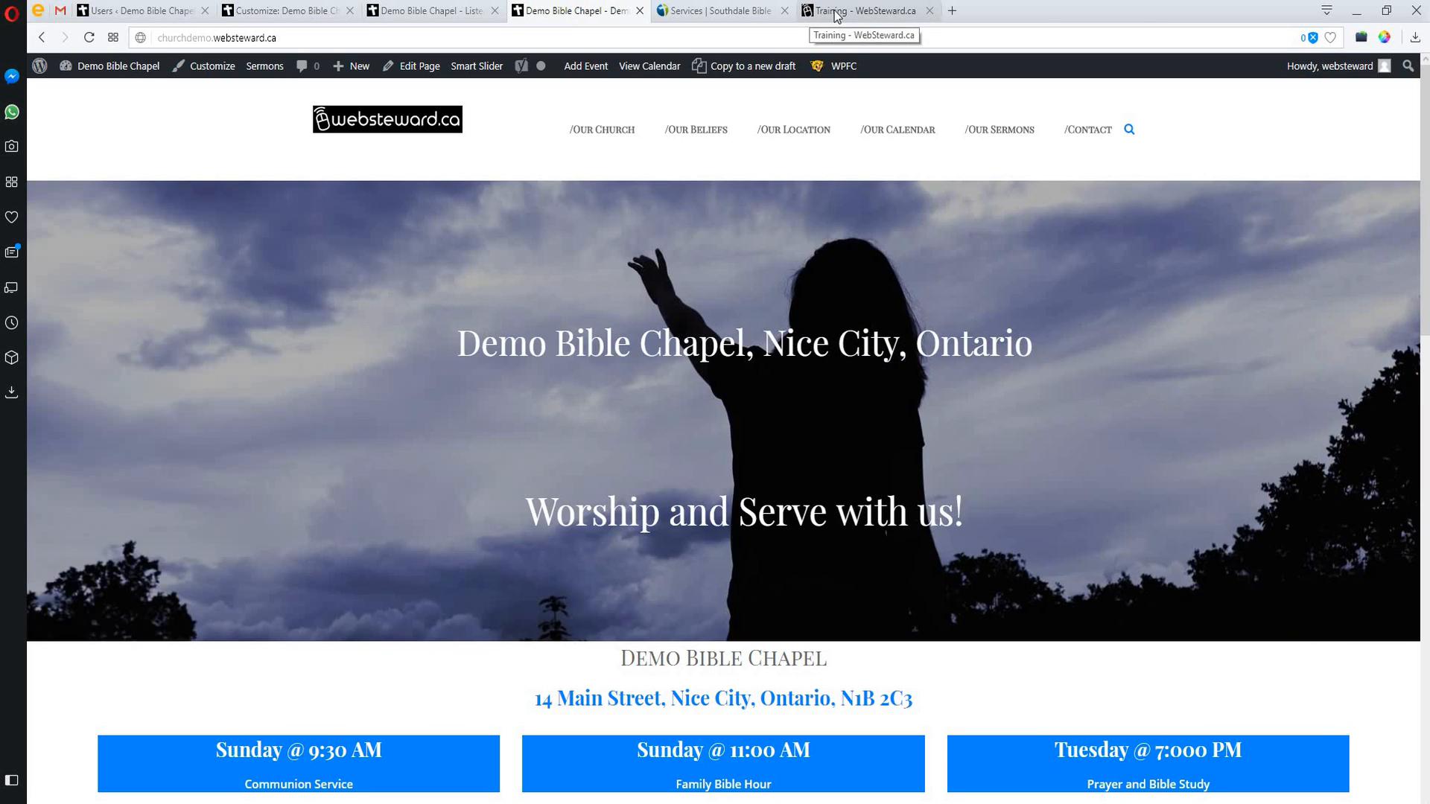
# Return to the websteward.ca Training Material page and highlight its web address
pyautogui.click(870, 9)
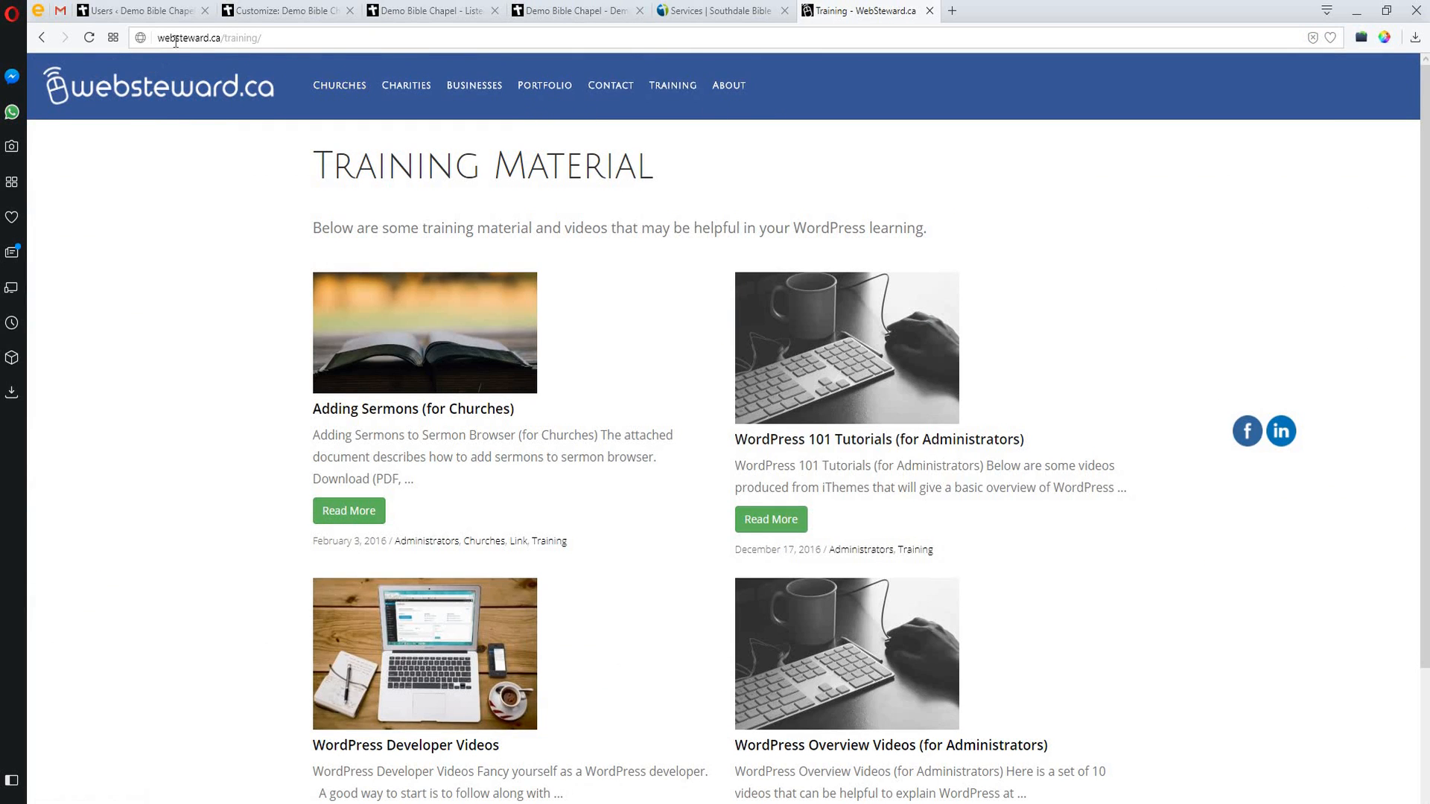
pyautogui.click(211, 38)
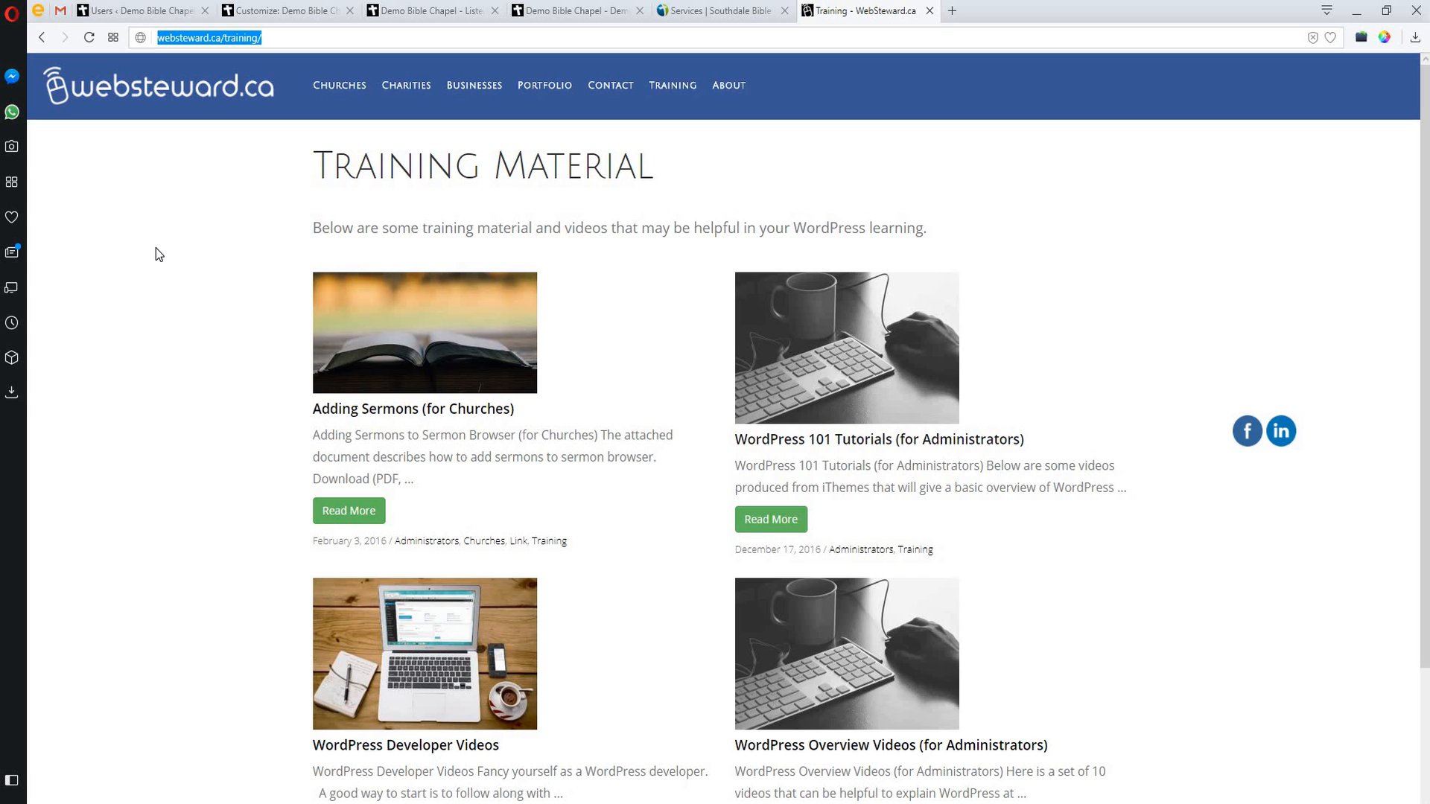
pyautogui.moveTo(272, 119)
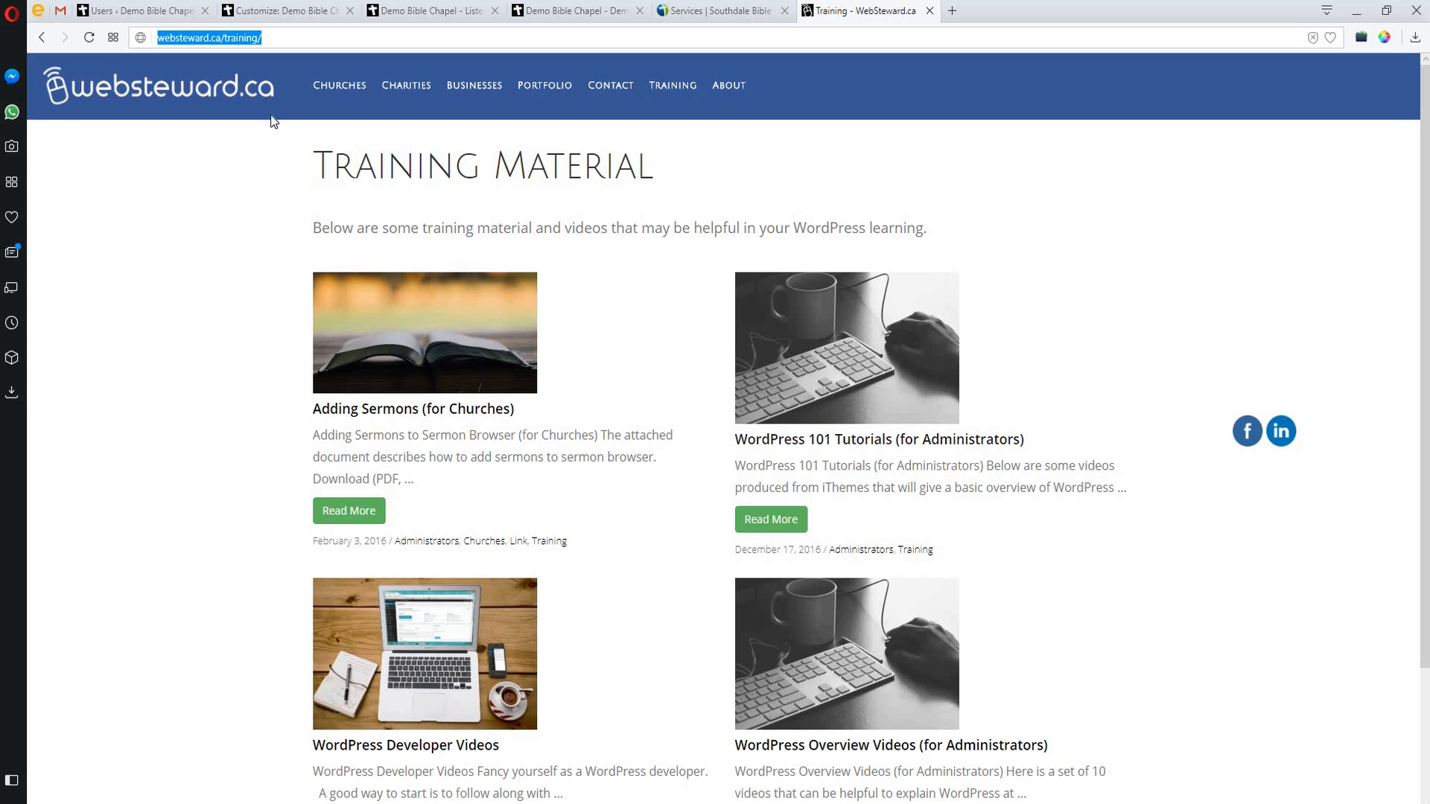